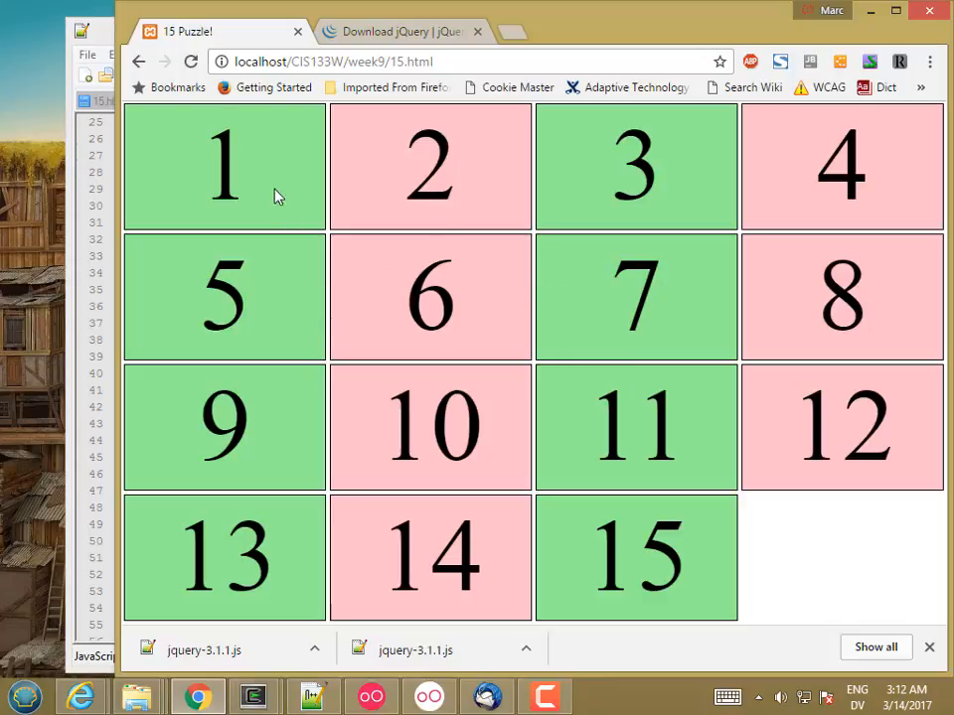
mouse_move(396, 302)
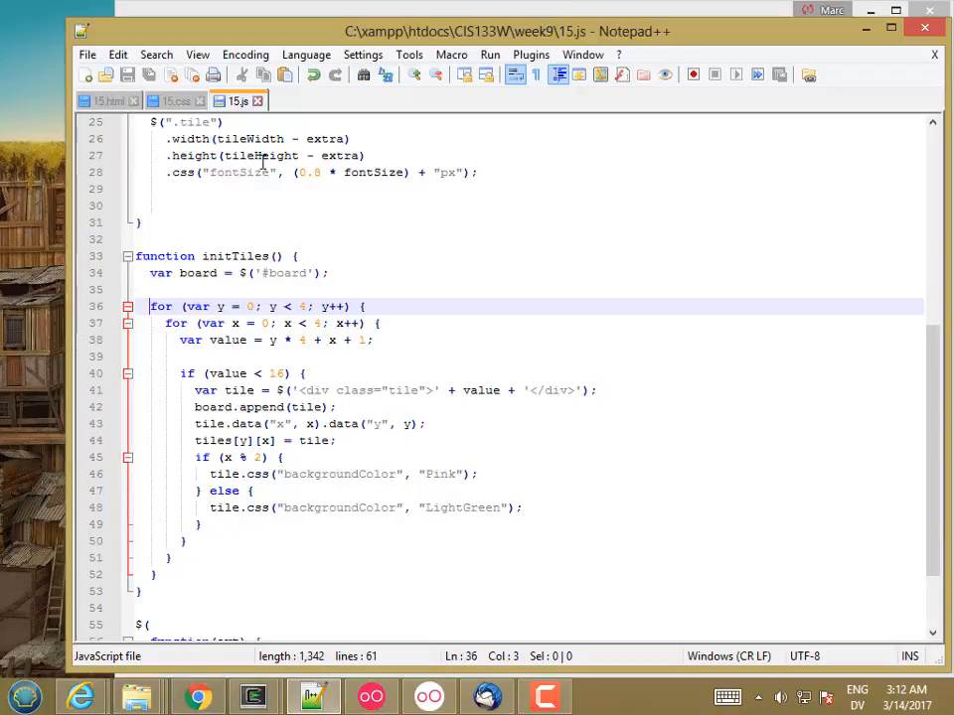
- Add position: absolute; to the .tile rule in 15.css and save the stylesheet
left_click(177, 99)
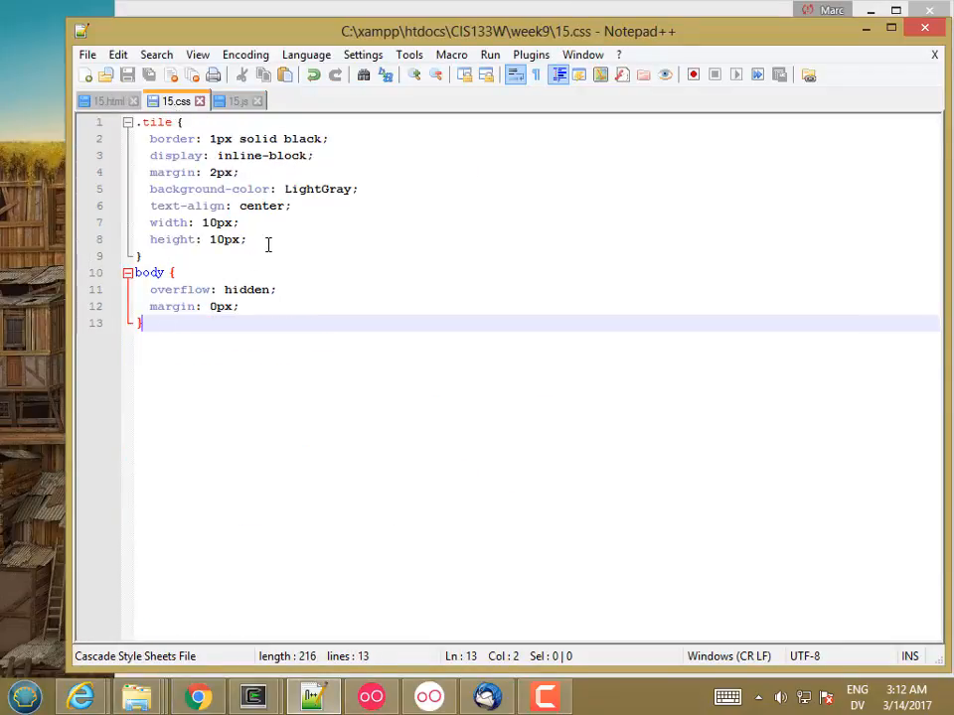
type("position:")
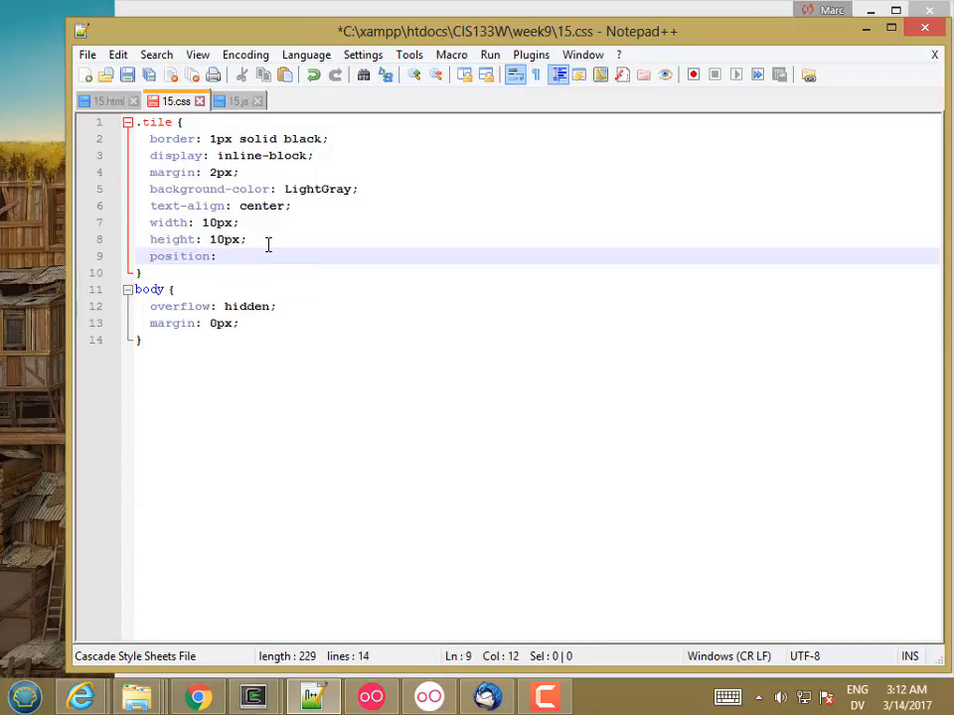
type("absolute;")
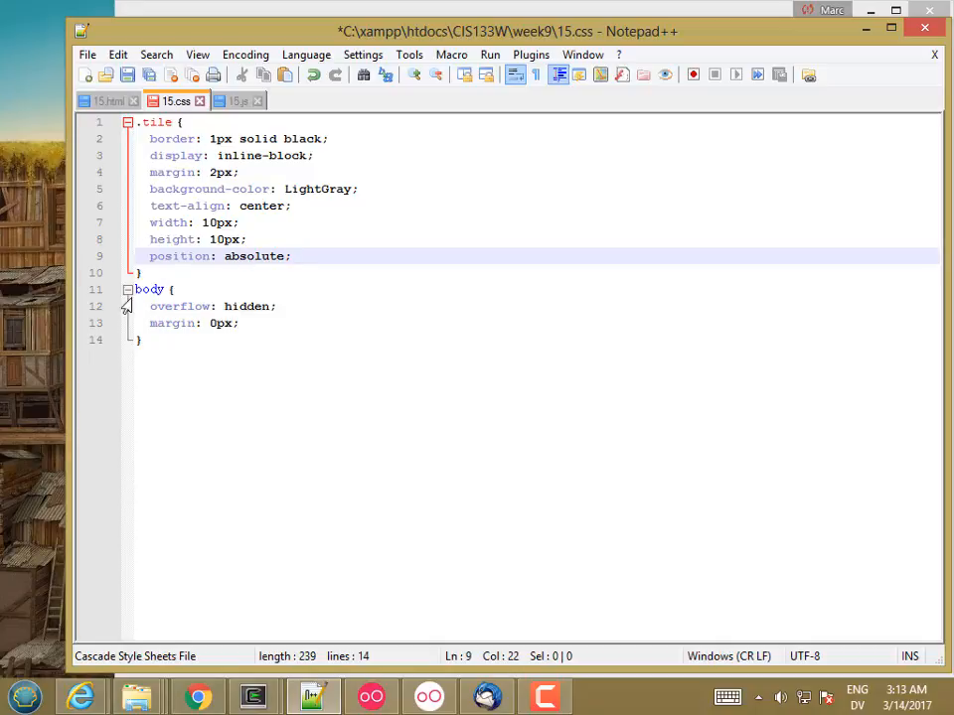
mouse_move(203, 306)
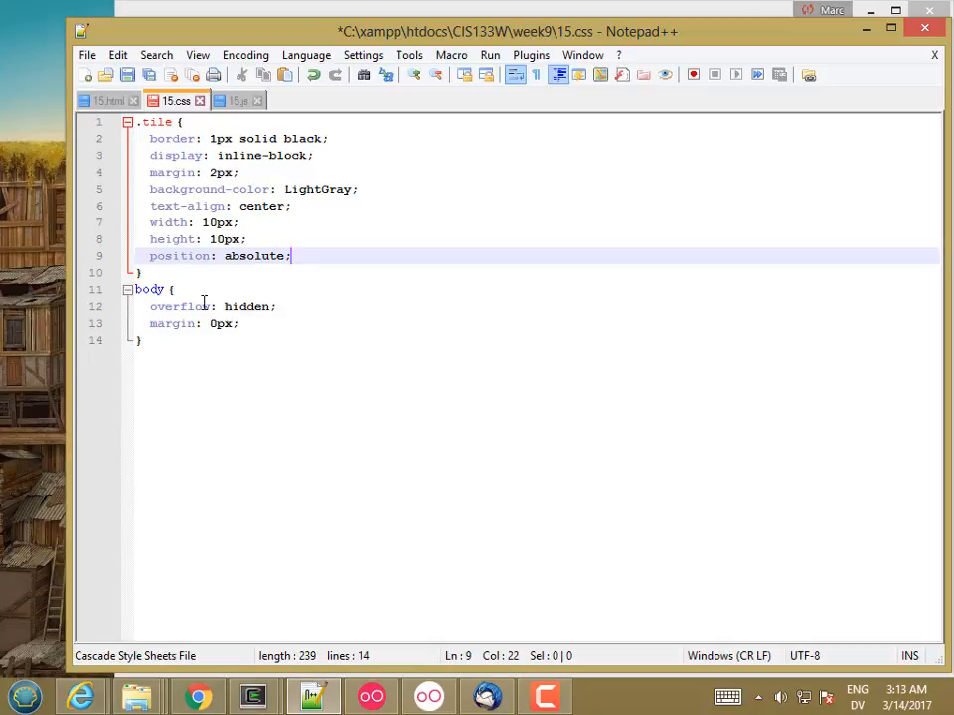
mouse_move(238, 290)
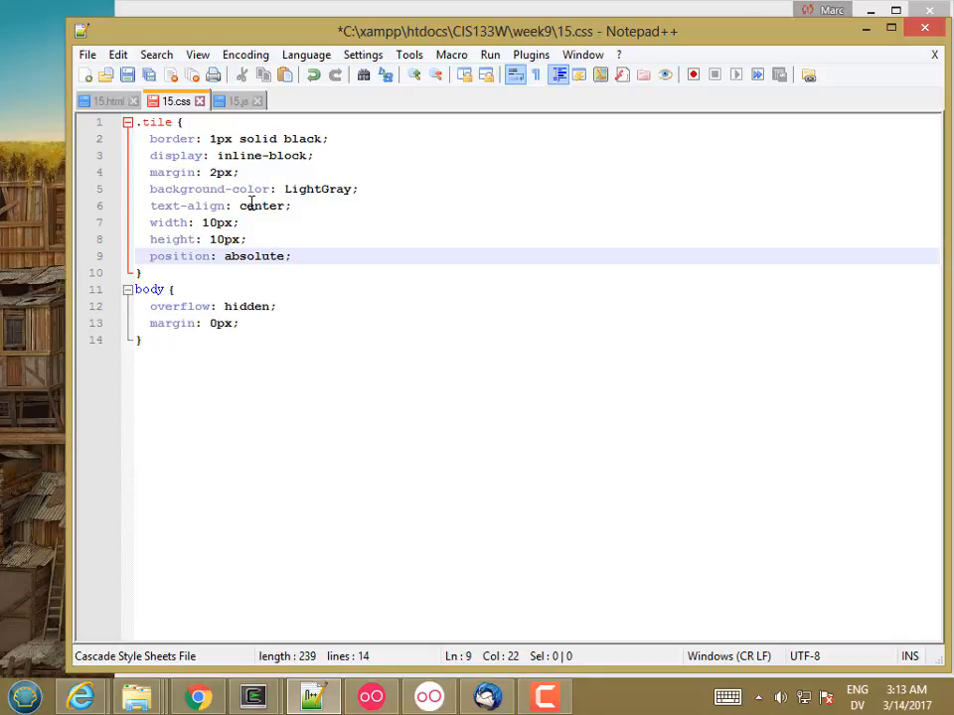
key("ctrl+s")
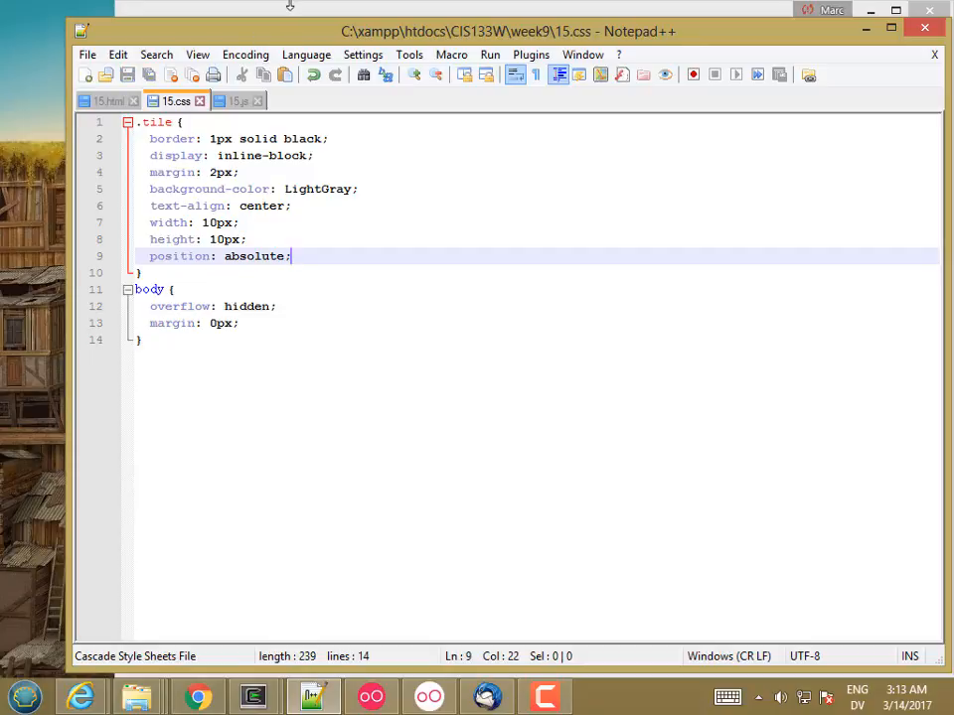
- Reload the puzzle page in Chrome so the tiles stack, briefly viewing it full screen
left_click(197, 696)
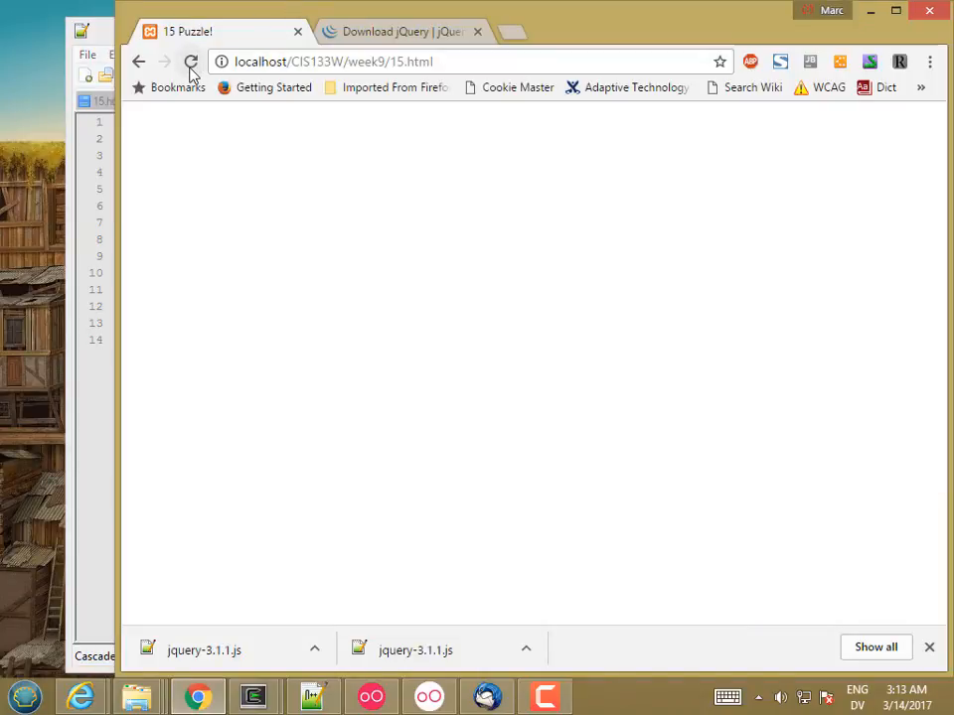
left_click(191, 62)
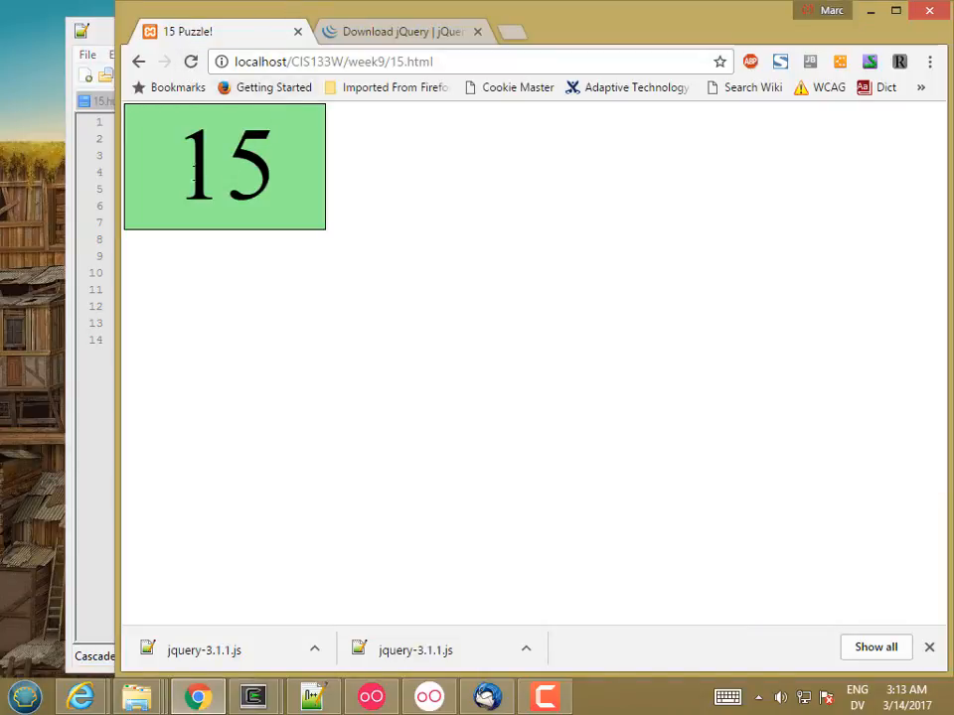
mouse_move(135, 115)
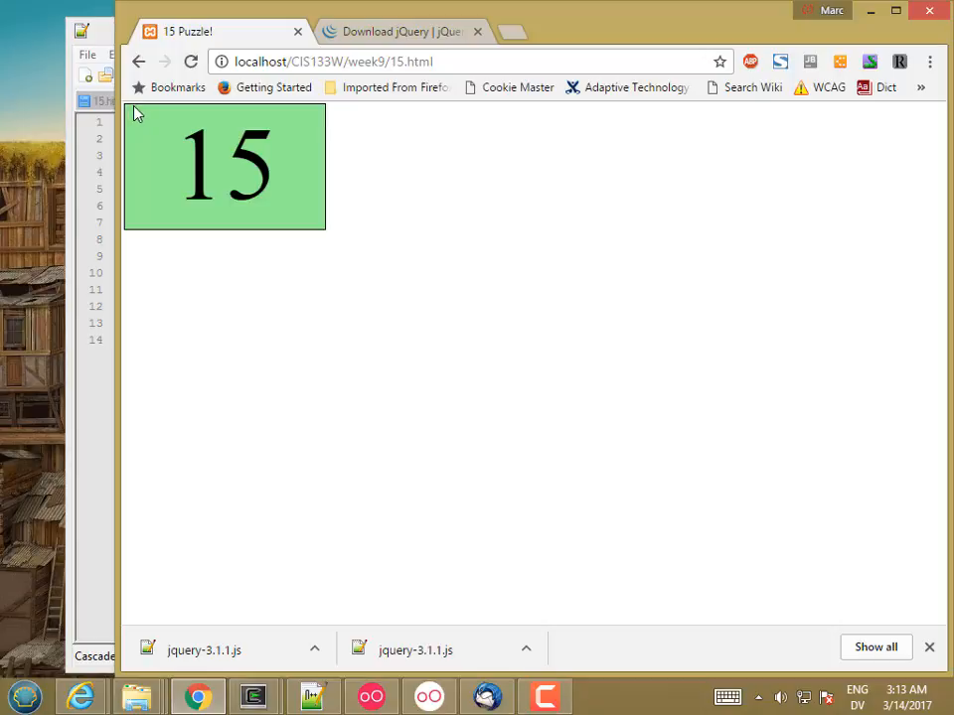
key("f11")
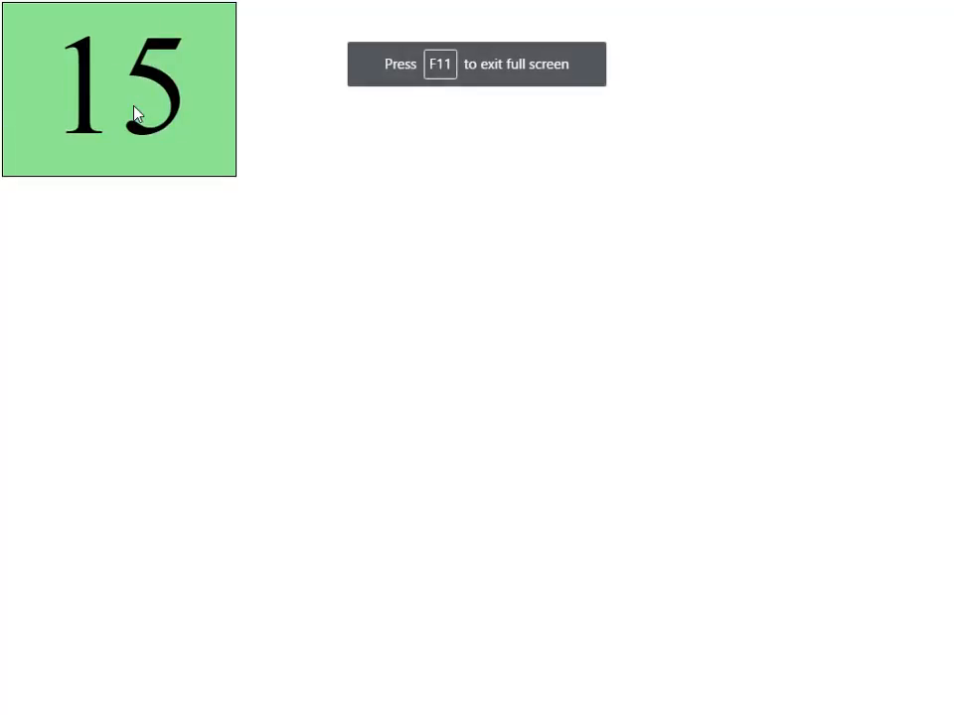
key("F11")
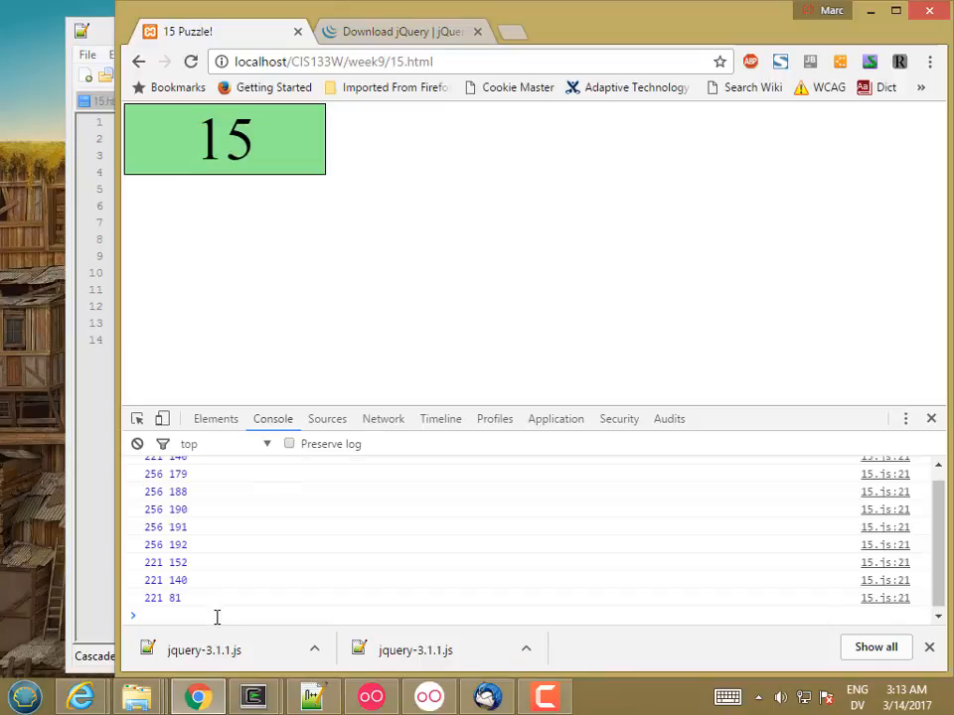
- From the console run $(".tile").css({top: 200, left: 200}) to shift all tiles down and right
type("$(")
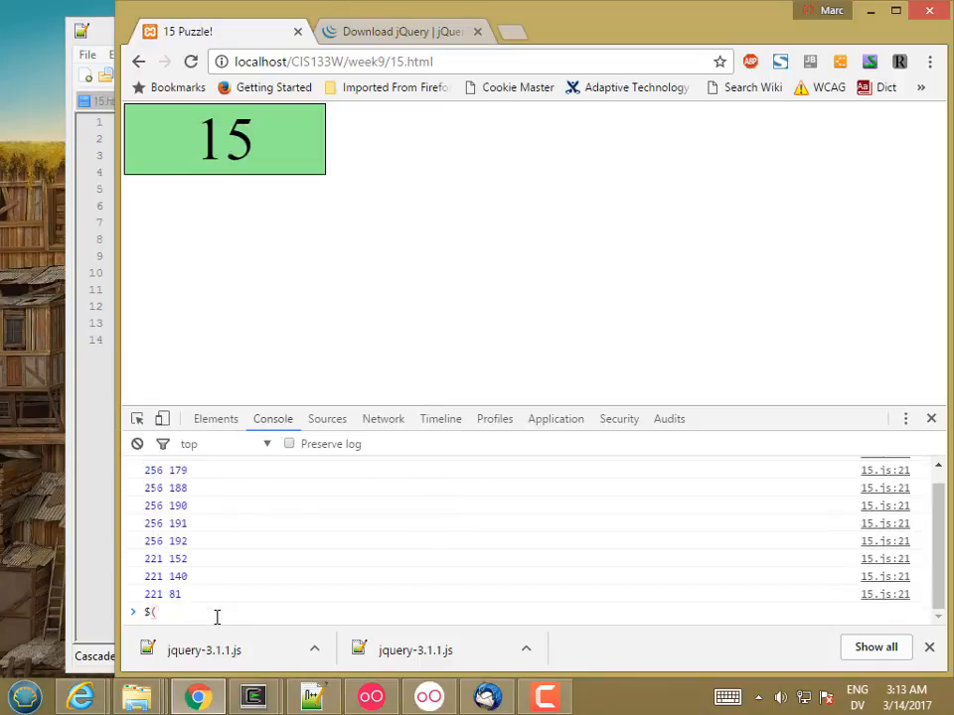
type("$(\".tile\").width()")
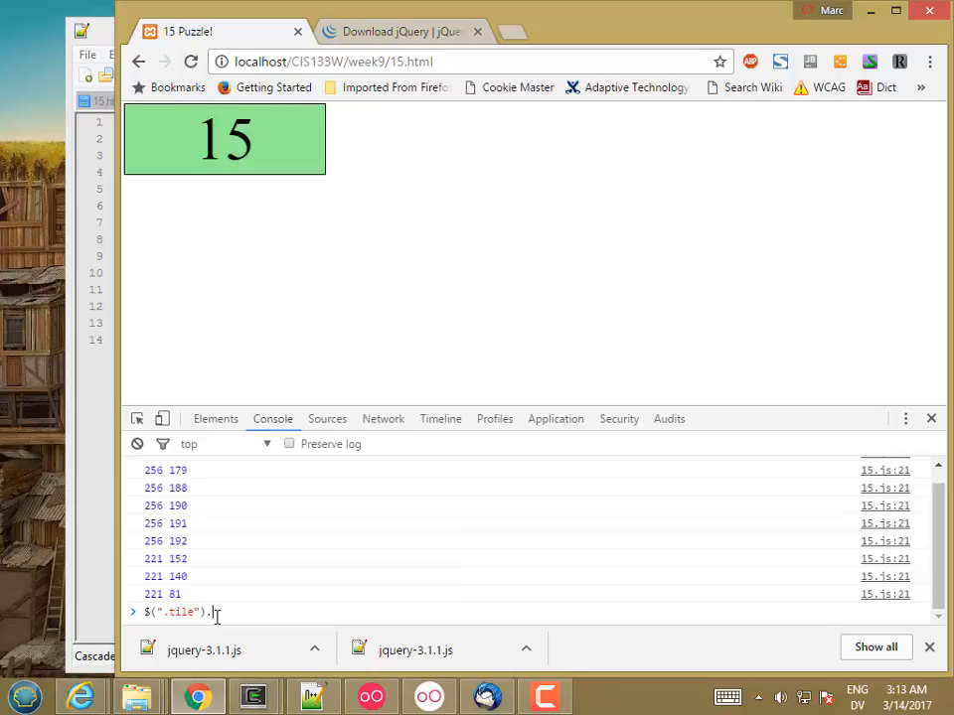
type("position(")
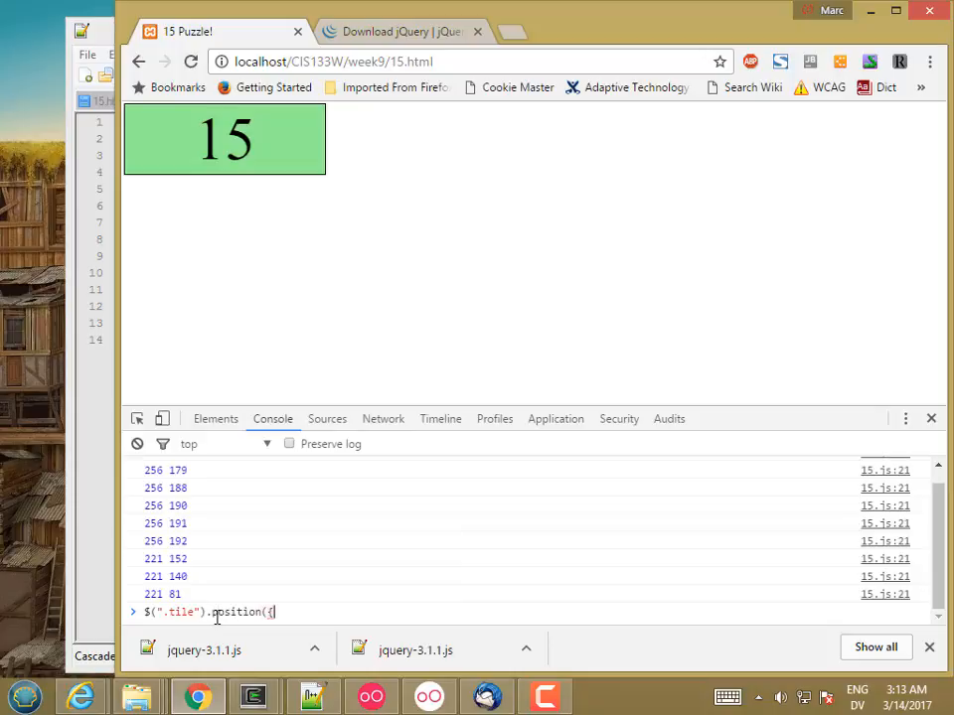
type("top:")
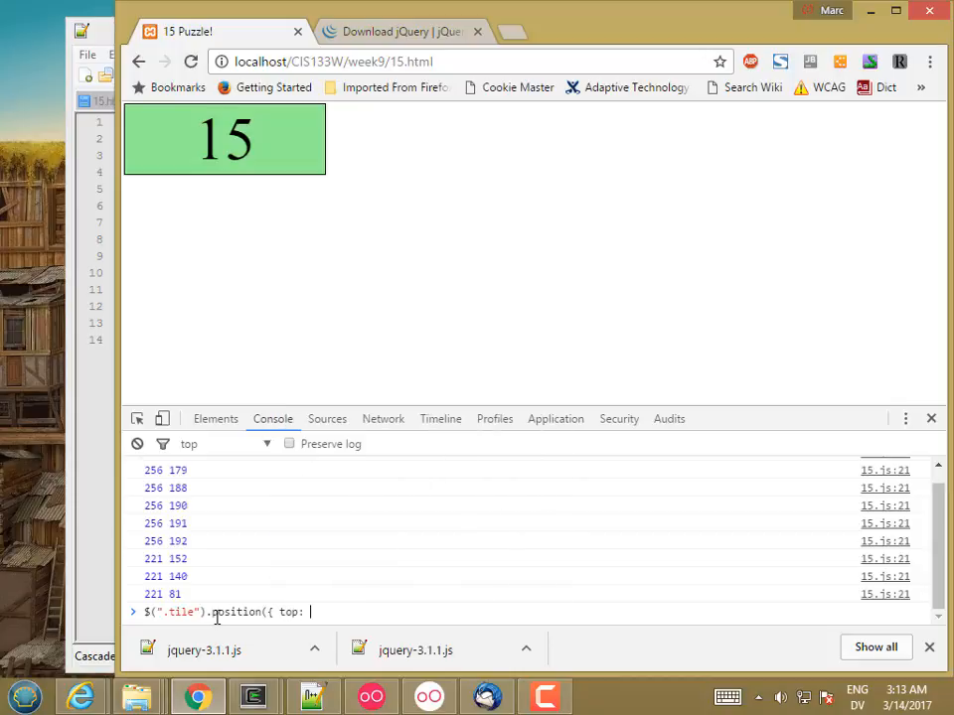
type("200")
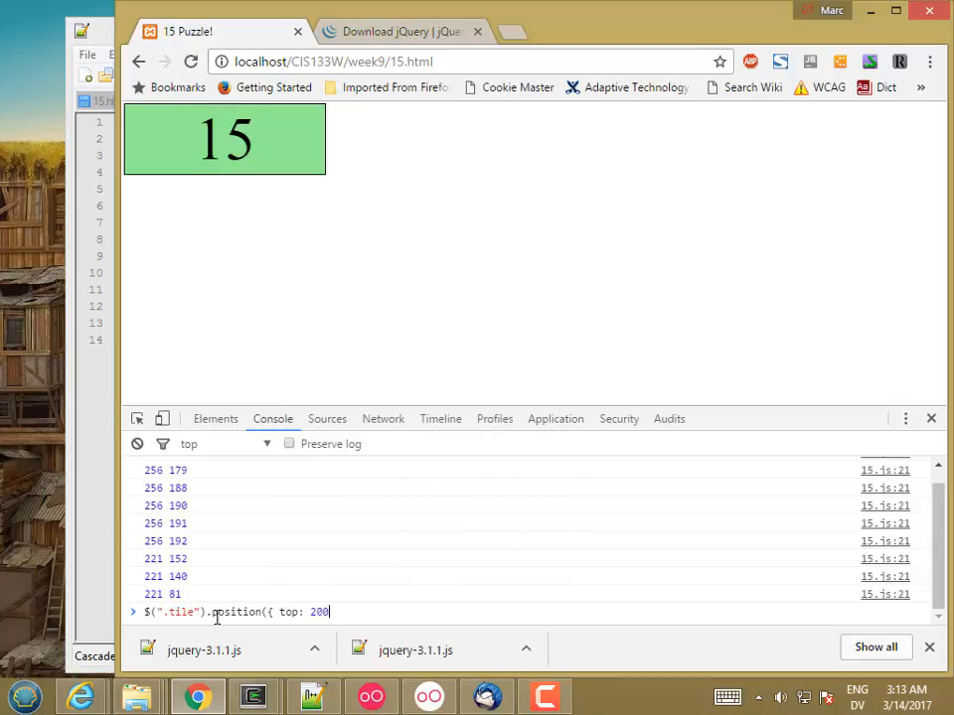
type(", left: 200")
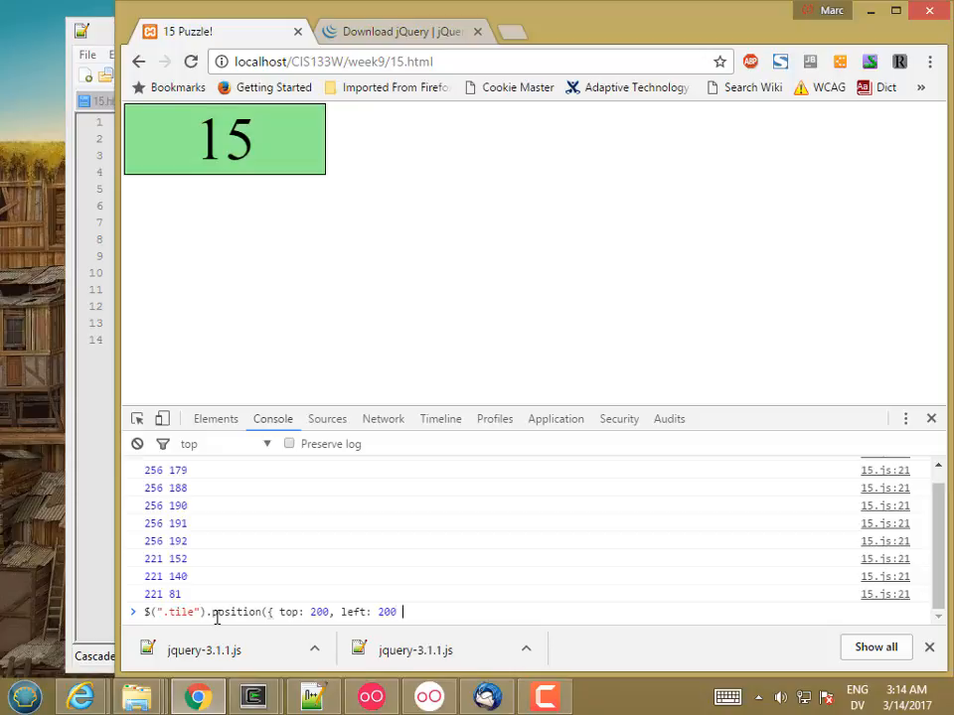
key("Return")
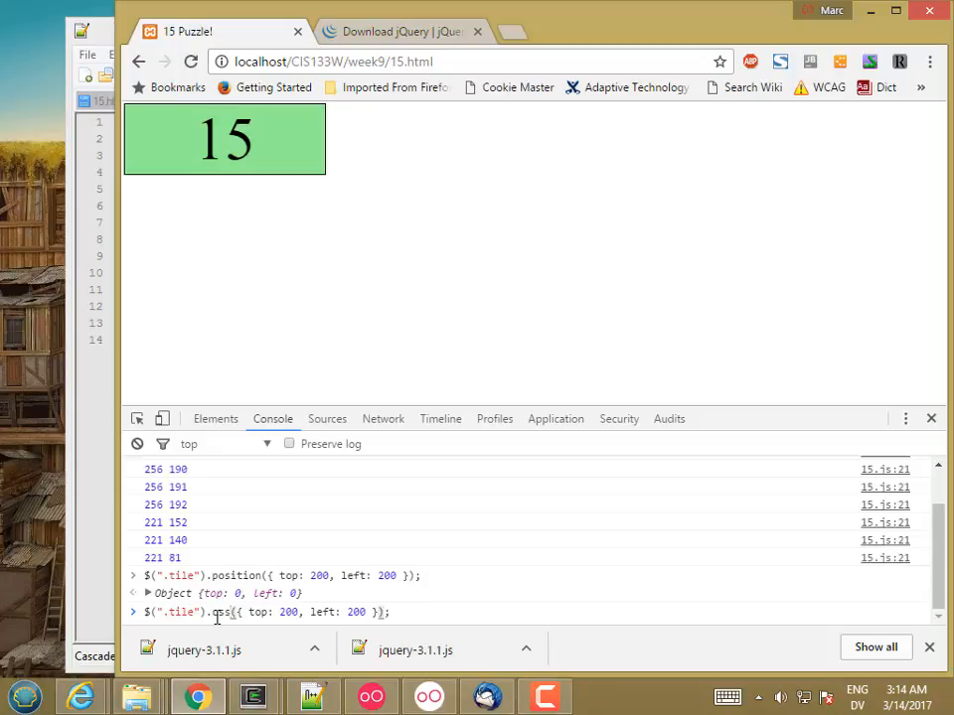
key("Return")
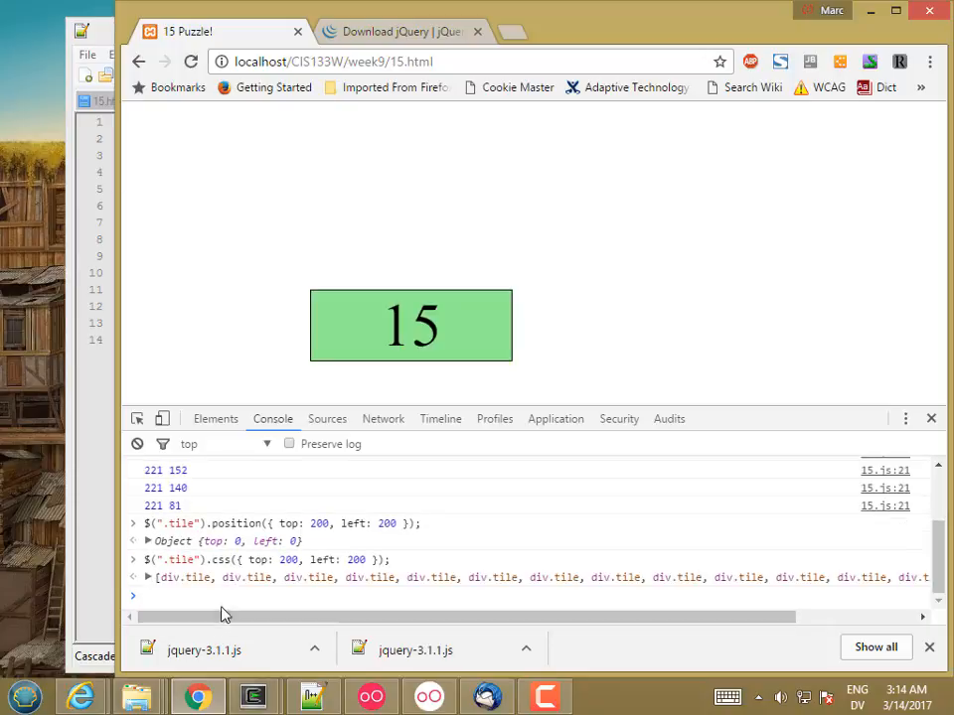
mouse_move(286, 584)
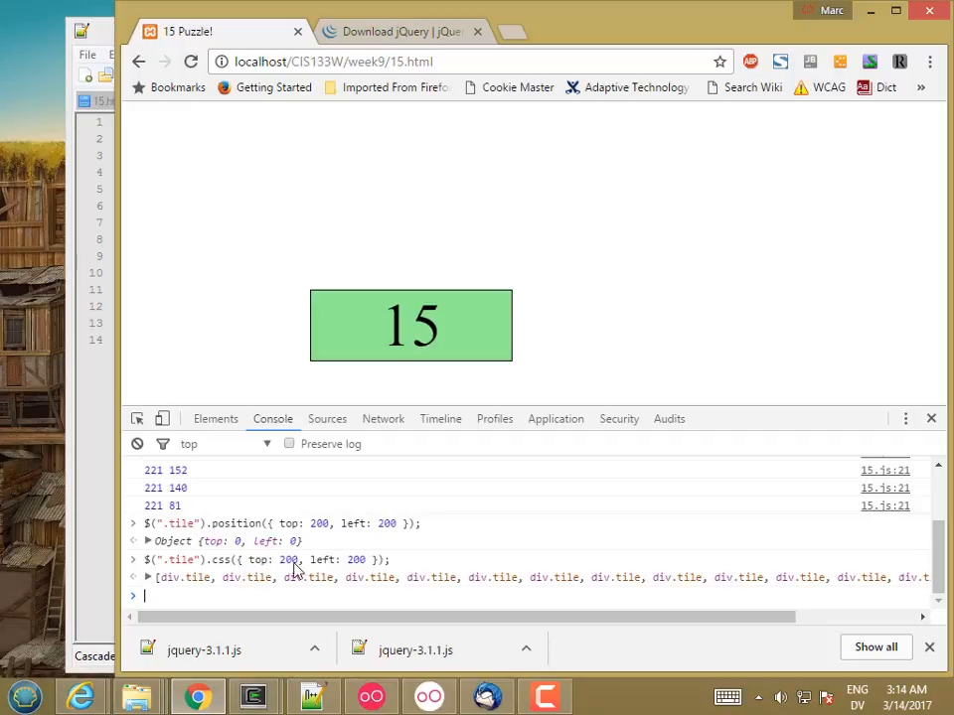
mouse_move(251, 573)
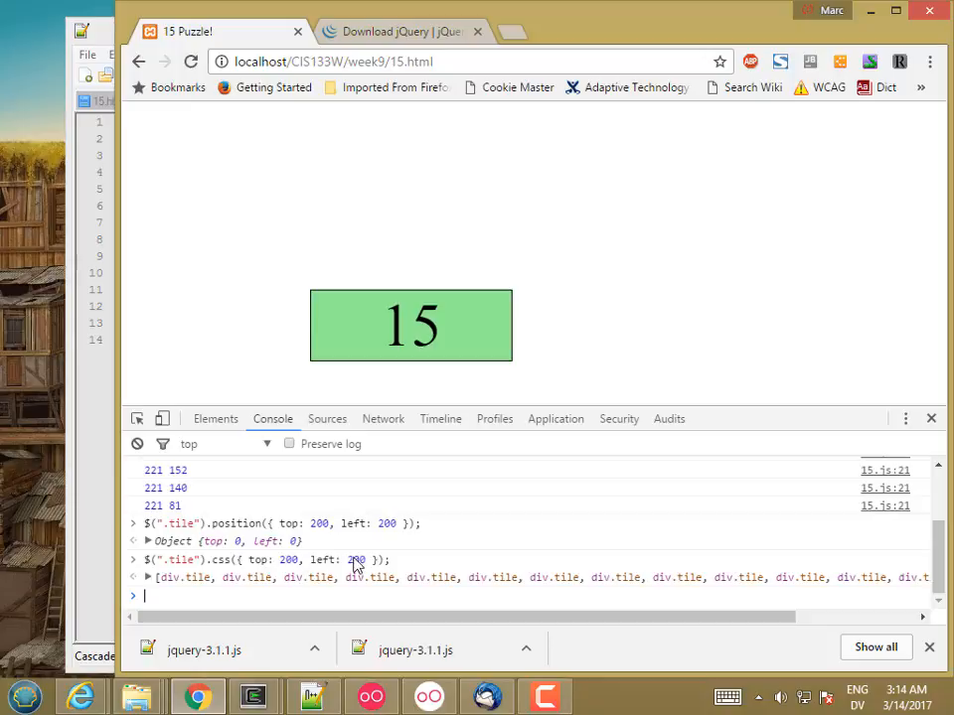
mouse_move(286, 564)
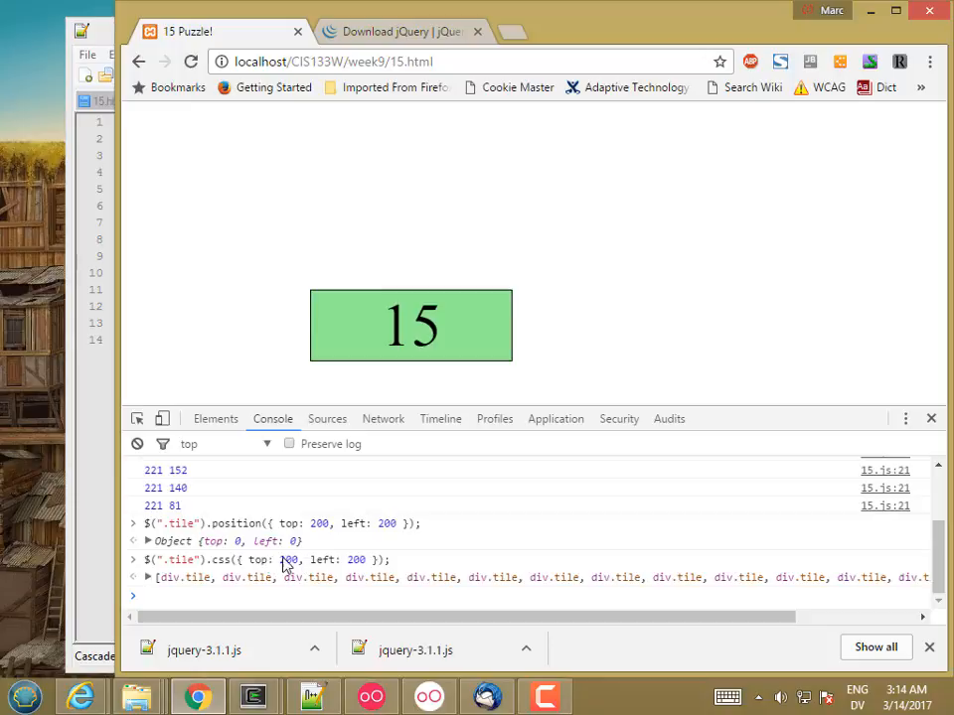
mouse_move(261, 521)
type("$($(\".tile\")[0]).css({ top: 200, left: 200 });")
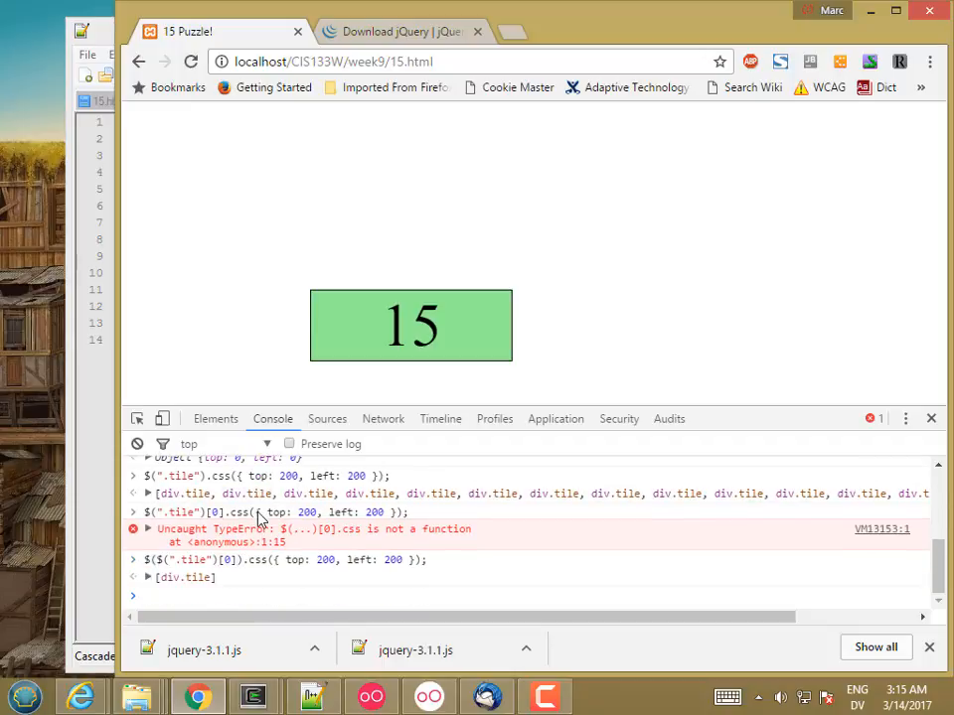
mouse_move(608, 378)
type("$($(\".tile\")[0])")
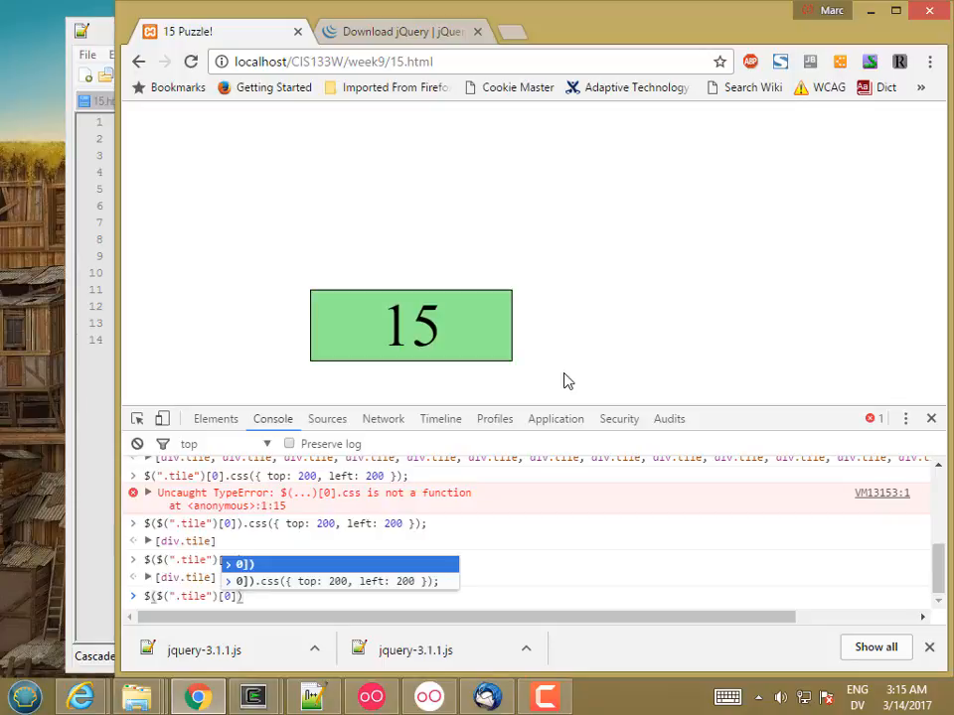
mouse_move(473, 326)
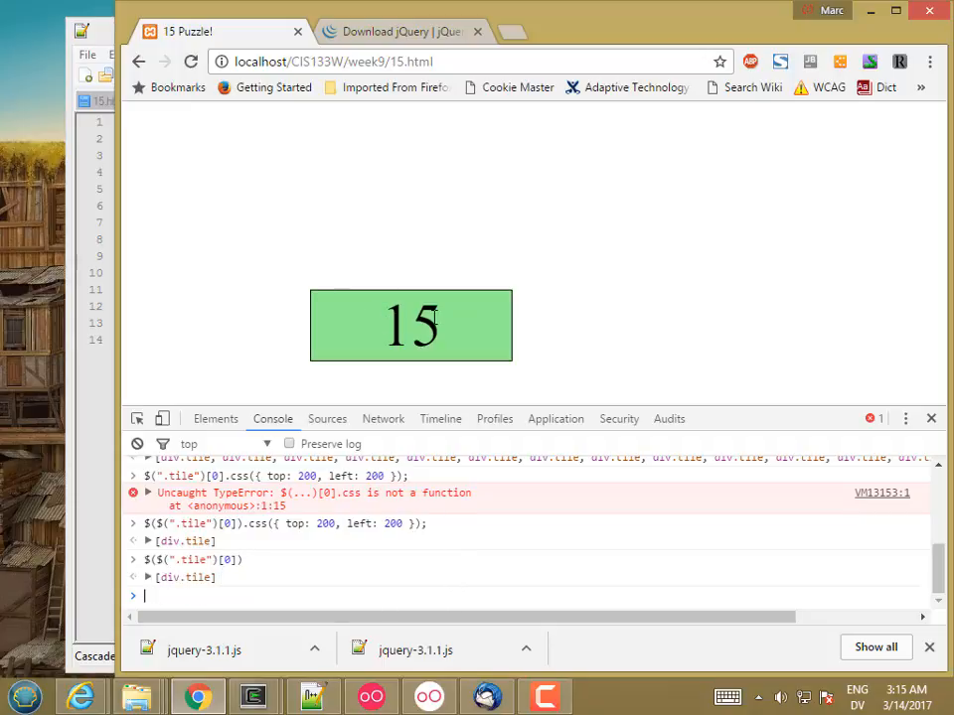
- Reload the page and move only the first tile to top 200, left 200 from the console
left_click(191, 61)
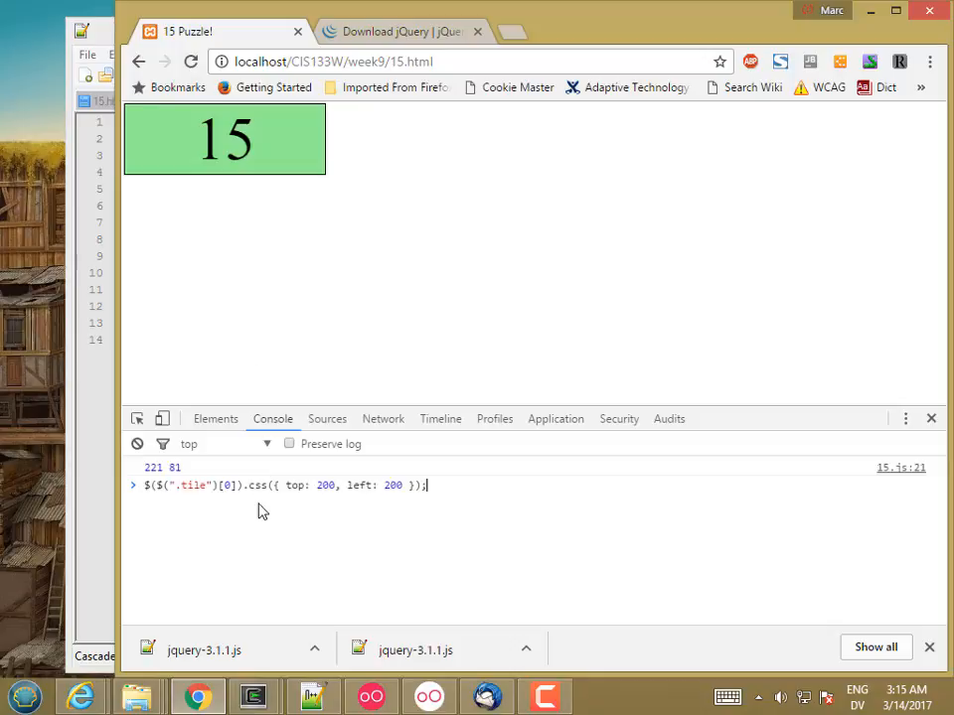
key("Return")
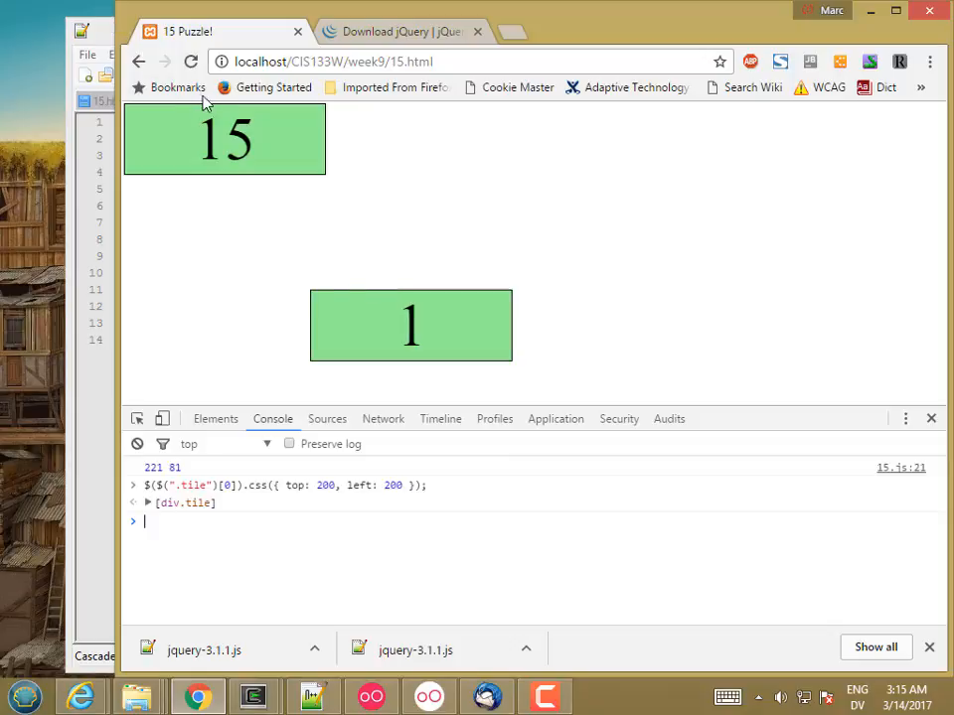
- Start a positionTiles function in 15.js with nested x and y loops from 0 to 4
left_click(314, 696)
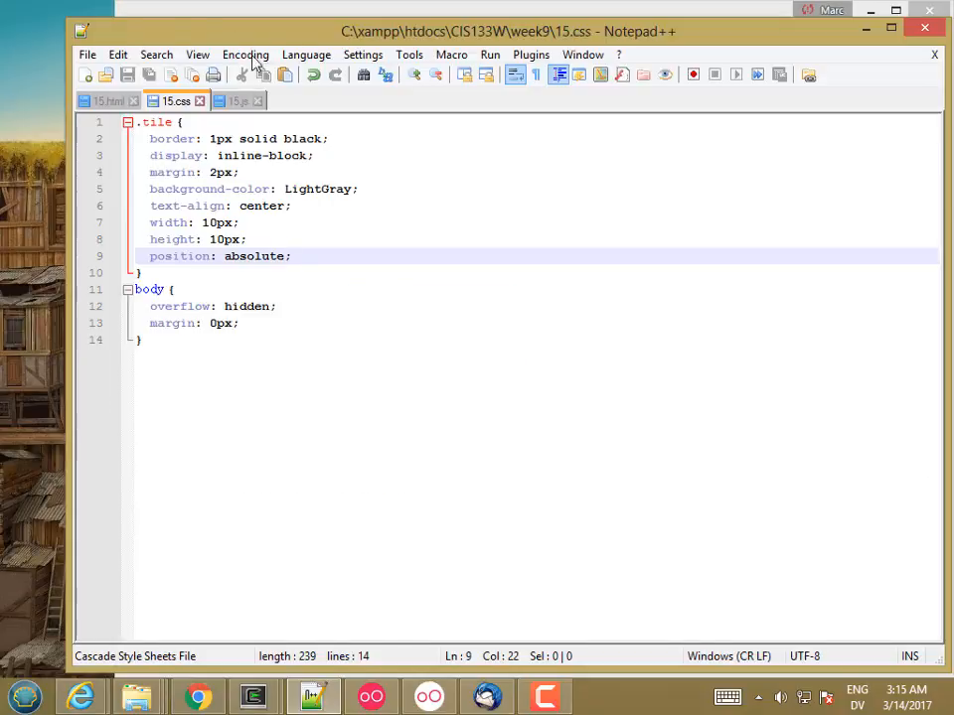
left_click(238, 99)
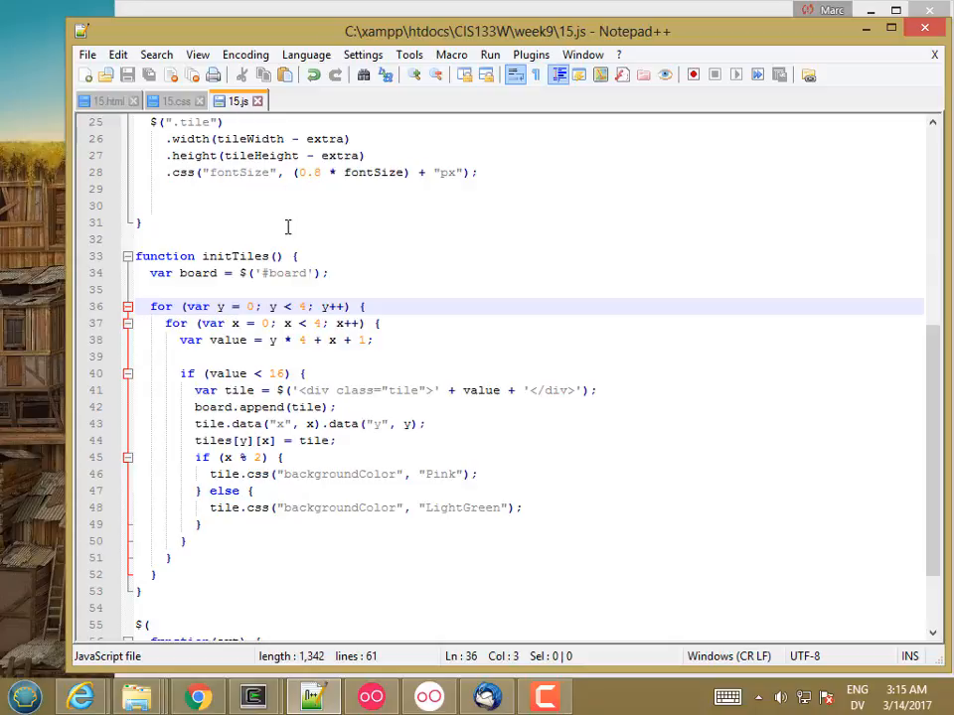
left_click(143, 223)
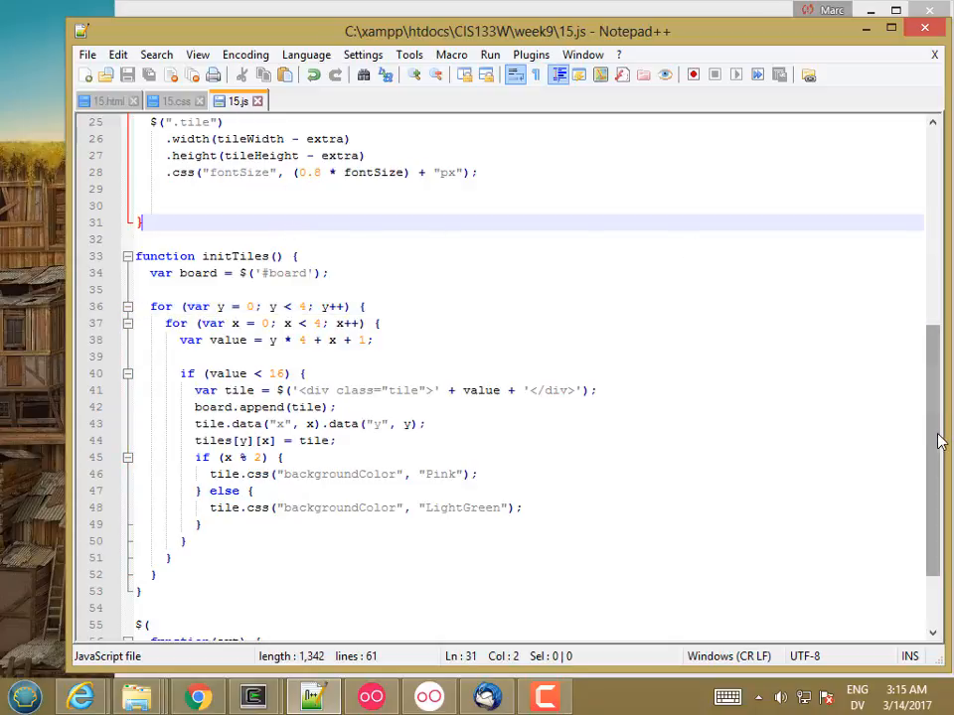
scroll("up", 3)
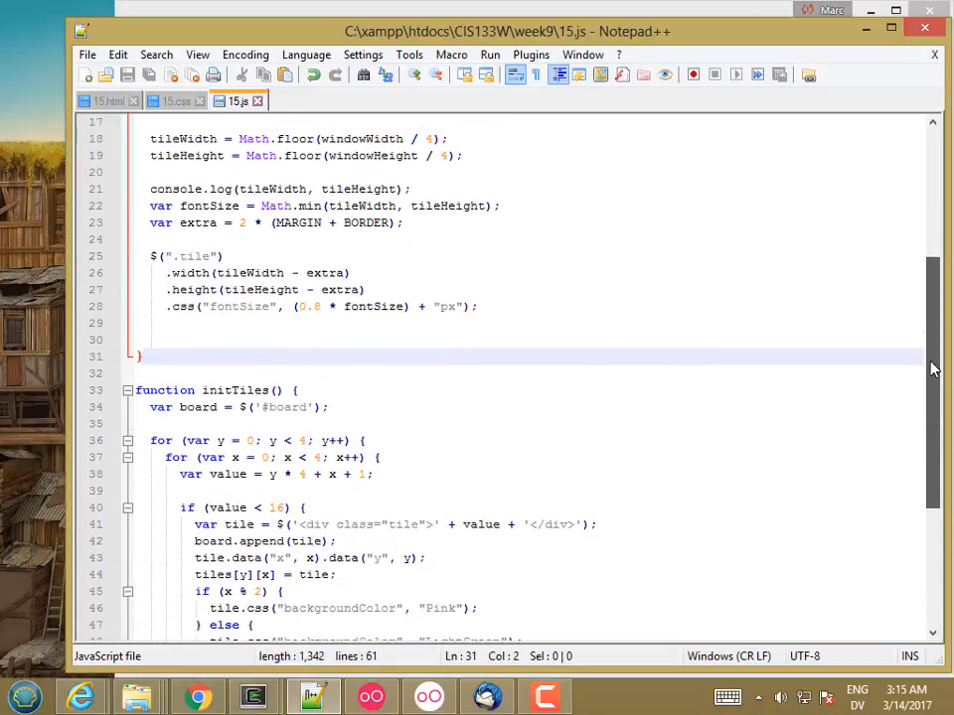
scroll("up", 3)
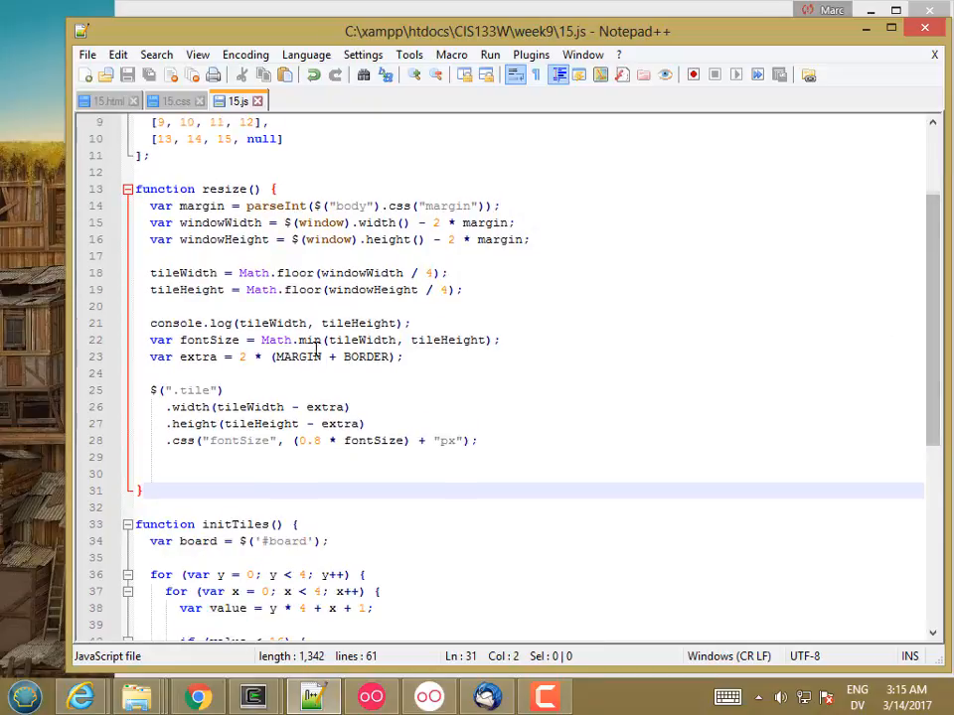
mouse_move(274, 171)
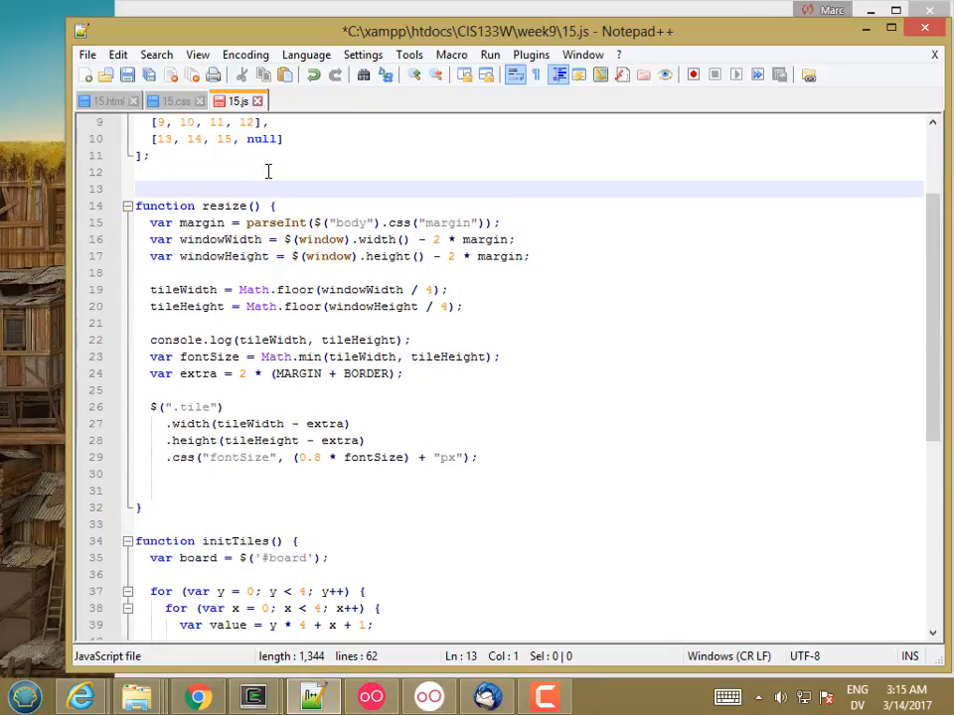
type("function")
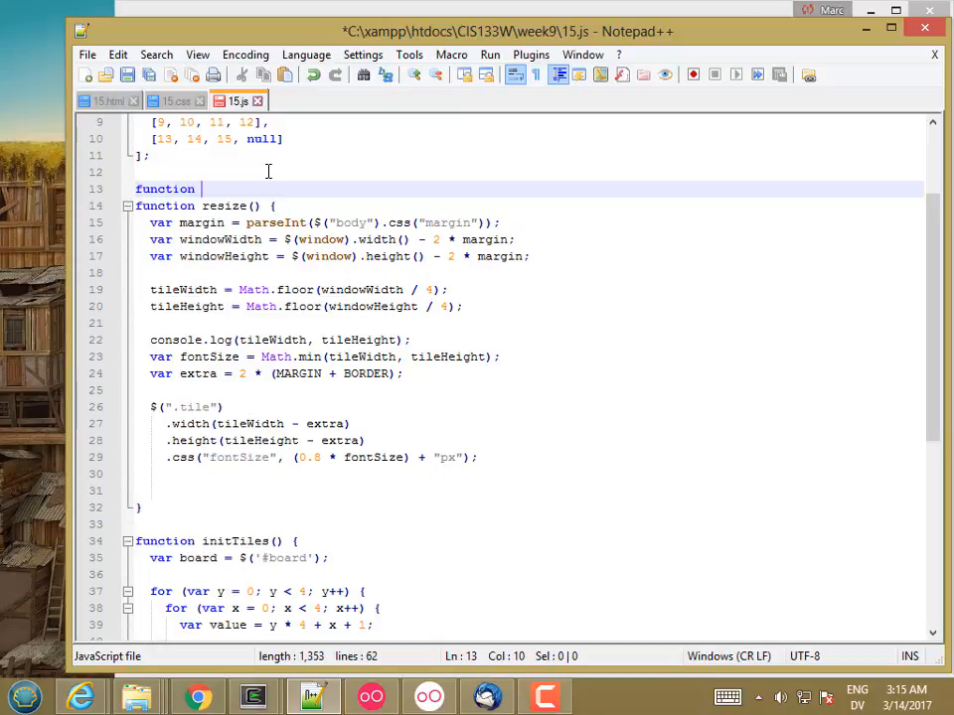
type("positionTil")
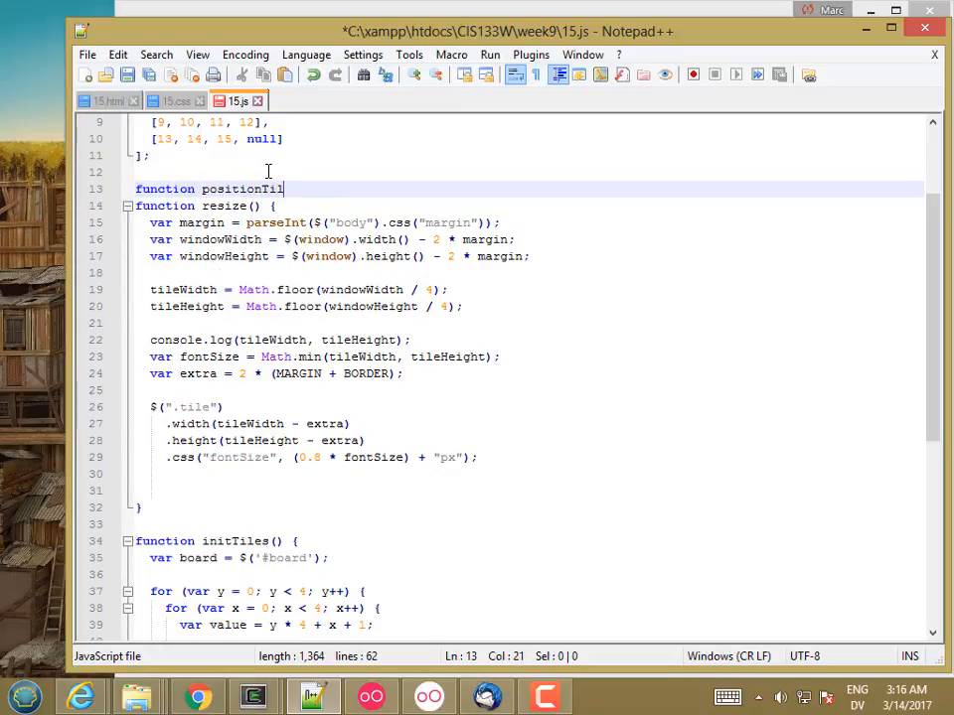
type("es() {")
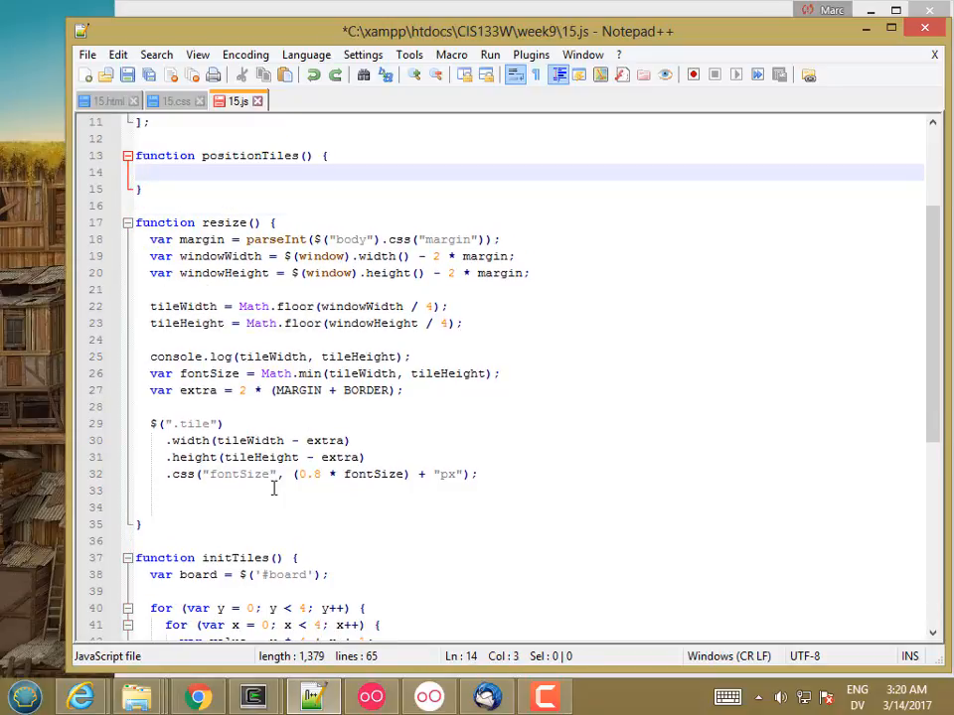
type("for")
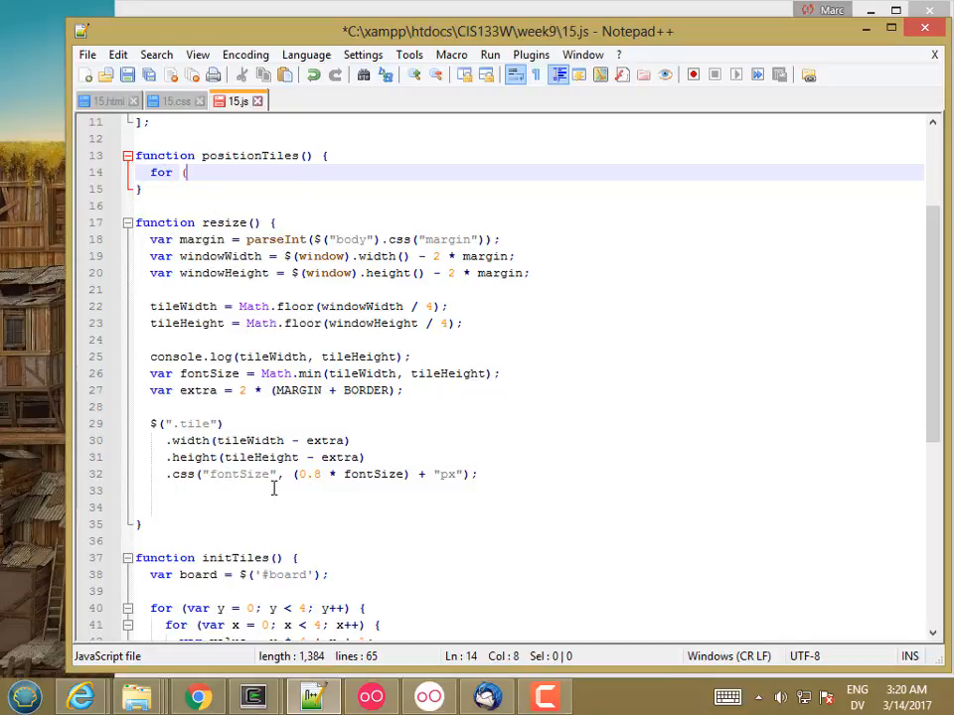
type("(var x =")
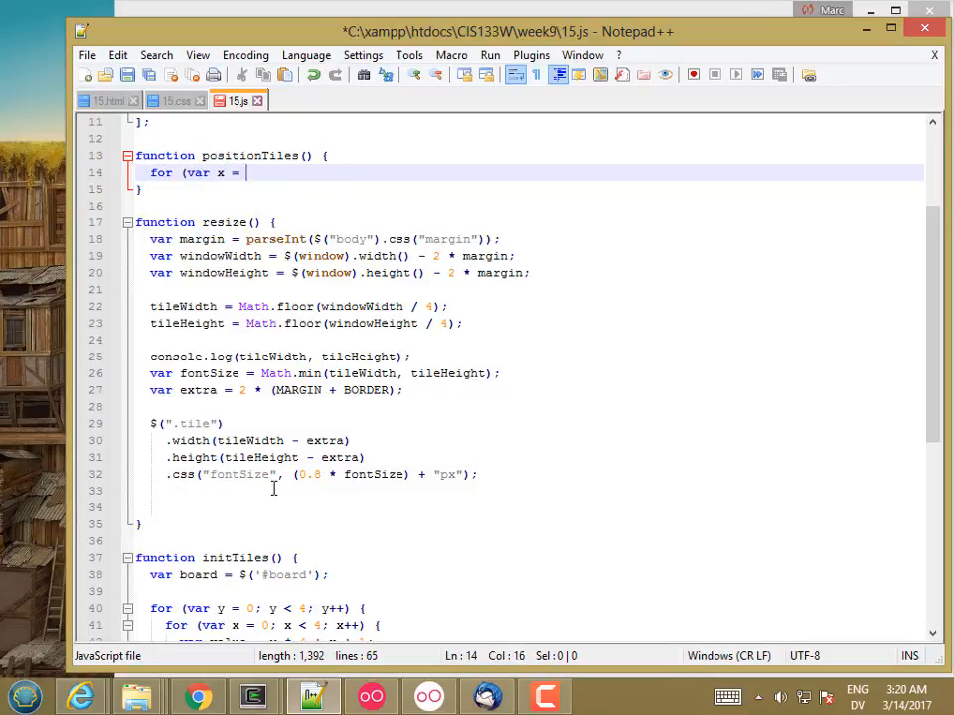
type("0; x < 4; x++) {")
type("for (")
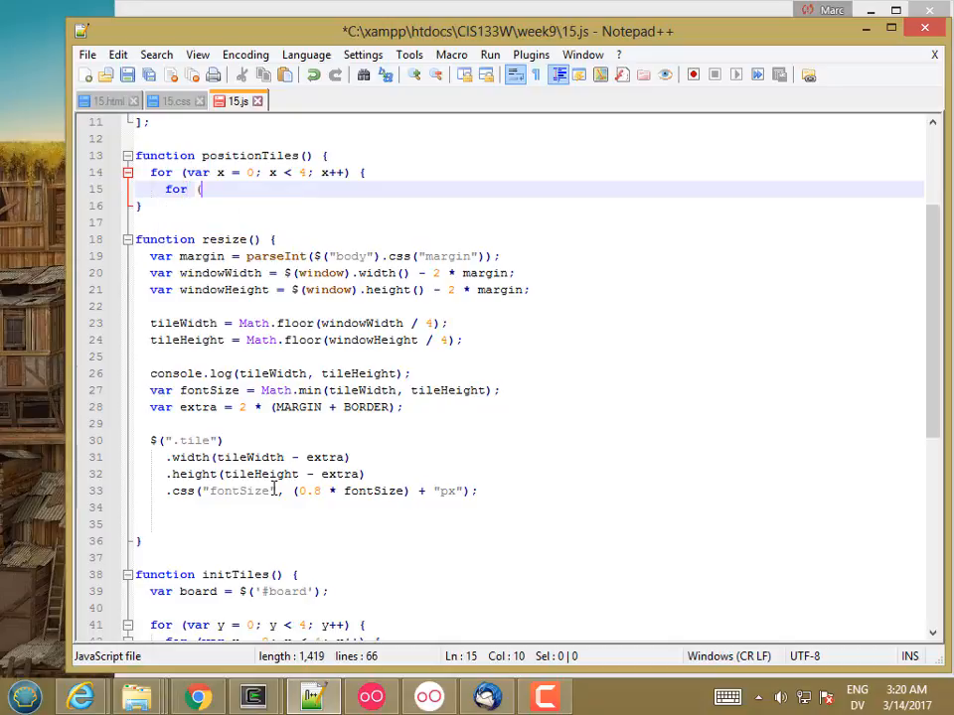
type("var y = 0;")
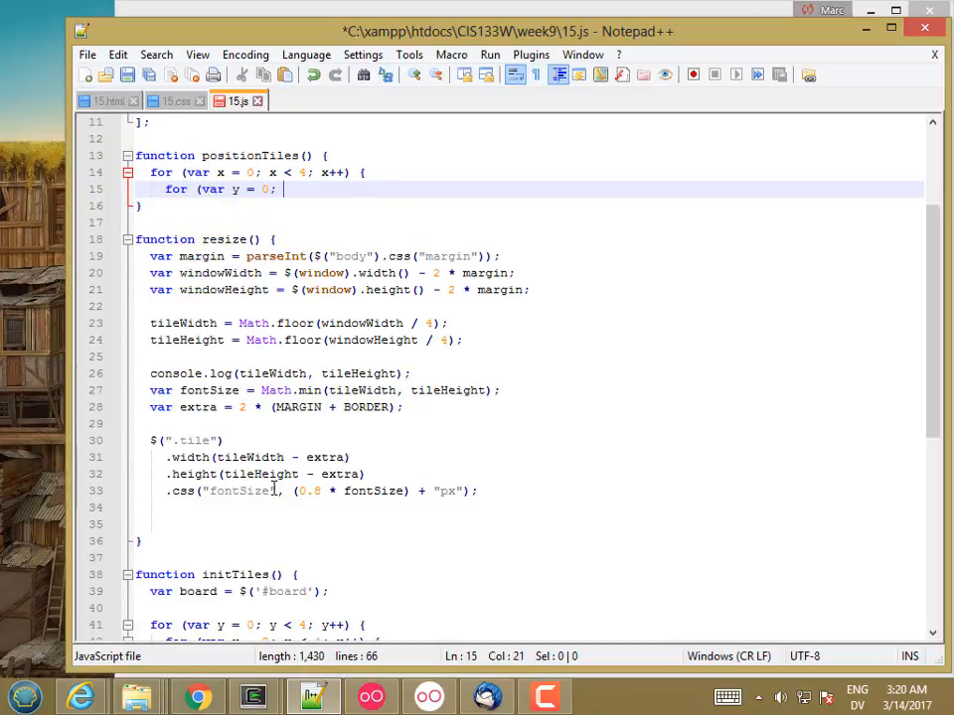
type("y < 4; y++) {")
type("}")
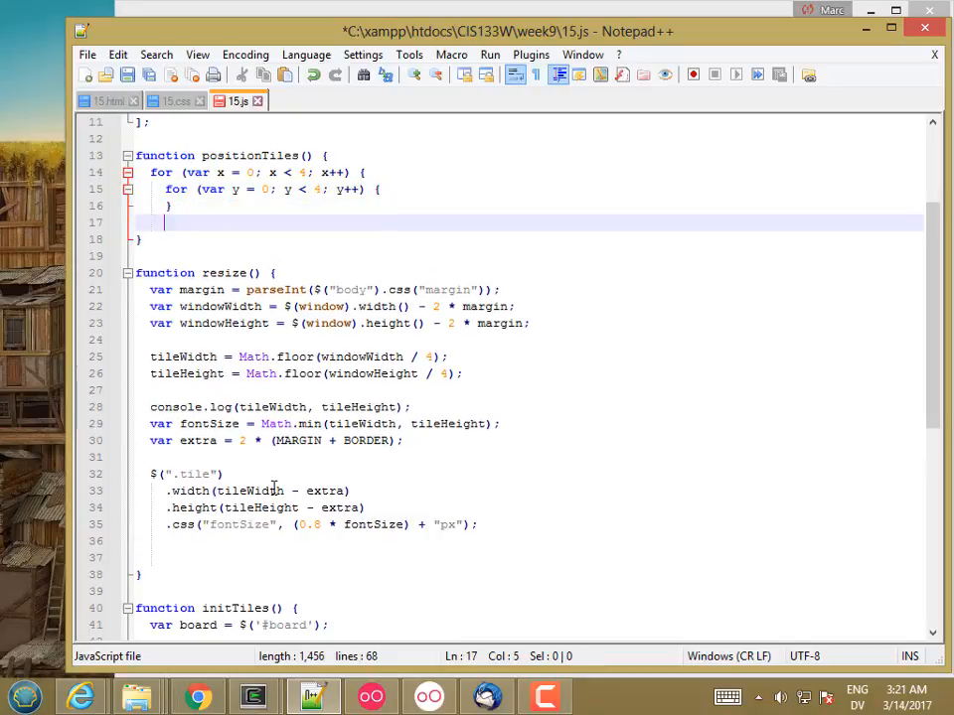
- Inside the loops read tiles[y][x] into tile and set its top to data("y") * tileHeight
key("Backspace")
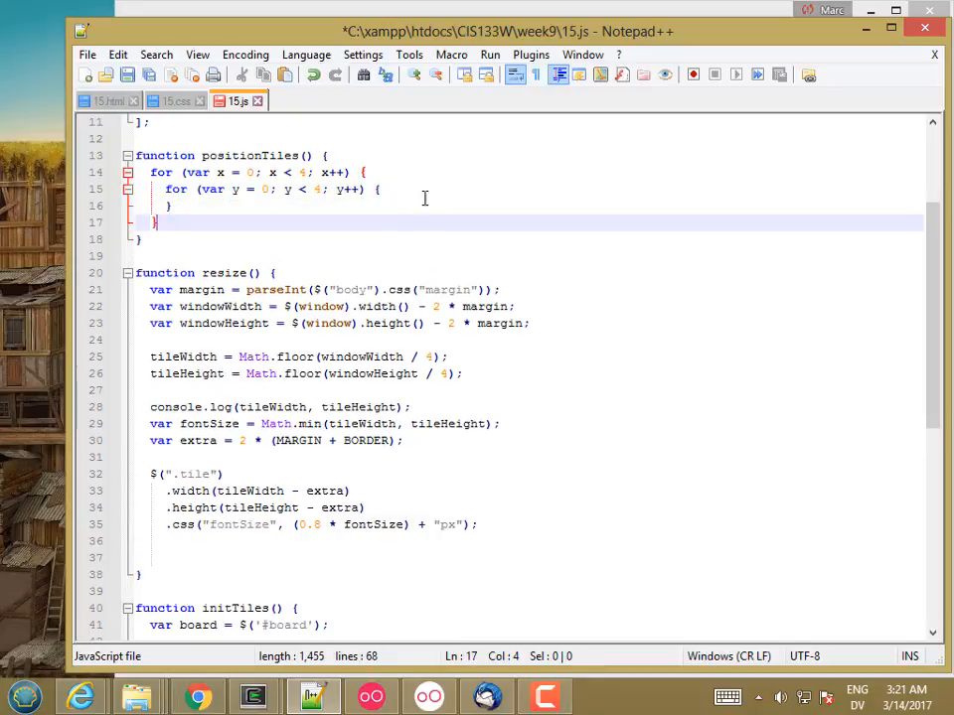
type("var")
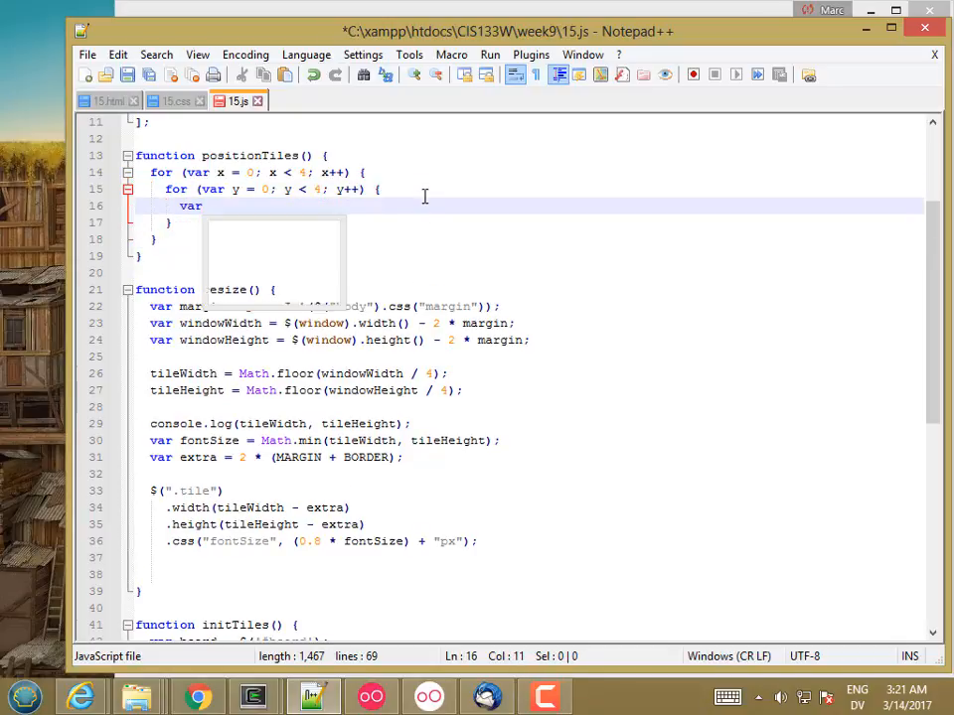
type("tile = tilez")
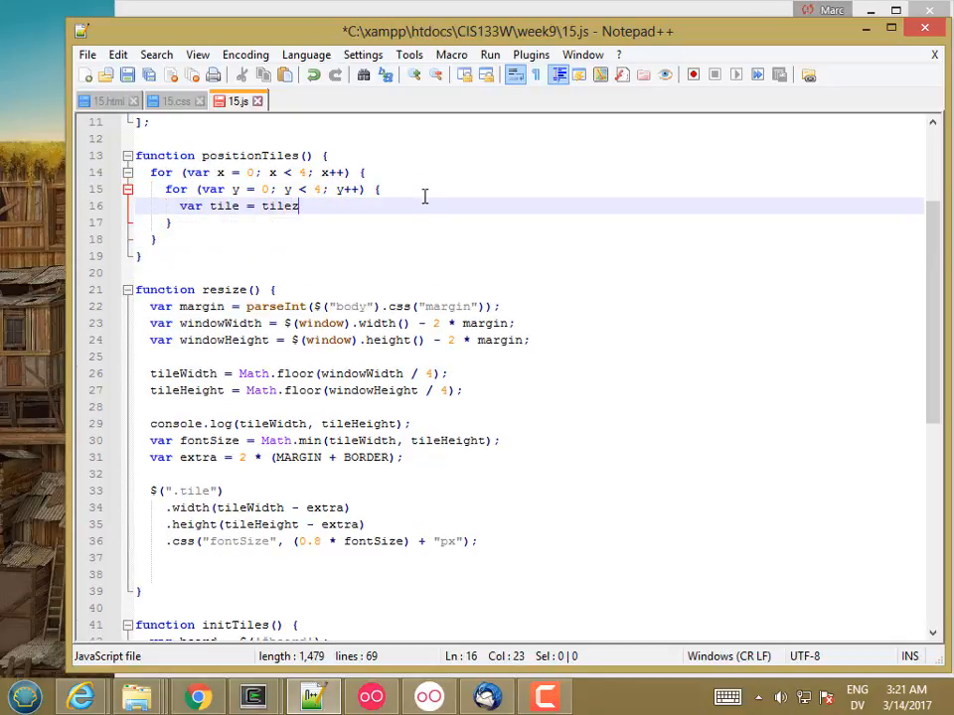
type("[")
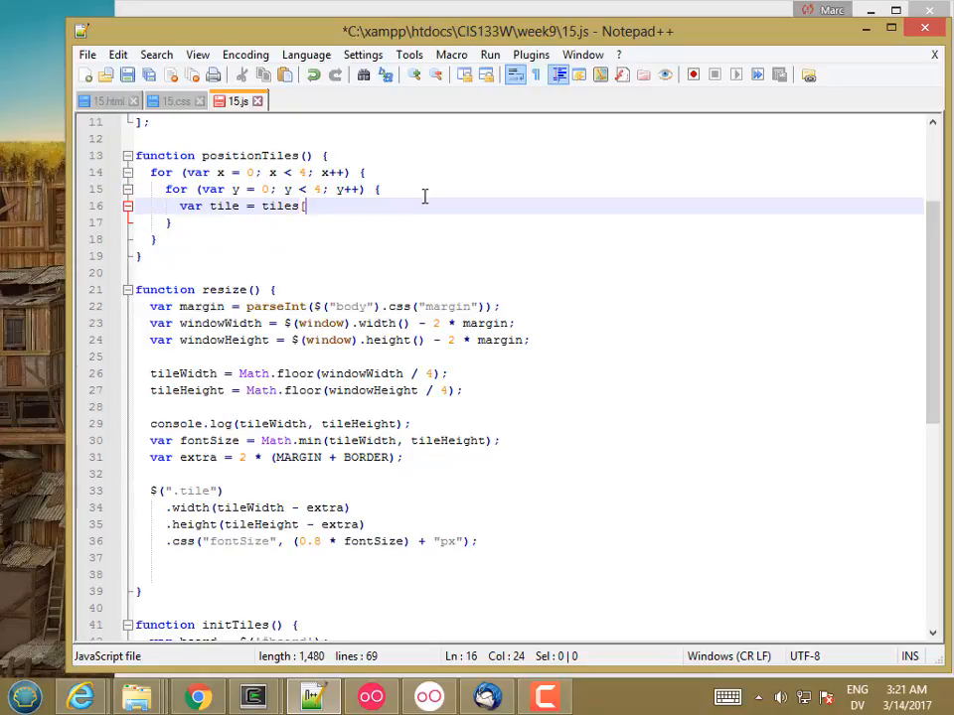
type("[y] [x]")
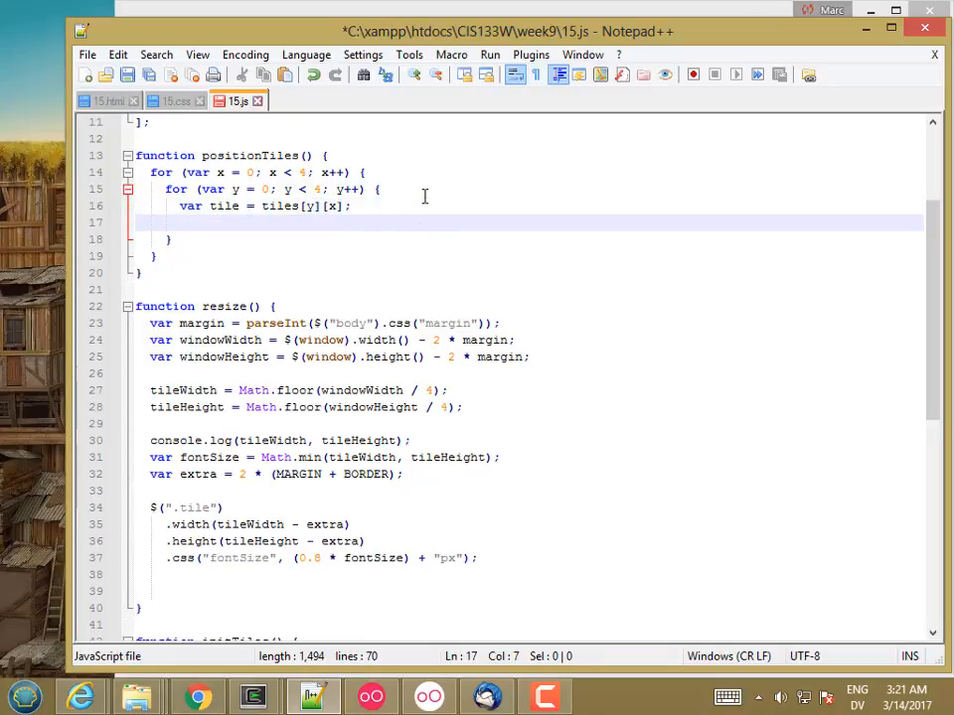
type("t")
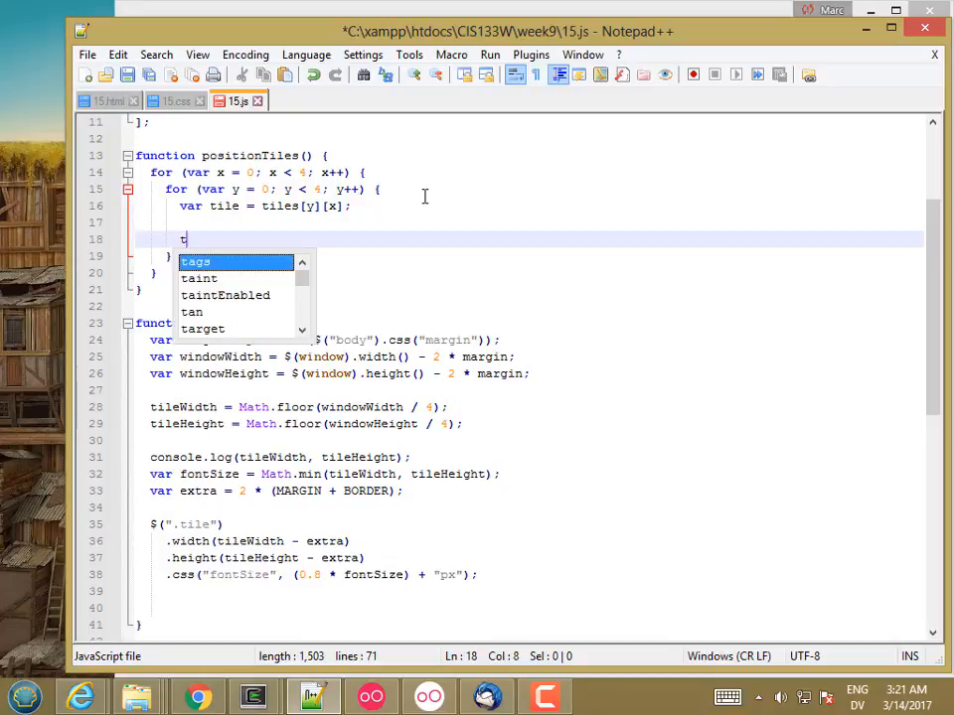
type("ile.css({")
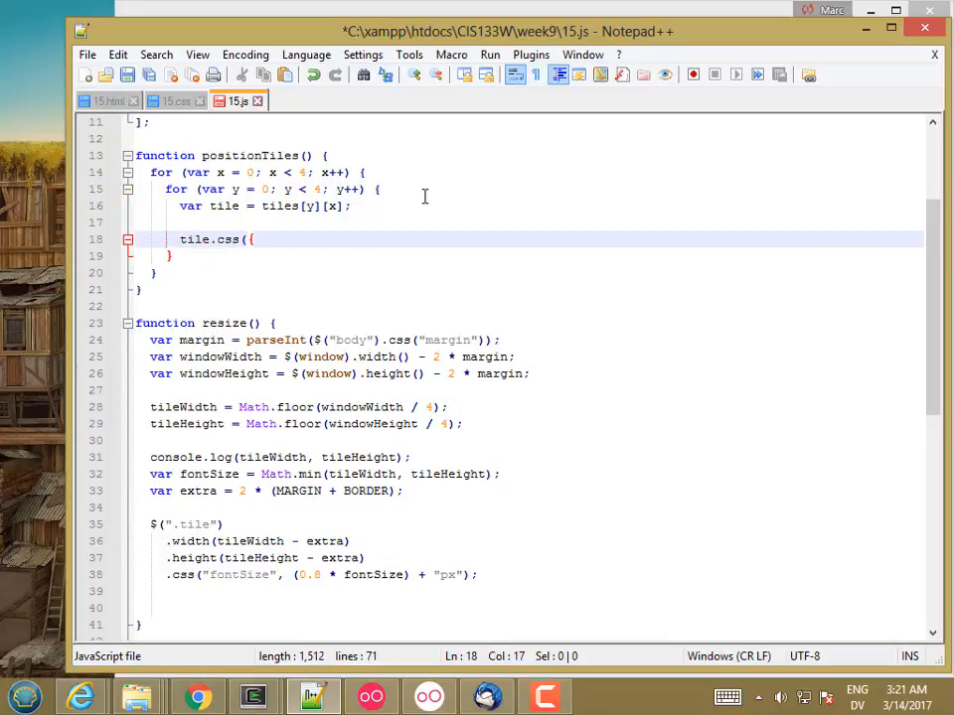
type("top:")
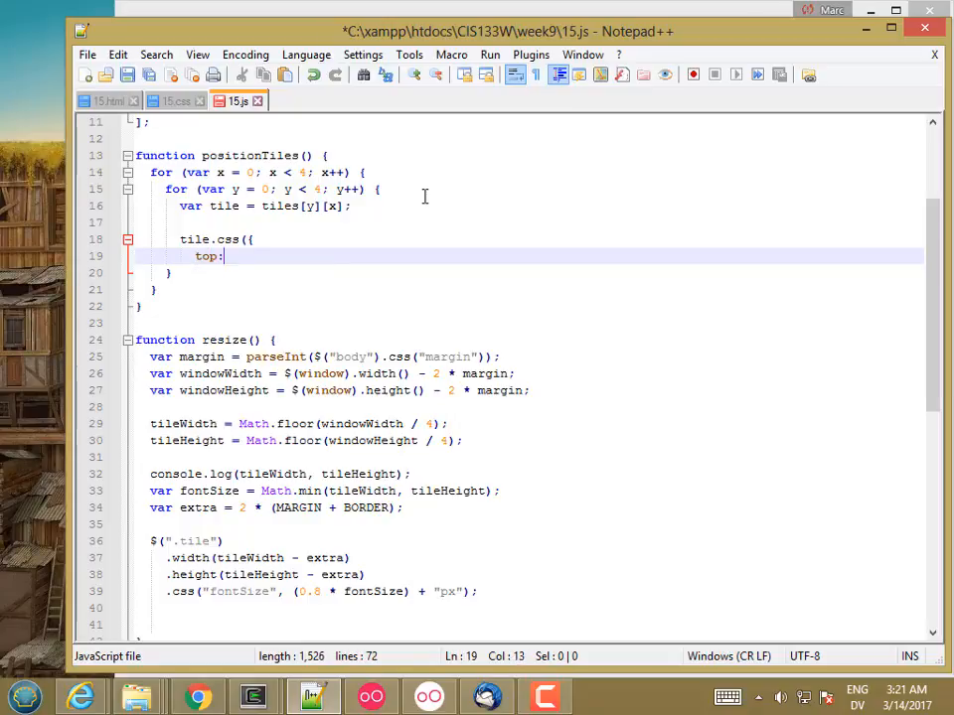
type("tile.data(\"y")
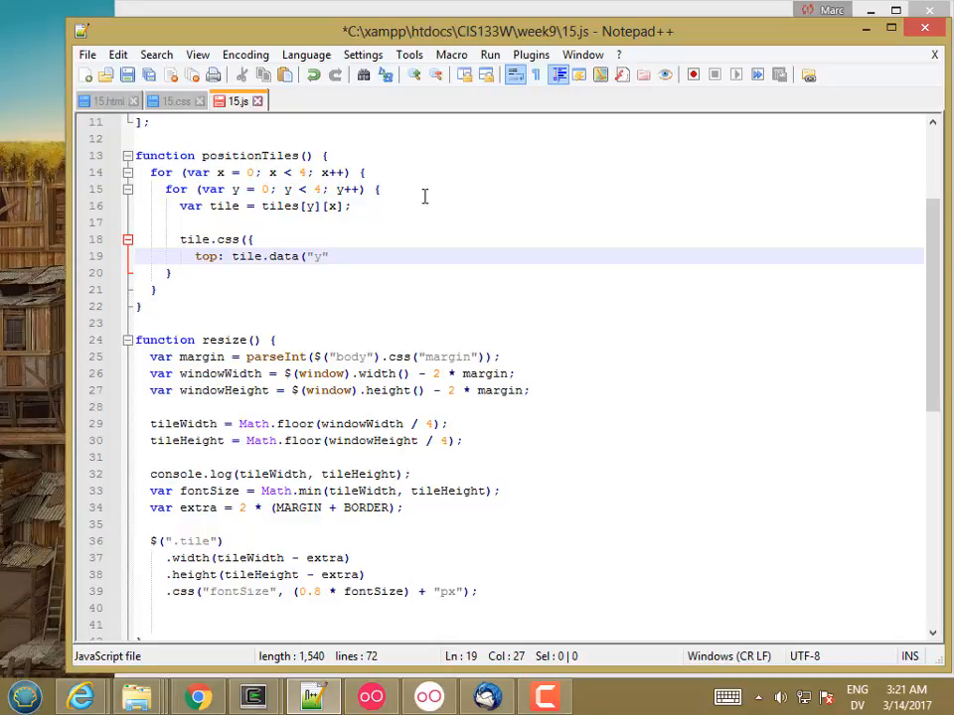
type("*")
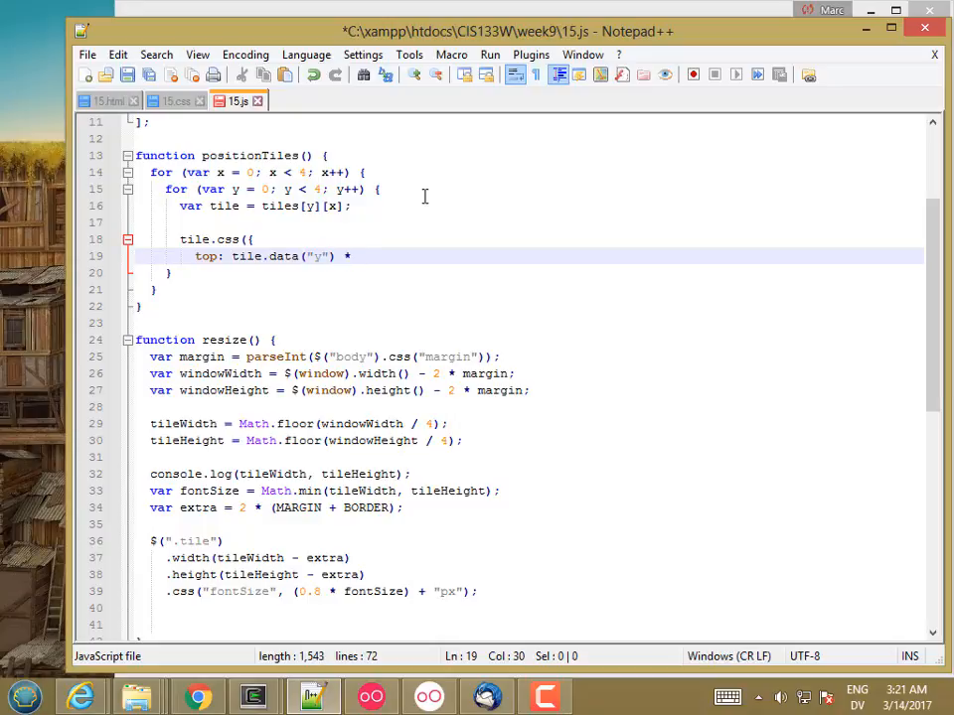
type("tileHight,")
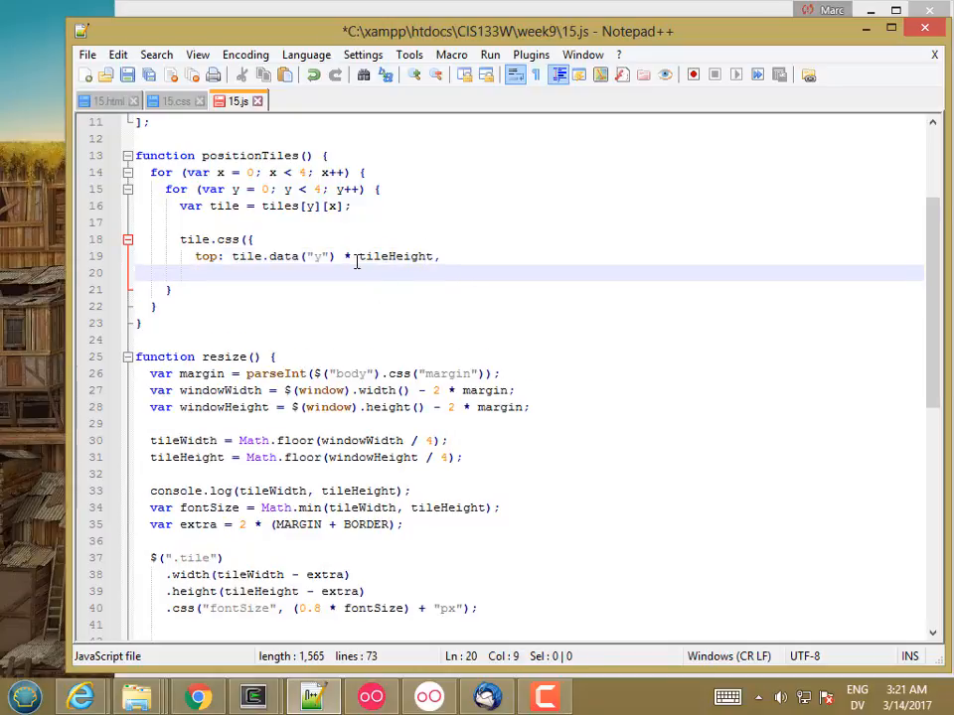
mouse_move(395, 254)
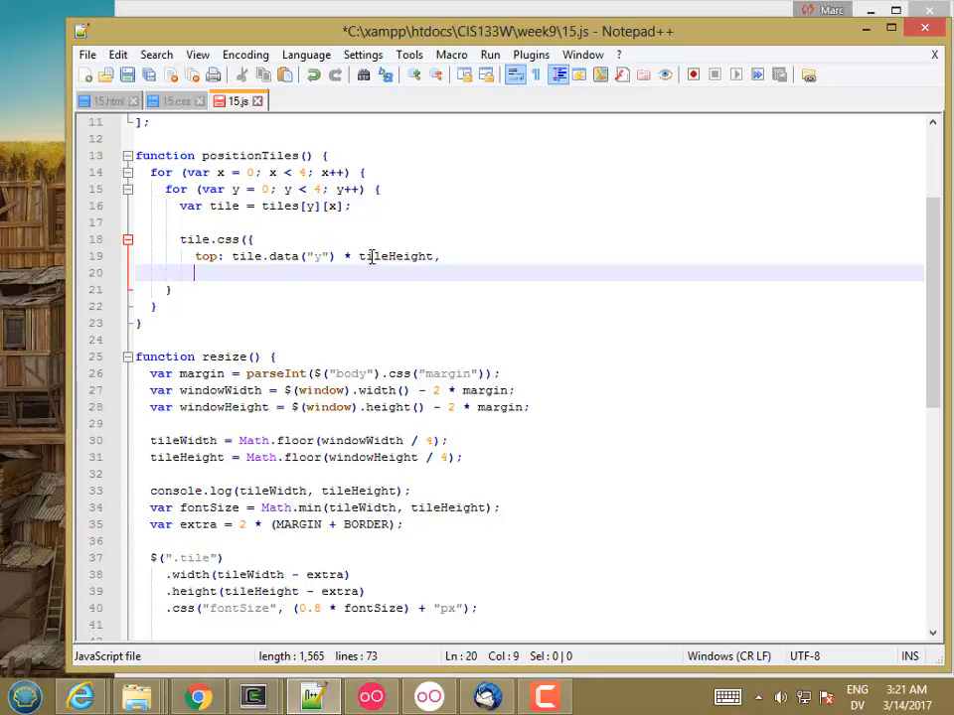
mouse_move(314, 268)
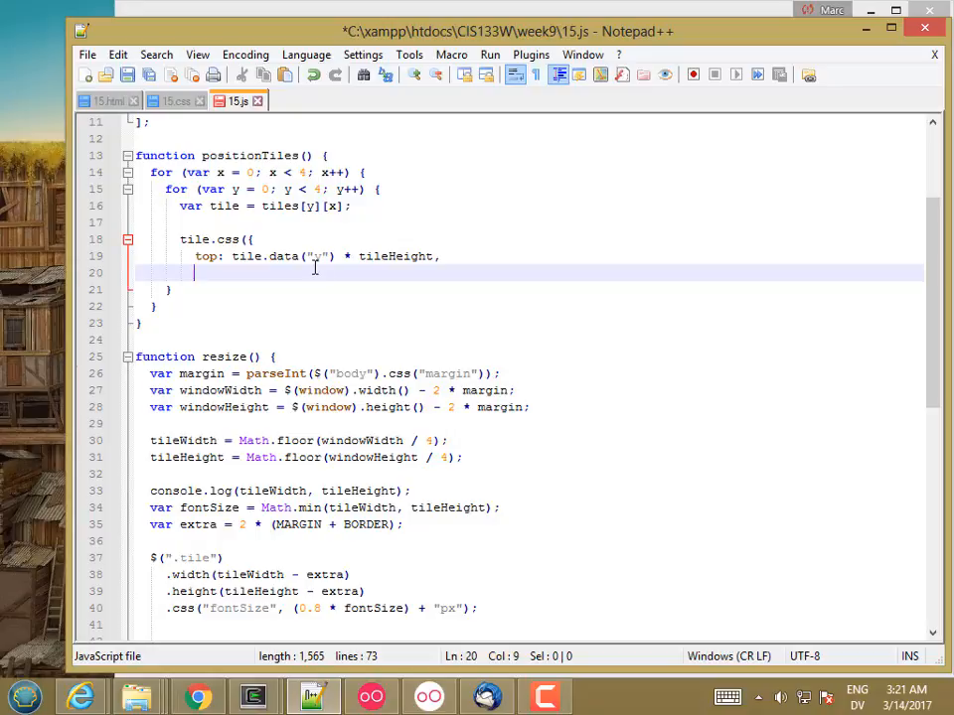
- Set the tile's left to data("x") * tileWidth and close the css call with );
type("left: tile.data(")
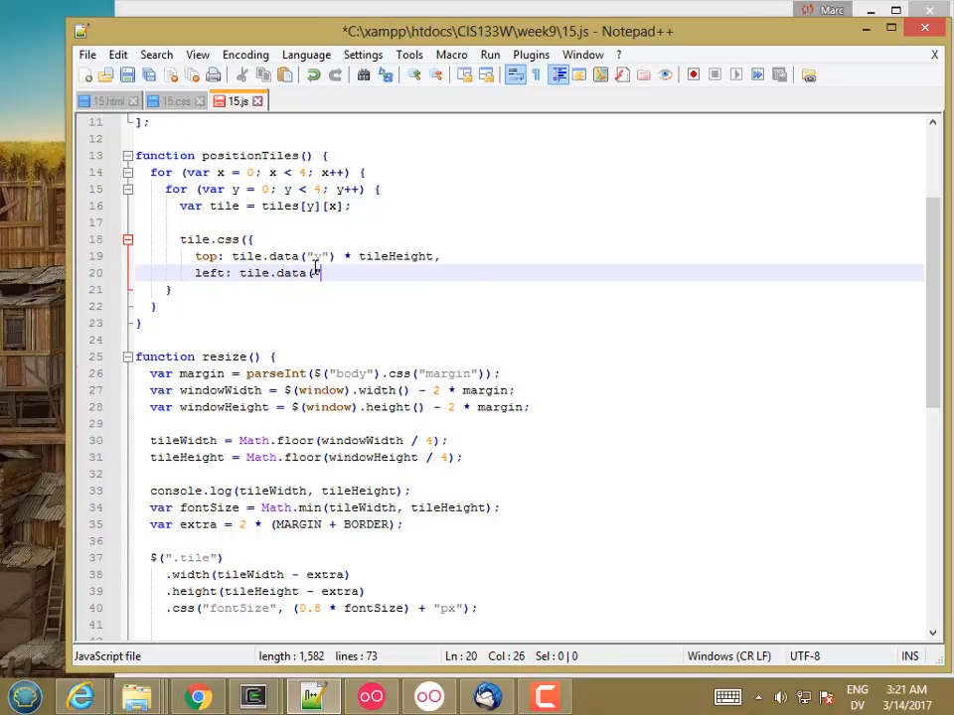
type("\"x\") *")
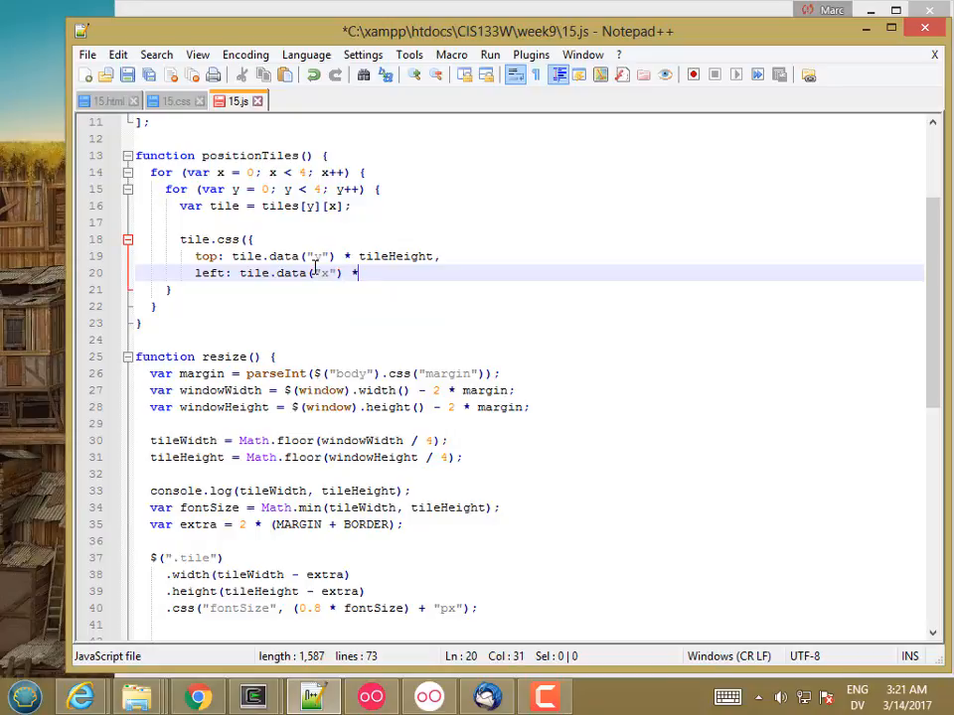
type("tileWidth")
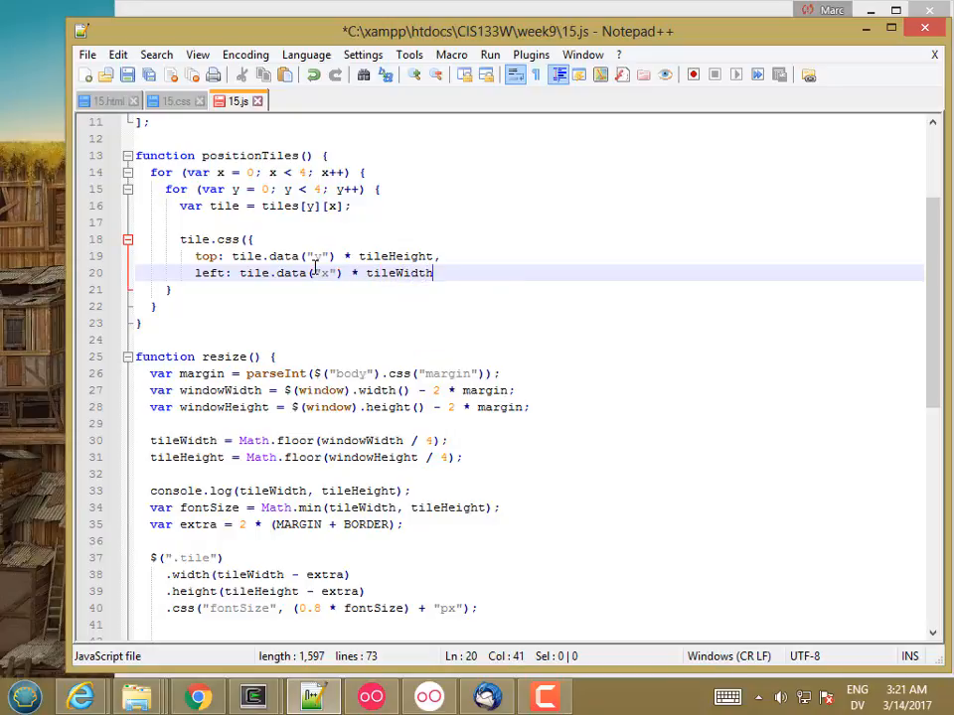
key("Return")
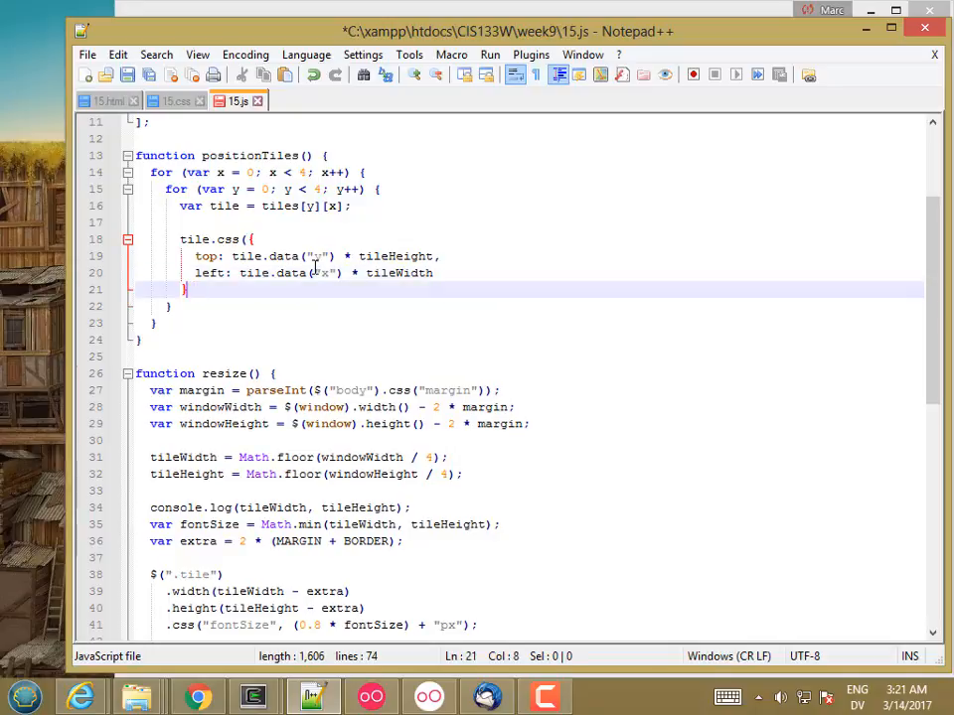
type(")")
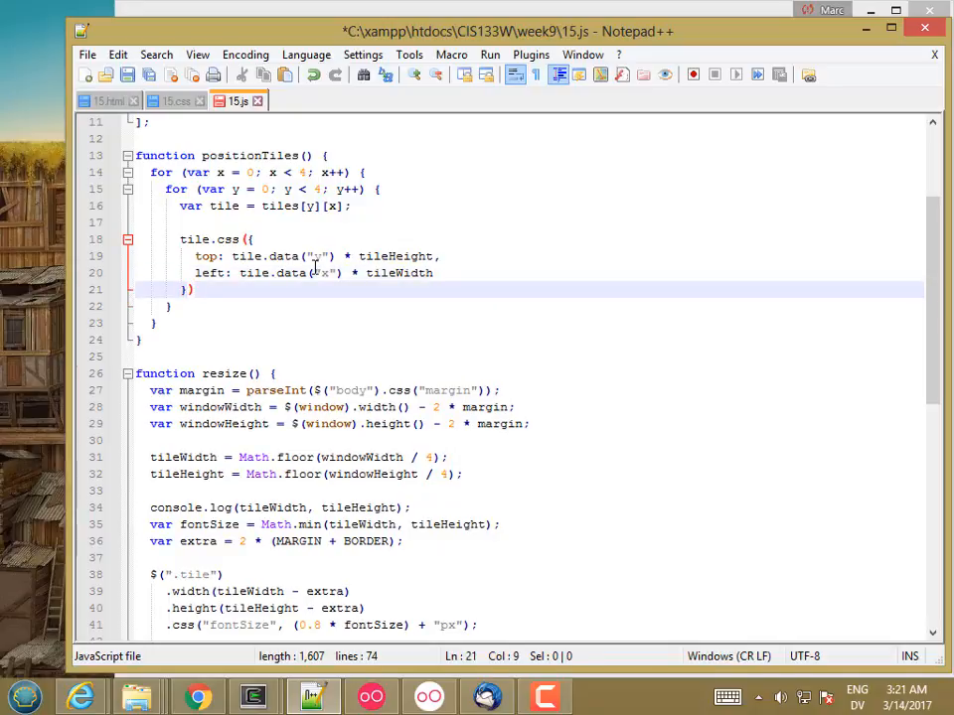
type(";")
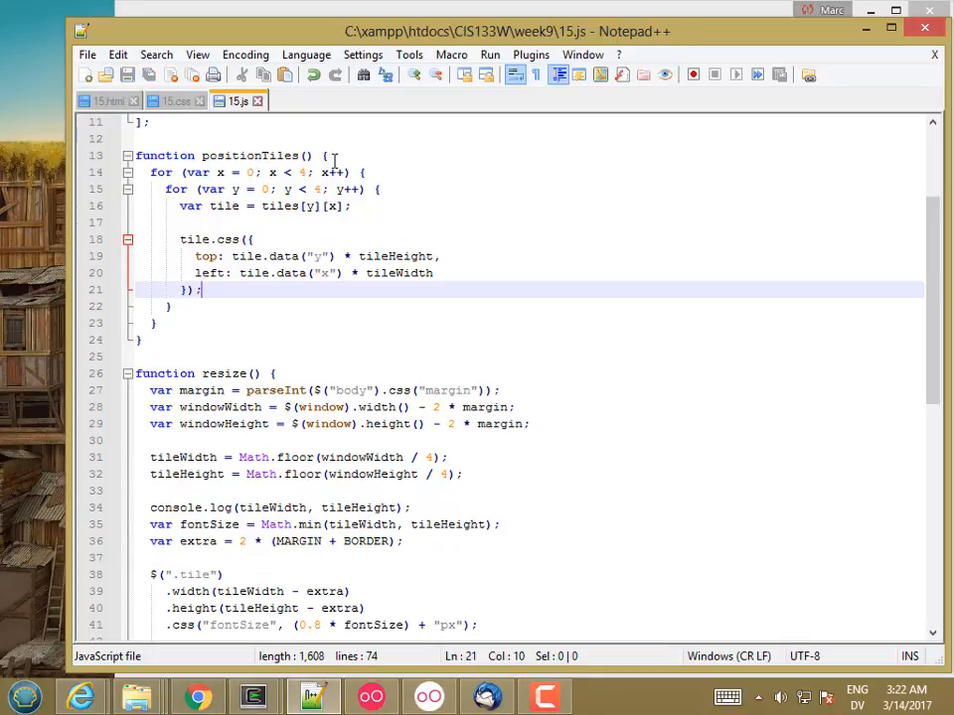
- In Chrome DevTools set a breakpoint on the tile.css line of positionTiles
left_click(195, 695)
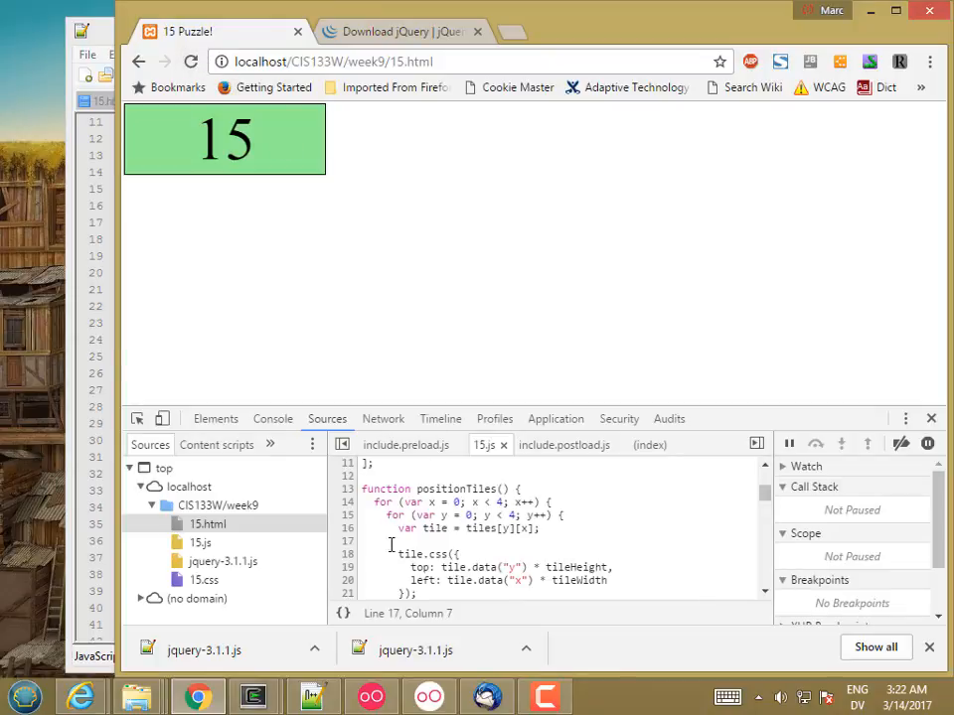
left_click(345, 578)
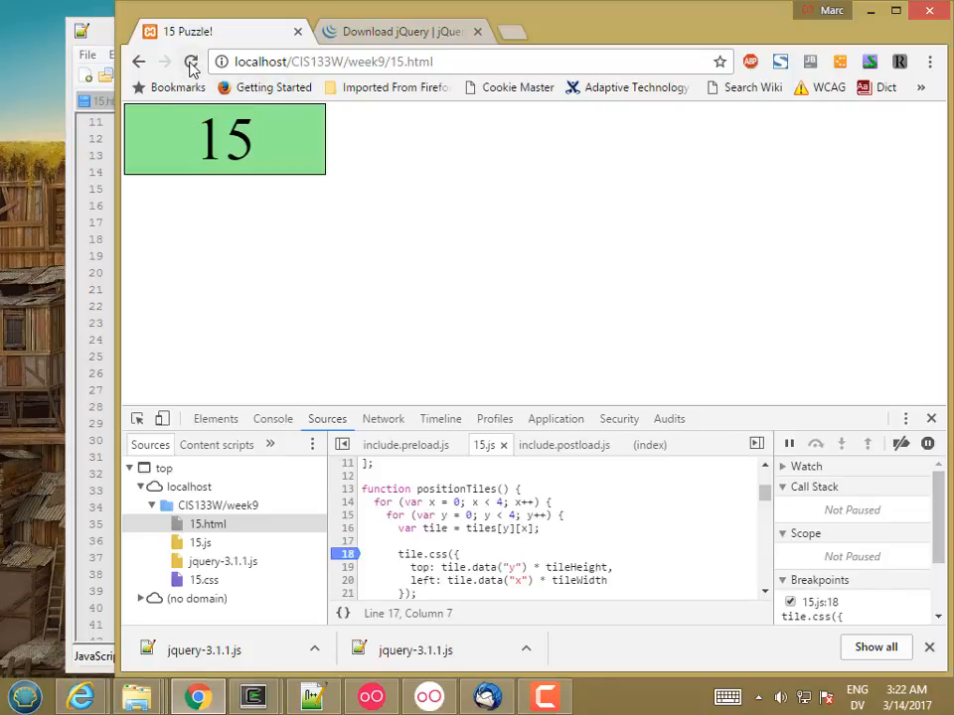
mouse_move(129, 36)
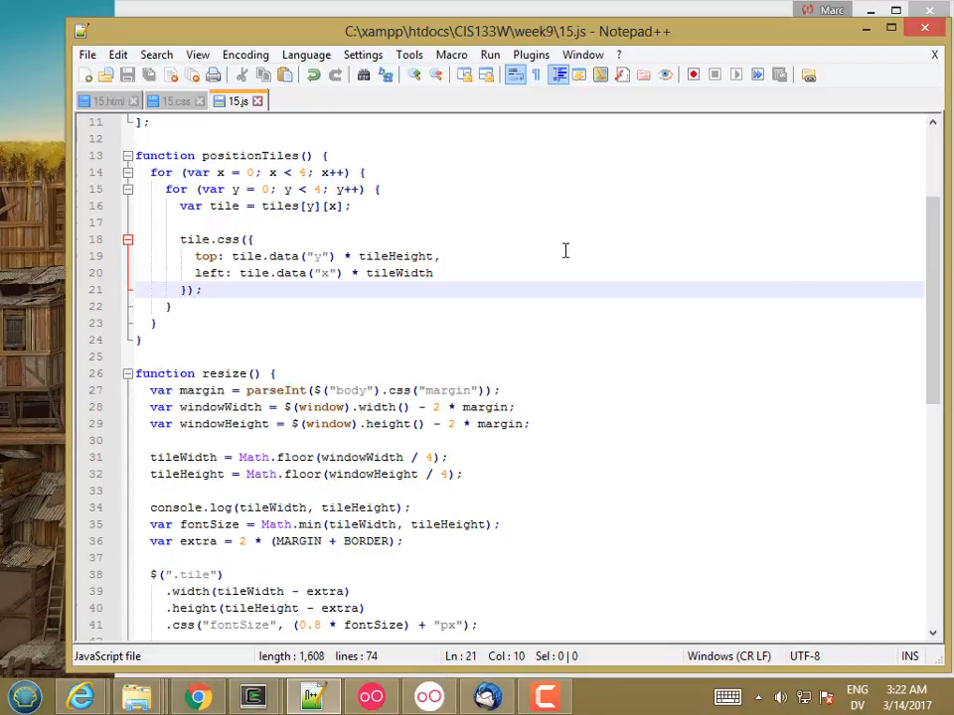
- Scroll down to the end of the resize function in 15.js
scroll("down", 3)
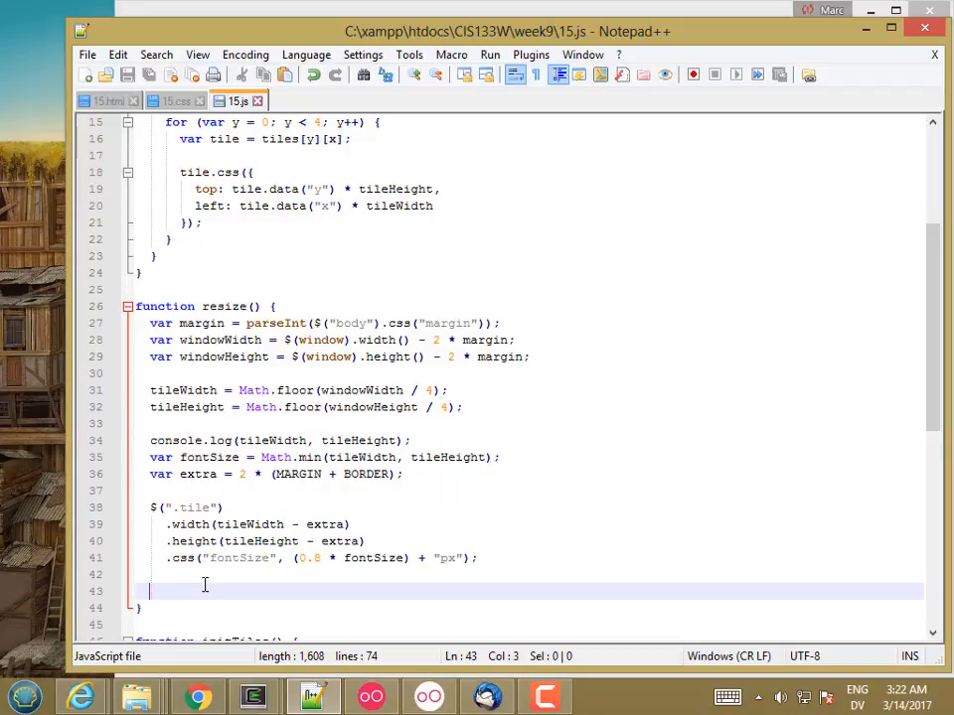
- Call positionTiles(); at the end of resize, reload in Chrome, resume past the breakpoint and close DevTools
type("positionTiles")
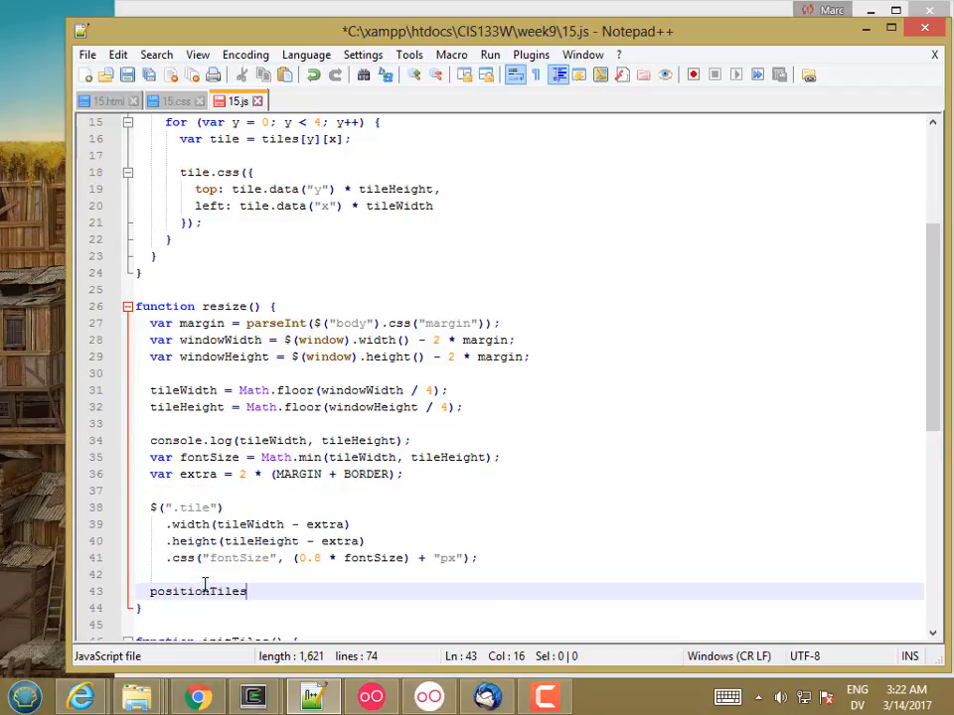
type("();")
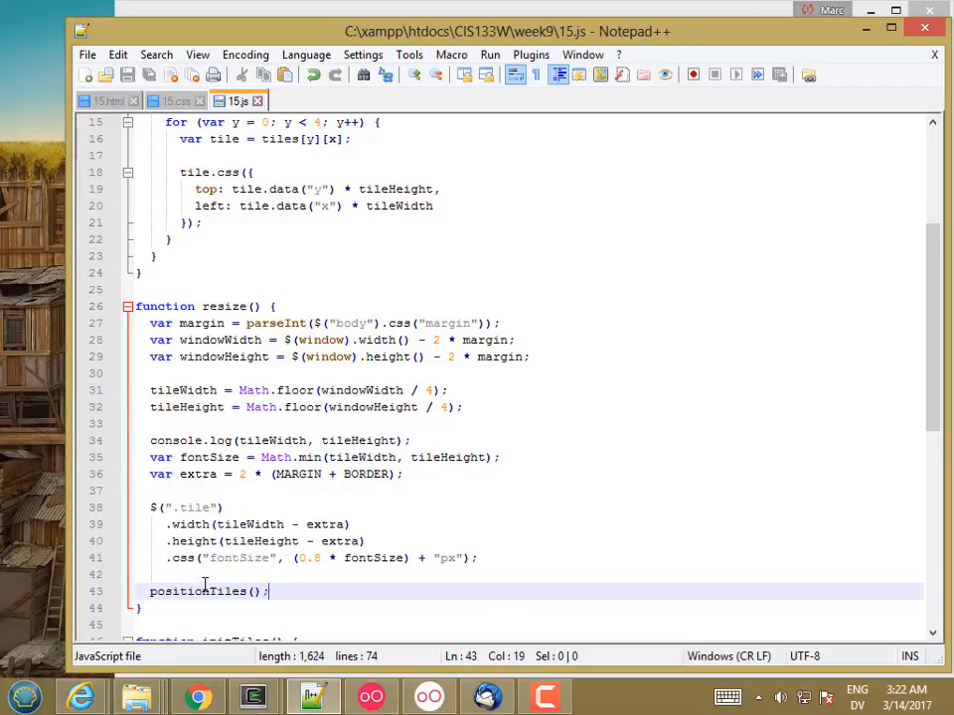
left_click(197, 696)
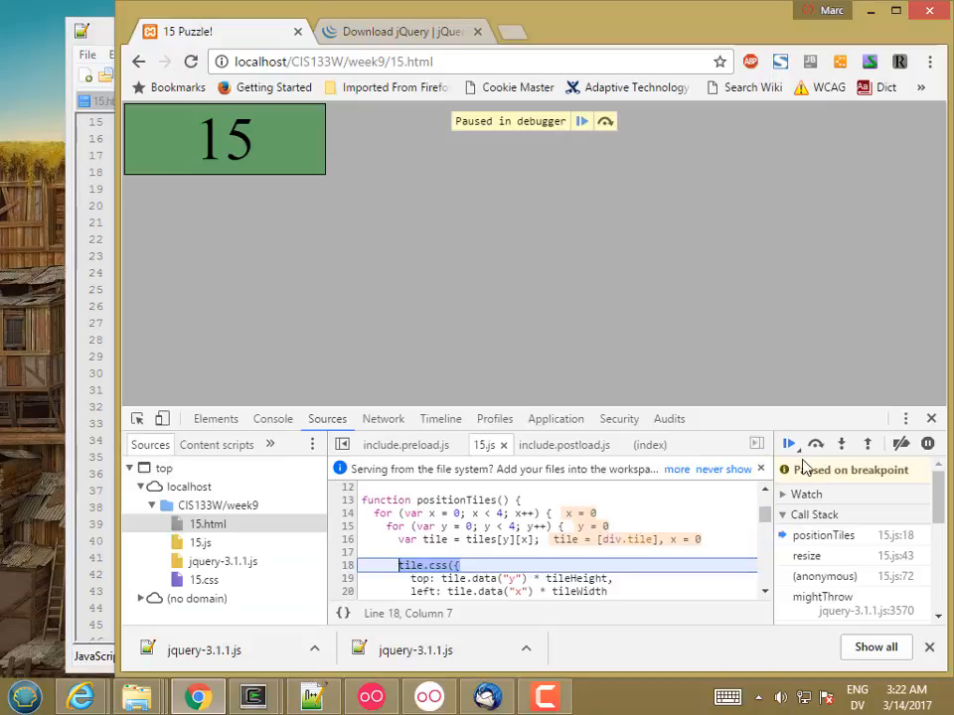
left_click(787, 445)
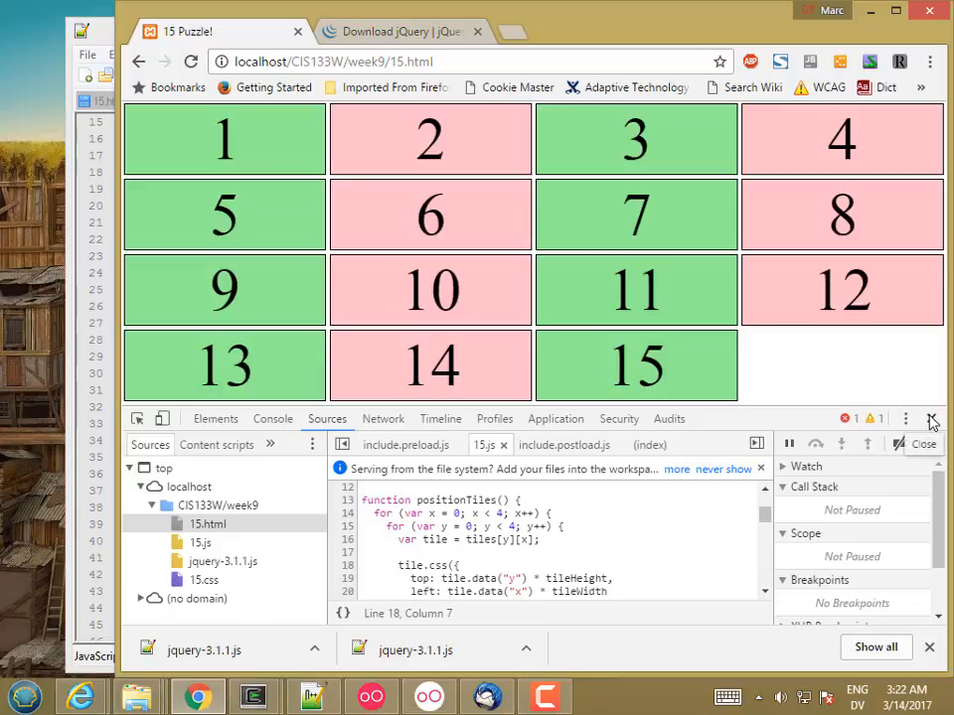
left_click(930, 418)
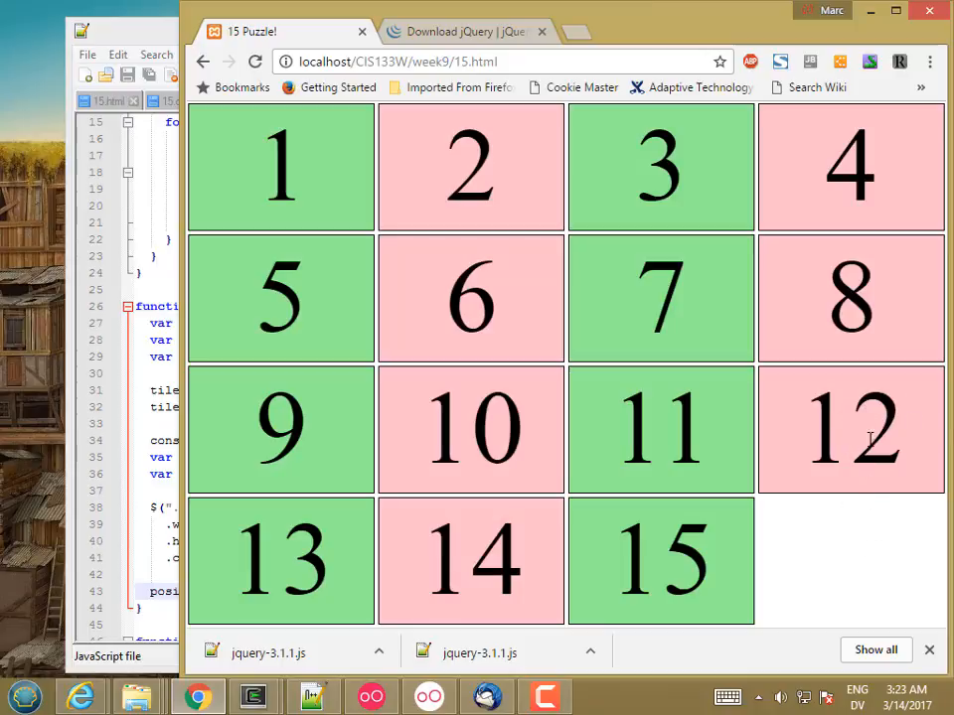
mouse_move(870, 560)
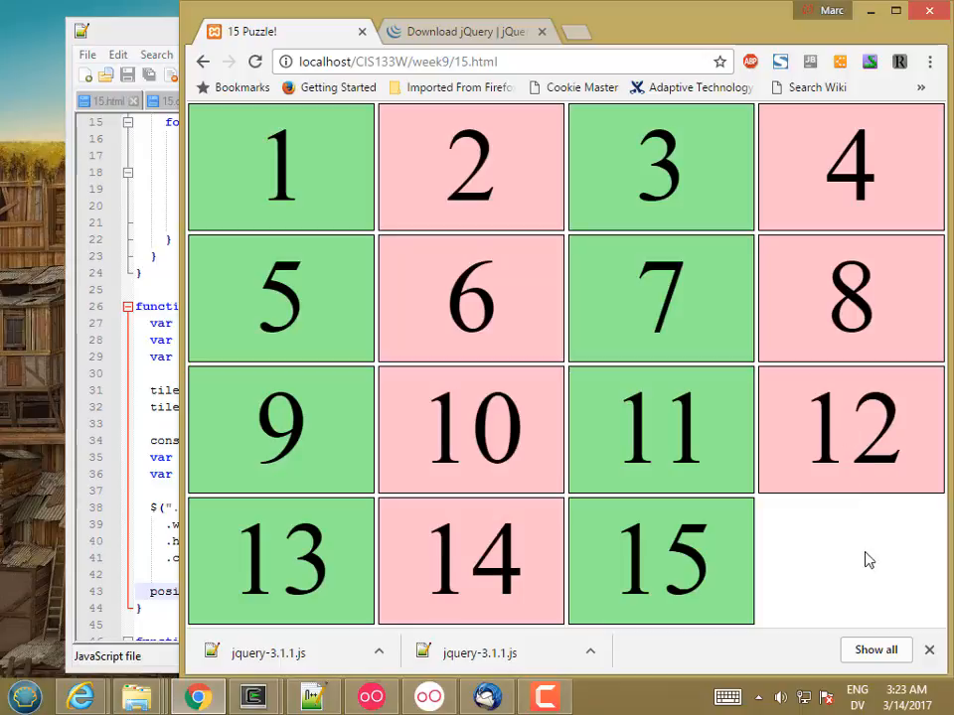
mouse_move(851, 465)
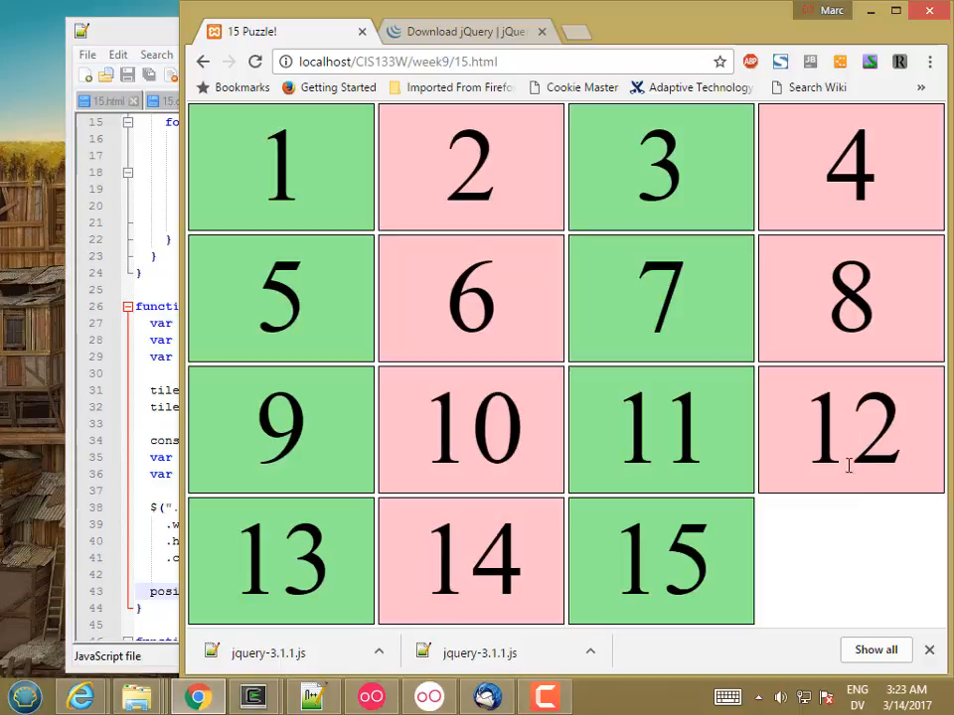
mouse_move(851, 405)
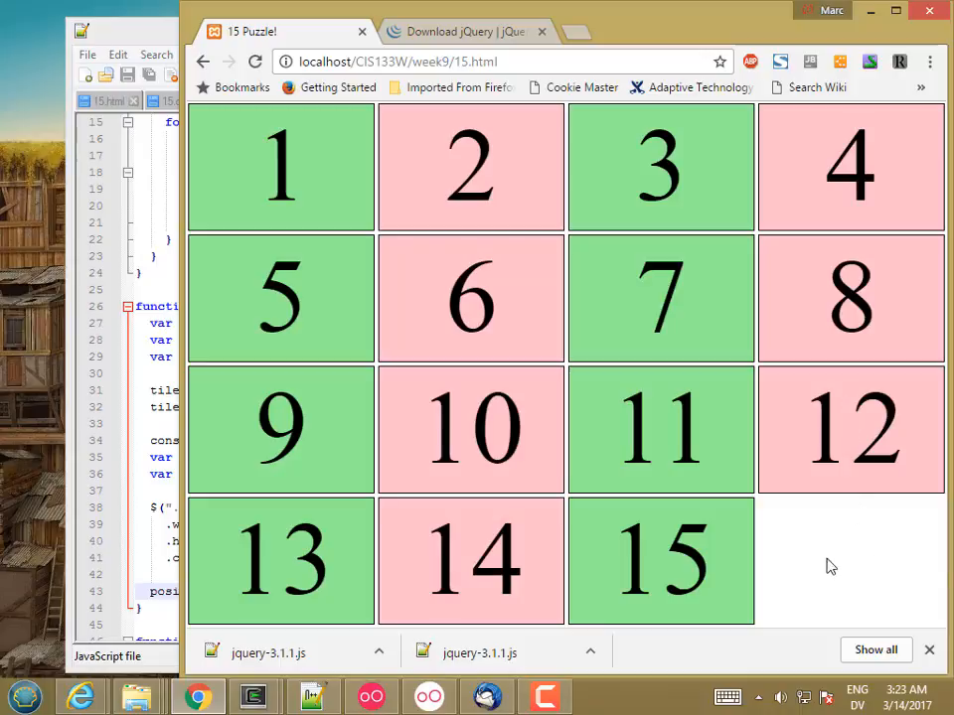
mouse_move(894, 563)
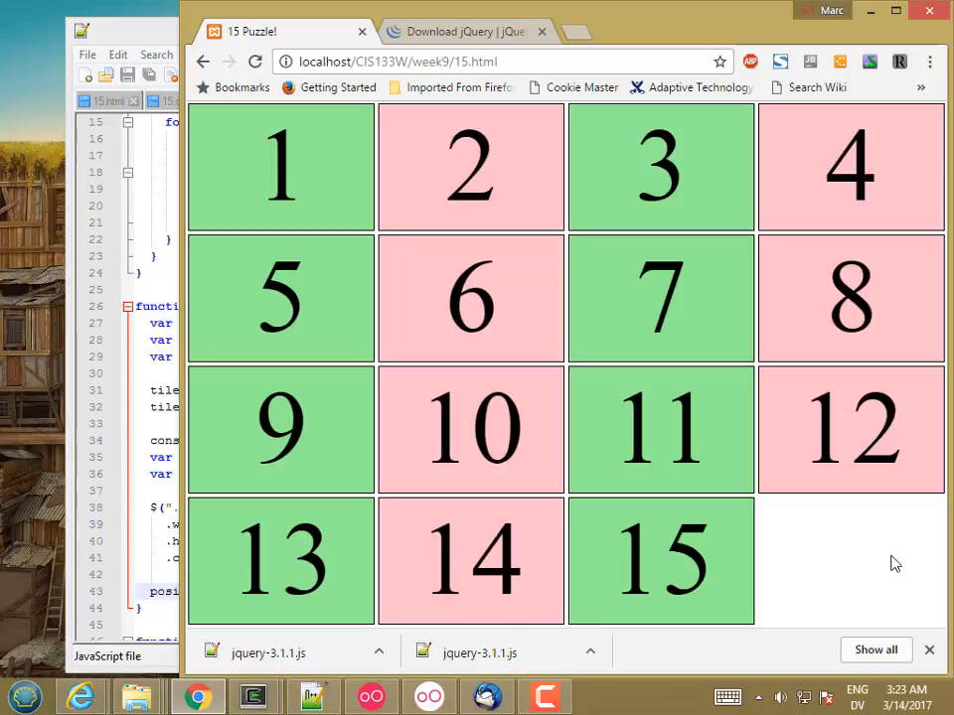
mouse_move(906, 567)
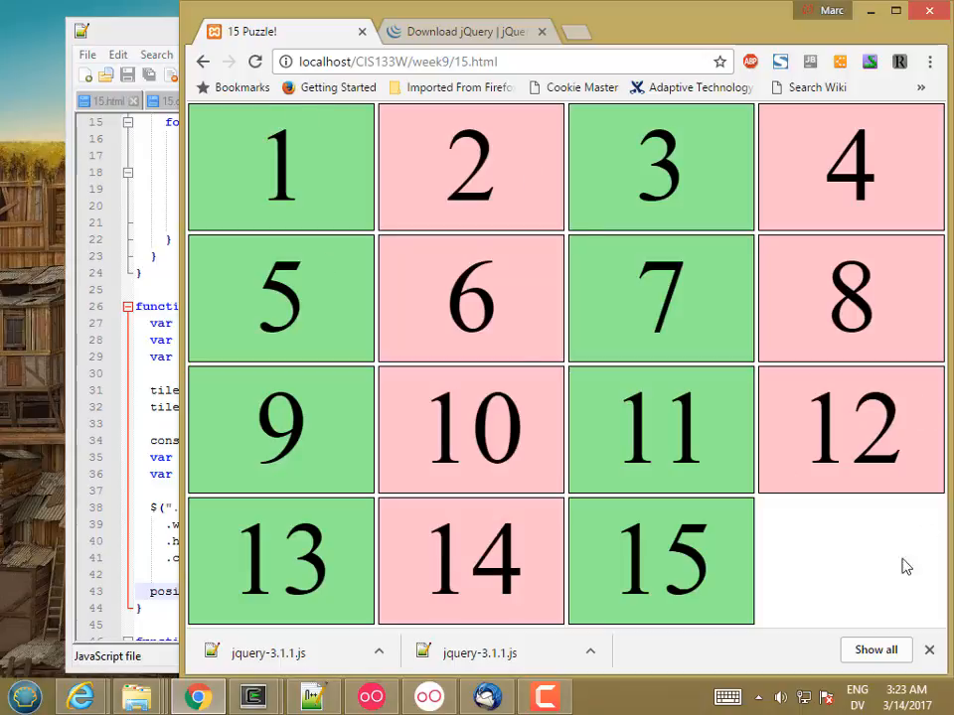
mouse_move(845, 429)
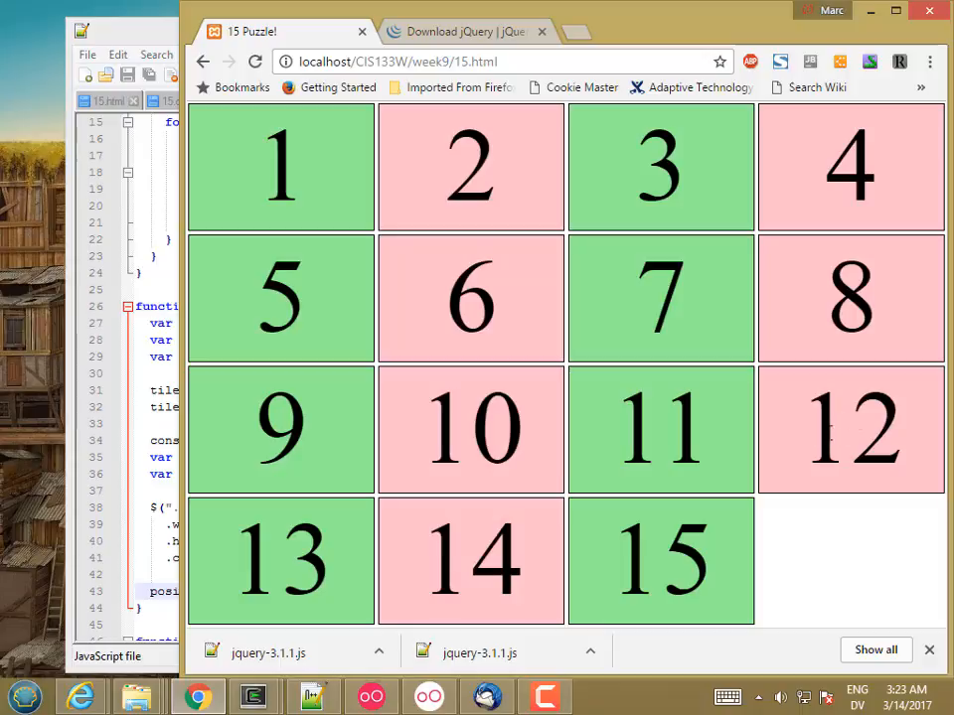
mouse_move(103, 69)
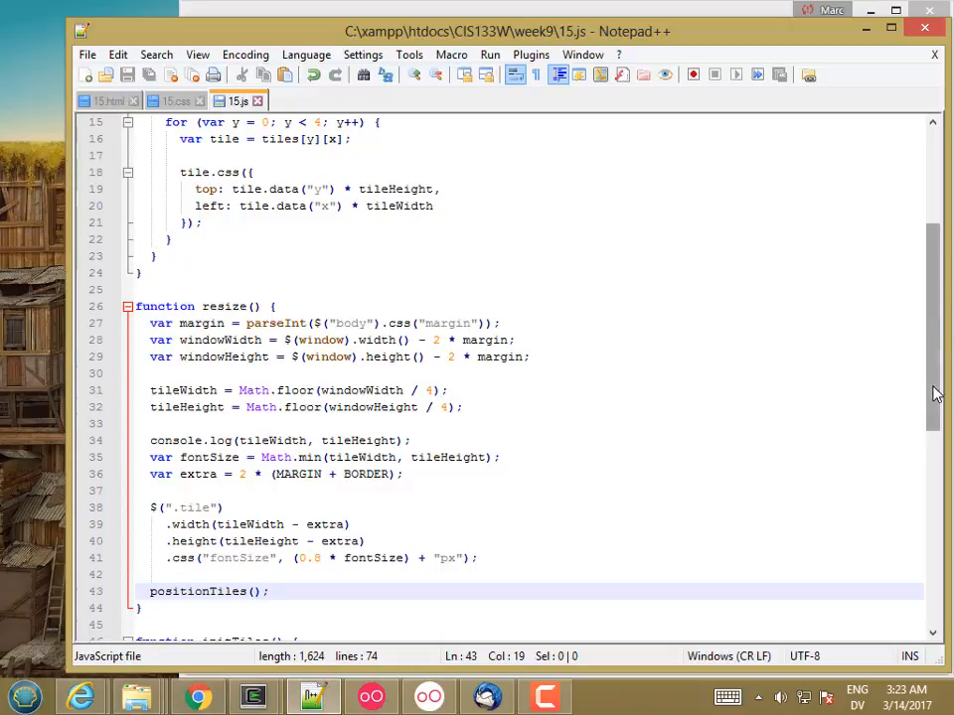
- Declare var gapX = 3; and var gapY = 3; below the tiles array
scroll("up", 3)
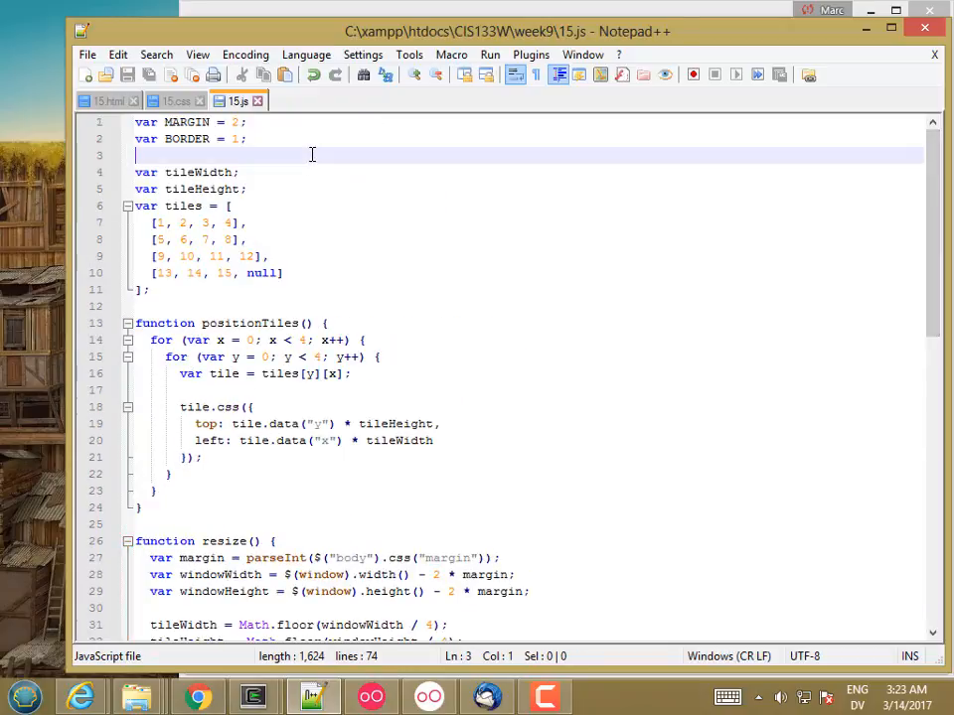
key("enter")
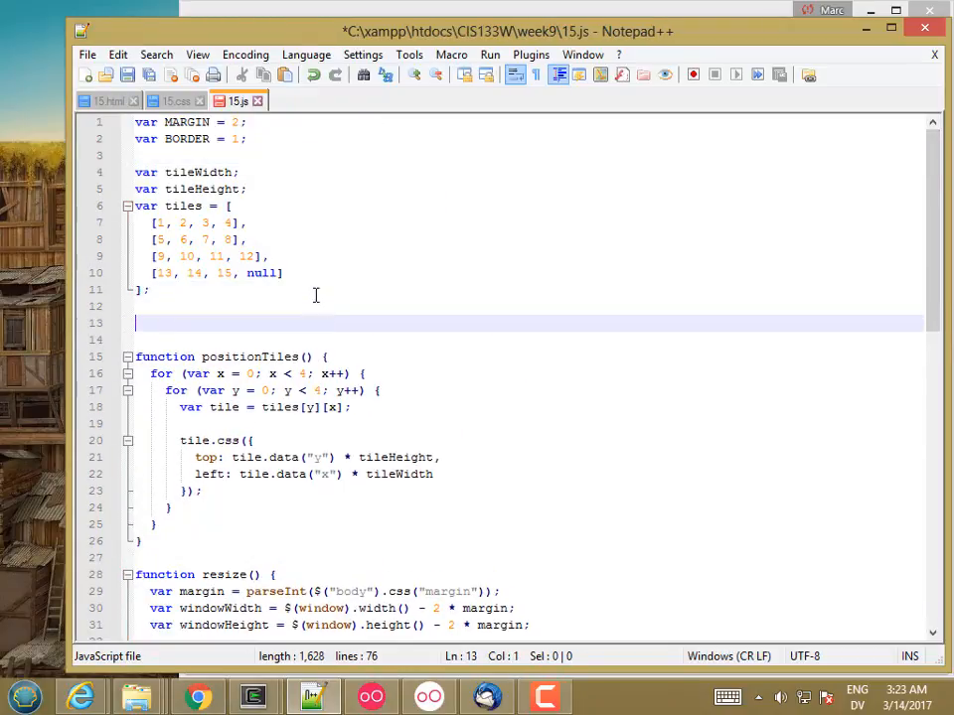
type("var gap")
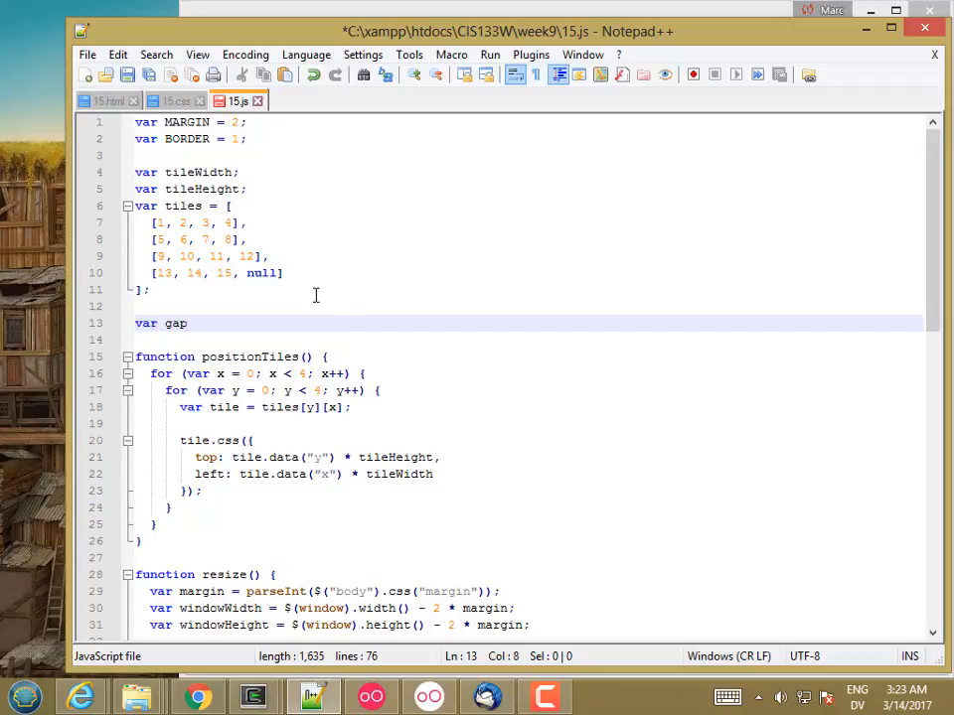
type("X =")
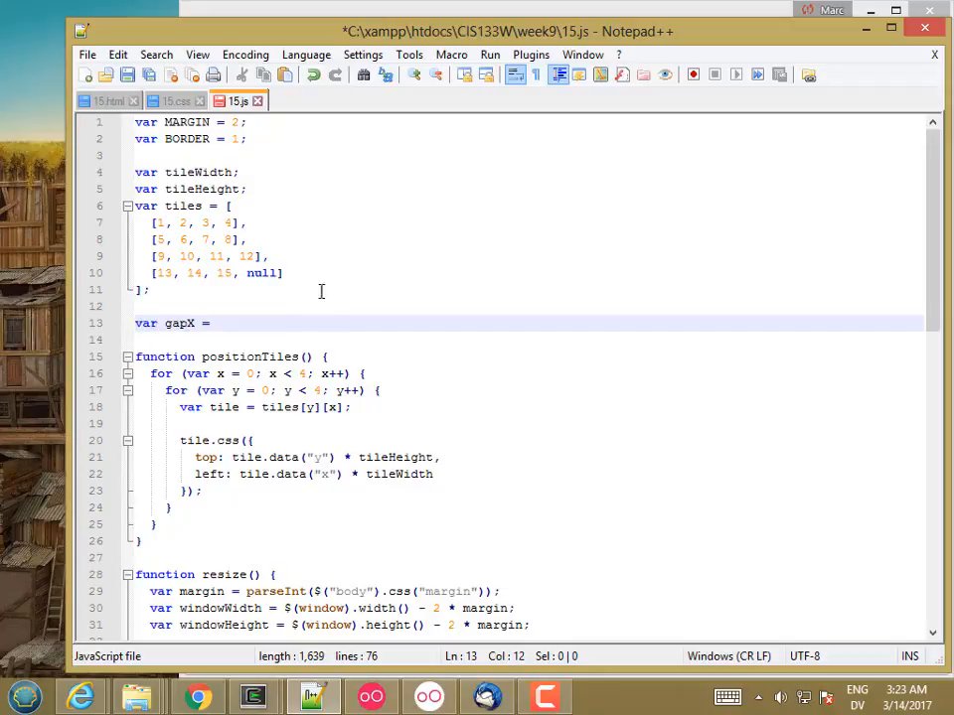
double_click(263, 272)
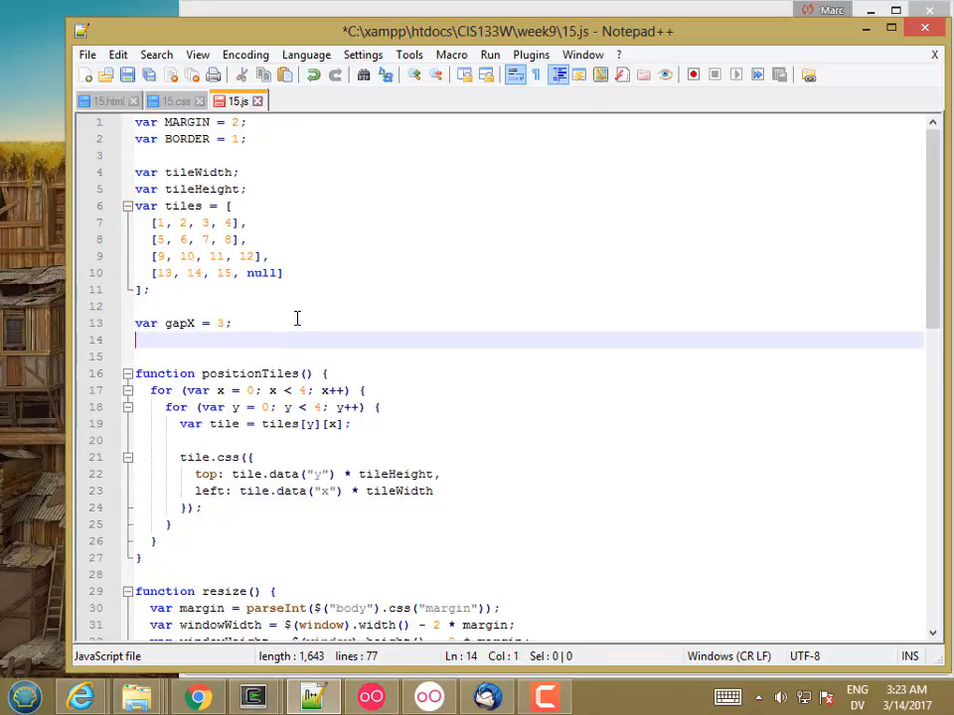
type("var gapY")
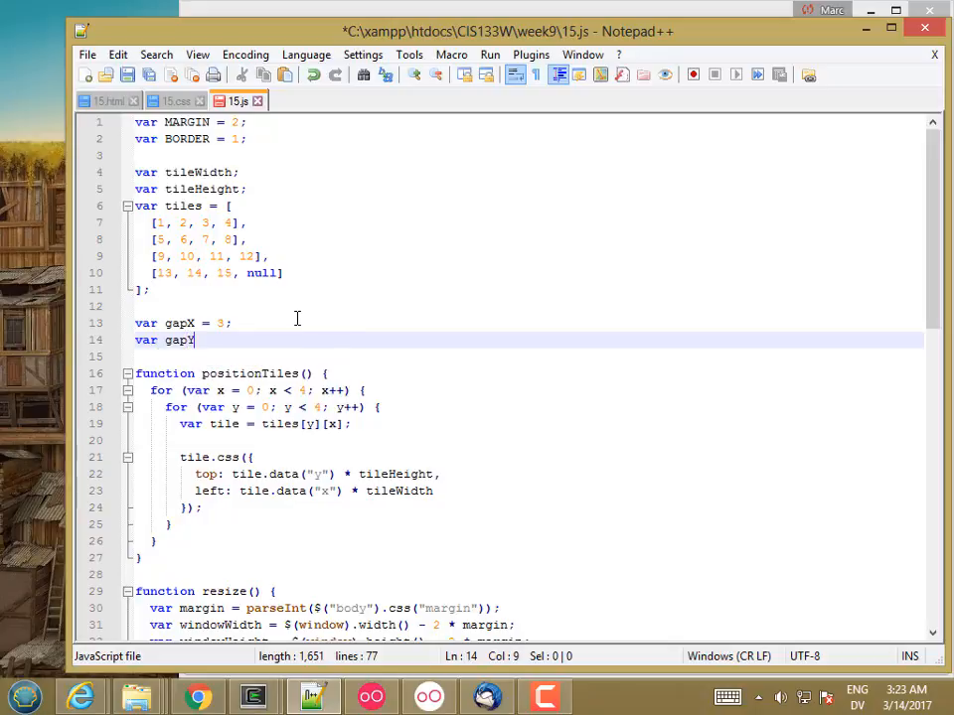
type("=")
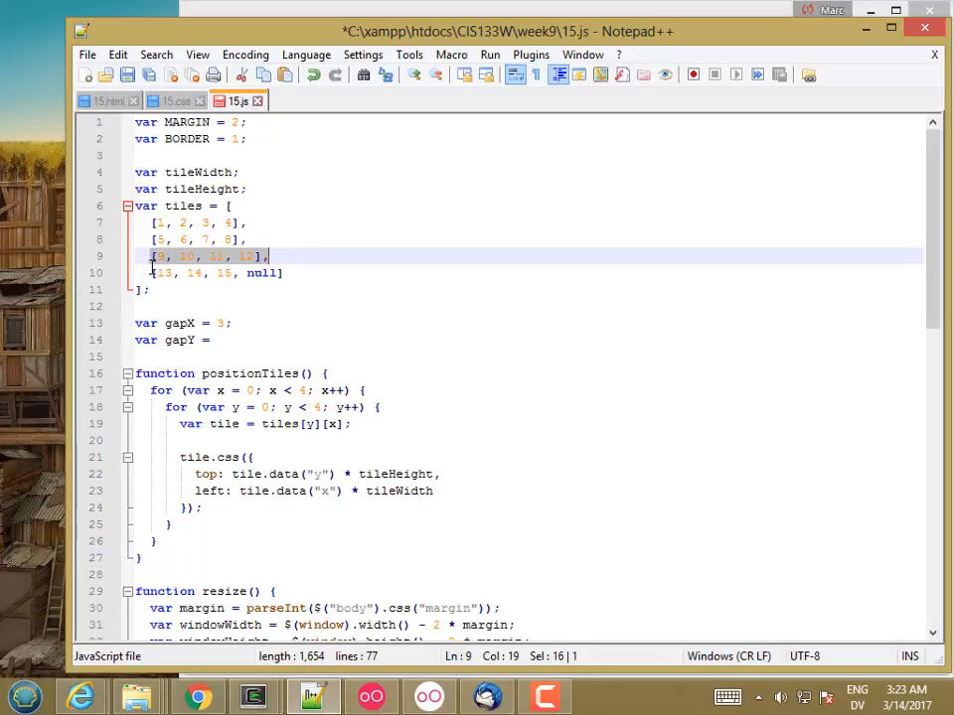
left_click(210, 340)
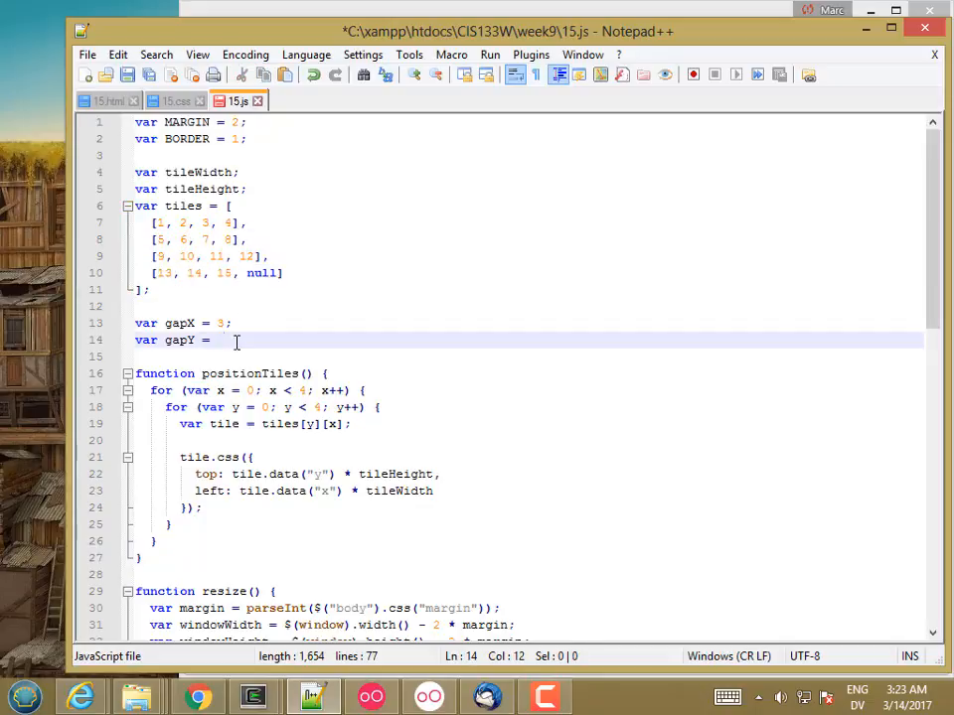
type("3;")
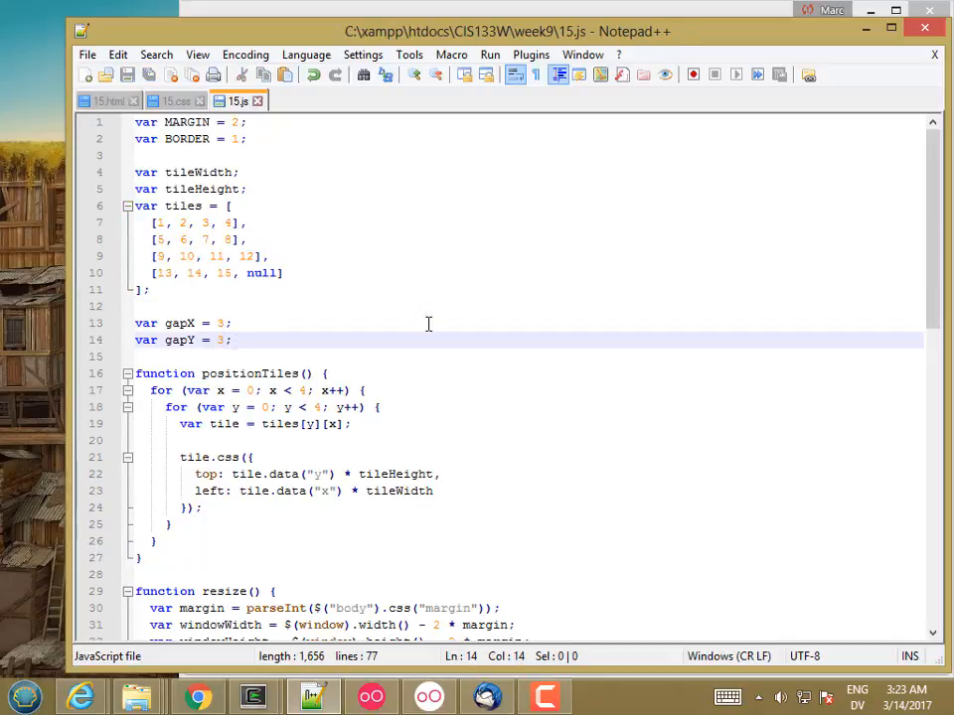
scroll("down", 3)
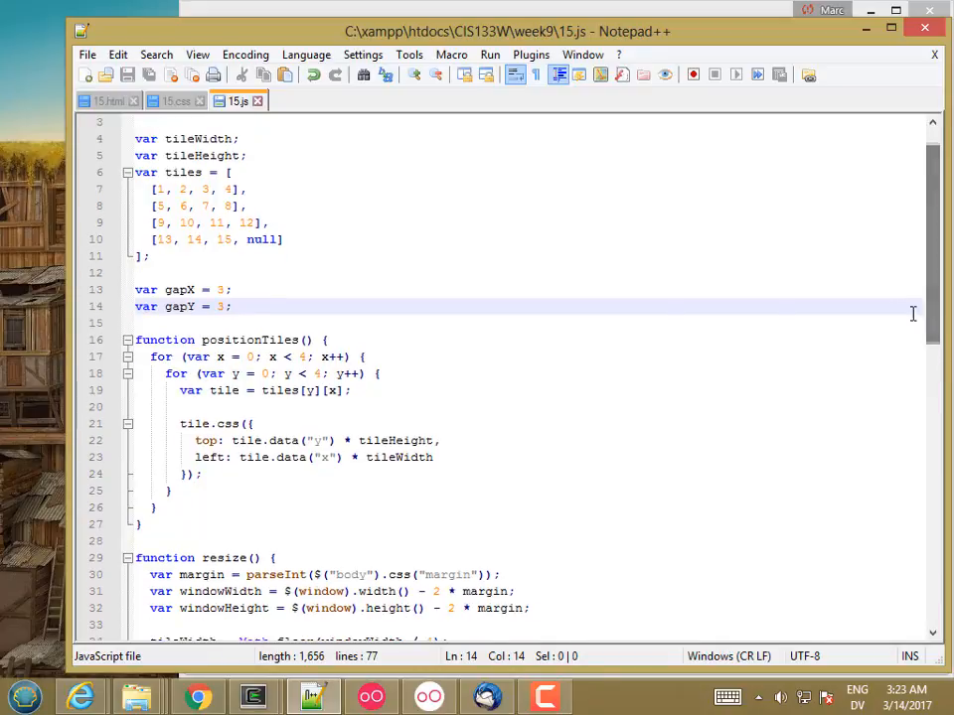
type("functi")
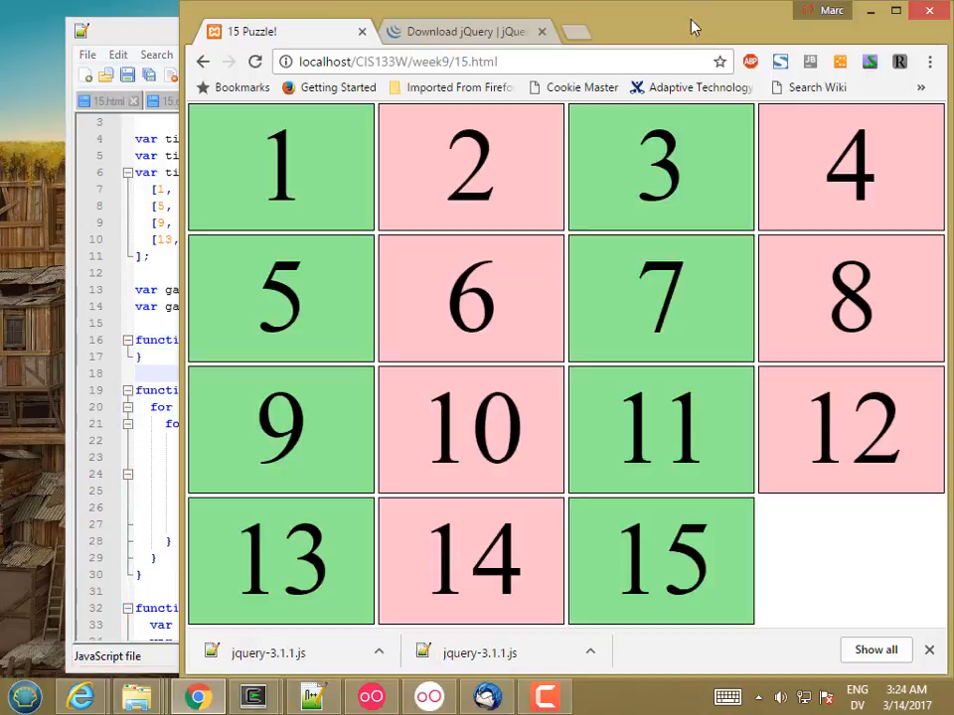
mouse_move(850, 62)
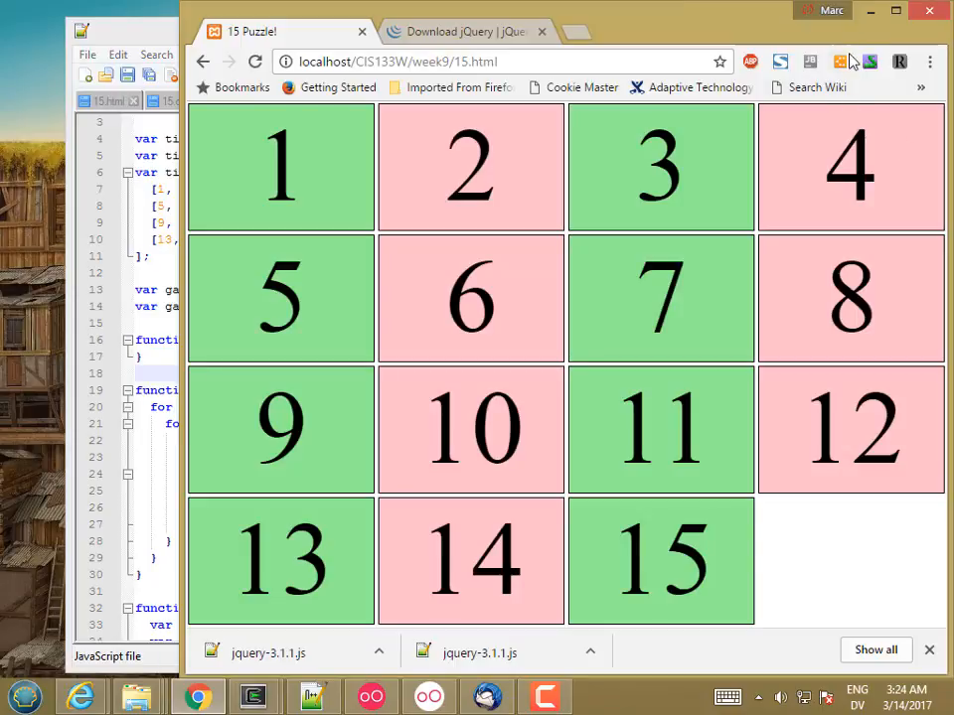
mouse_move(857, 109)
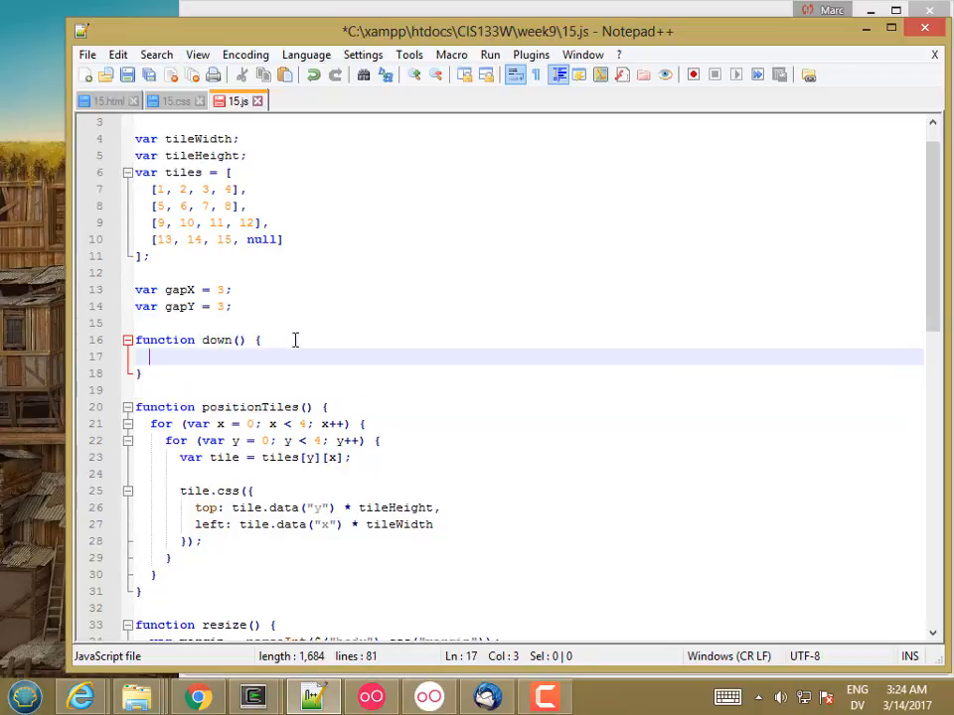
- In down() write if (gapY > 0) { and read tiles[gapY - 1][gapX] into var tile
type("if (gapY")
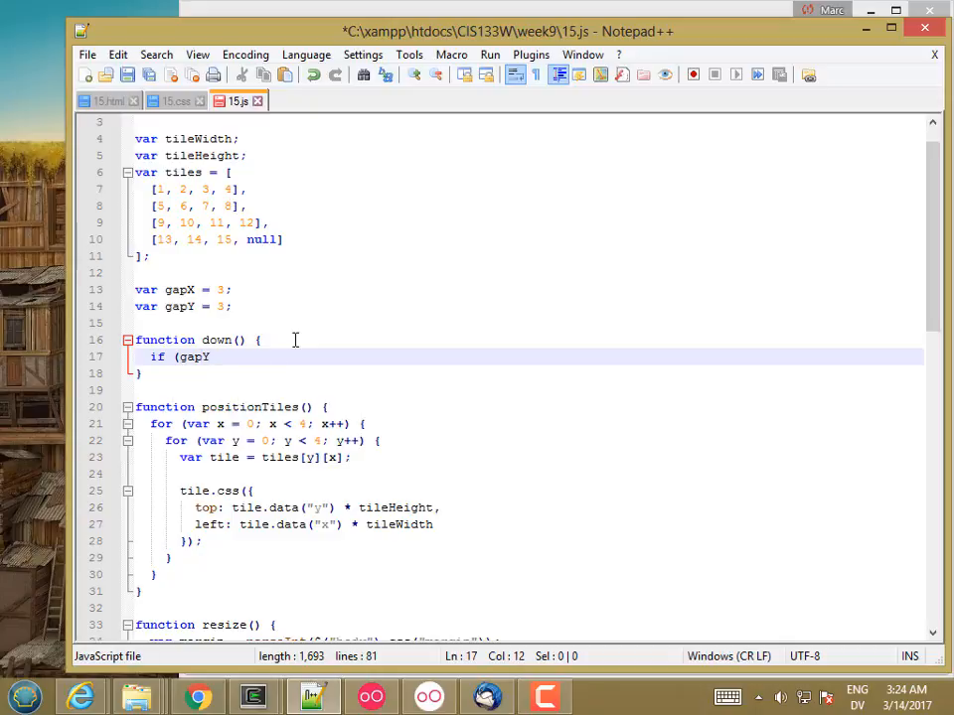
type("> 0")
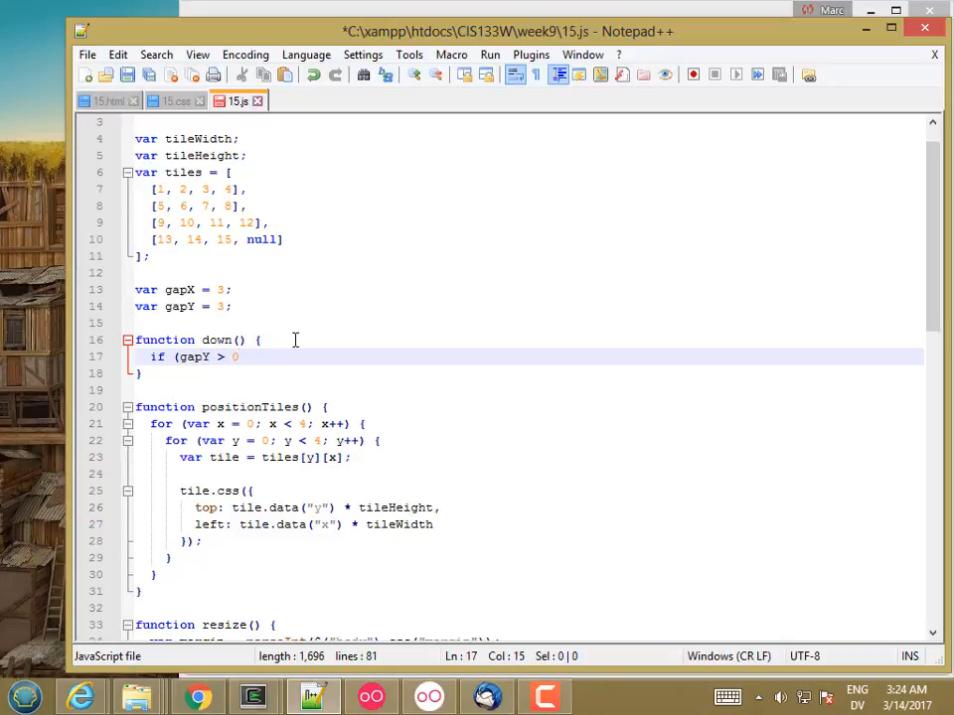
key("enter")
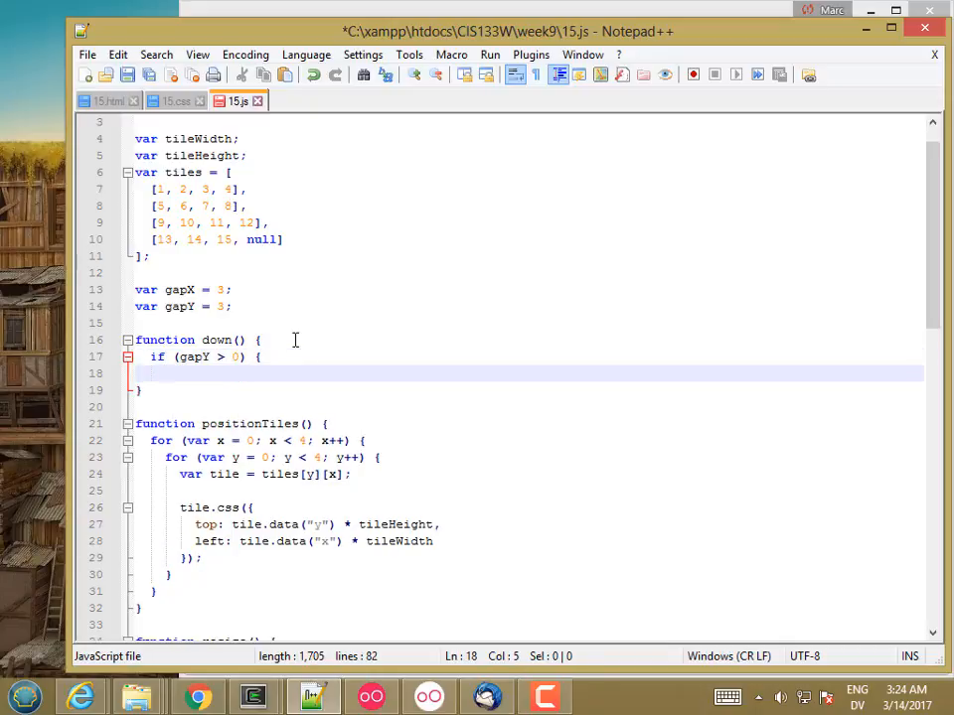
key("Backspace")
type("}")
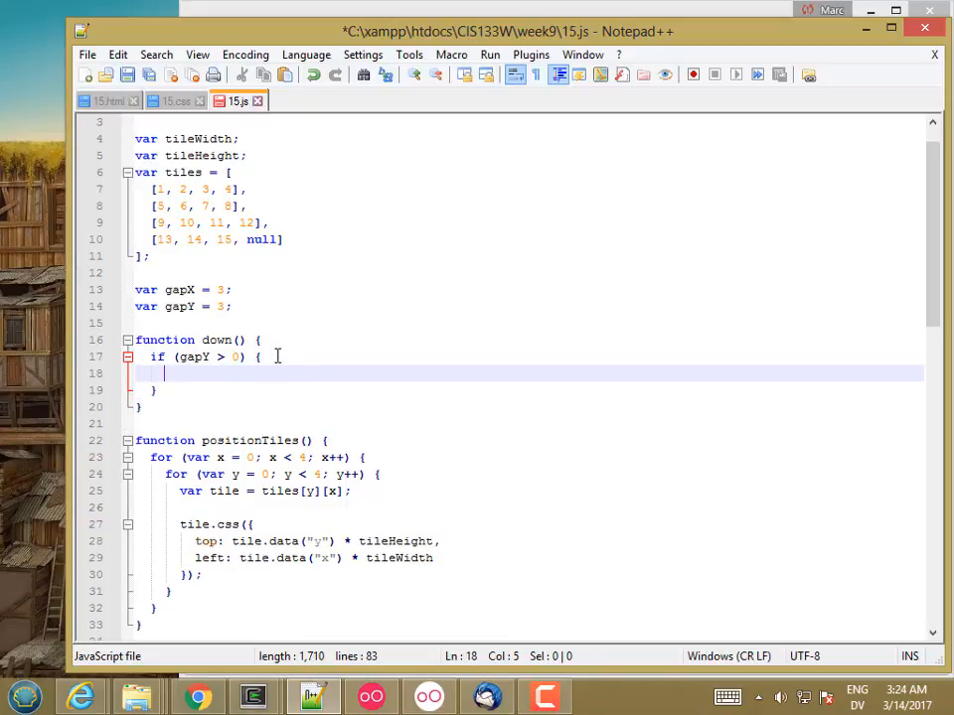
type("var tile =")
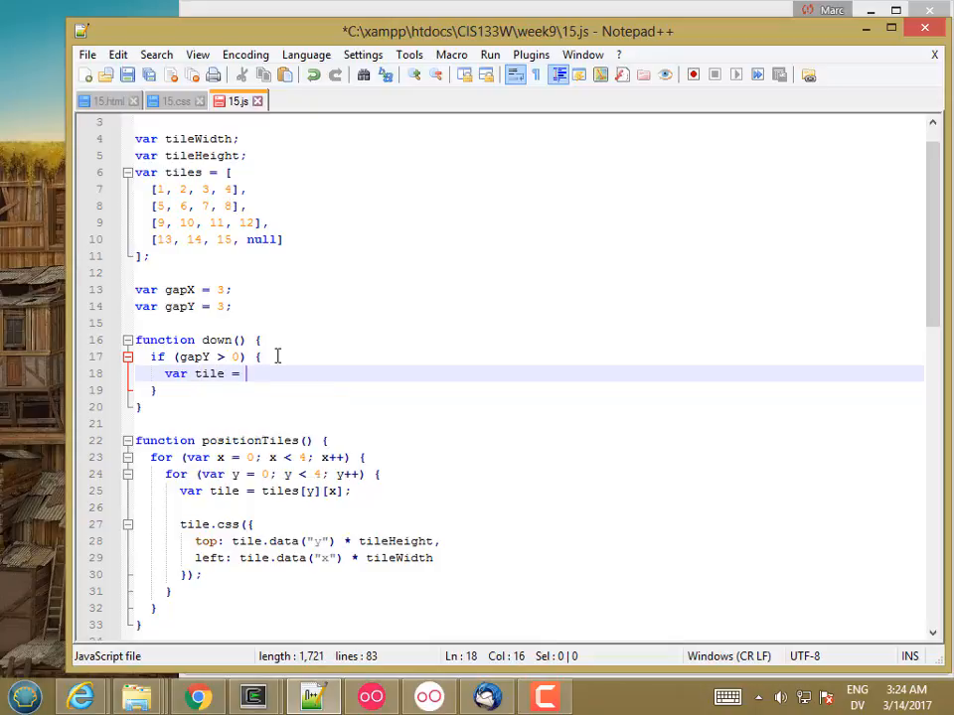
type("tiles[")
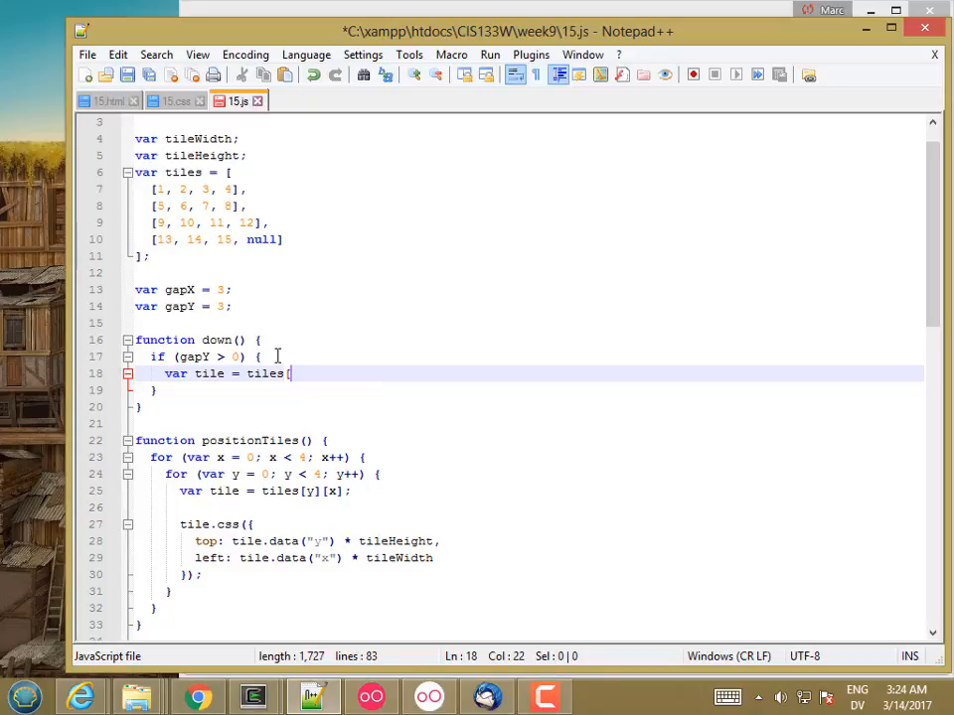
type("gapY -")
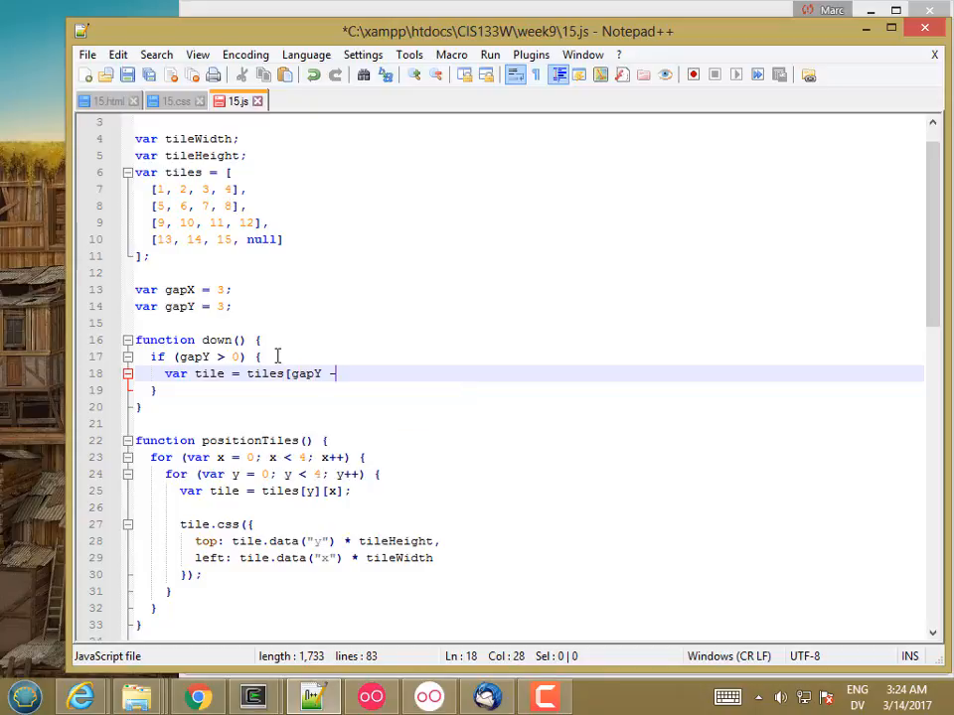
type("1][x]")
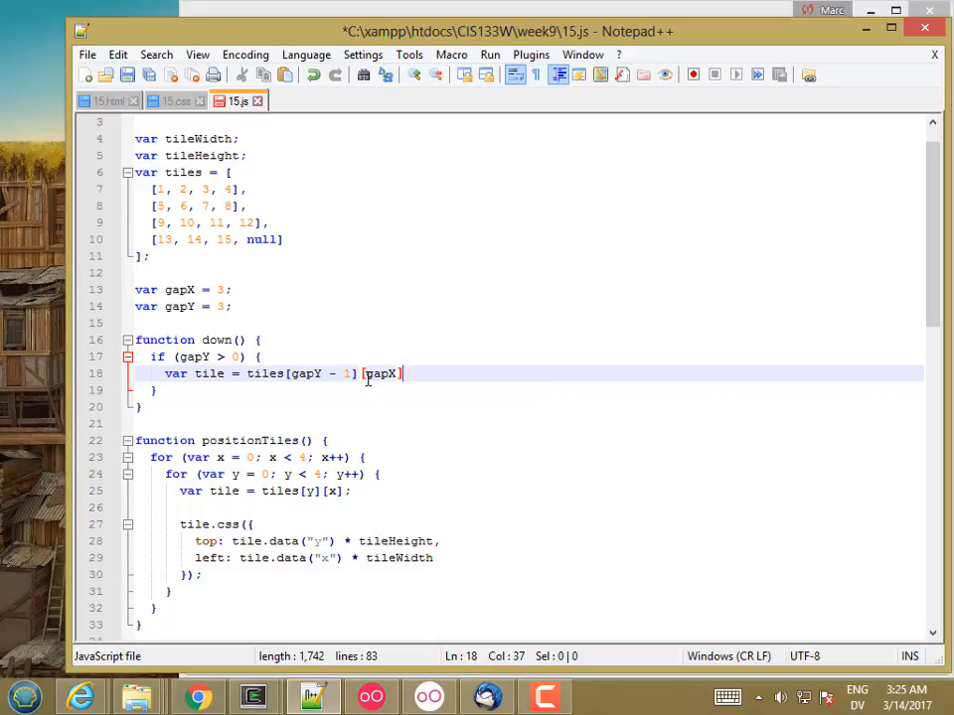
type(";")
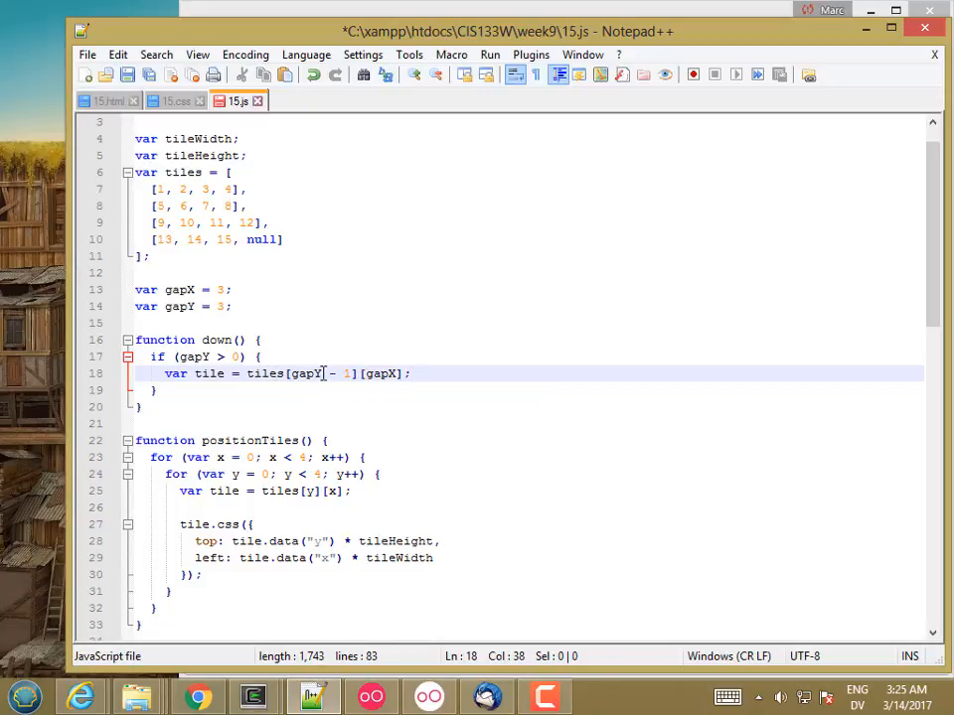
key("enter")
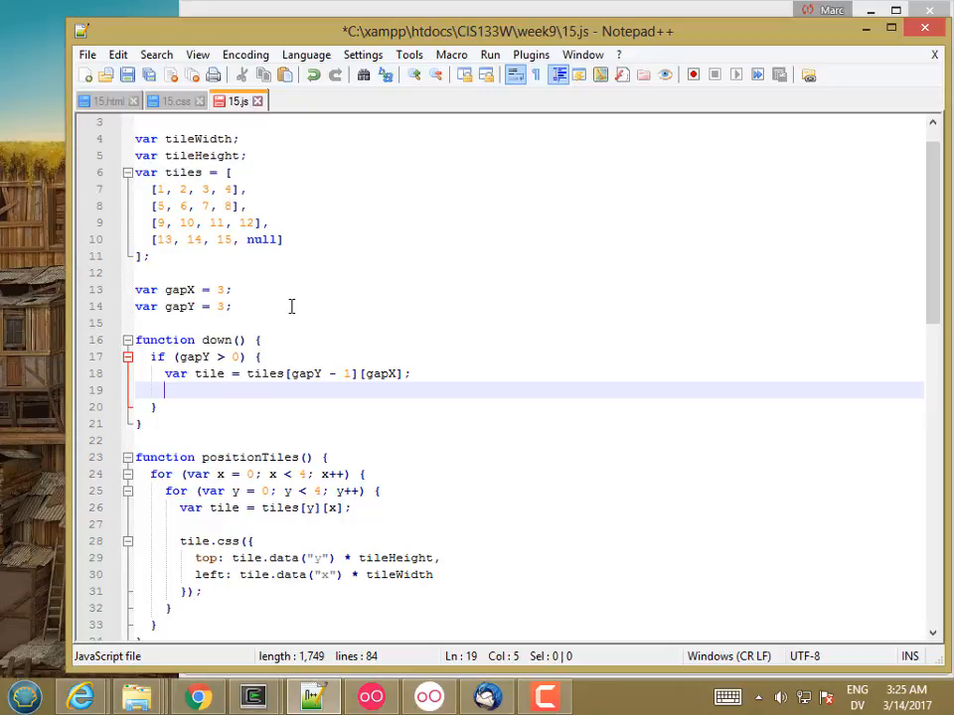
- Store gapY as the tile's y data with tile.data("y", gapY);
type("tile.")
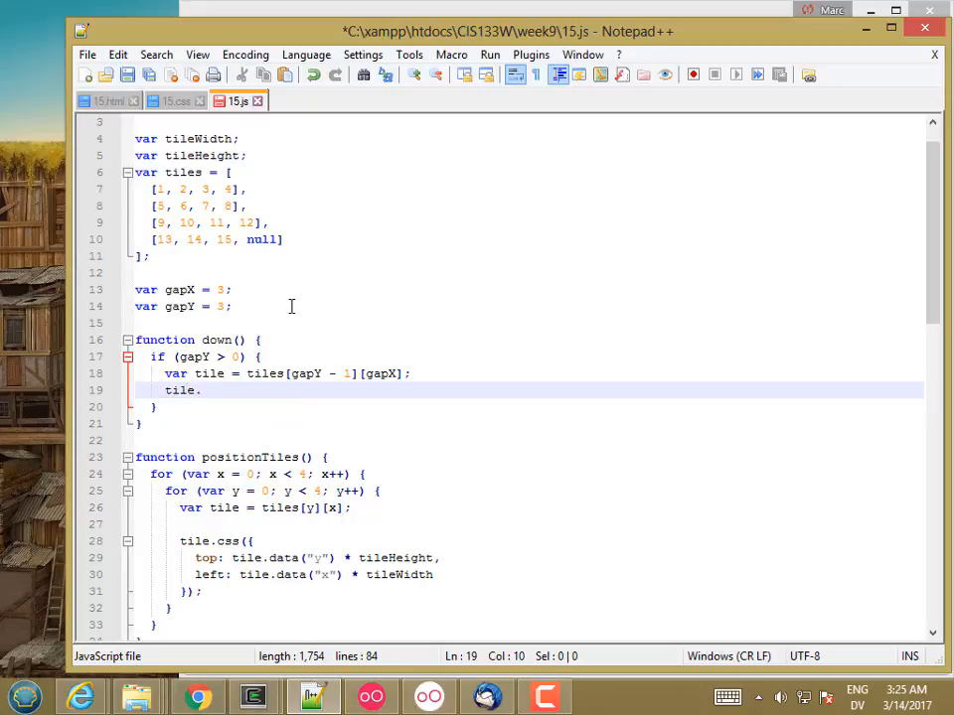
mouse_move(322, 317)
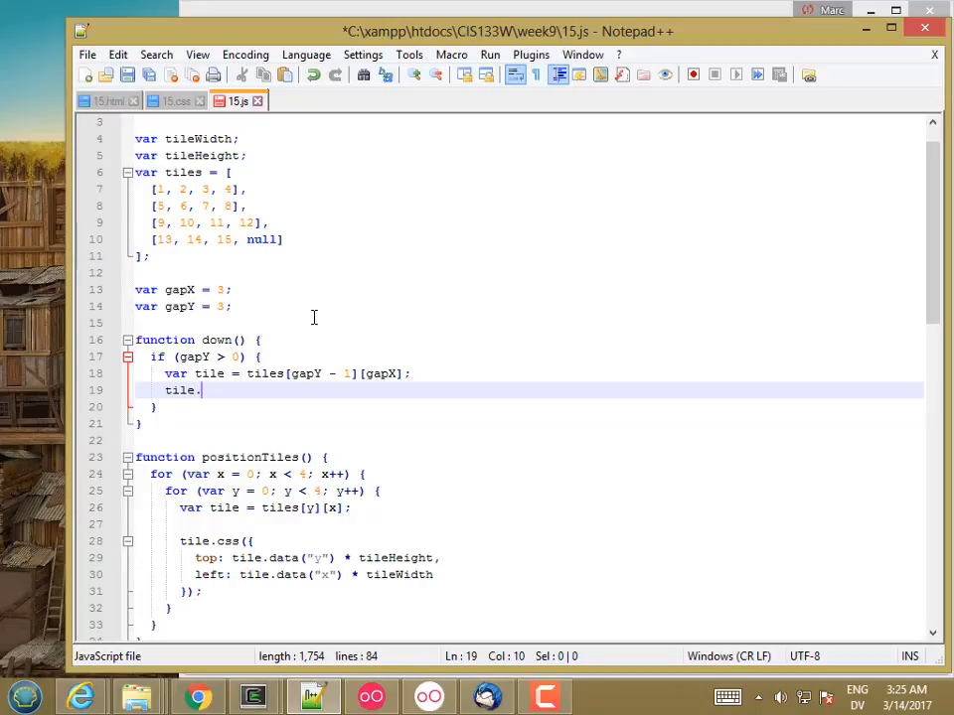
type("data(")
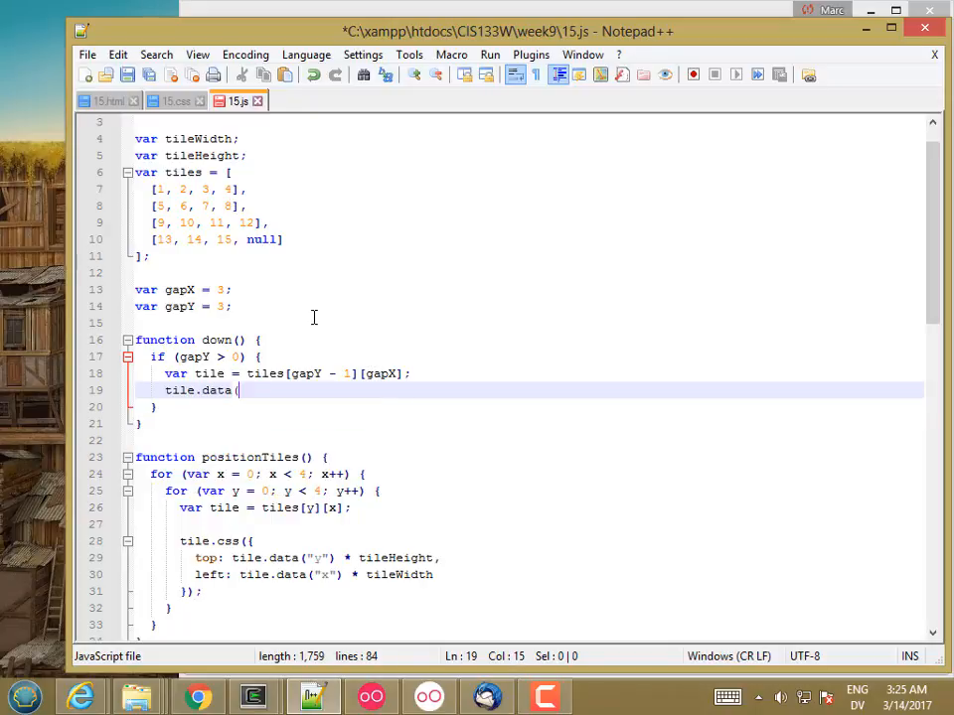
type("\"y\",")
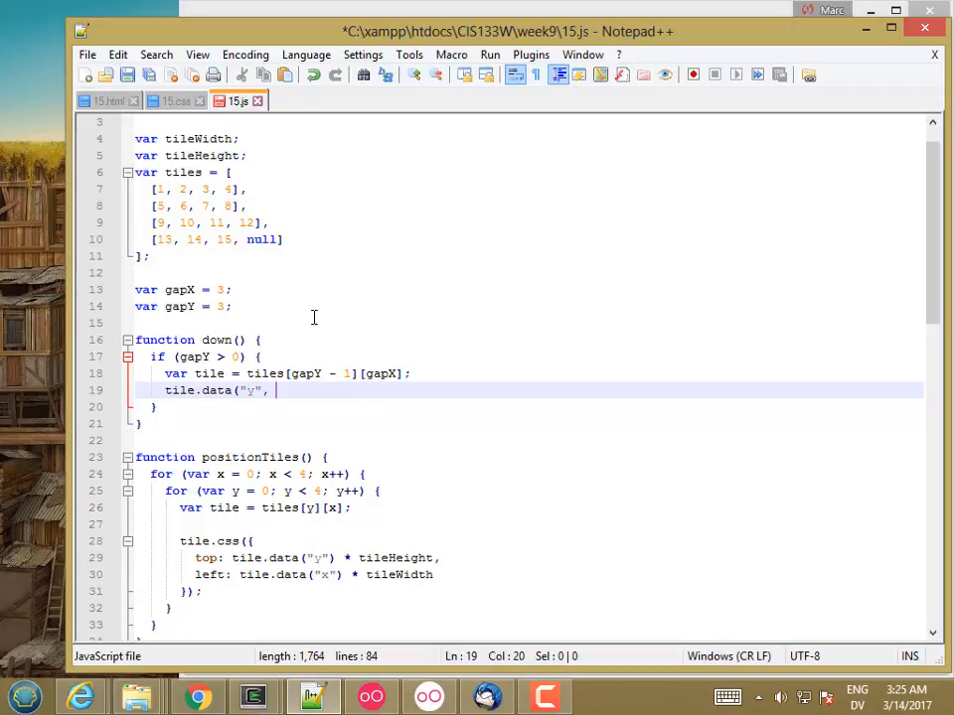
type("gapY -")
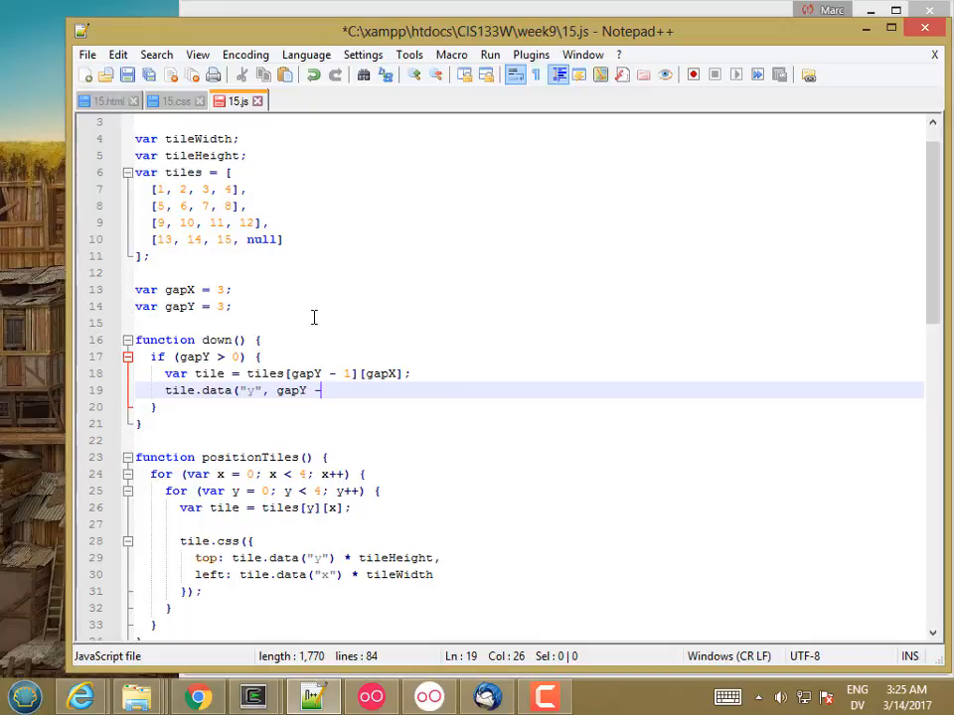
key("Backspace")
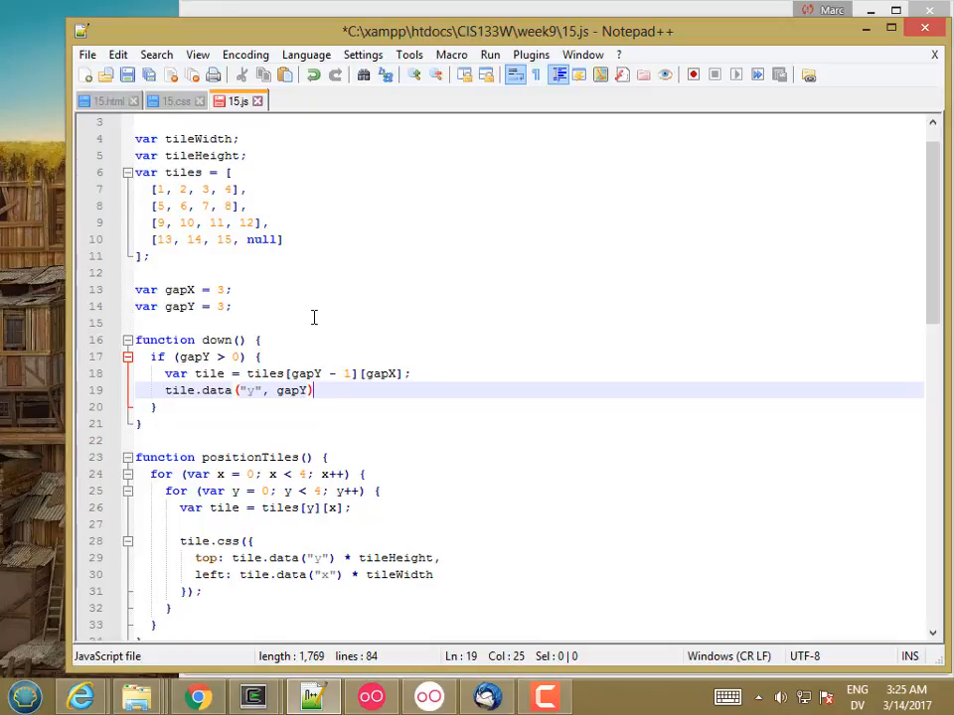
type(";")
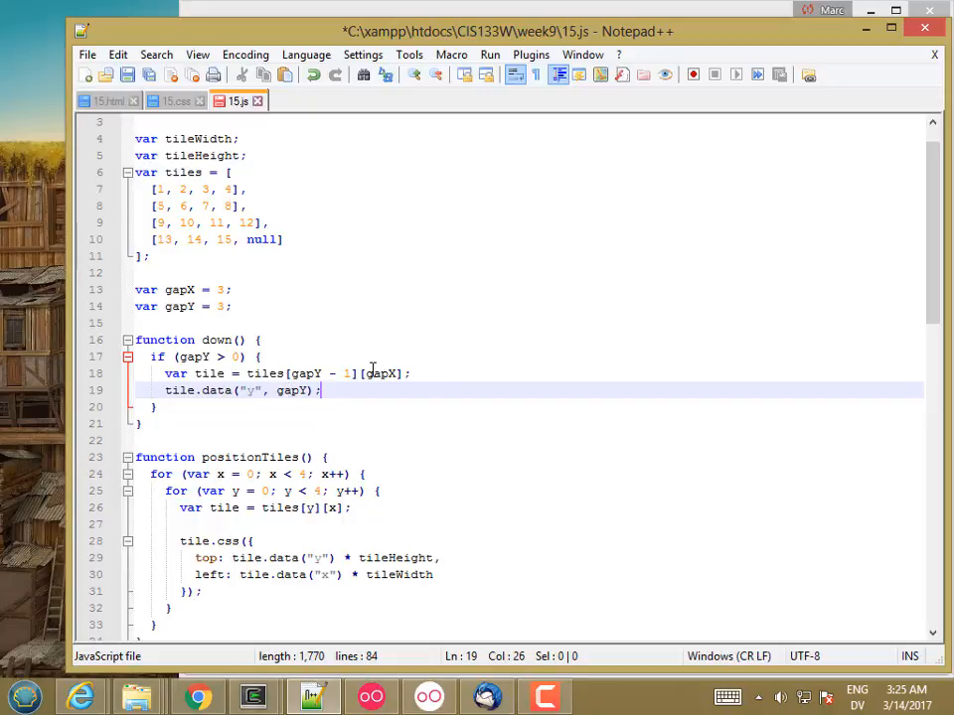
key("Enter")
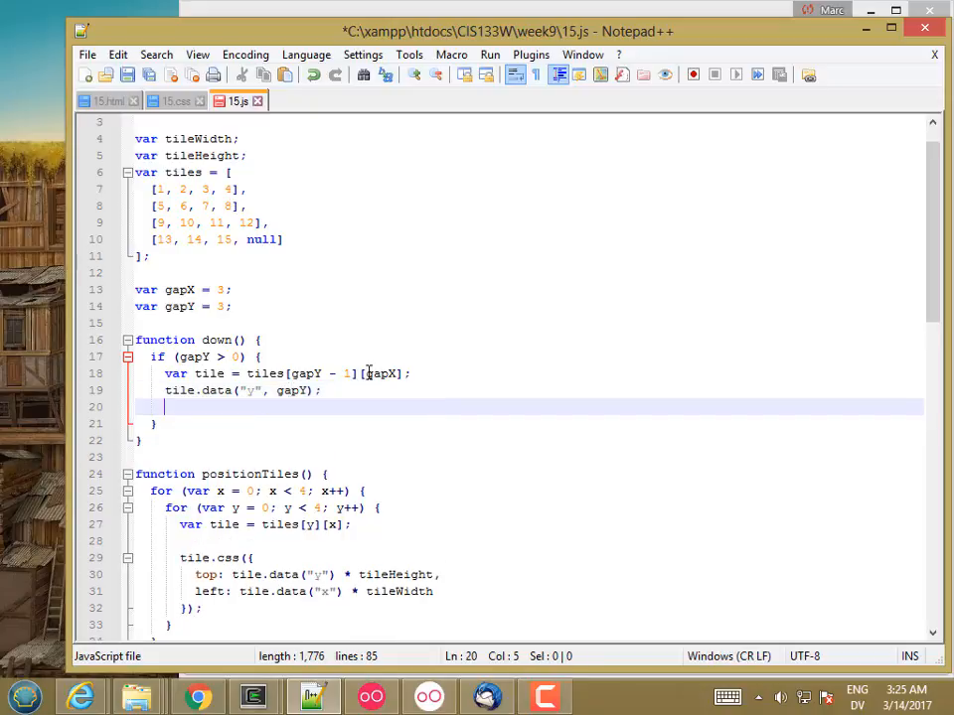
- Decrement gapY by 1 and set tiles[gapY][gapX] = null;
type("gapY =")
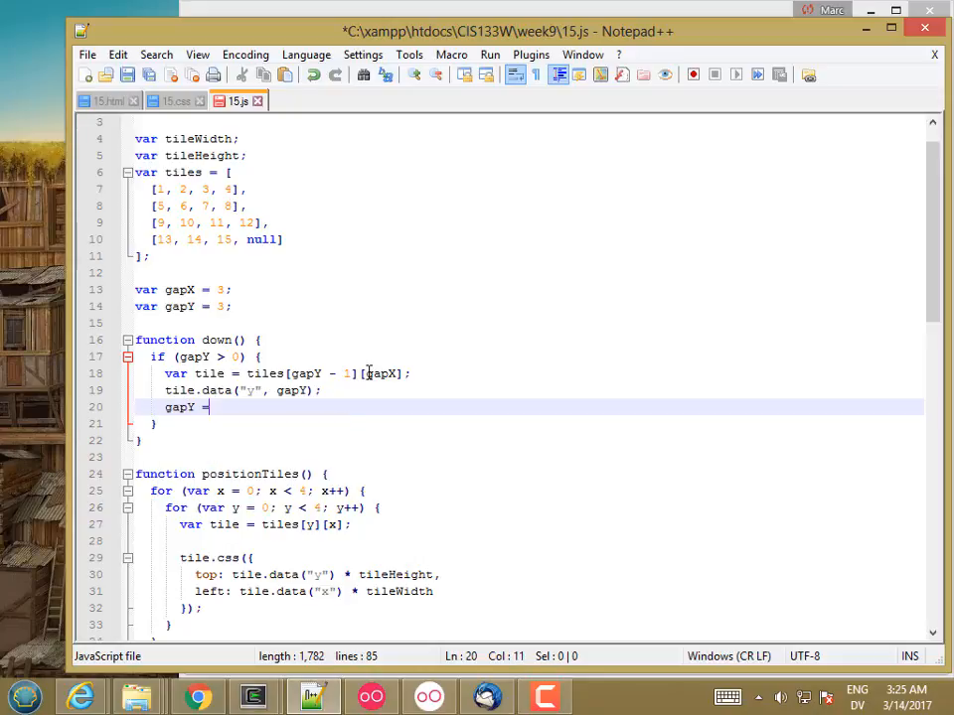
type("gapY -")
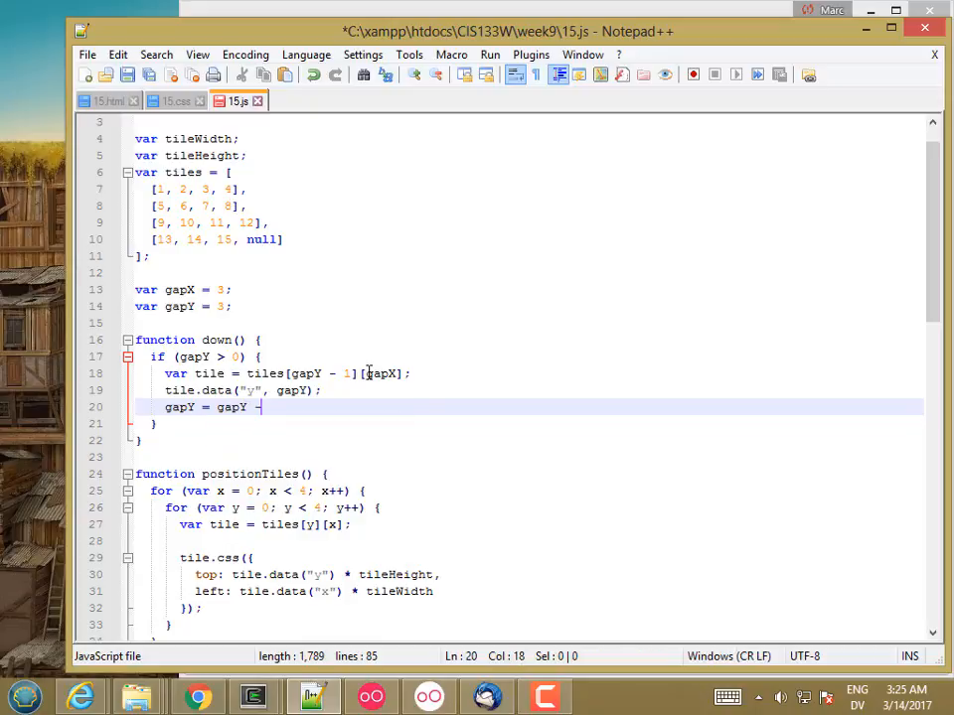
type("1;")
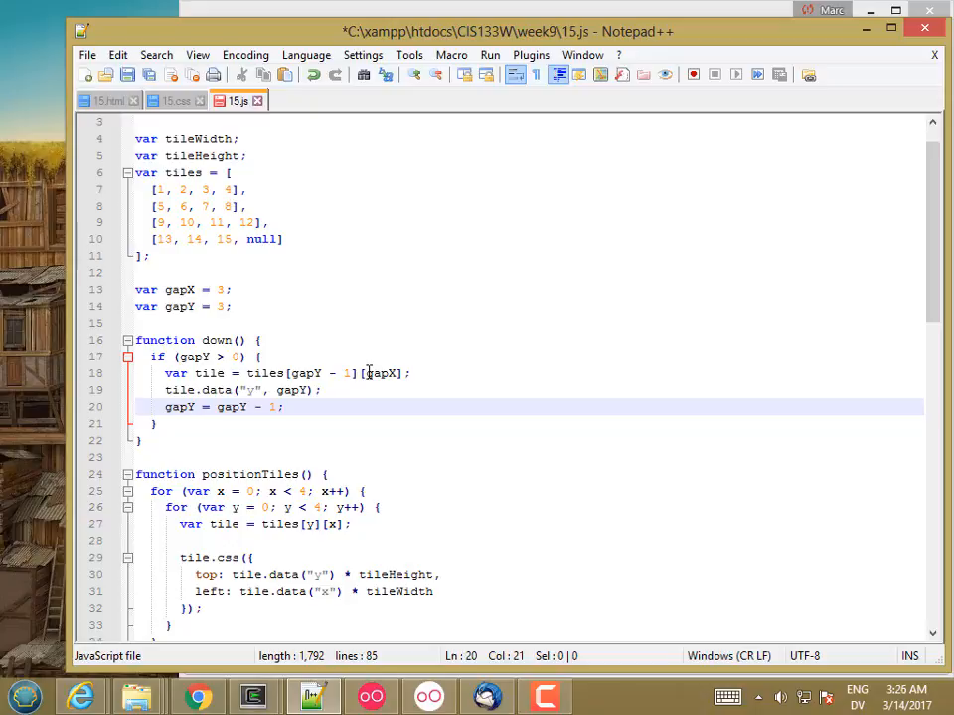
key("enter")
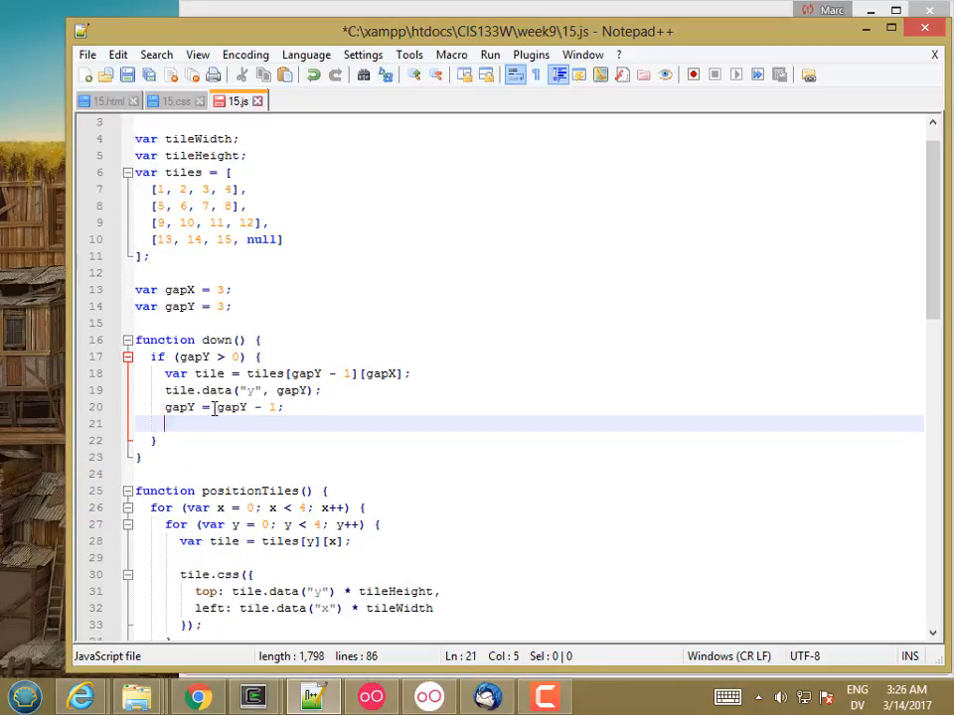
type("tiles[")
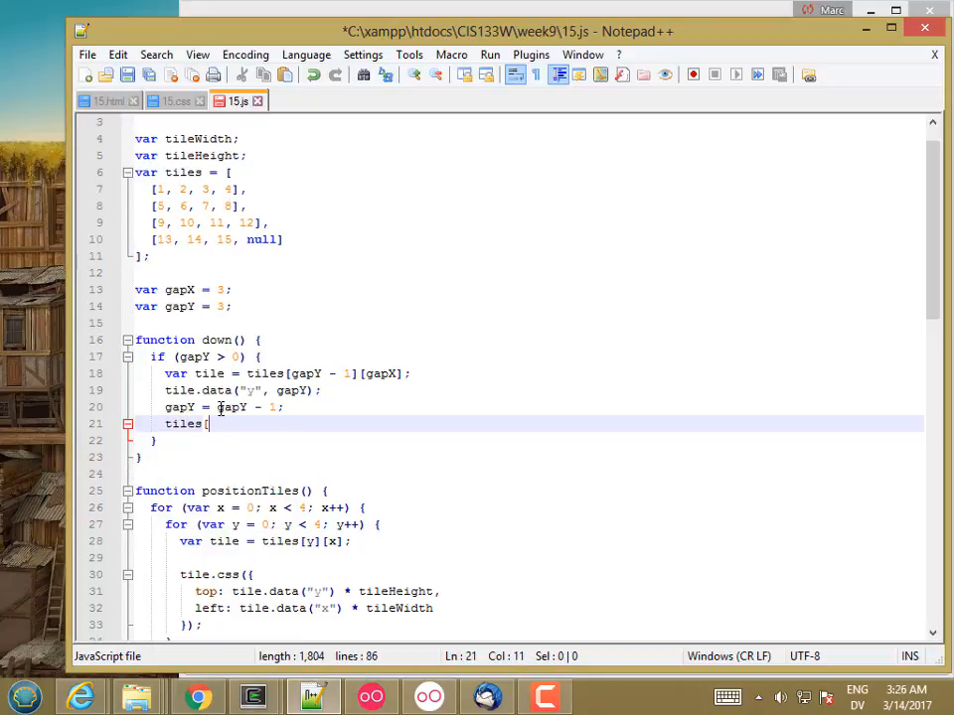
type("gapY]")
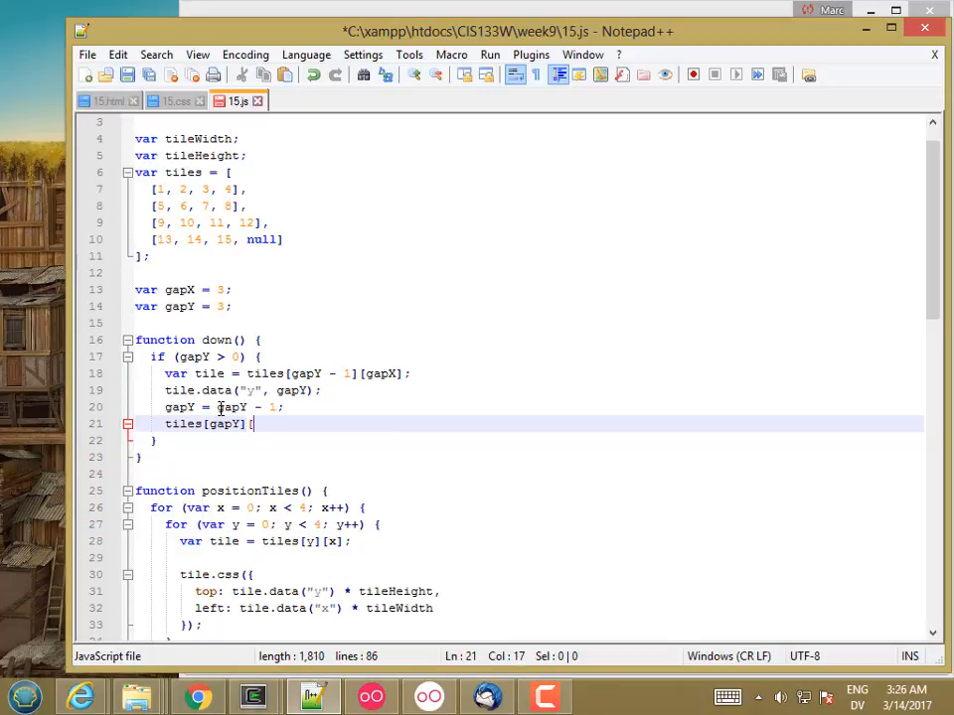
type("[gapX]")
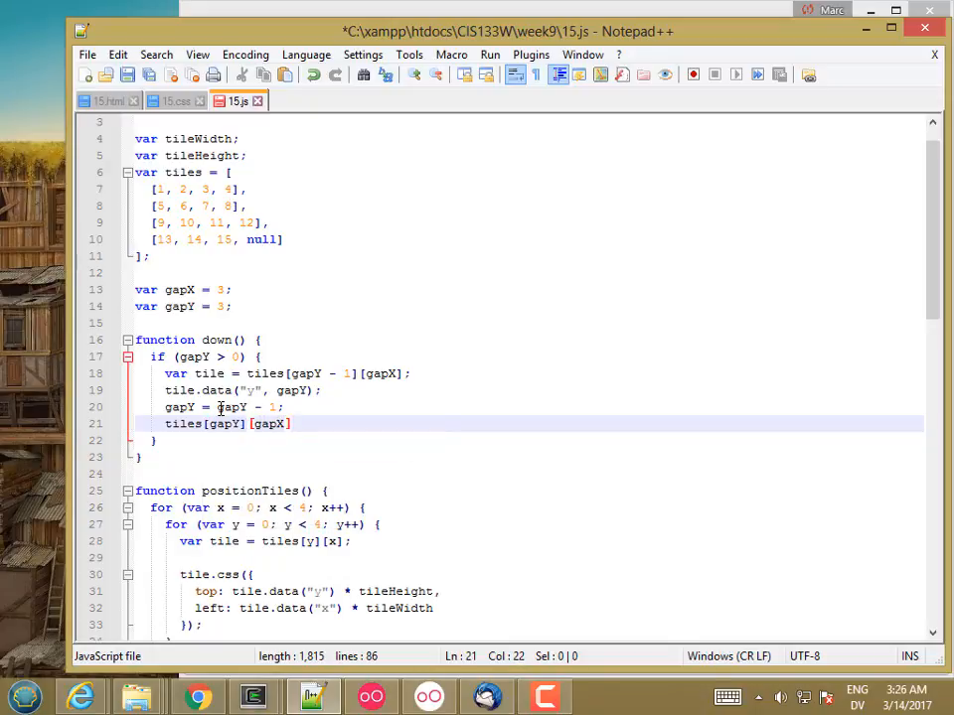
type("= null;")
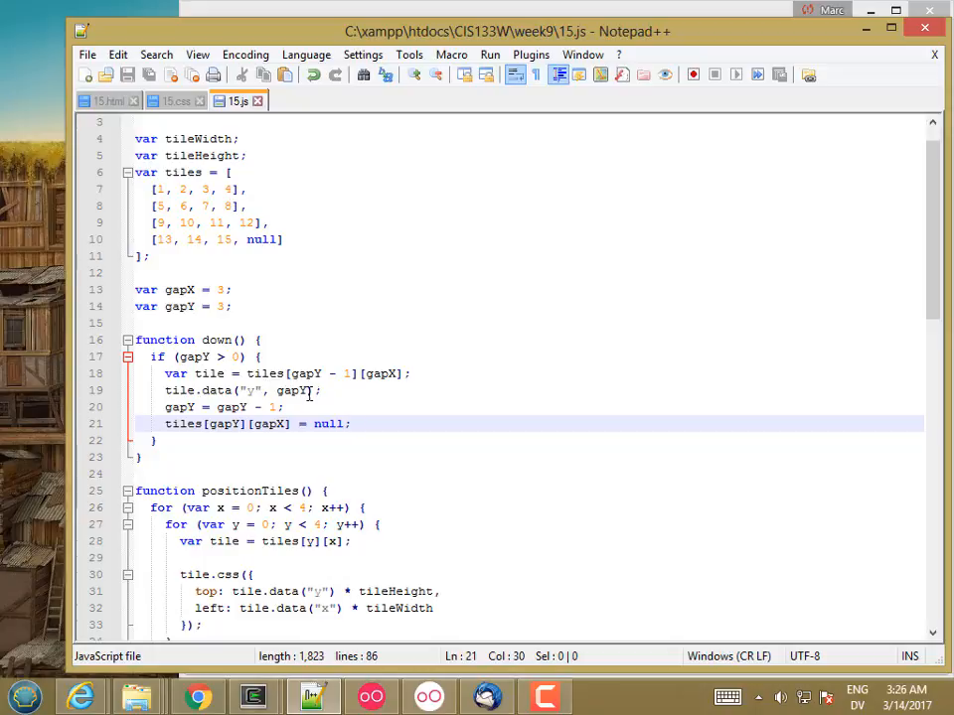
left_click(322, 389)
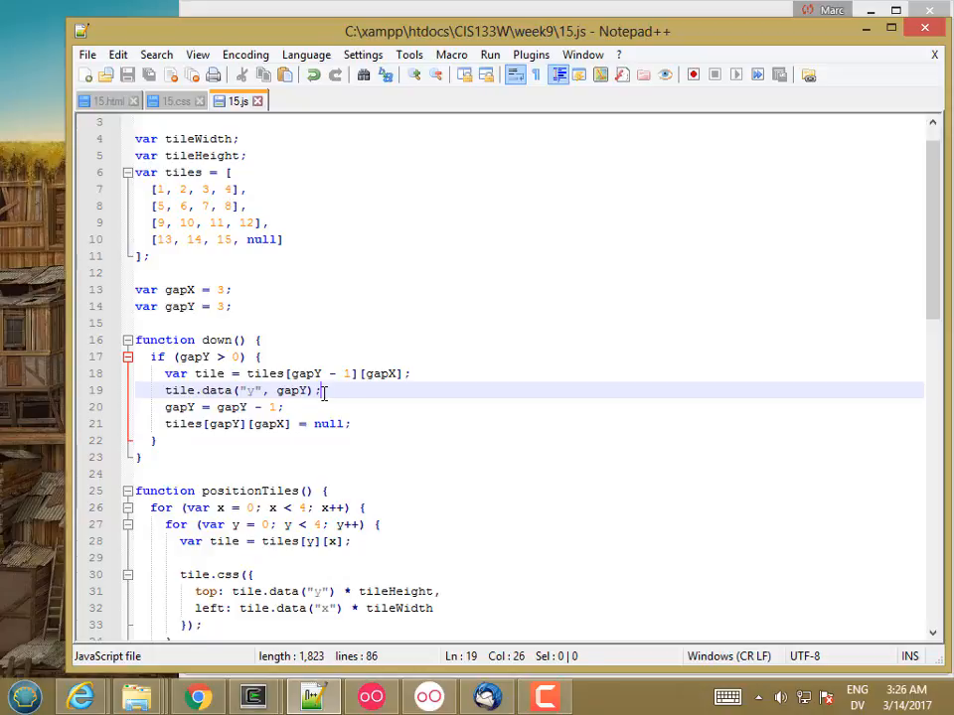
- Call slideTile() from down() and write function slideTile(tile) with a tile.animate({ top: ... }) body
type("s")
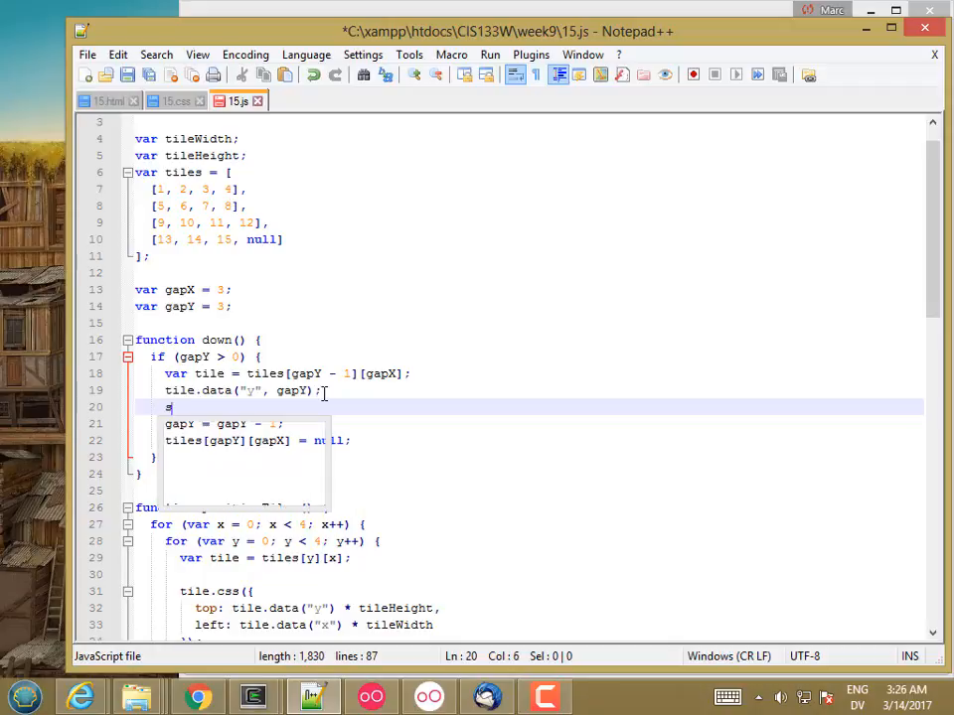
type("lideTil")
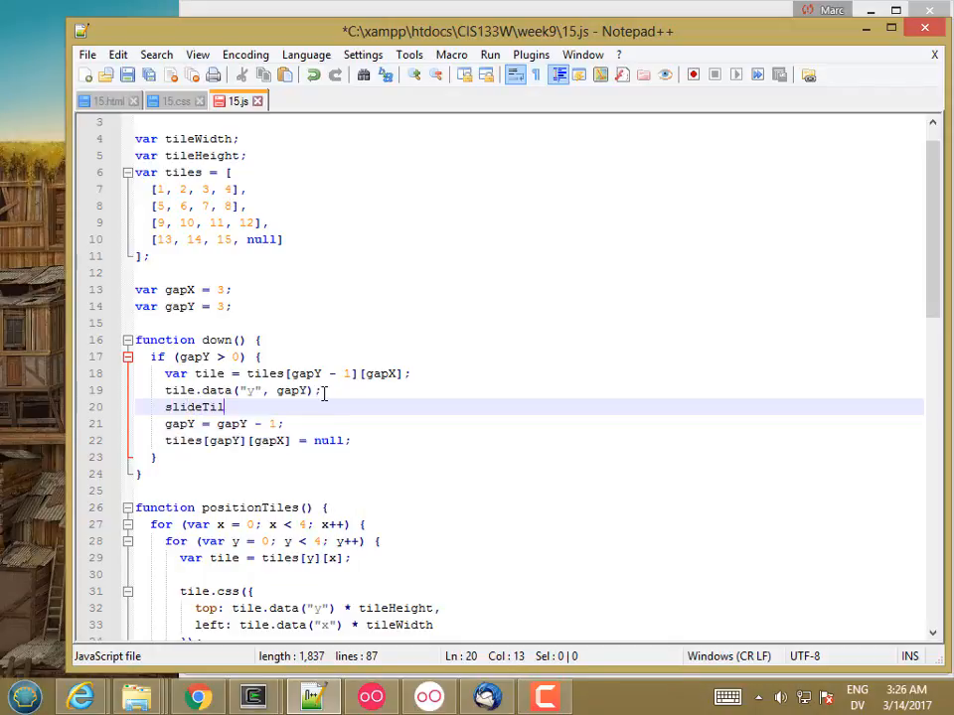
type("e();")
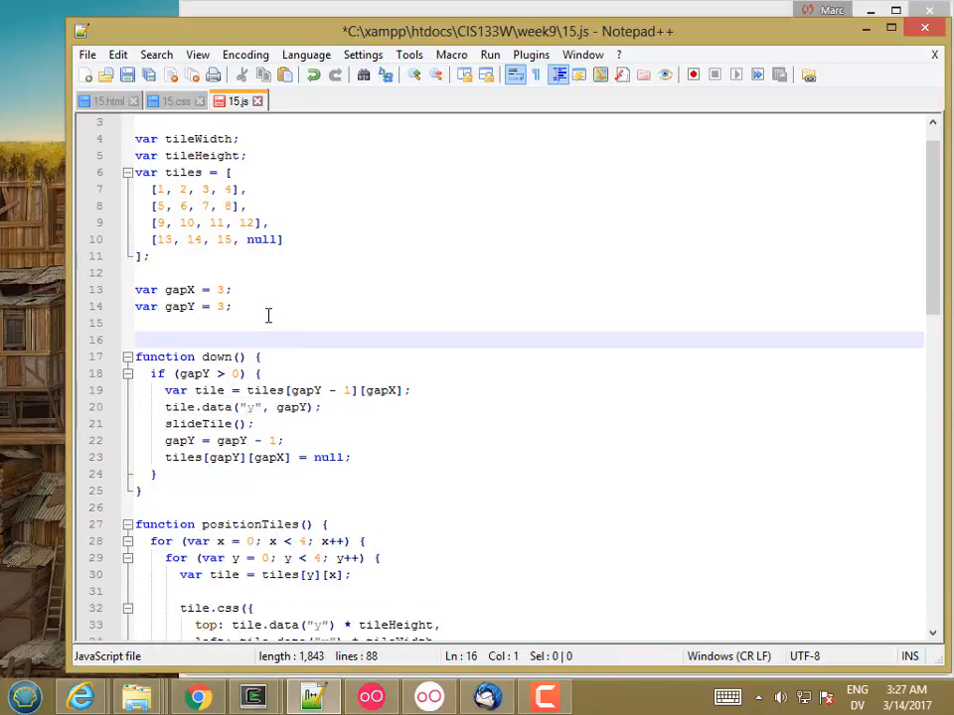
type("function s")
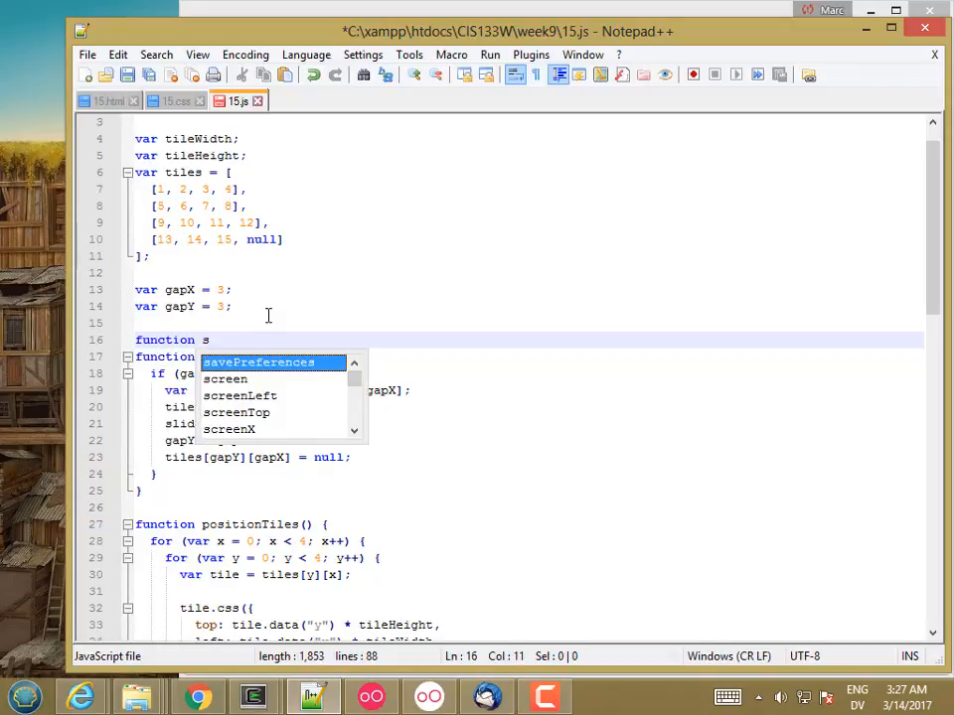
type("lideTile(tile) {")
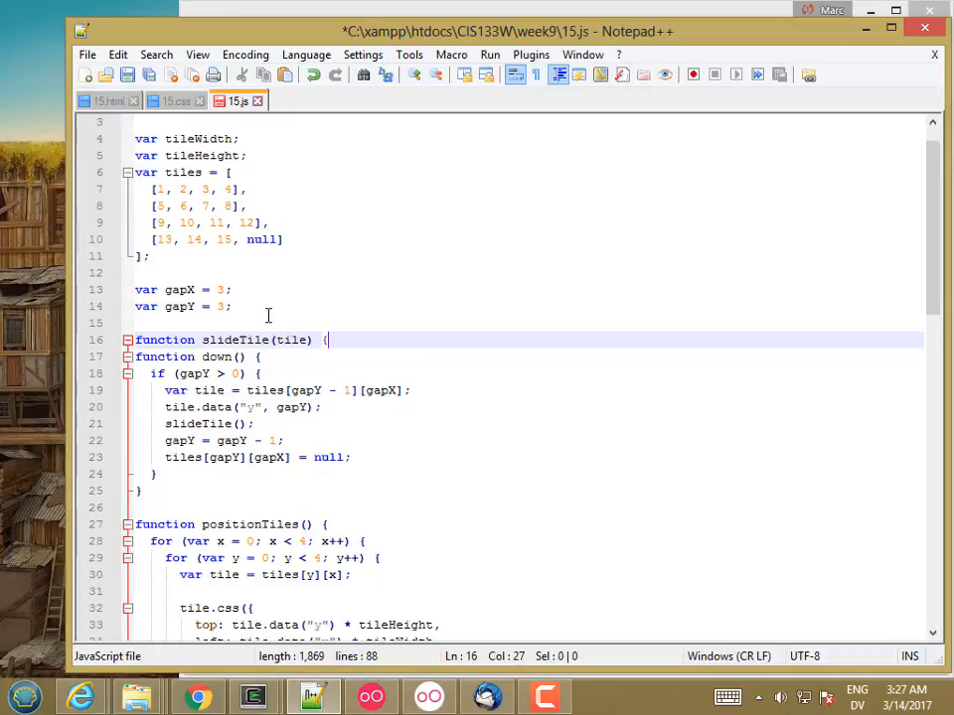
key("enter")
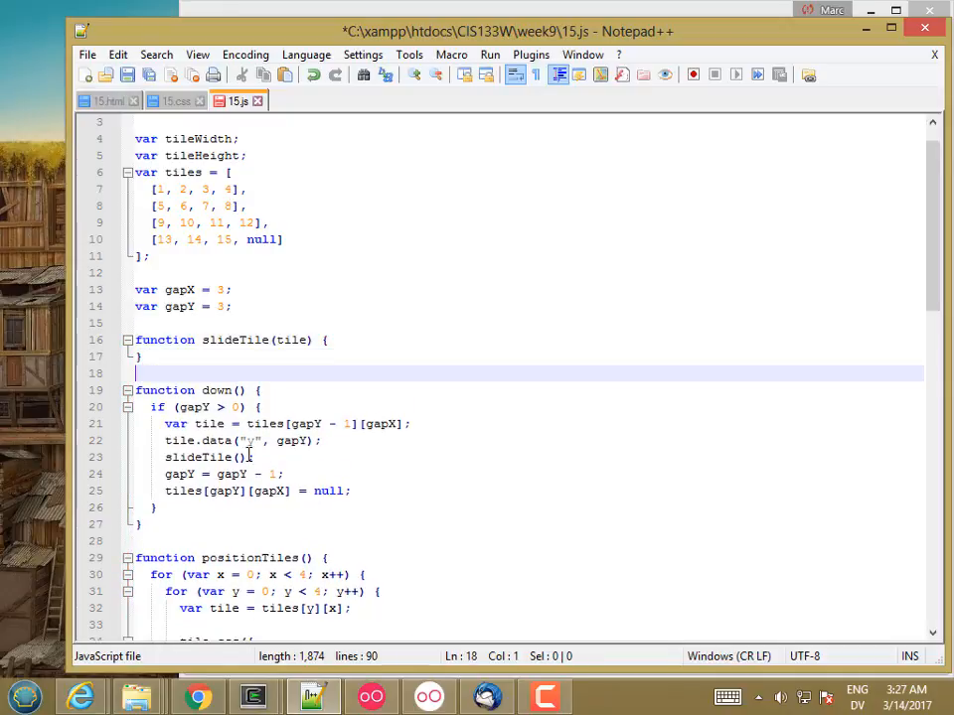
type("tile")
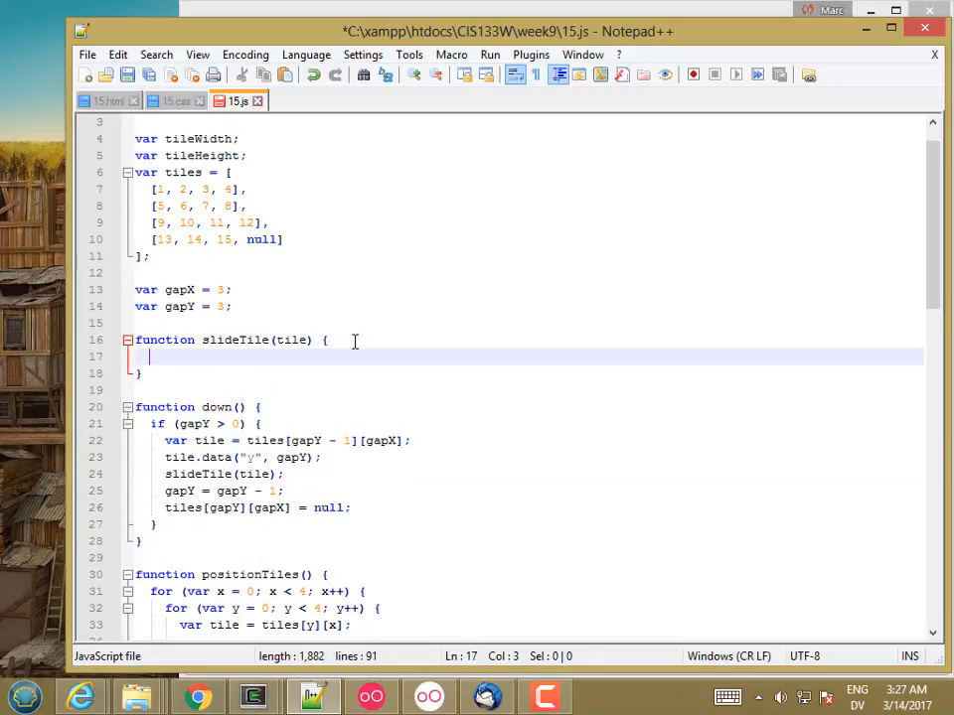
type("tile.animate({")
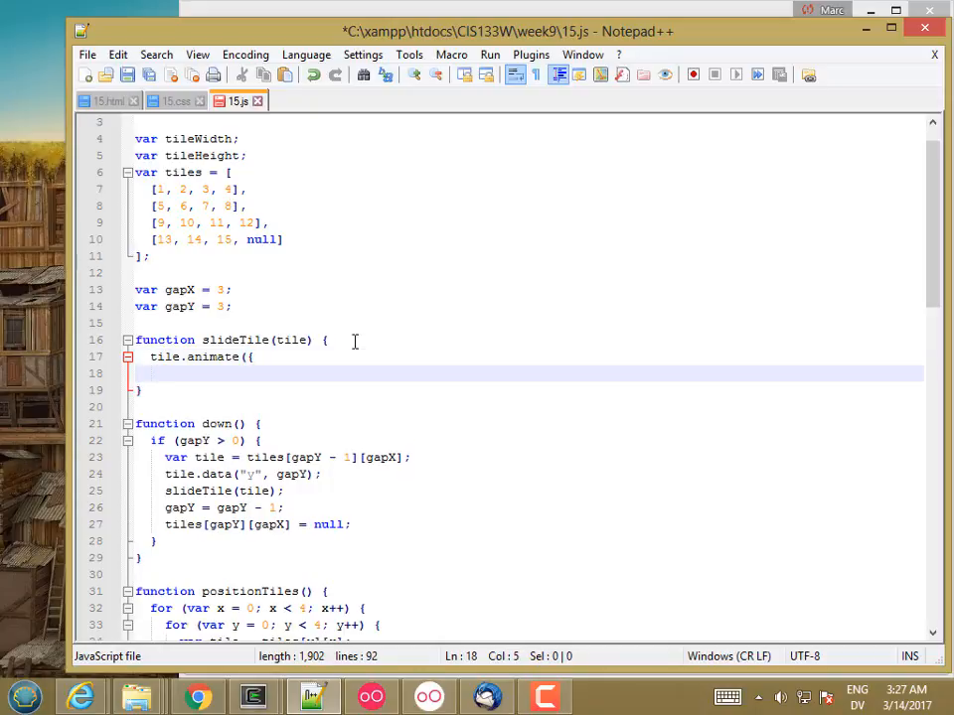
type("});")
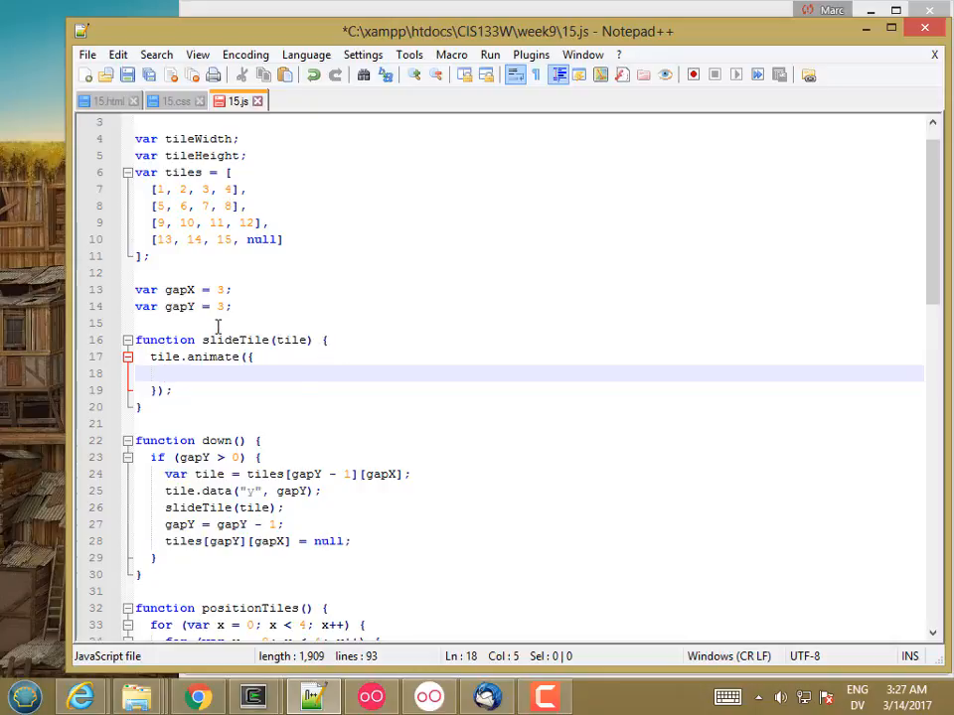
type("top:")
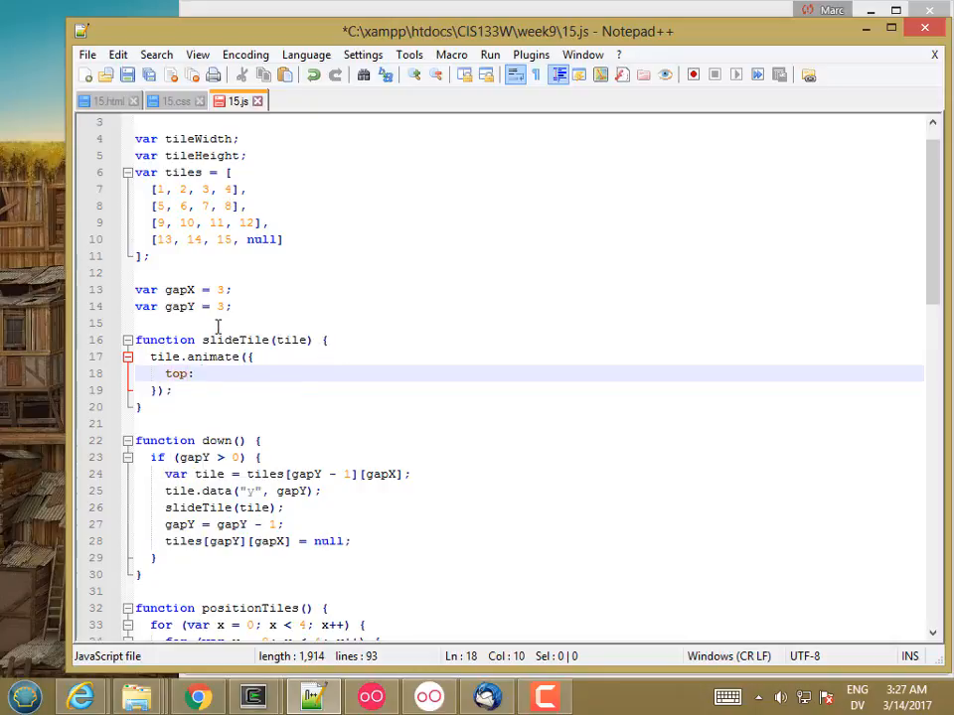
- Reuse the top/left lines from positionTiles inside animate and delete the duplicated closing line
scroll("down", 3)
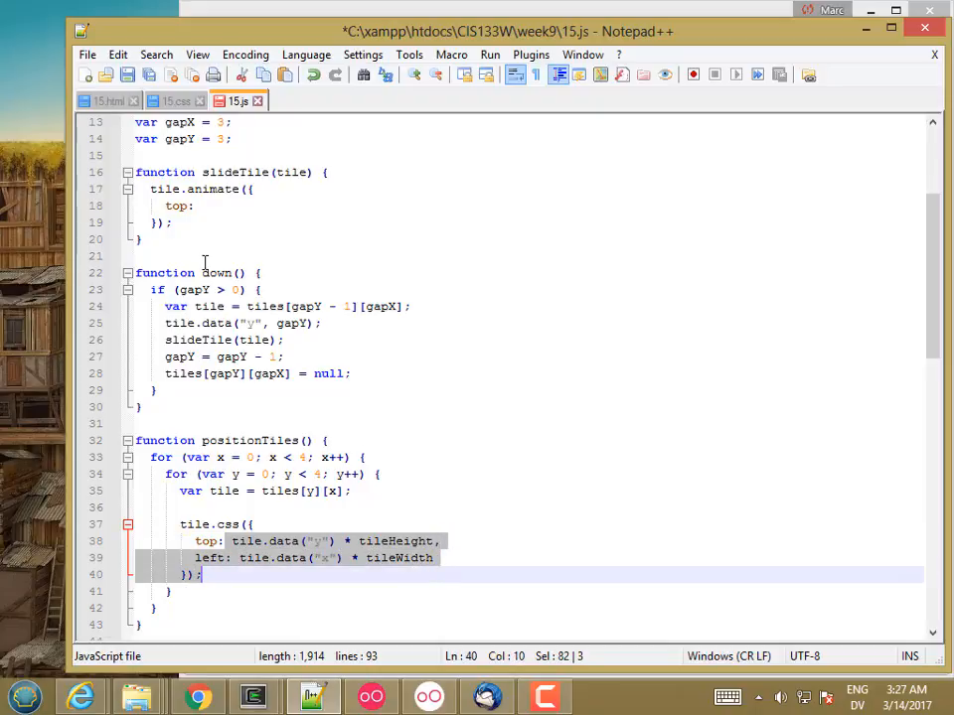
left_click(209, 204)
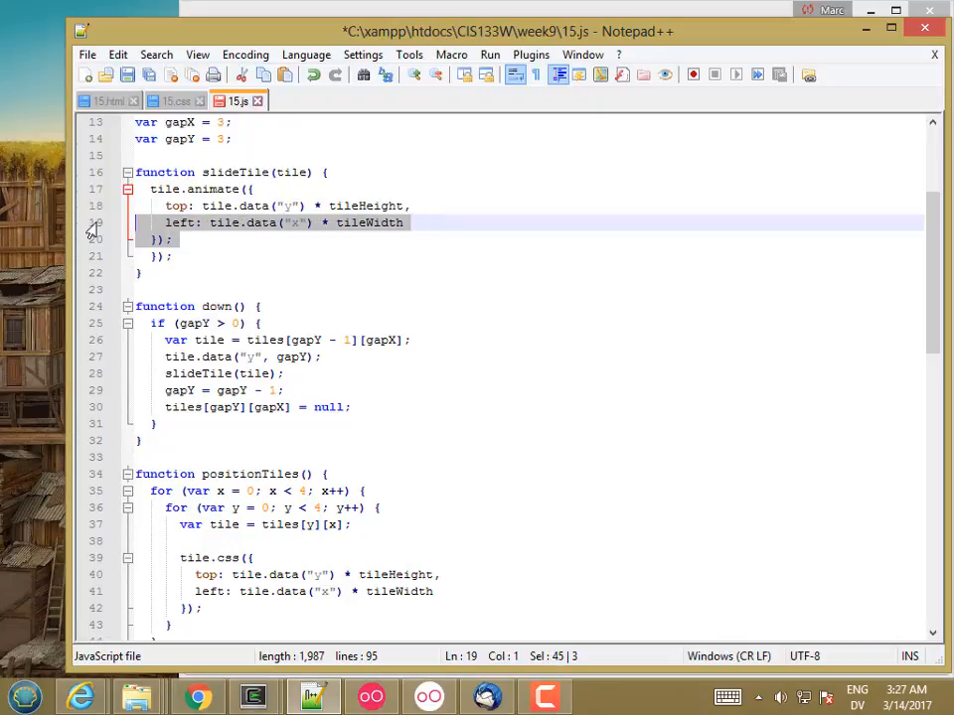
left_click(169, 254)
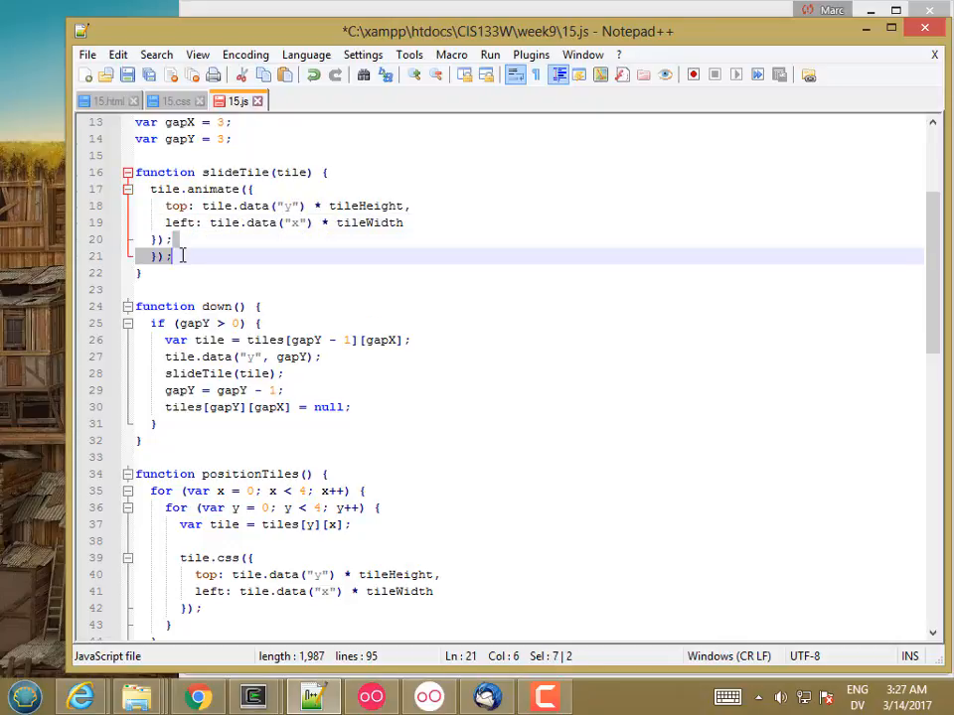
key("Delete")
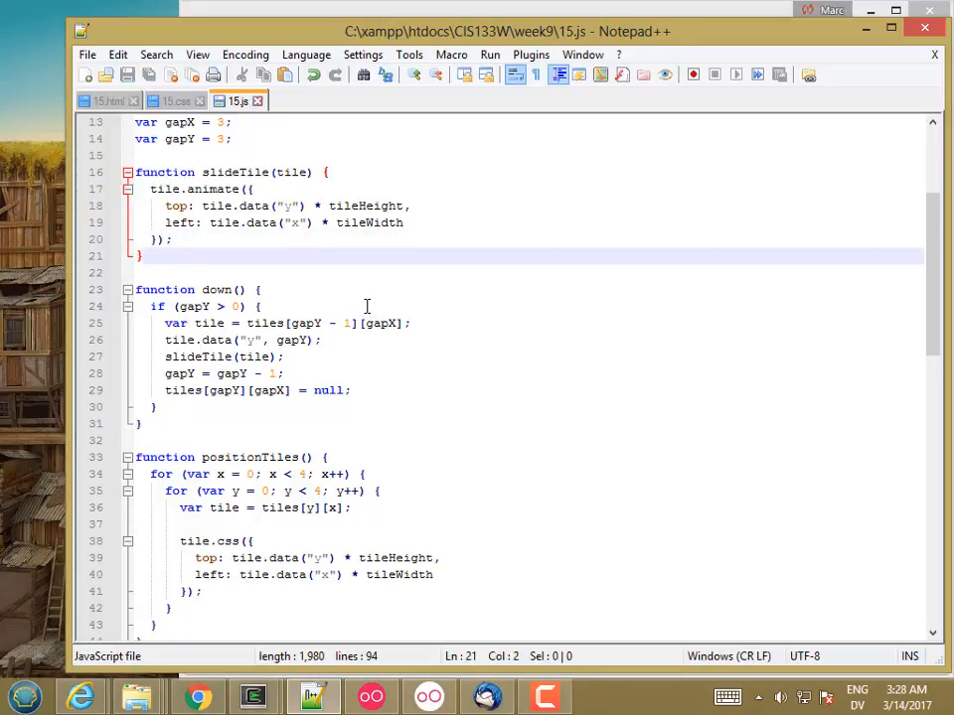
- After Chrome's null css error, wrap the tile.css call in positionTiles in an if (tile) check
left_click(197, 695)
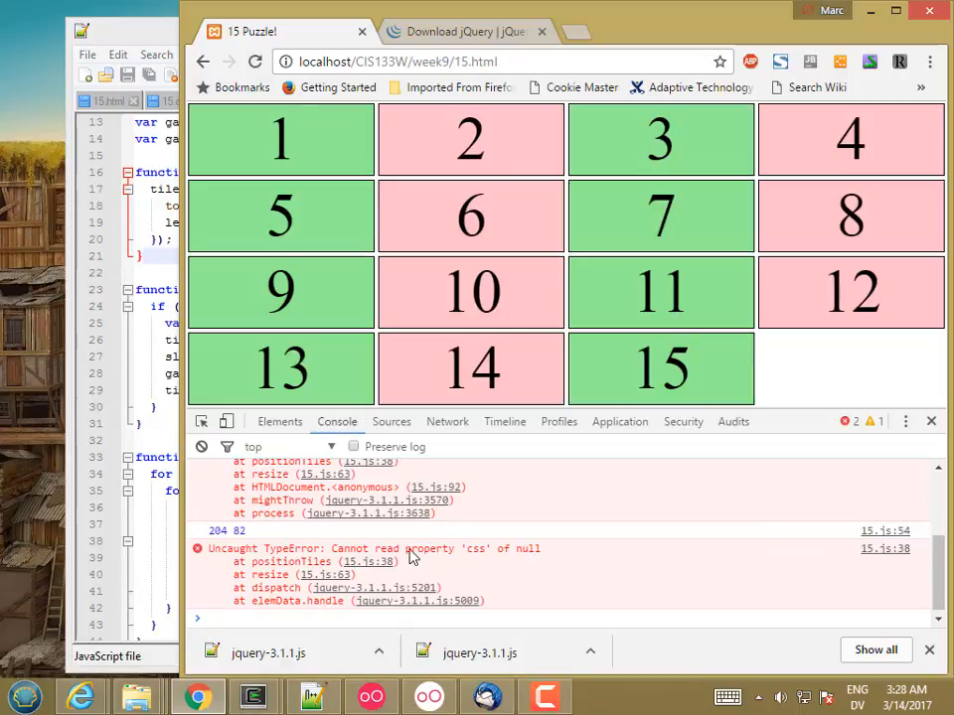
left_click(391, 421)
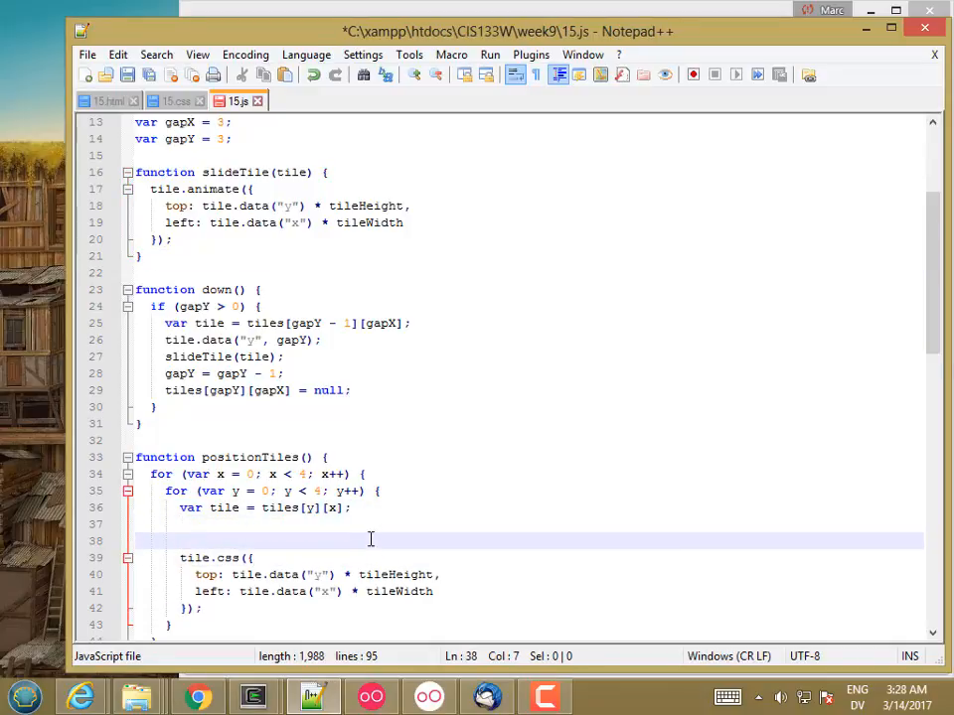
type("if (tile) {")
type("}")
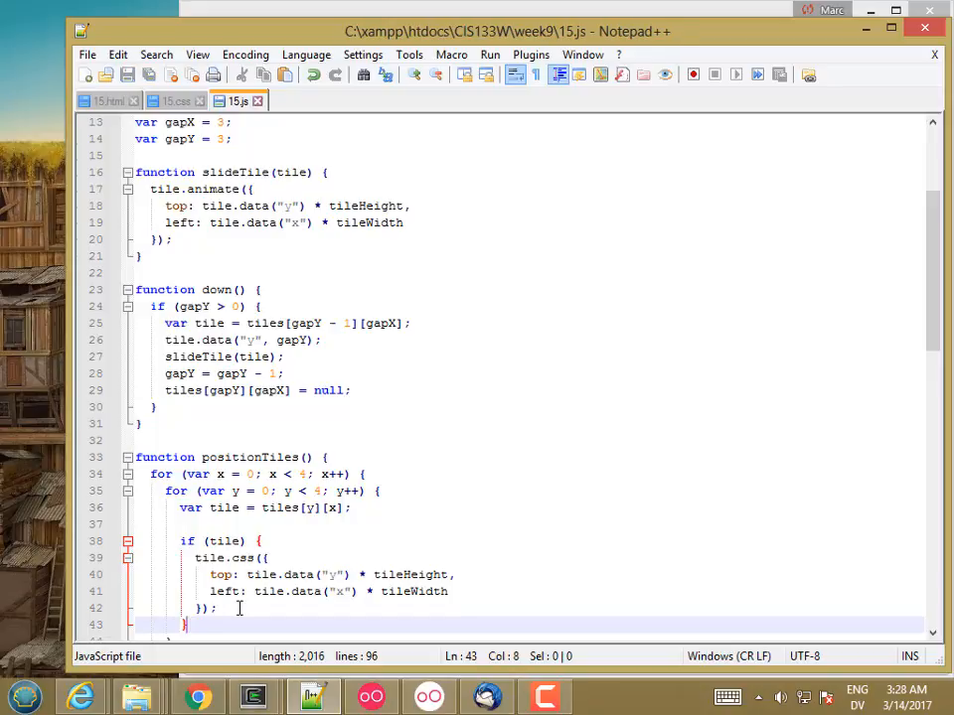
mouse_move(199, 696)
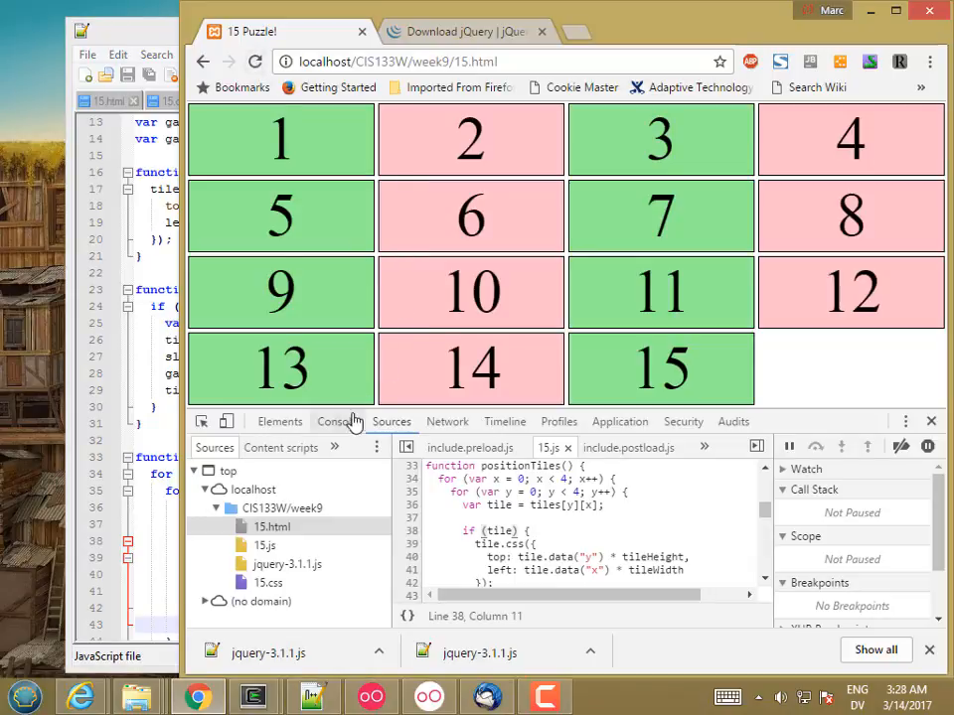
- Run down() repeatedly in the console so tiles 12, 8 and 4 slide into the gap
left_click(336, 422)
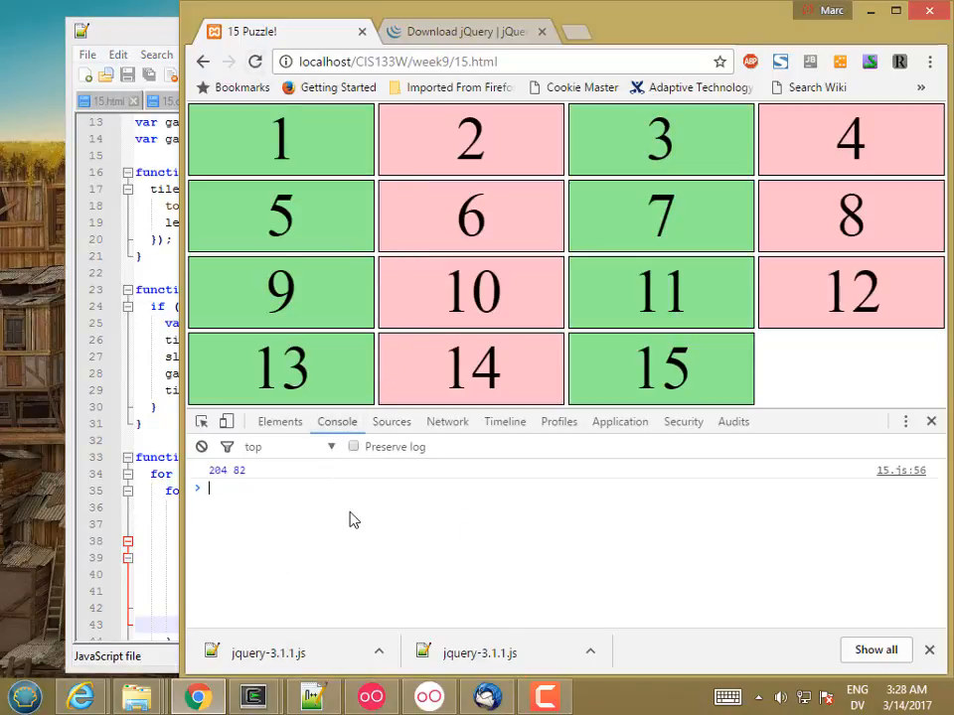
type("down(")
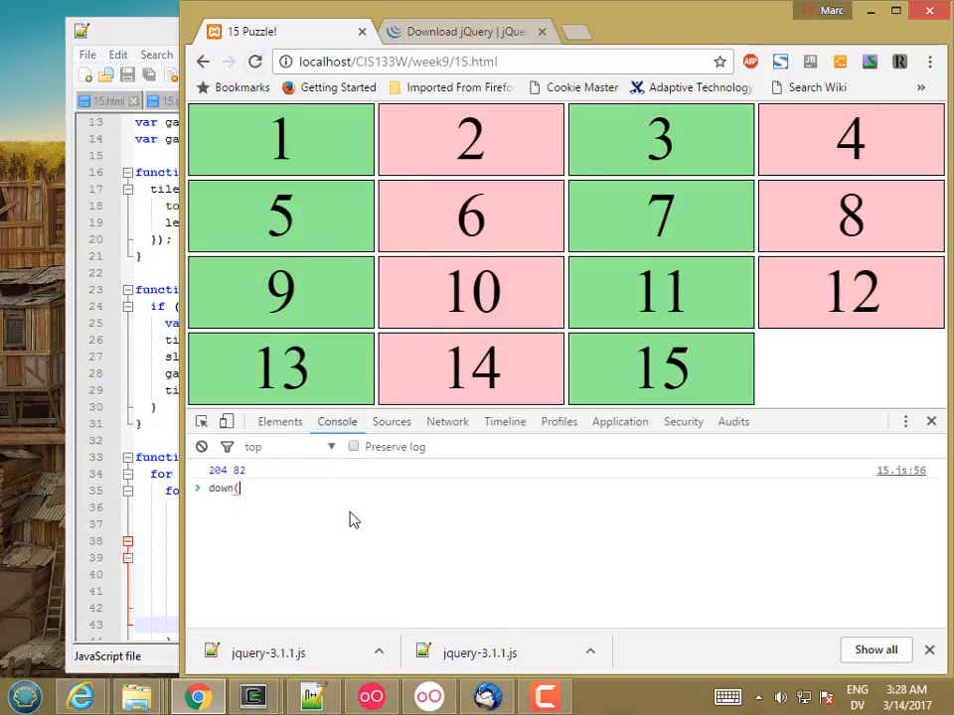
key("Return")
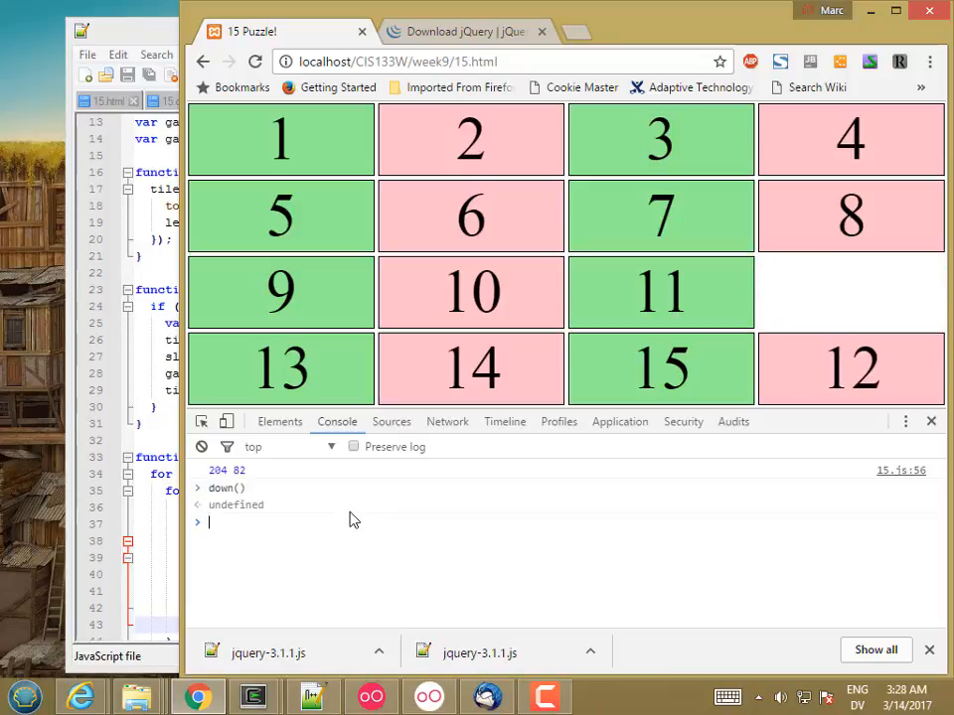
type("down()")
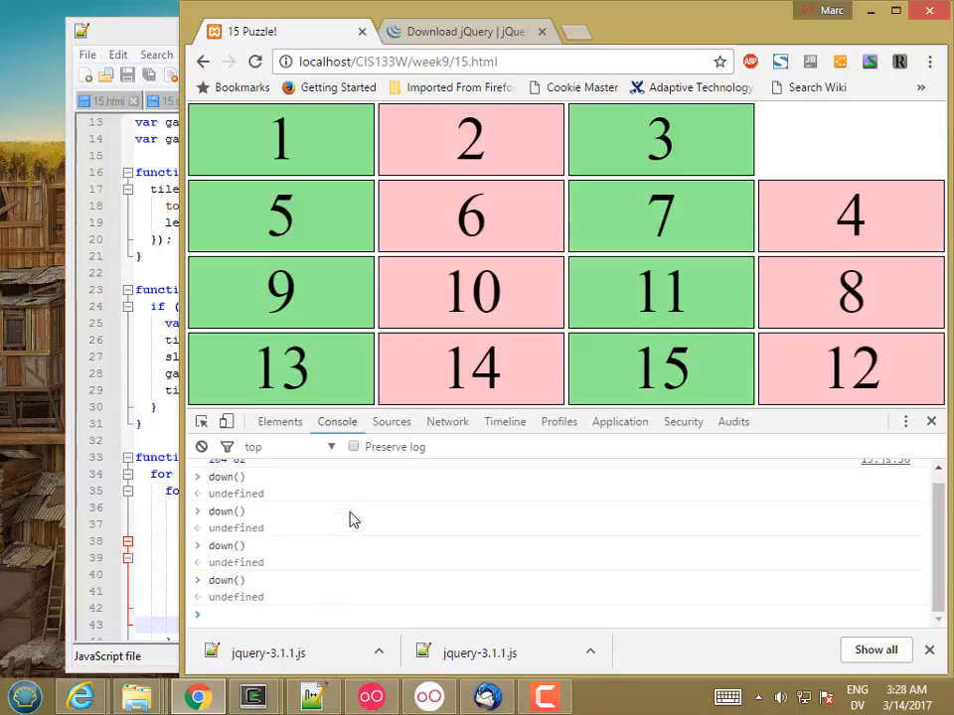
mouse_move(405, 469)
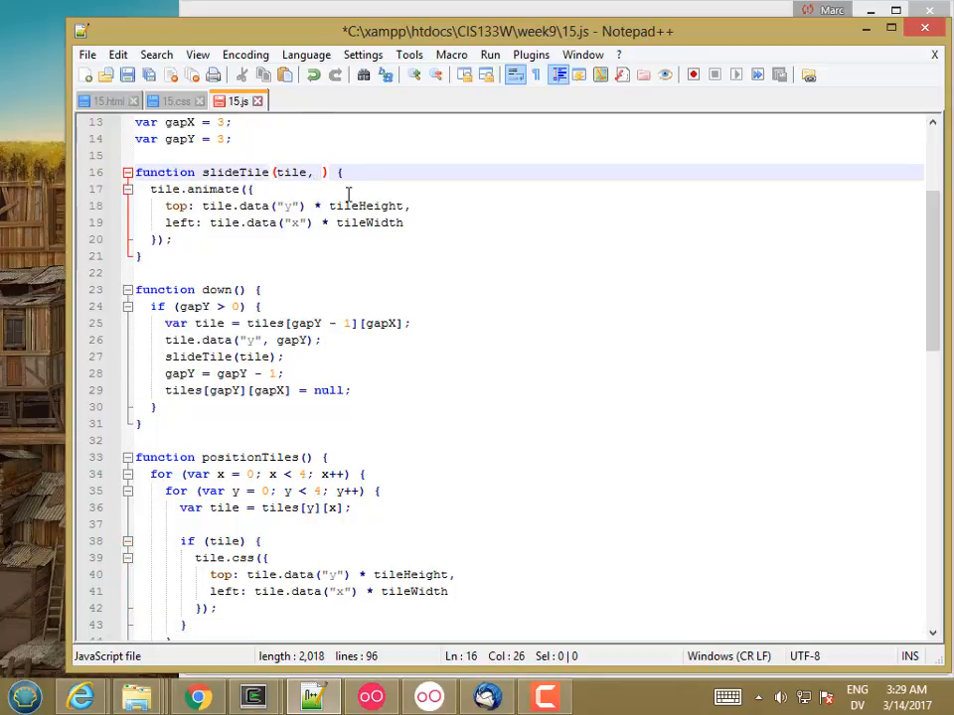
- Add a duration parameter to slideTile, pass duration || 200 to animate, and reload the page
type("duration")
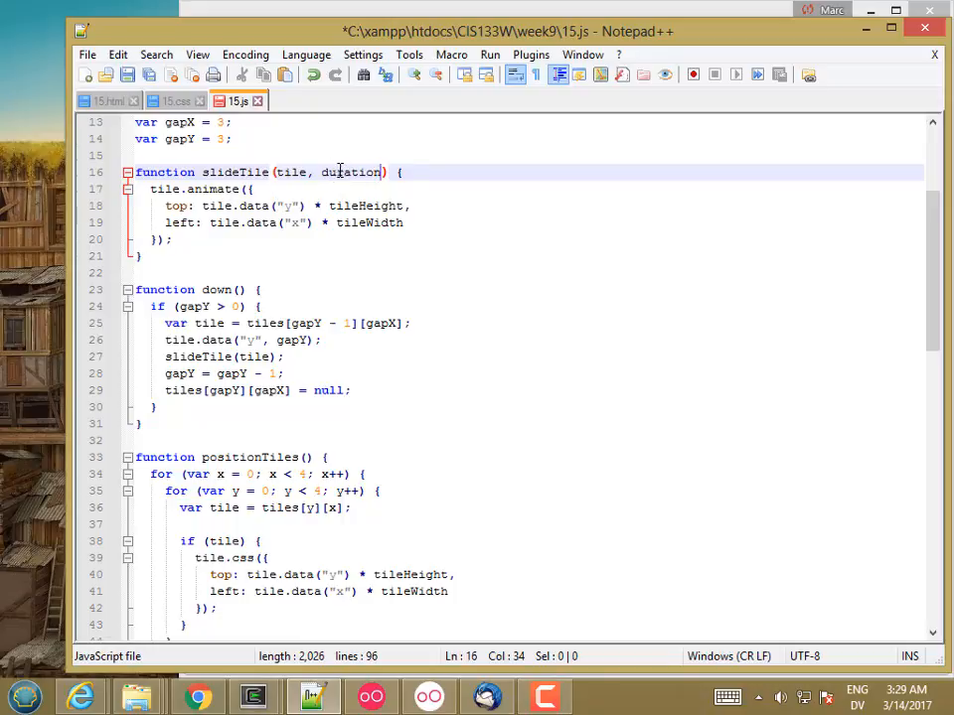
mouse_move(338, 171)
type(", ")
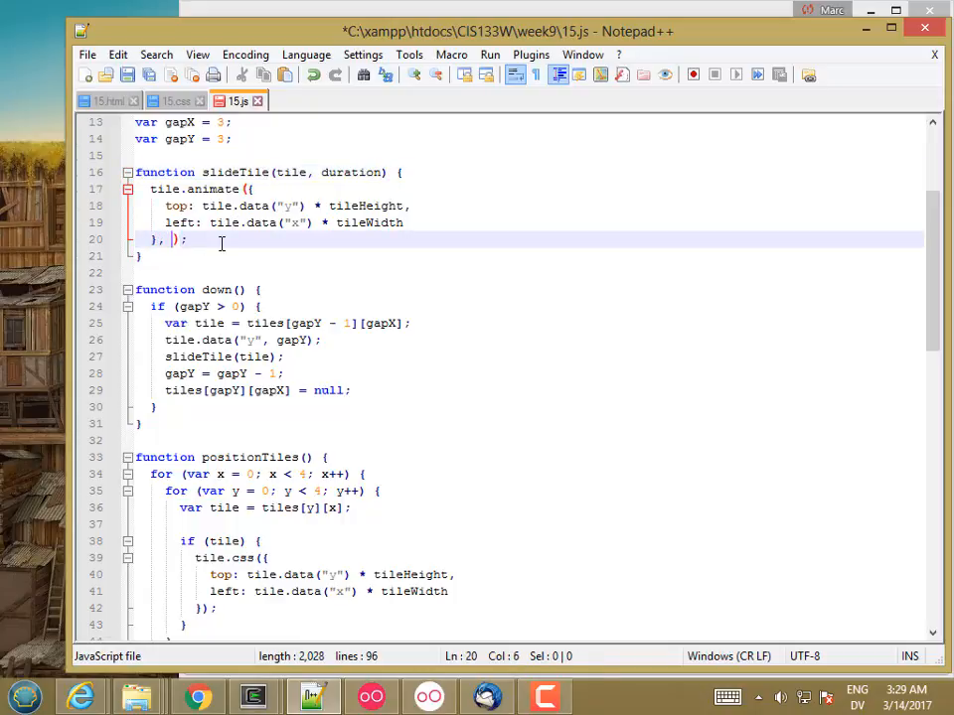
type("duration")
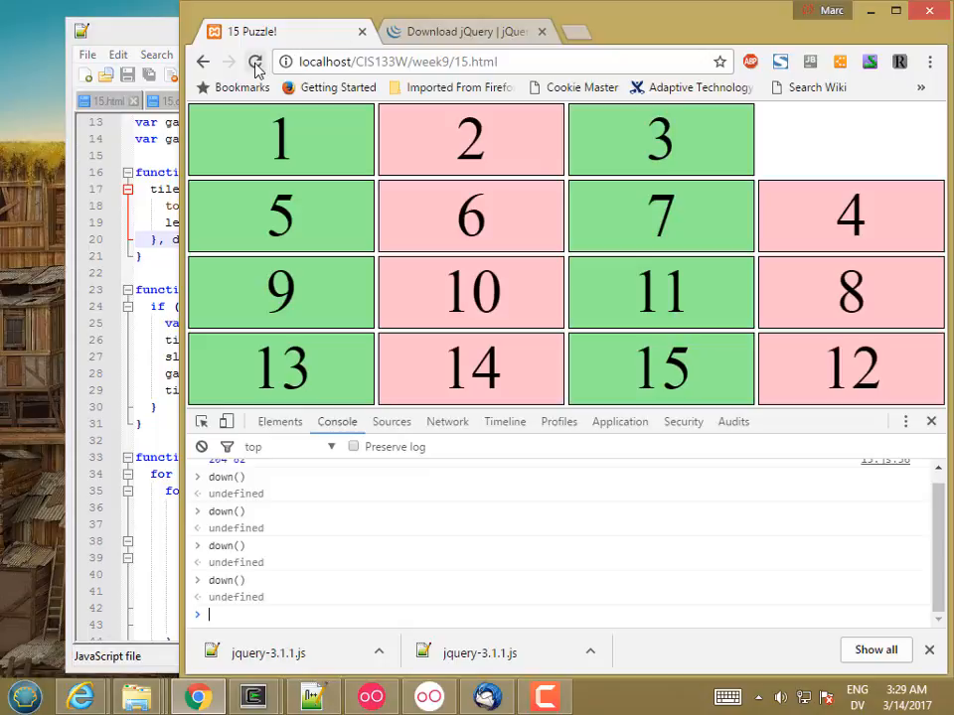
left_click(255, 62)
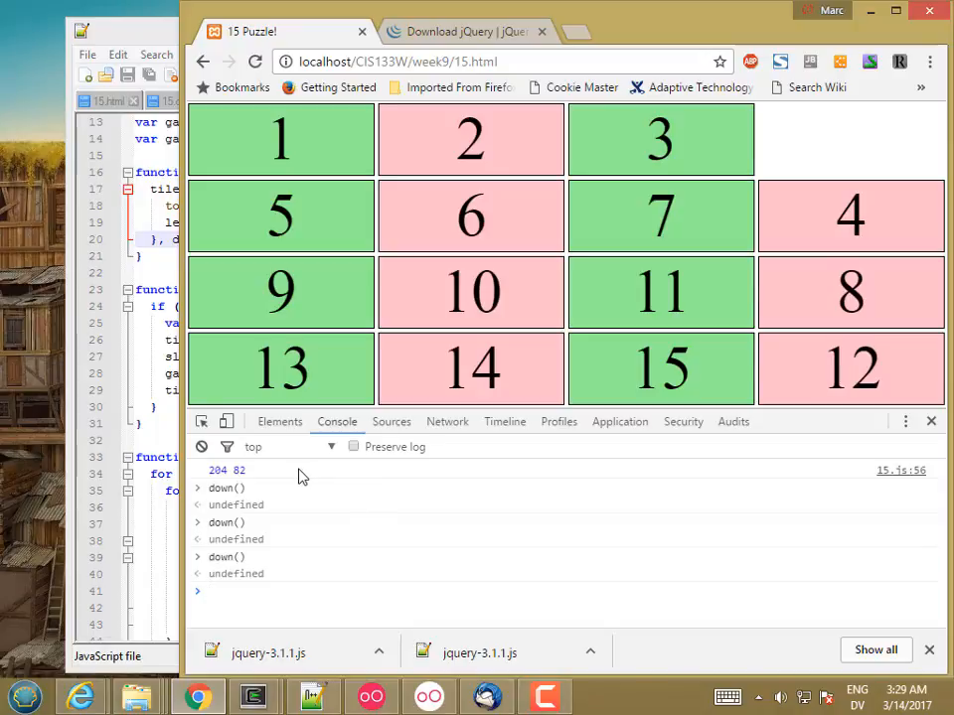
left_click(312, 696)
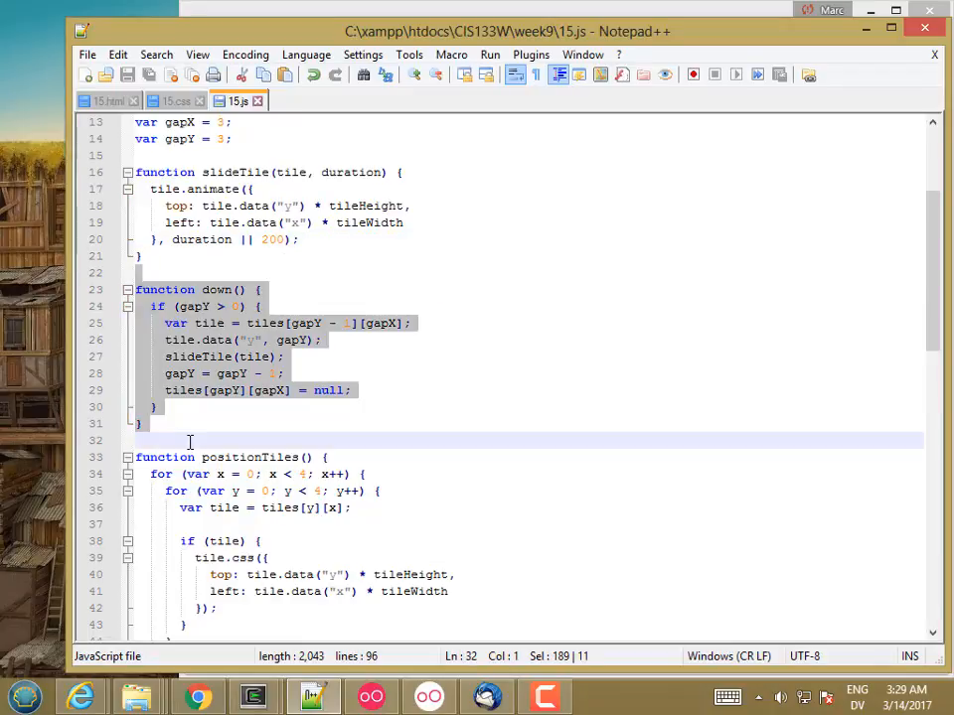
- Paste a copy of down() as up() with gapY < 3 and gapY + 1, save, and try it in Chrome
key("ctrl+v")
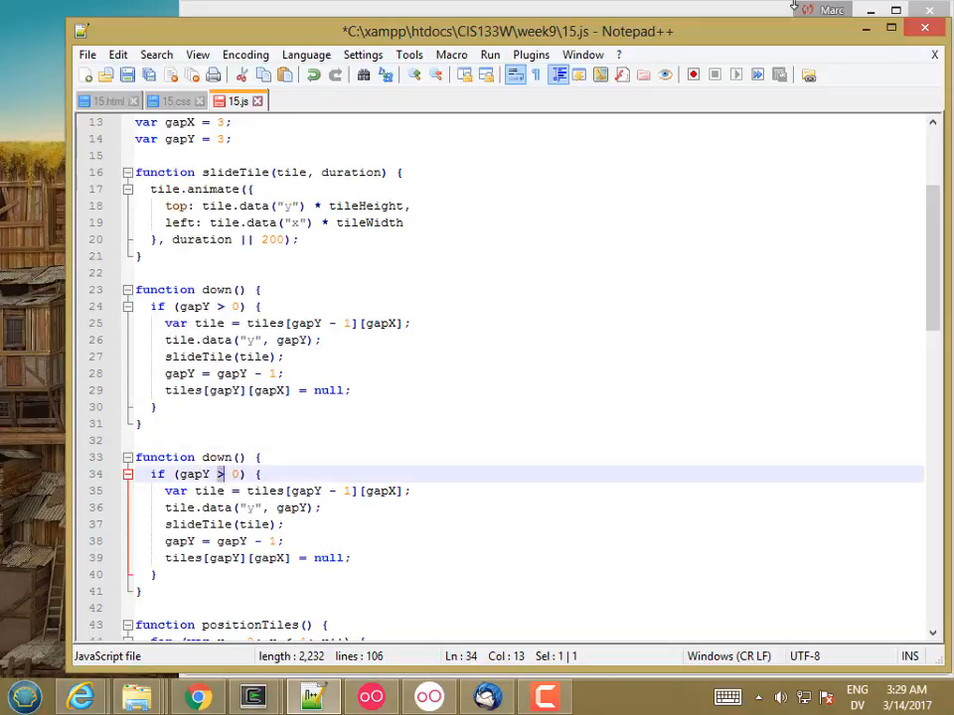
left_click(199, 695)
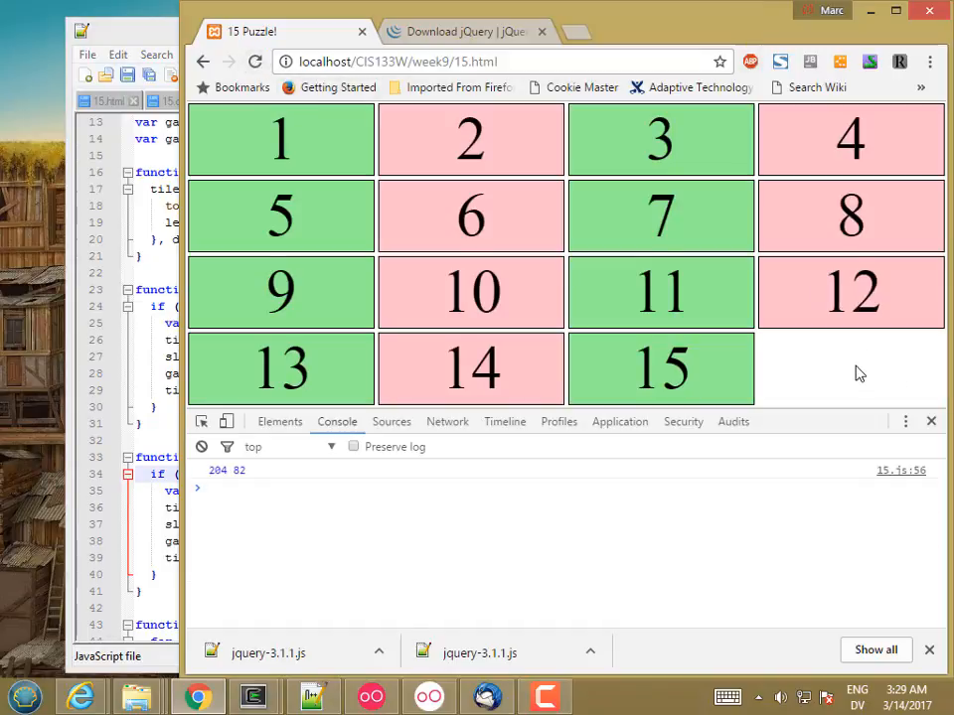
mouse_move(835, 389)
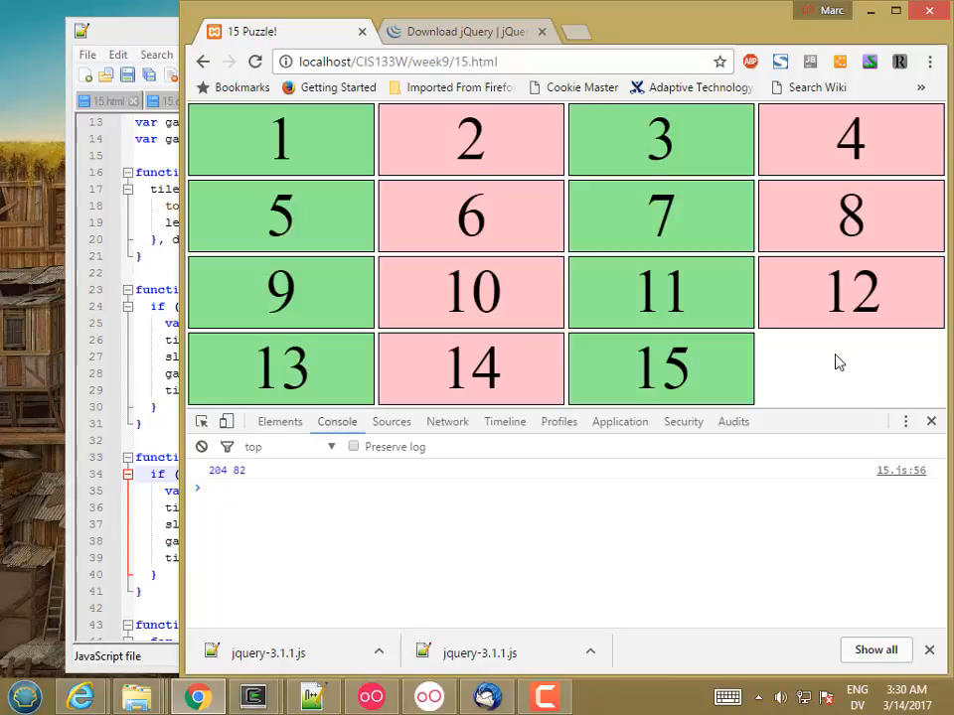
mouse_move(815, 359)
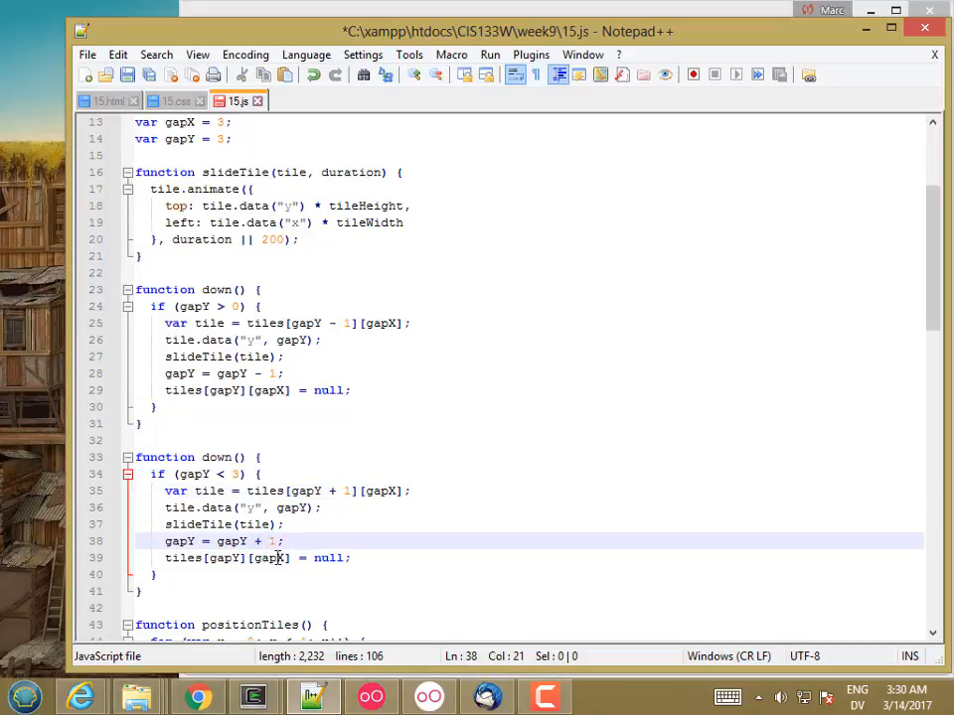
key("ctrl+s")
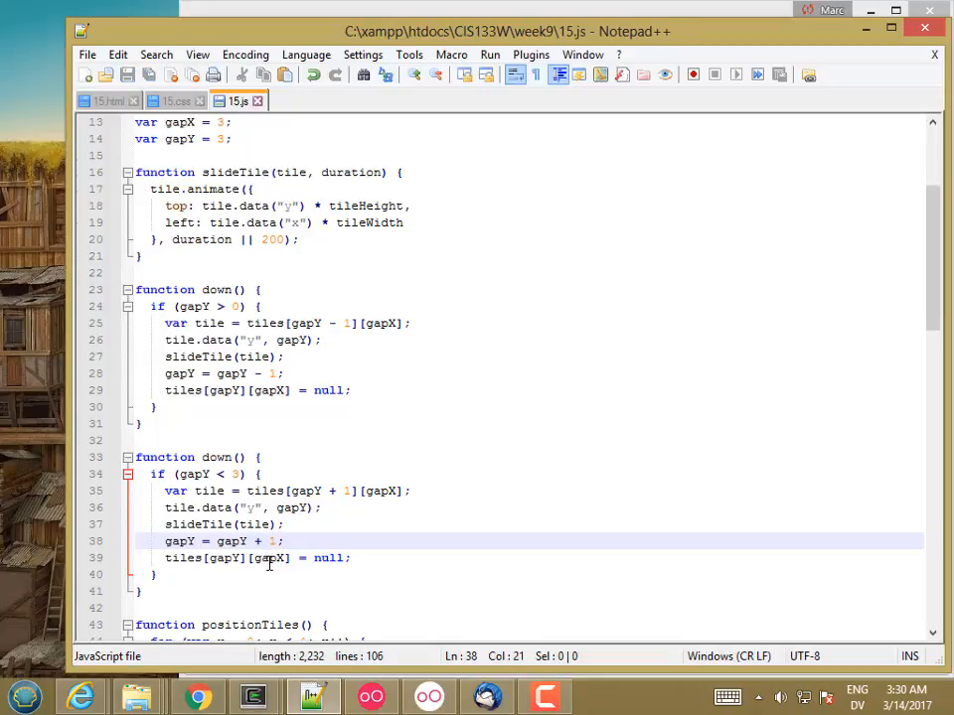
double_click(217, 457)
type("up")
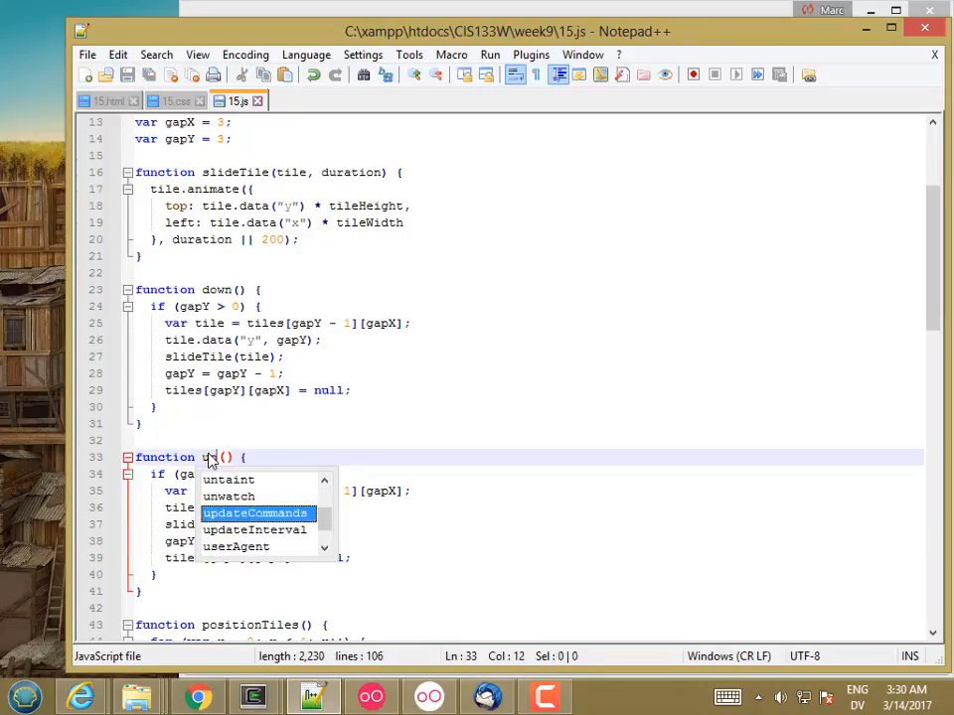
left_click(197, 695)
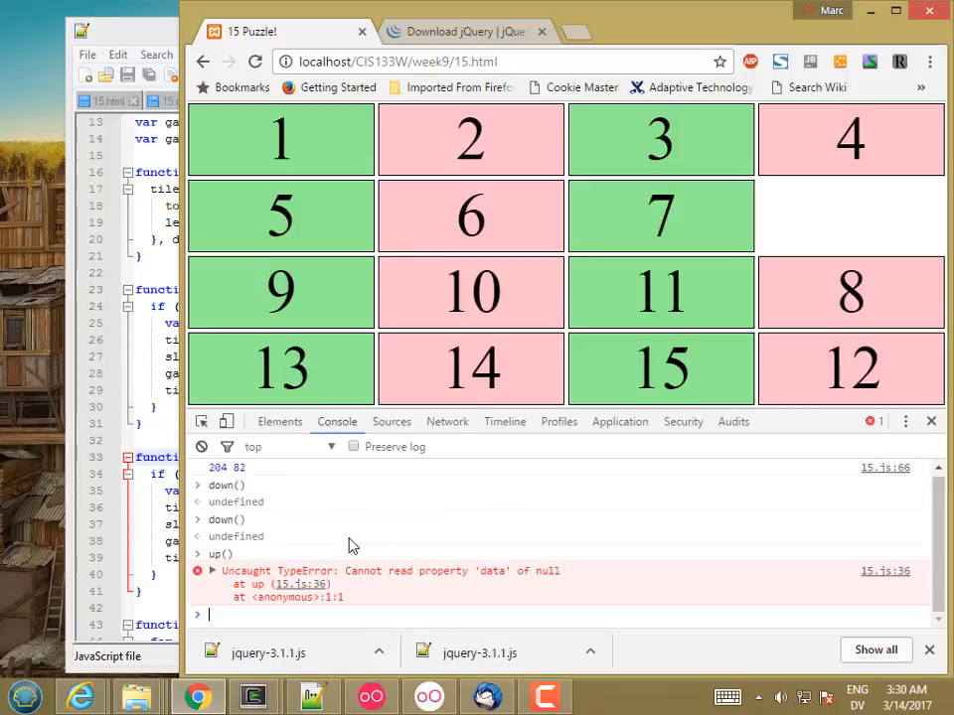
mouse_move(655, 574)
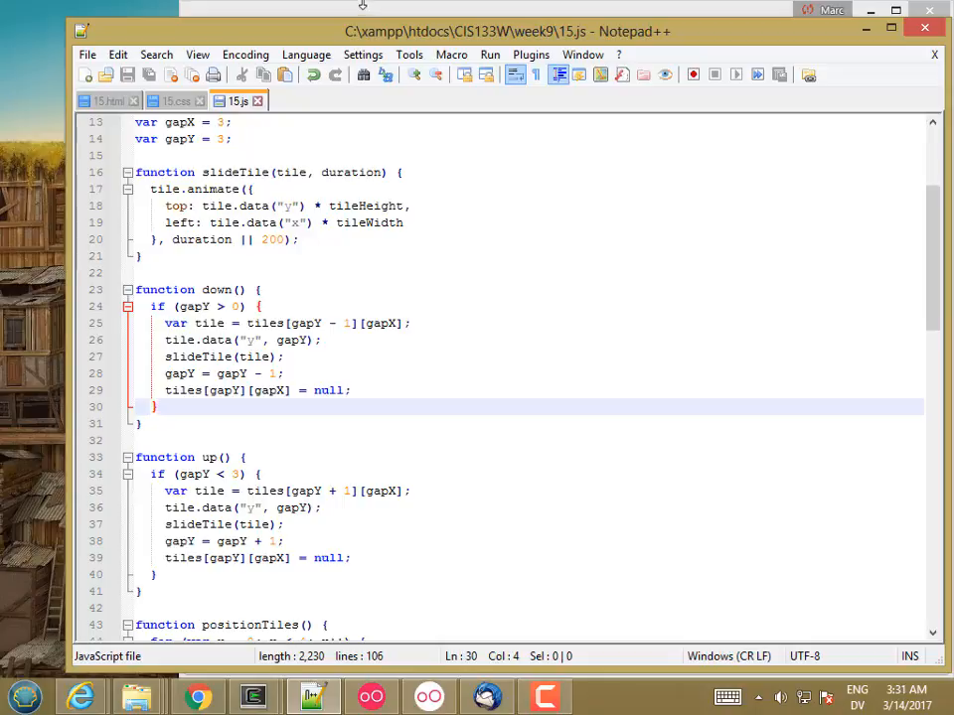
- Break inside up(), then expand the logged tiles array row by row in the console while paused
left_click(197, 695)
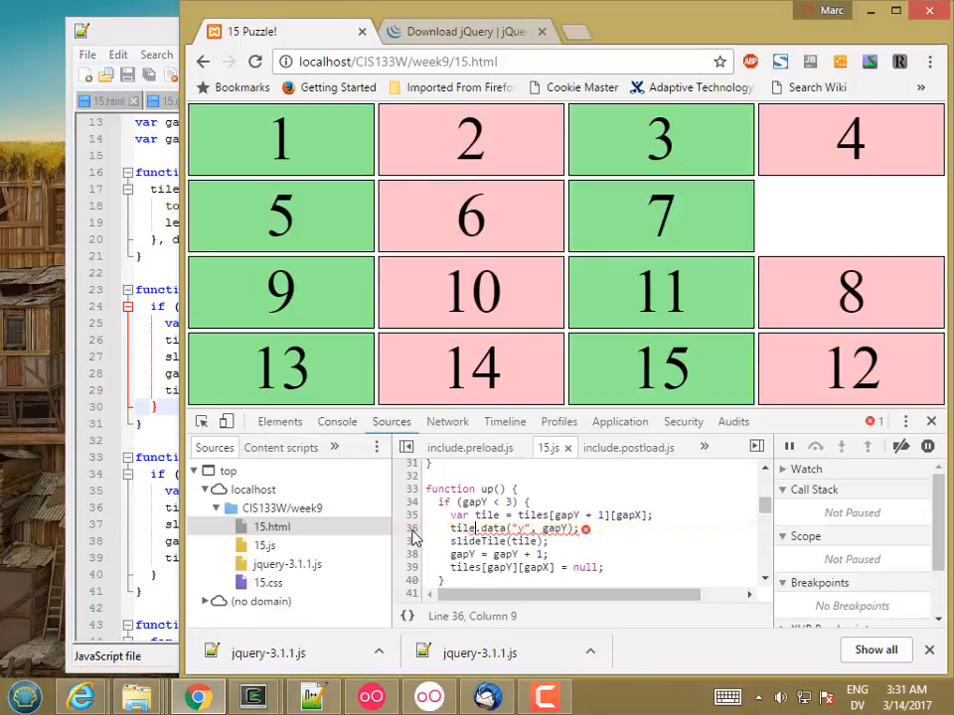
left_click(409, 529)
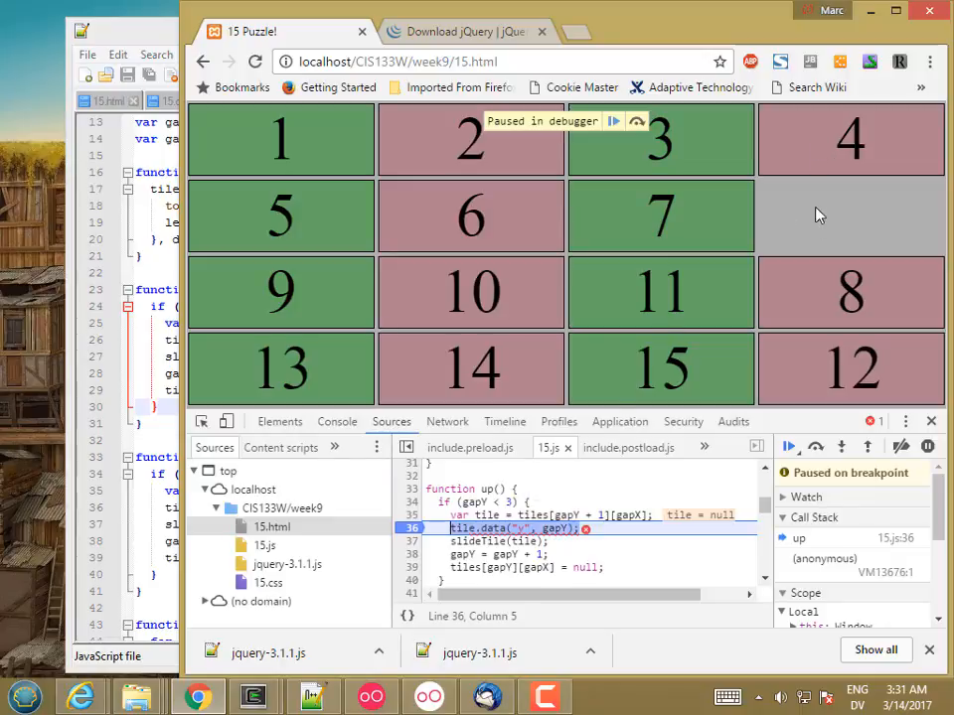
mouse_move(541, 493)
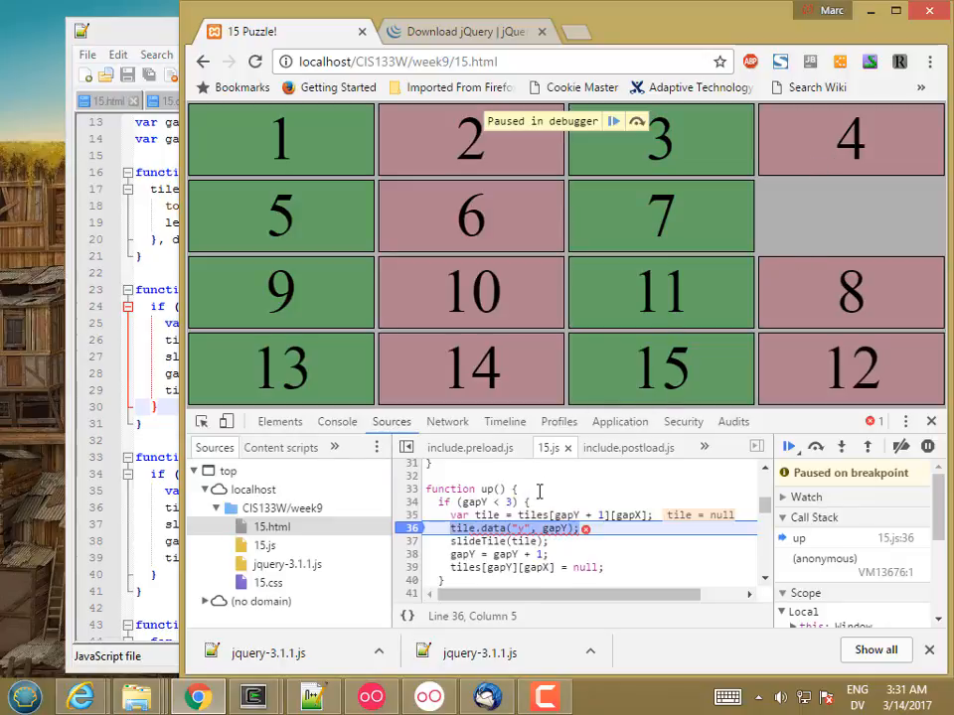
mouse_move(485, 514)
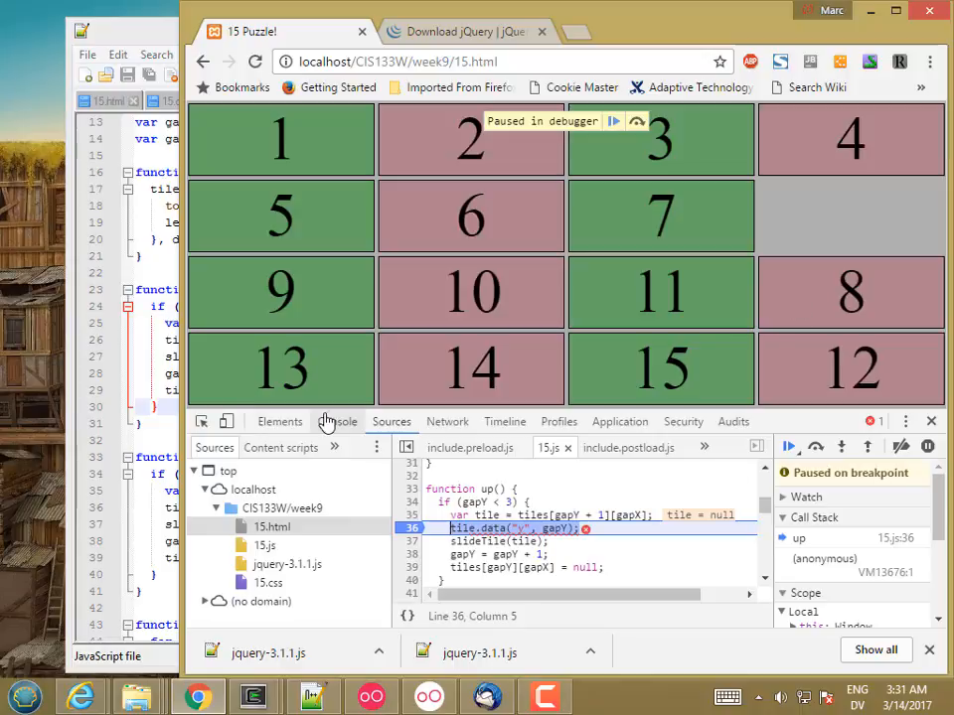
left_click(338, 421)
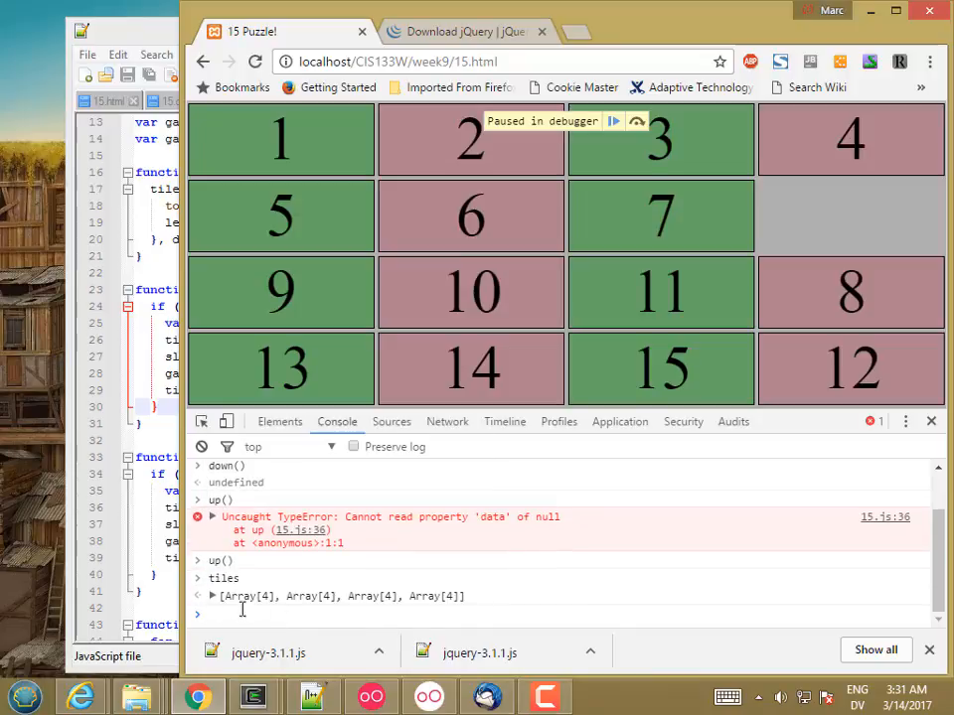
left_click(211, 596)
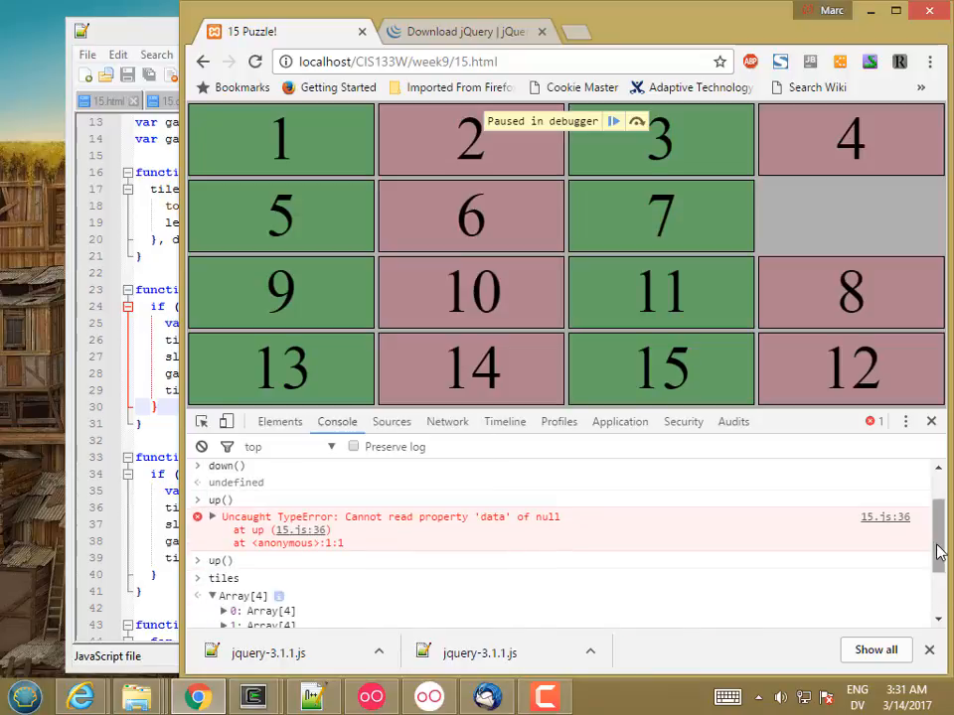
scroll("down", 3)
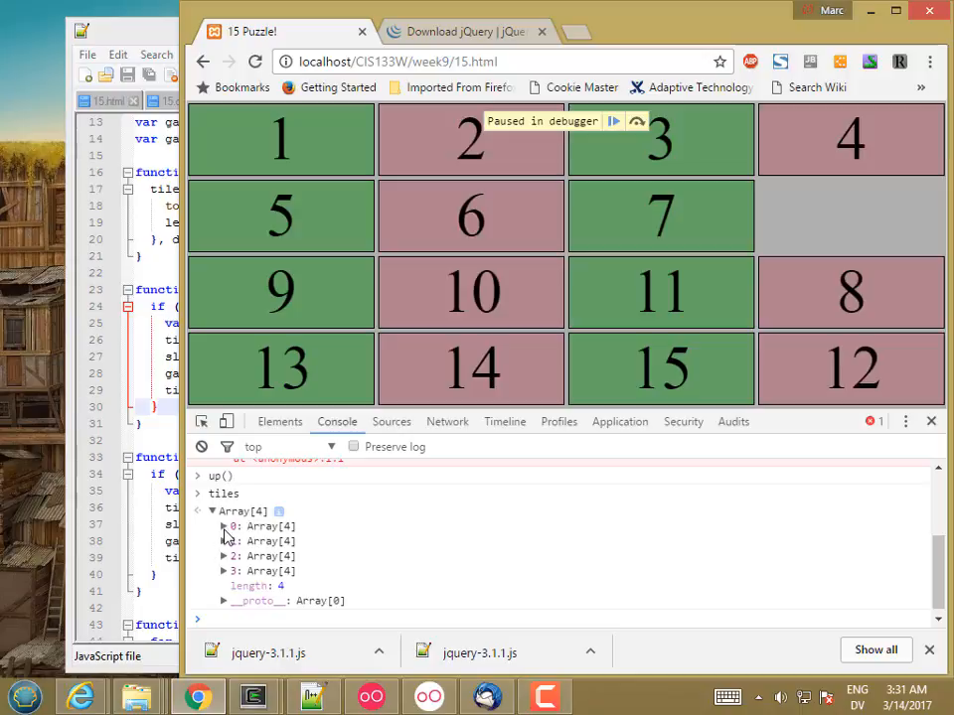
left_click(224, 525)
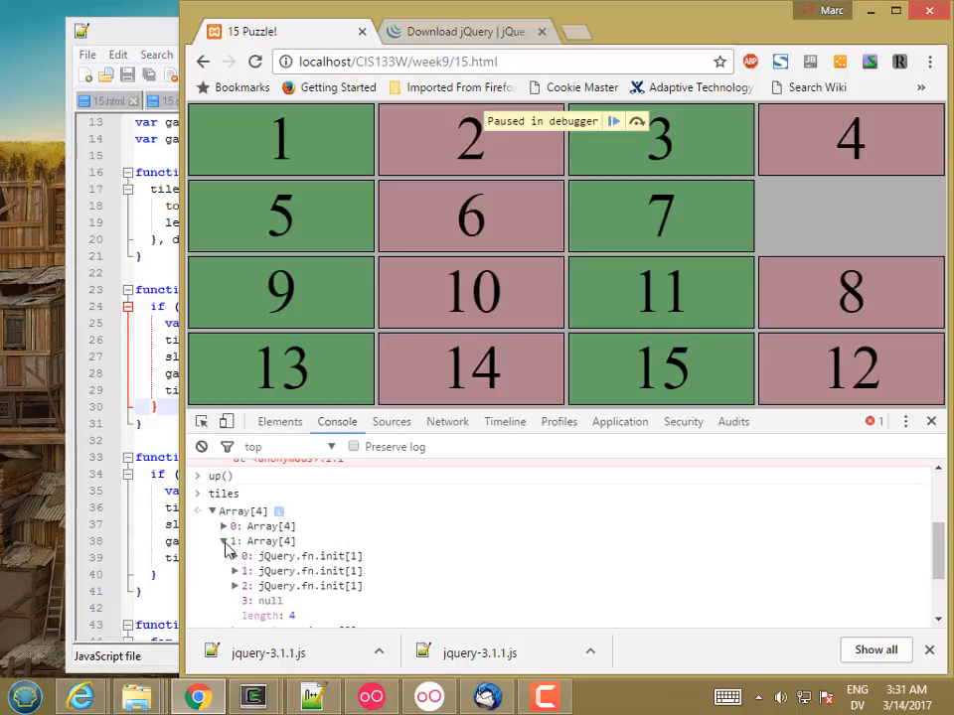
left_click(223, 541)
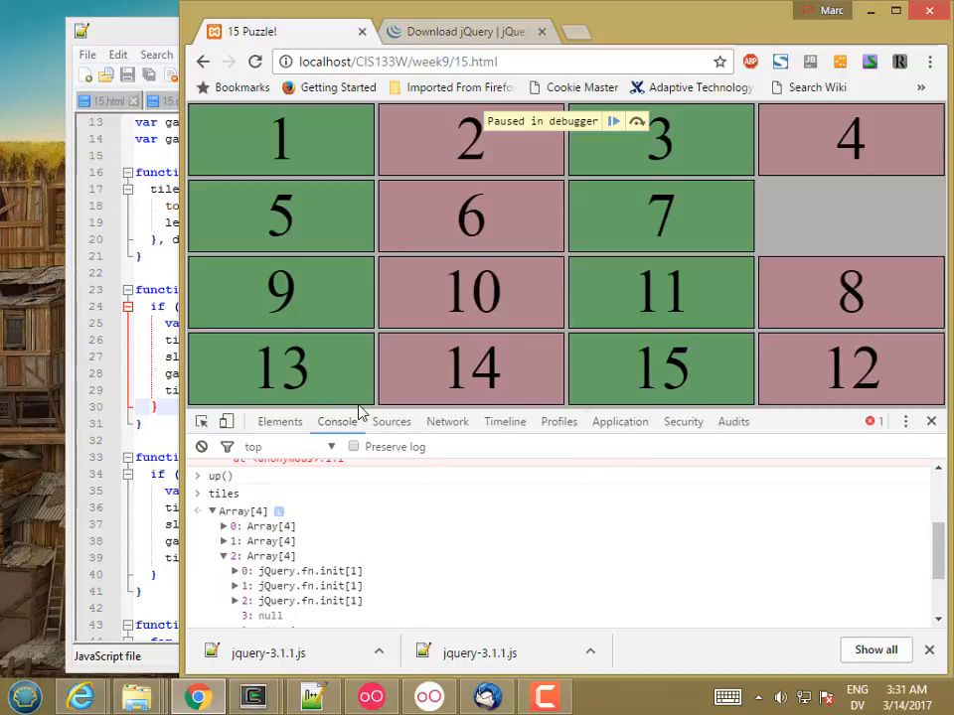
mouse_move(385, 407)
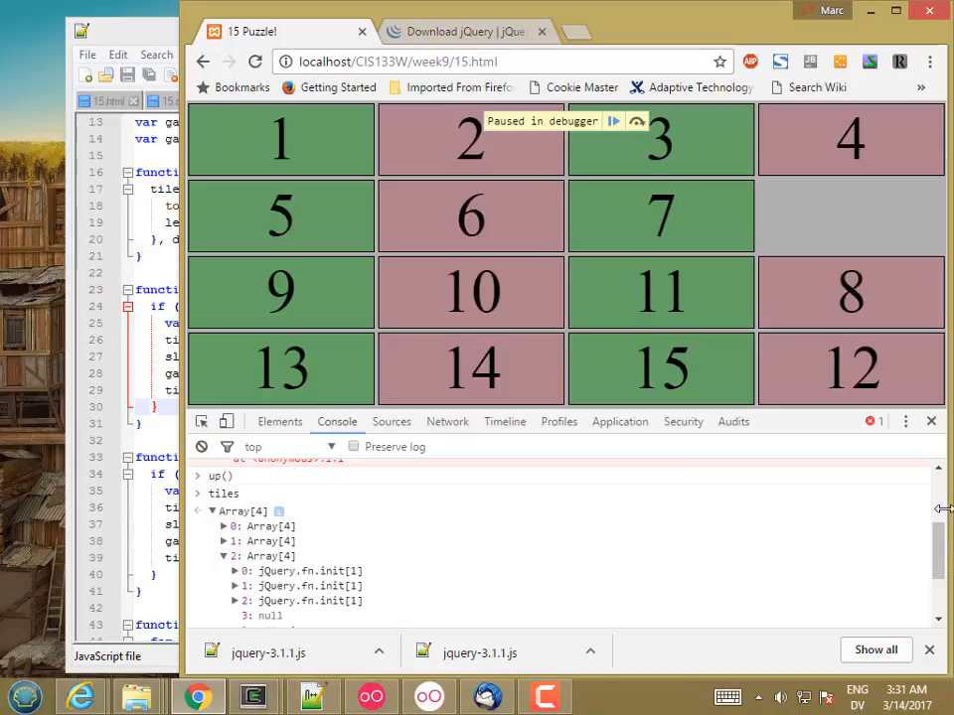
scroll("down", 3)
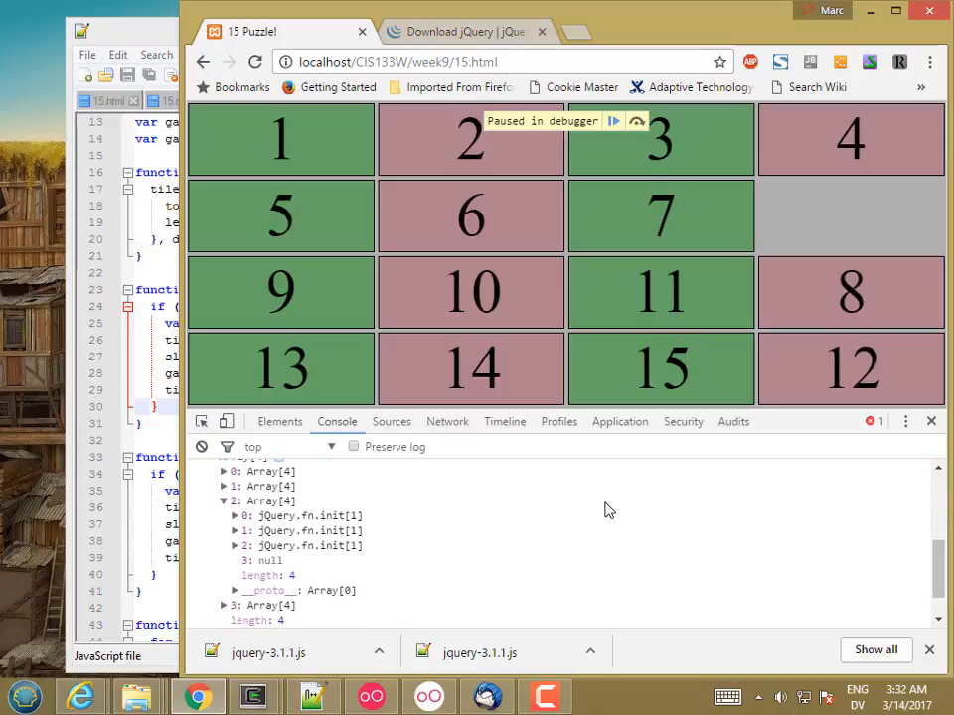
mouse_move(246, 521)
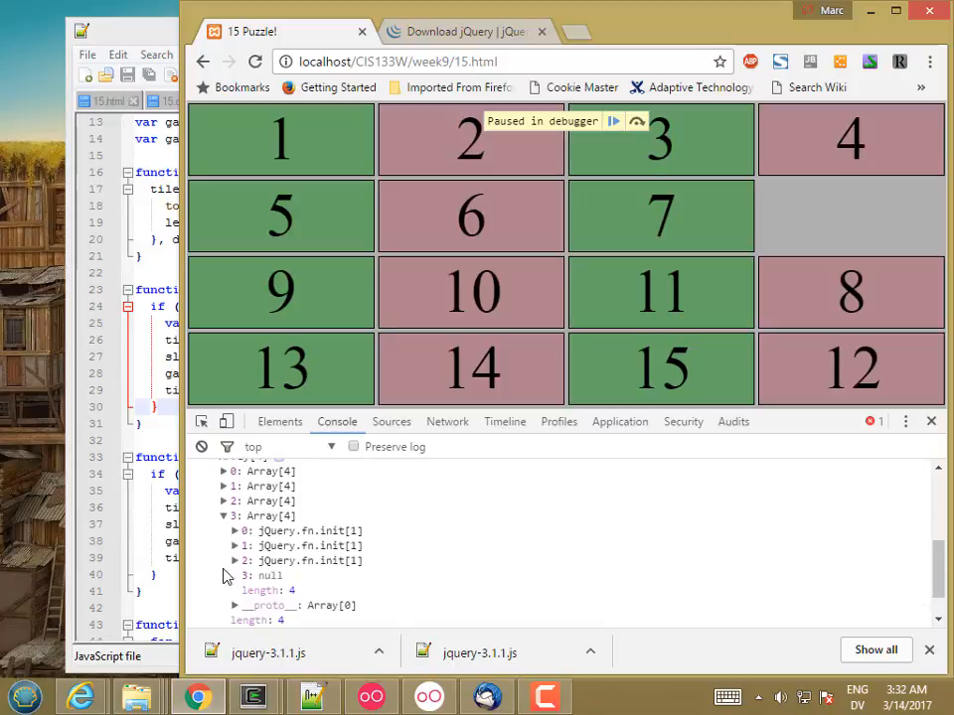
left_click(225, 501)
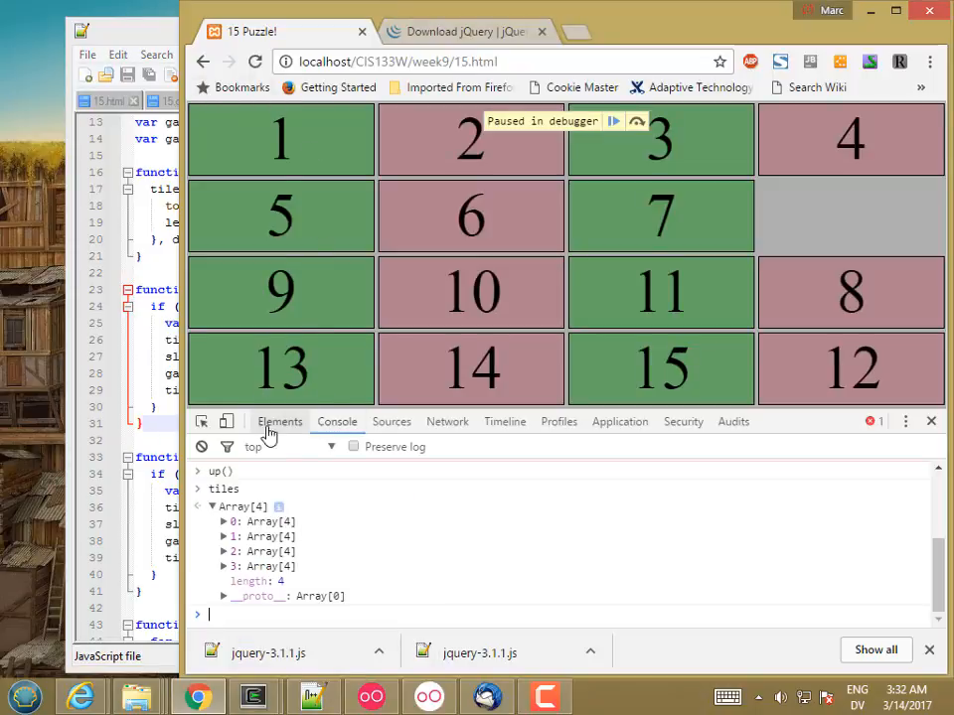
- Resume, reload the page, evaluate tiles in the console and expand each row to locate the null gap entry
left_click(390, 421)
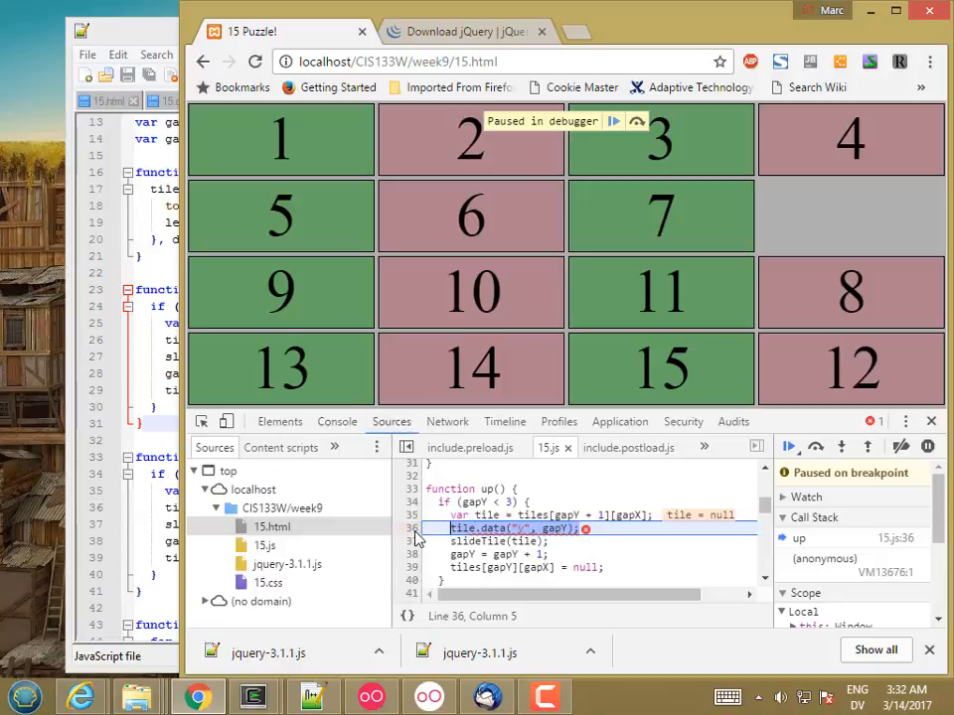
left_click(787, 445)
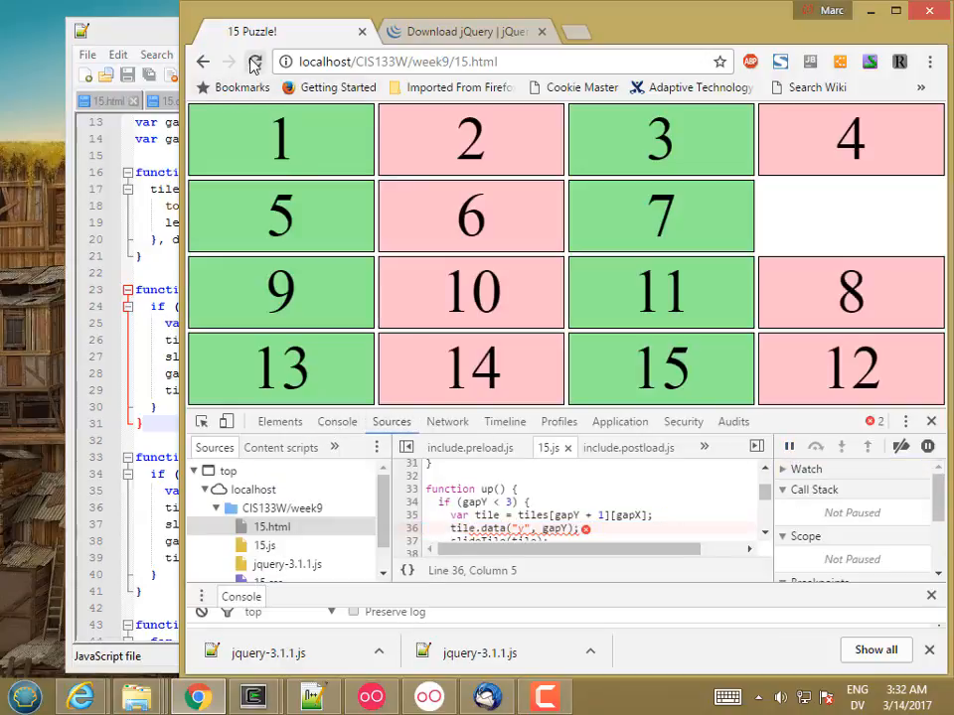
left_click(255, 61)
type("down(")
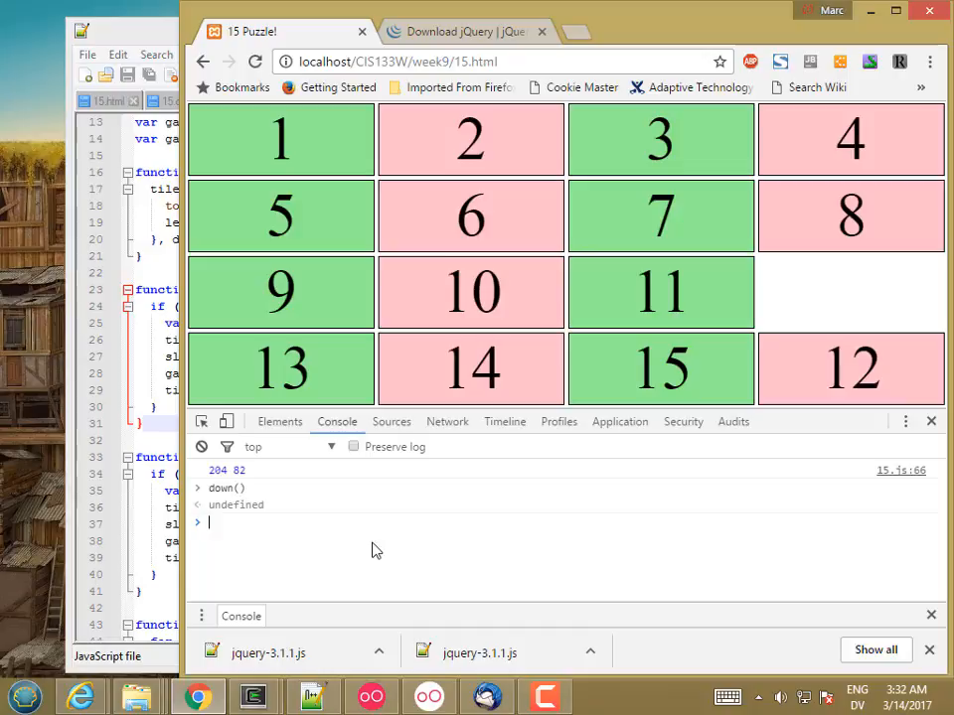
type("tiles")
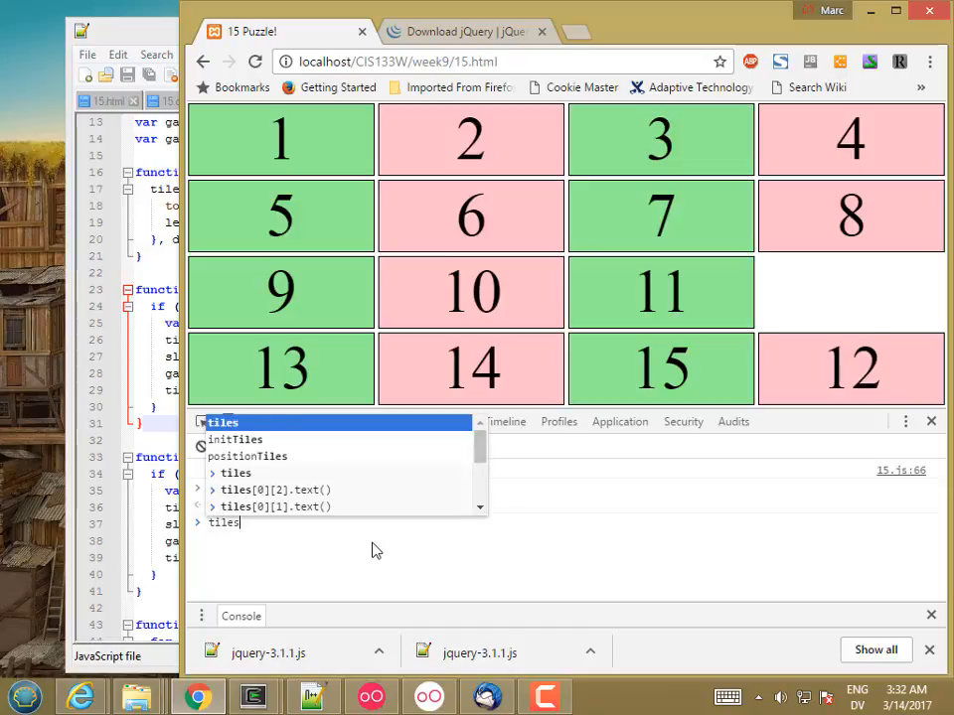
key("Return")
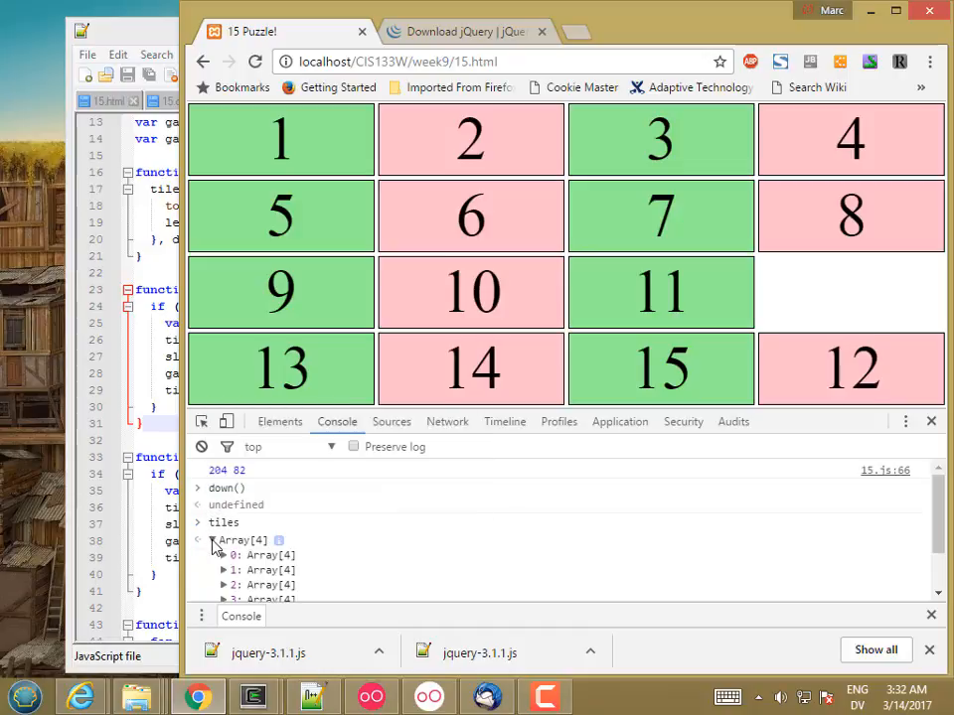
left_click(222, 554)
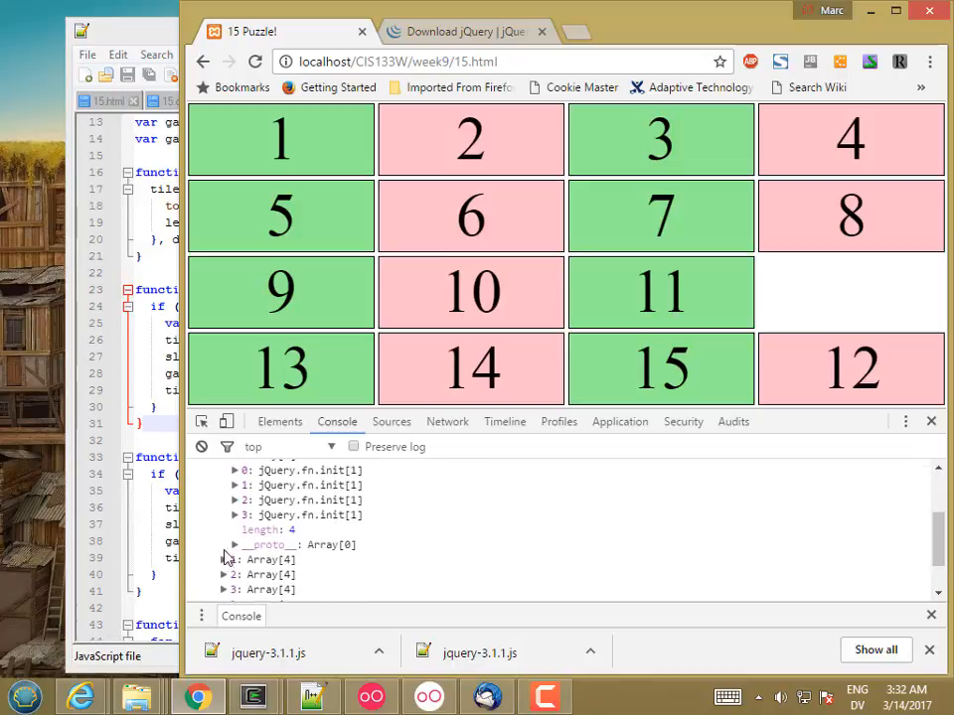
left_click(230, 560)
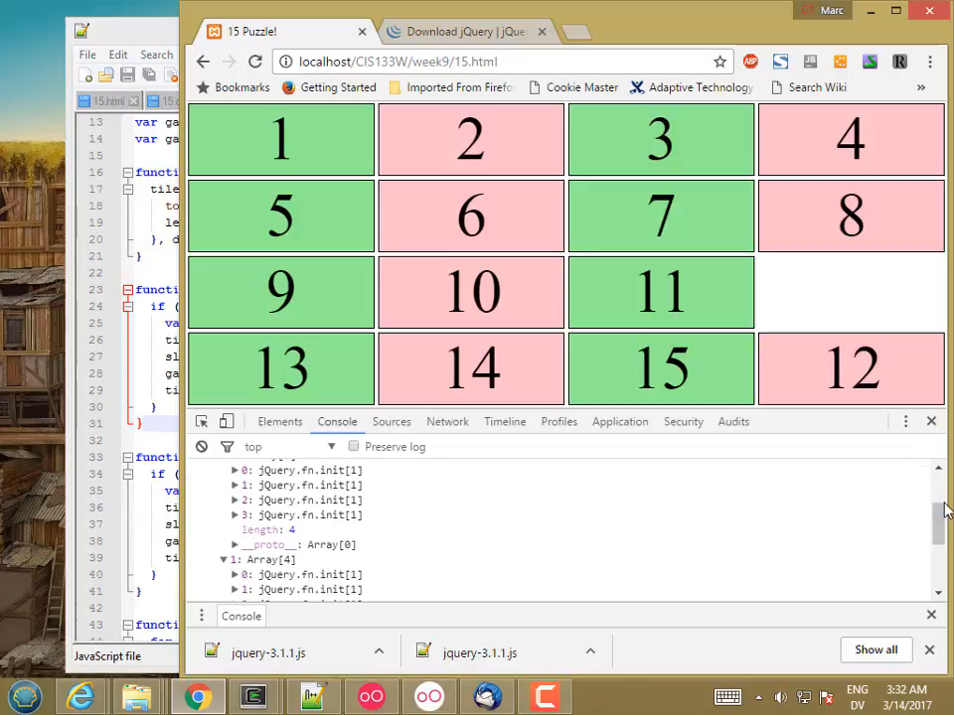
scroll("down", 3)
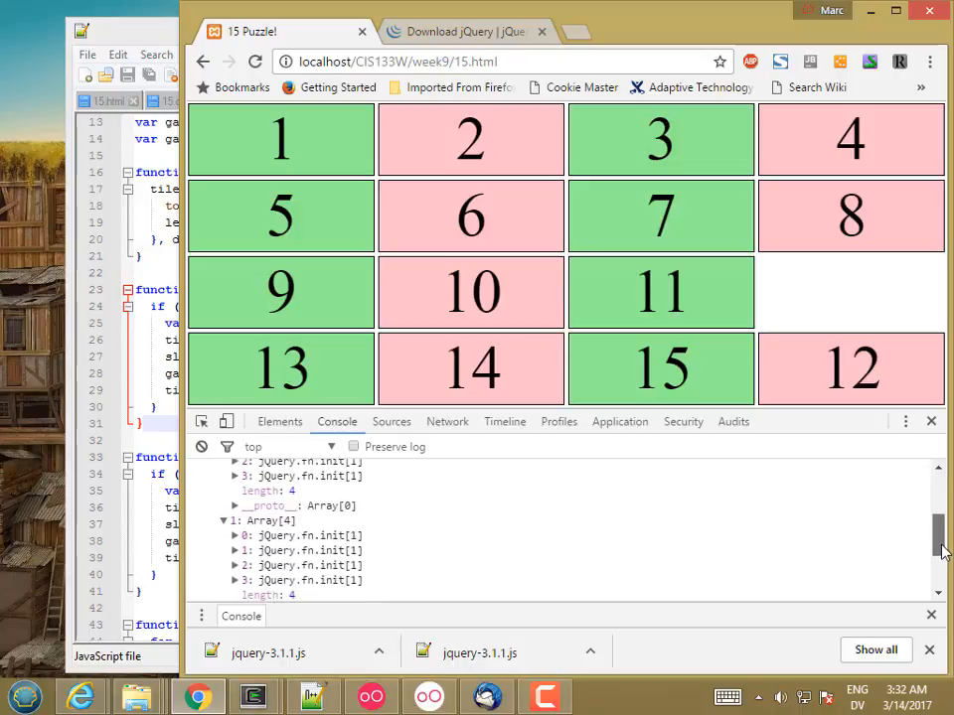
scroll("down", 3)
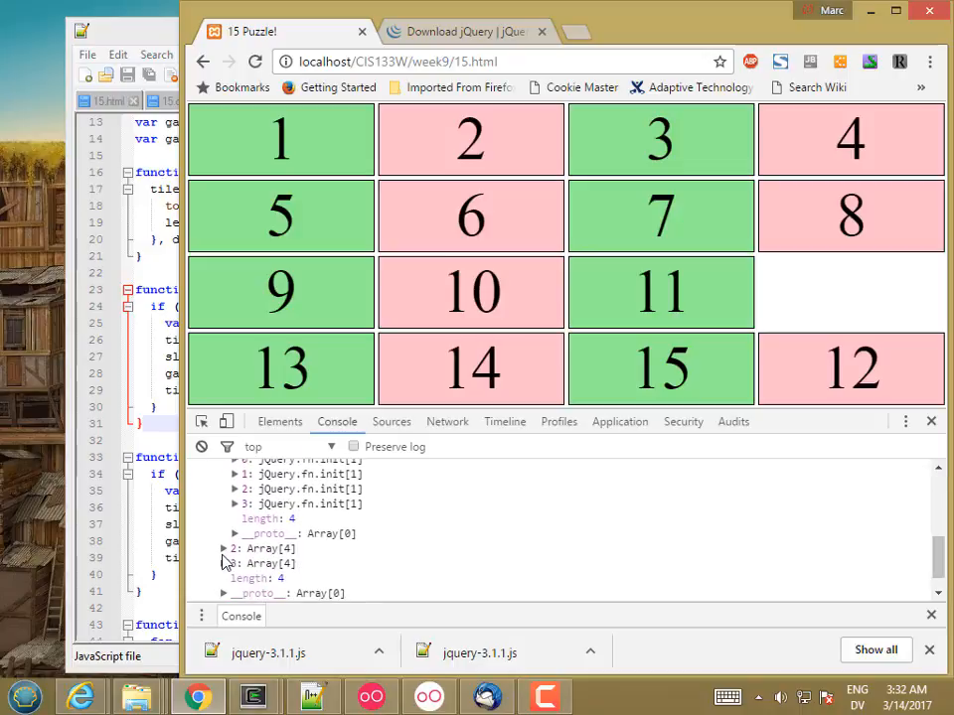
left_click(223, 546)
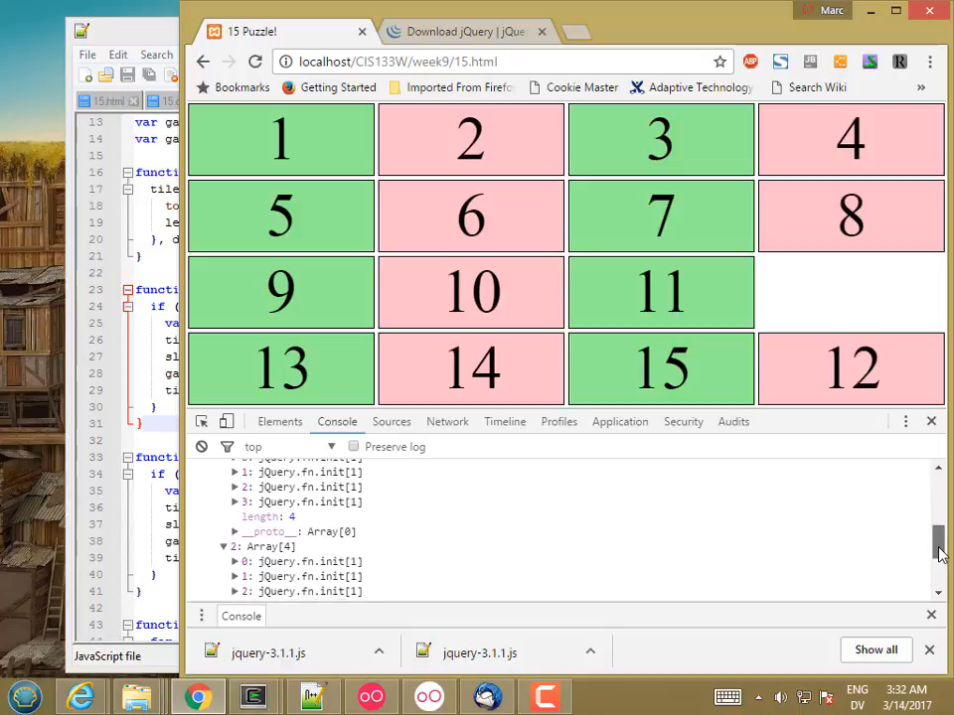
scroll("down", 3)
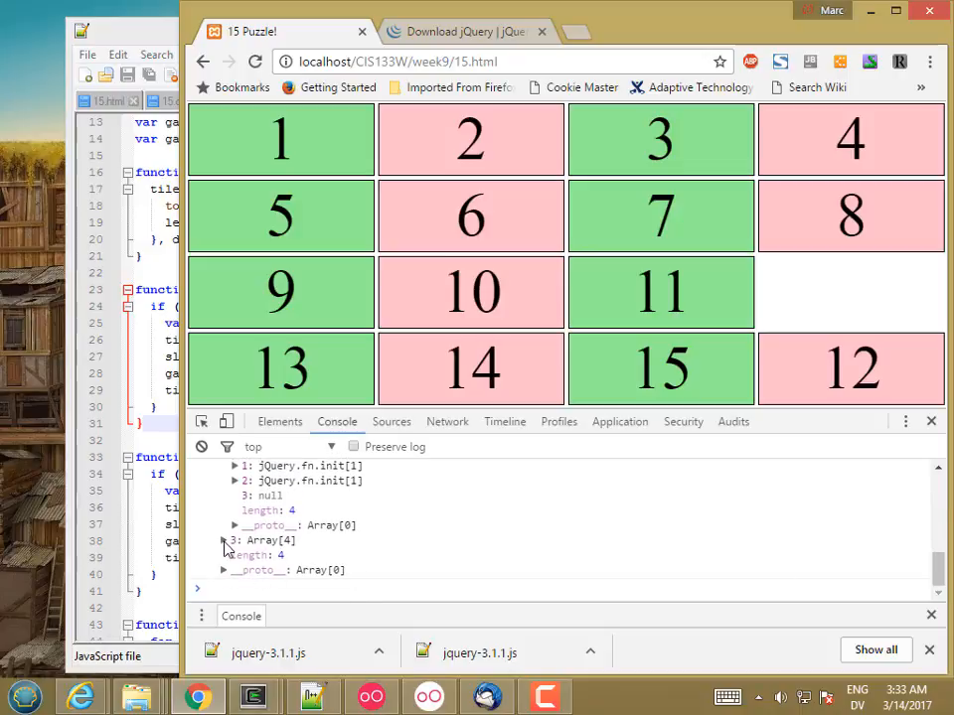
left_click(222, 541)
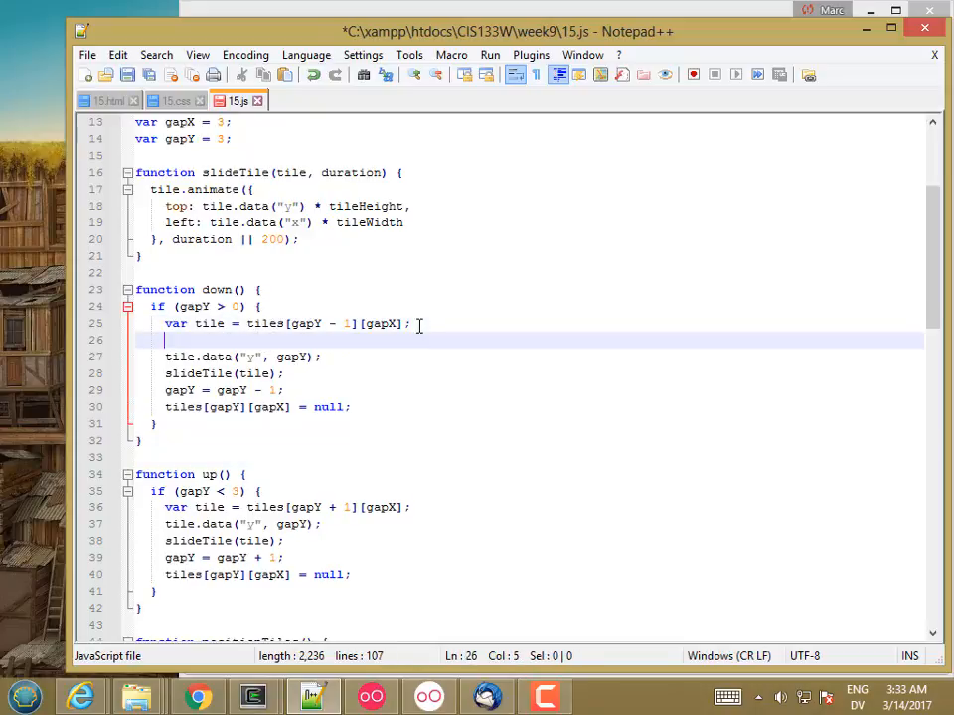
- Insert tiles[gapY][gapX] = tile; after the var tile lookup in both down() and up()
type("tiles[gapY -")
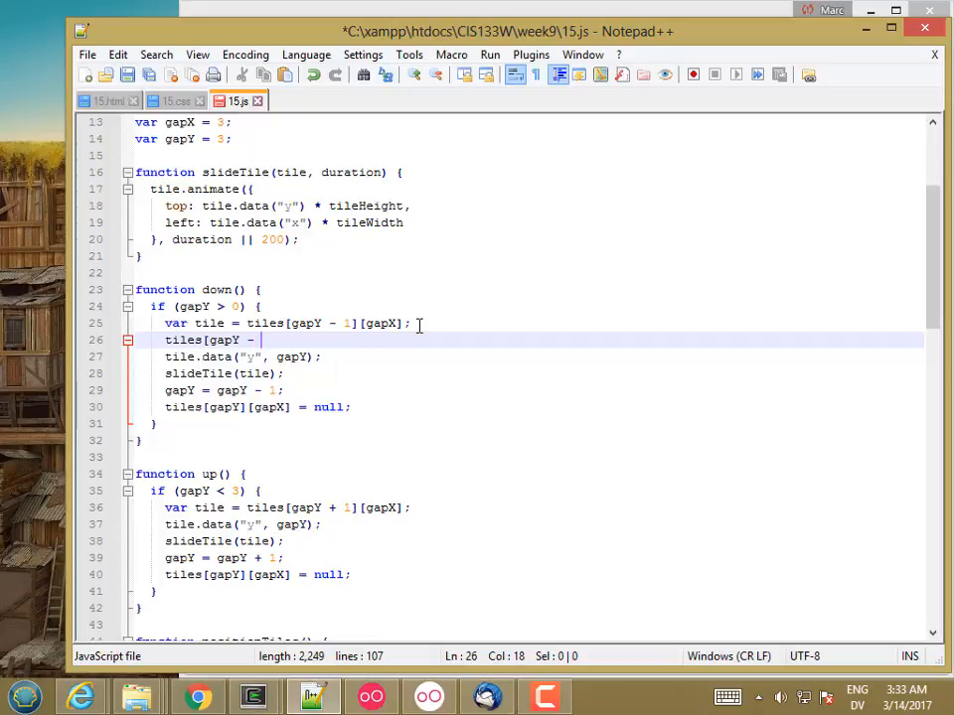
key("backspace")
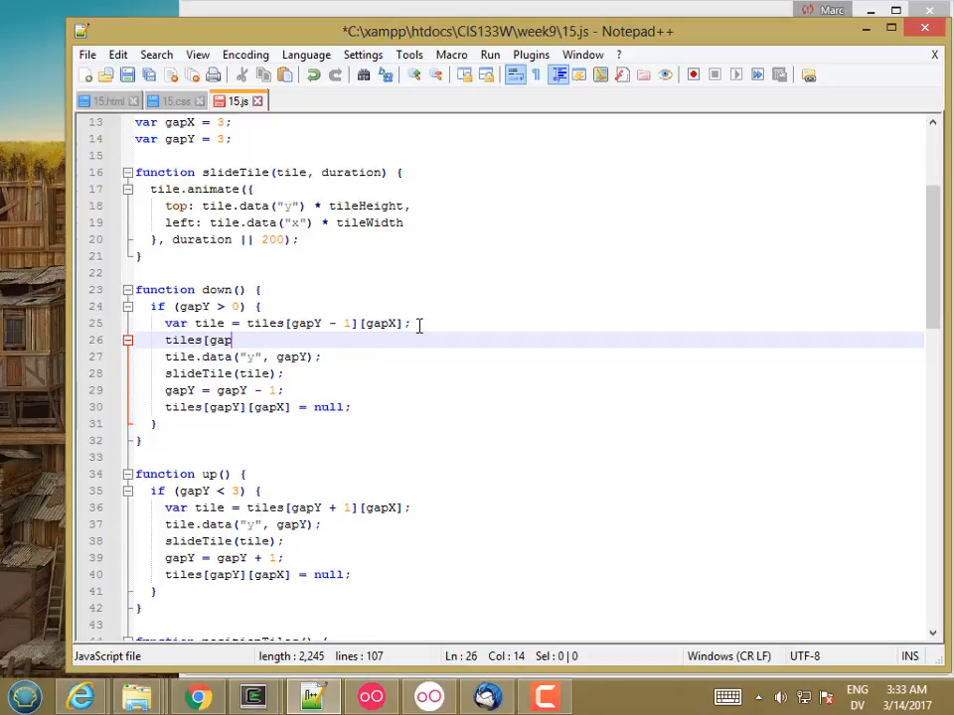
type("Y][")
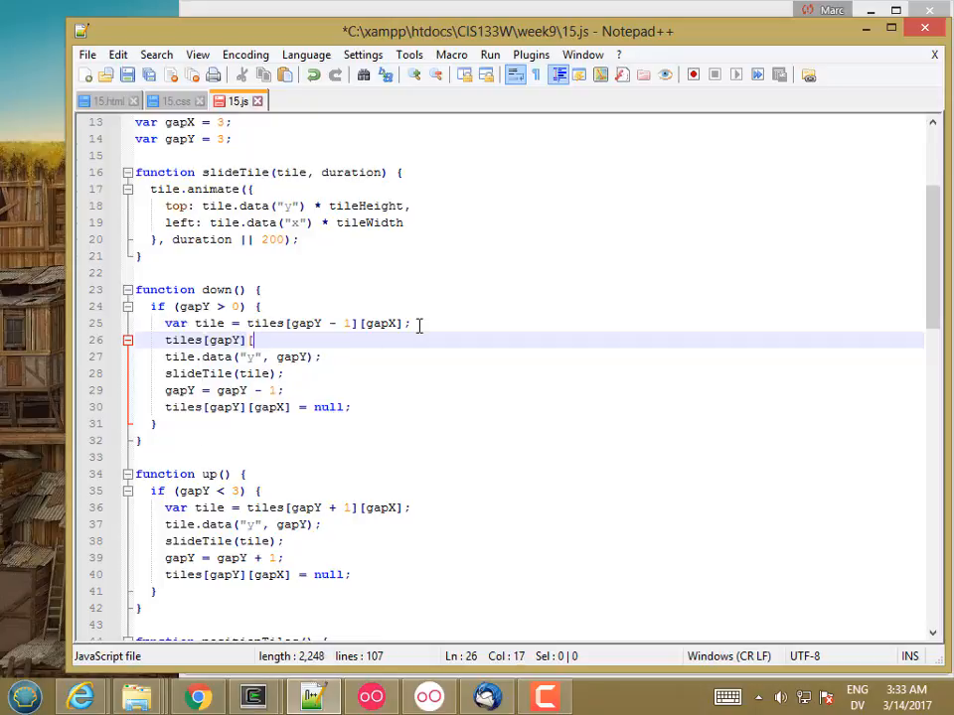
type("gapX] = tile;")
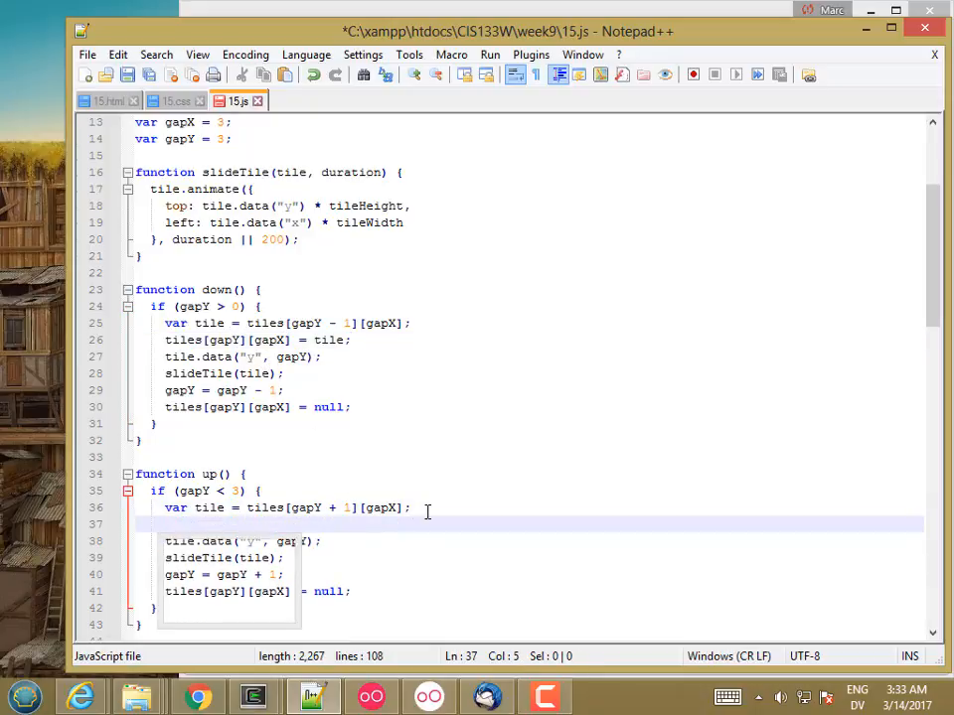
type("tiles[gap")
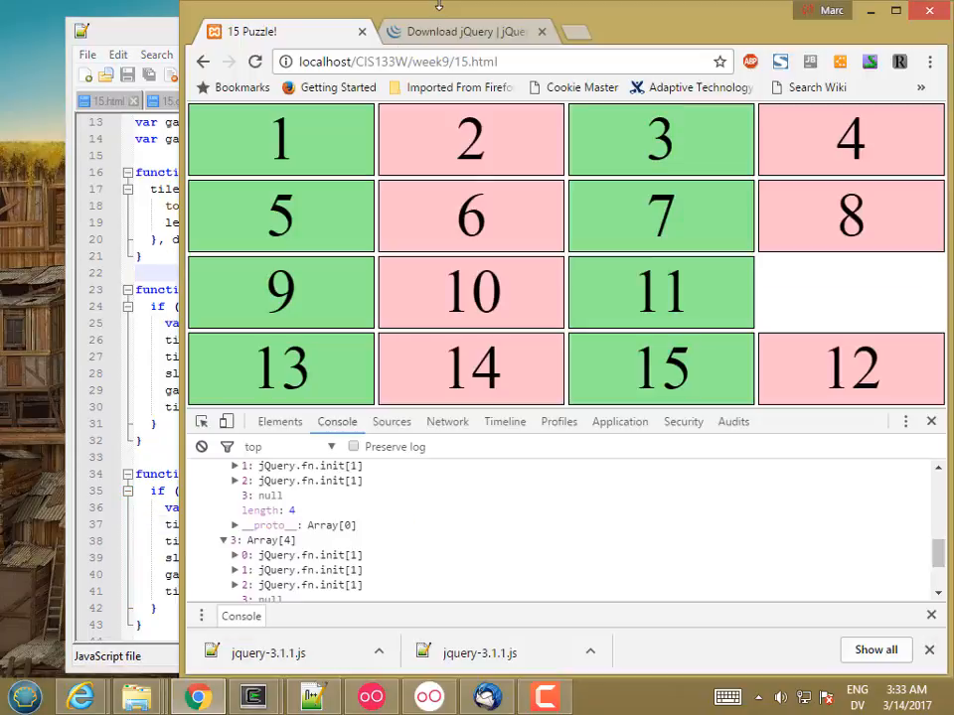
- Call up() repeatedly so tile 12 slides back into order, then inspect tiles in the console
left_click(851, 368)
type("up(")
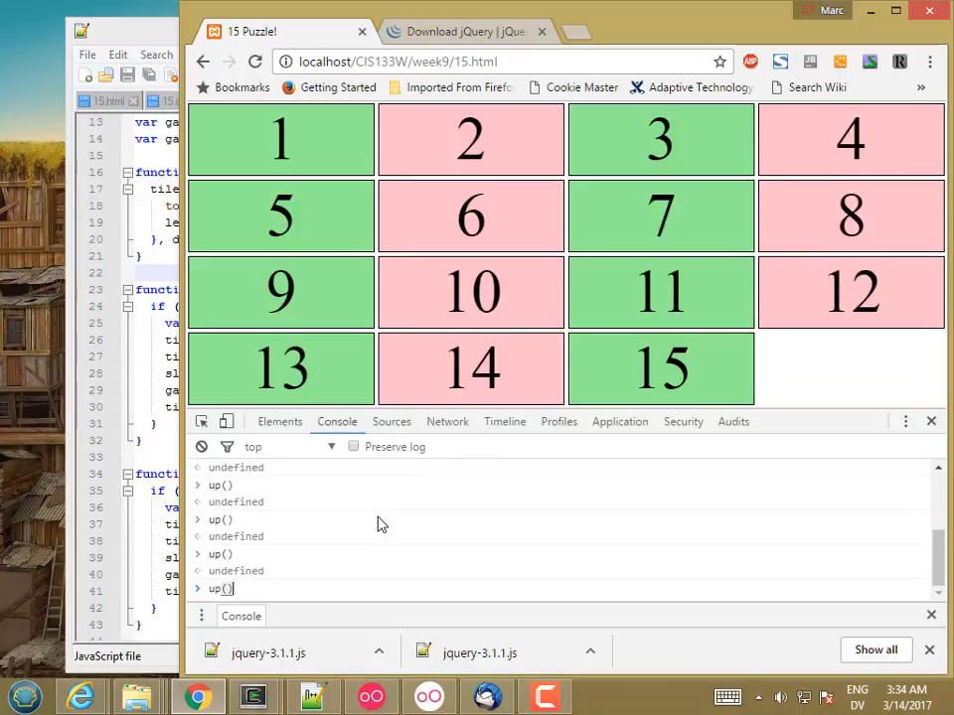
type("tiles")
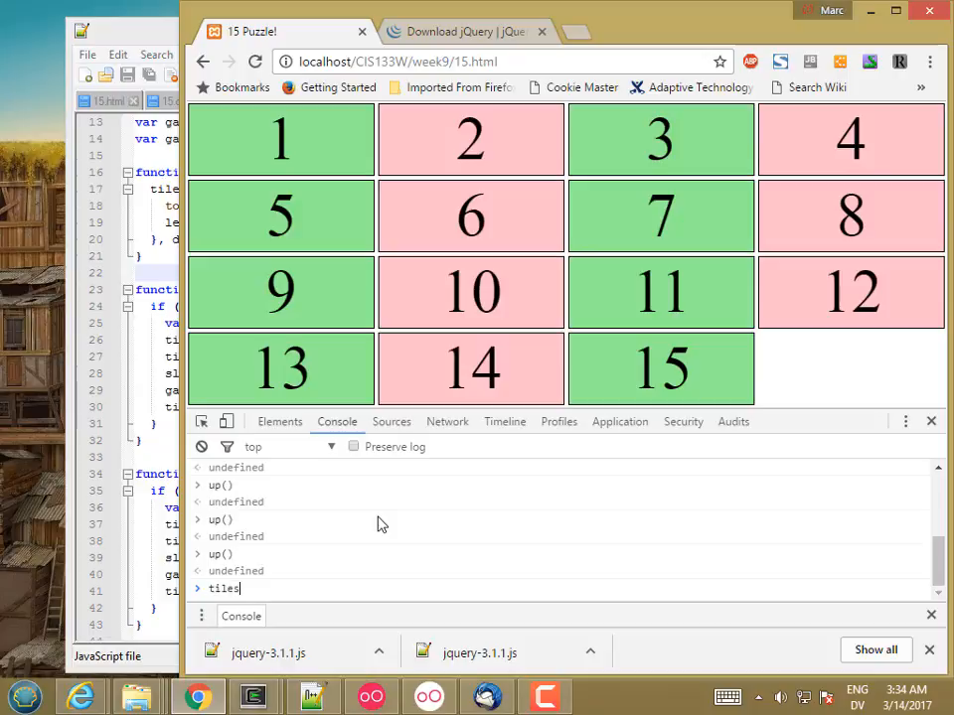
left_click(850, 290)
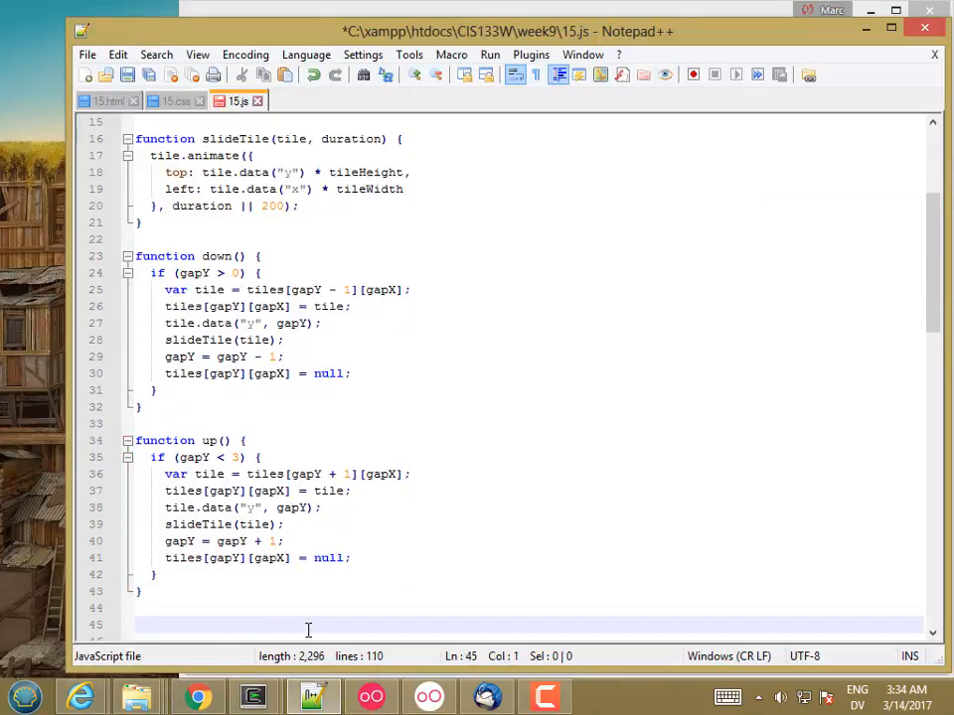
- Start a copied move function below up(), rename it right, and check the page in Chrome
type("function left() {")
type("}")
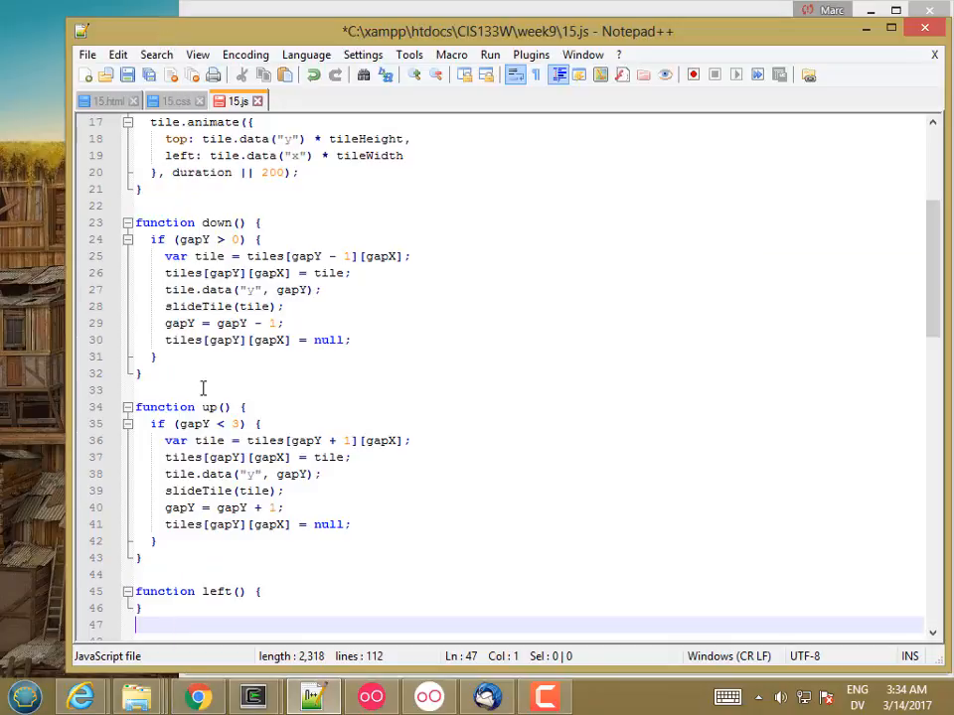
double_click(217, 592)
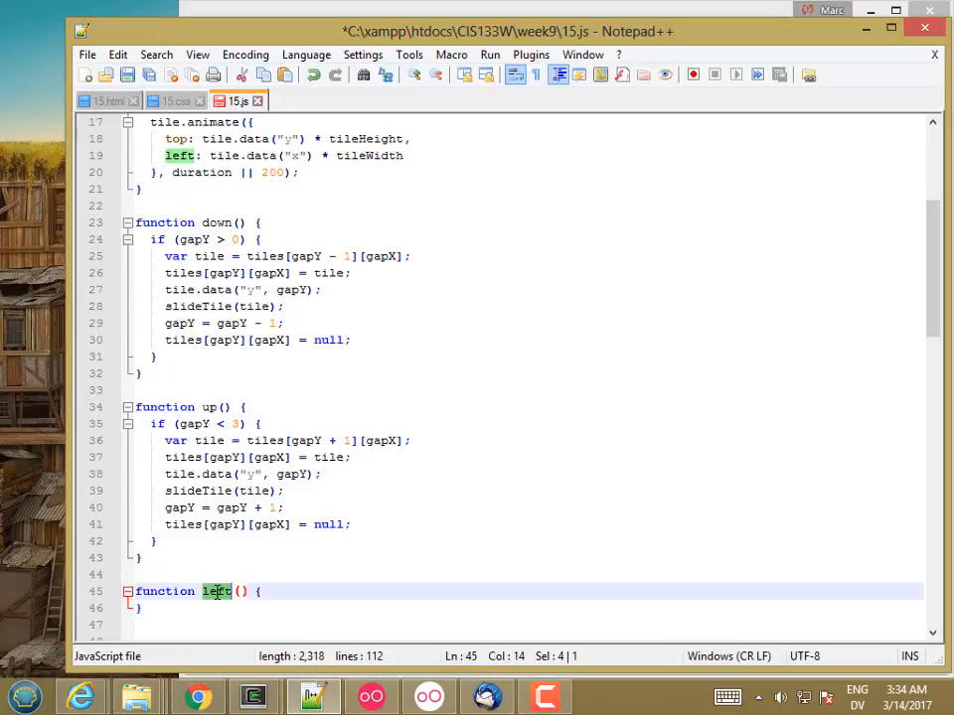
type("right")
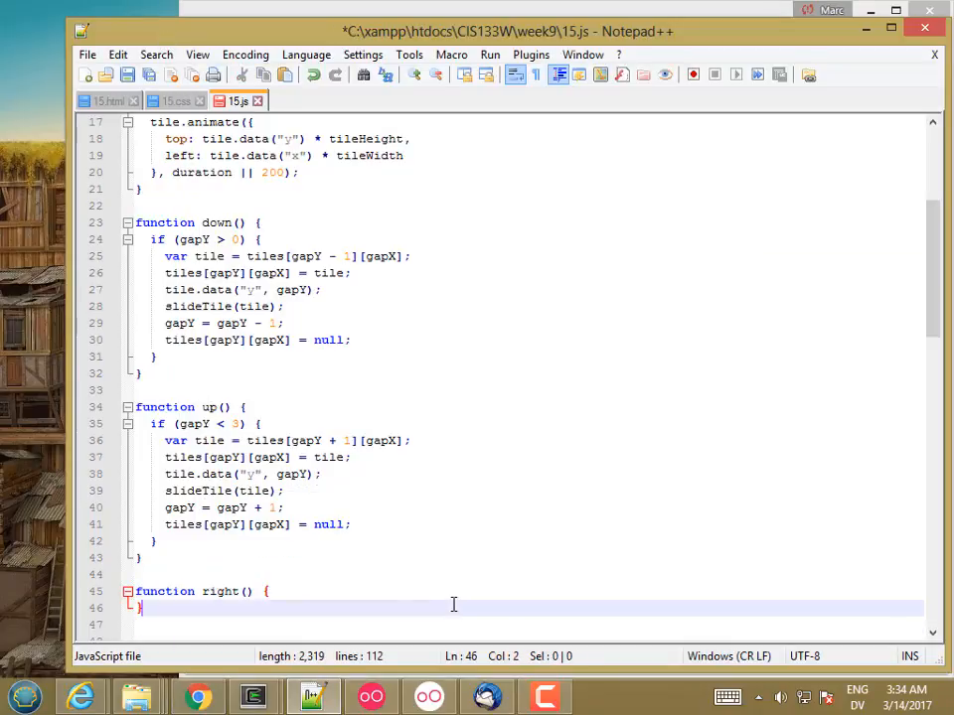
left_click(195, 695)
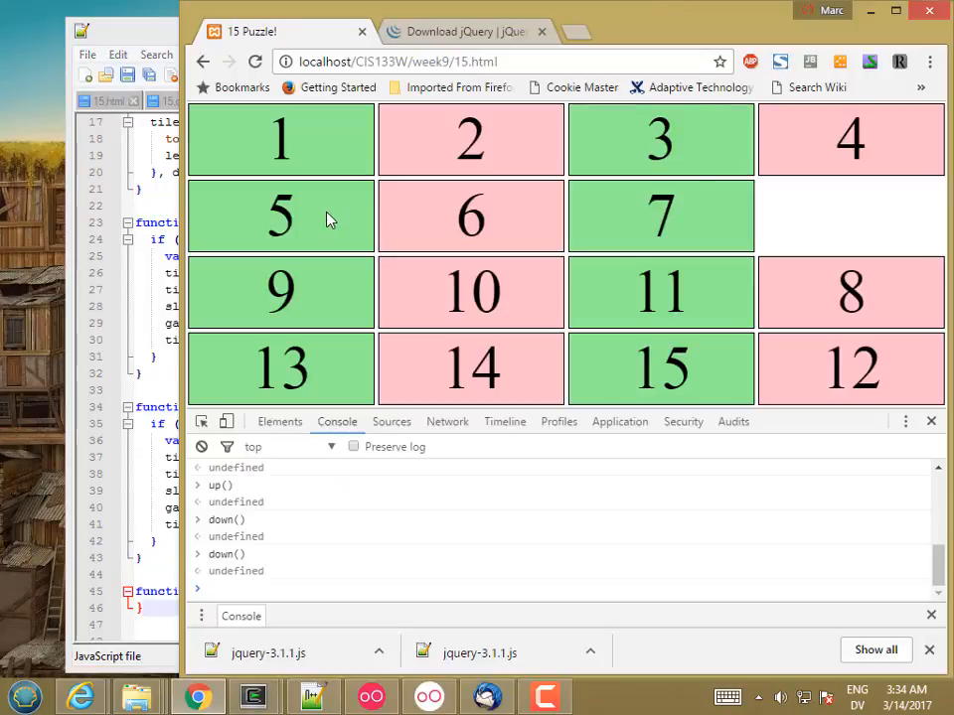
mouse_move(234, 215)
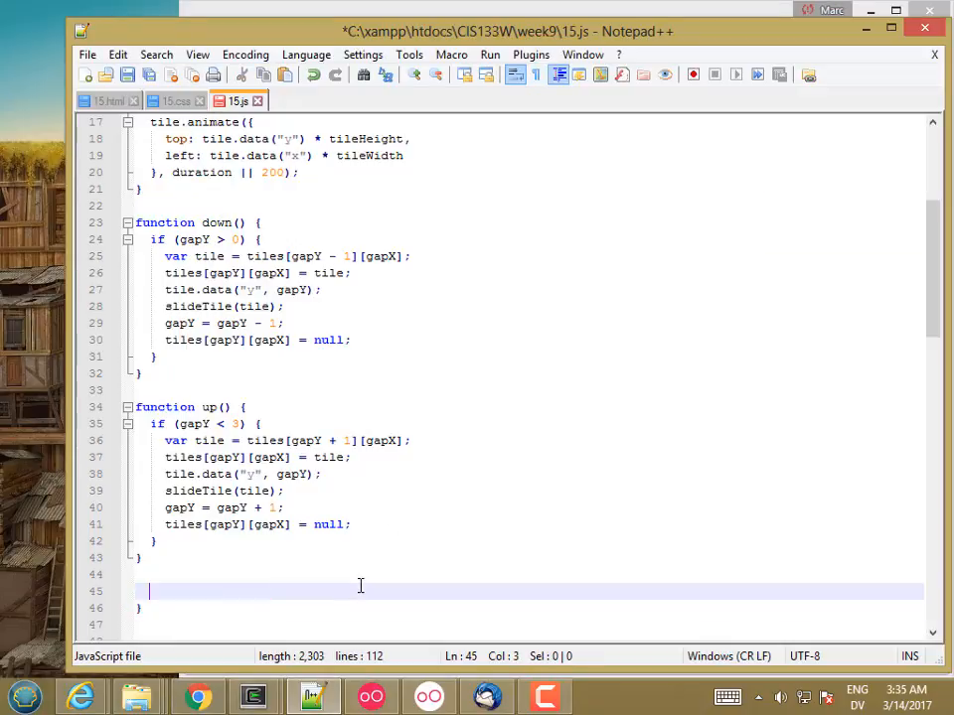
- Write function right() { using tiles[gapY][gapX - 1] and gapX = gapX - 1 for the gap update
key("Backspace")
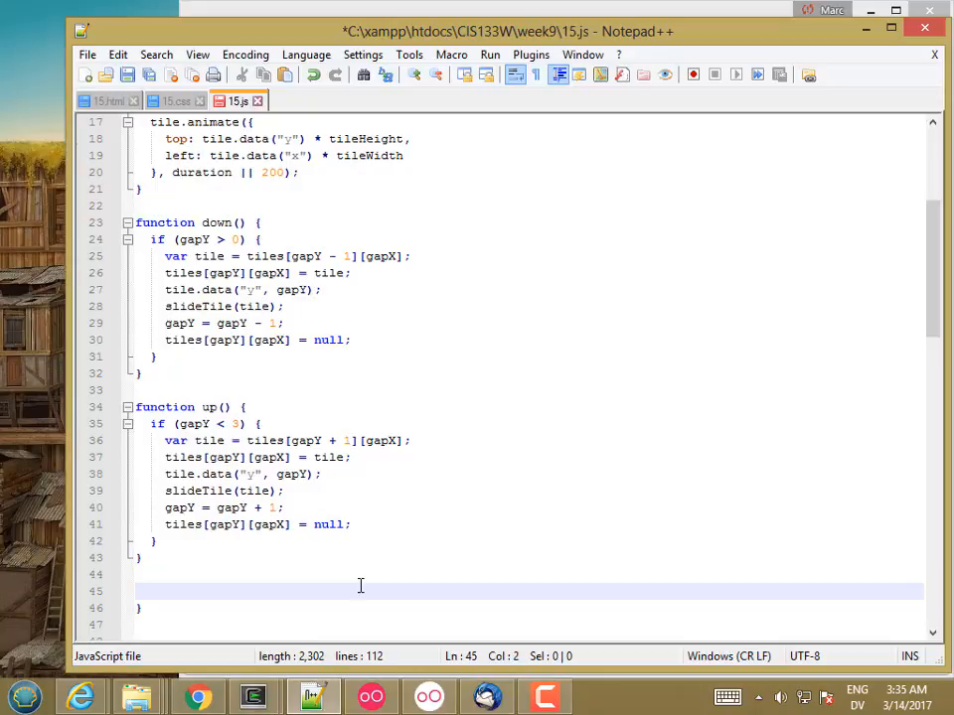
type("function right() {")
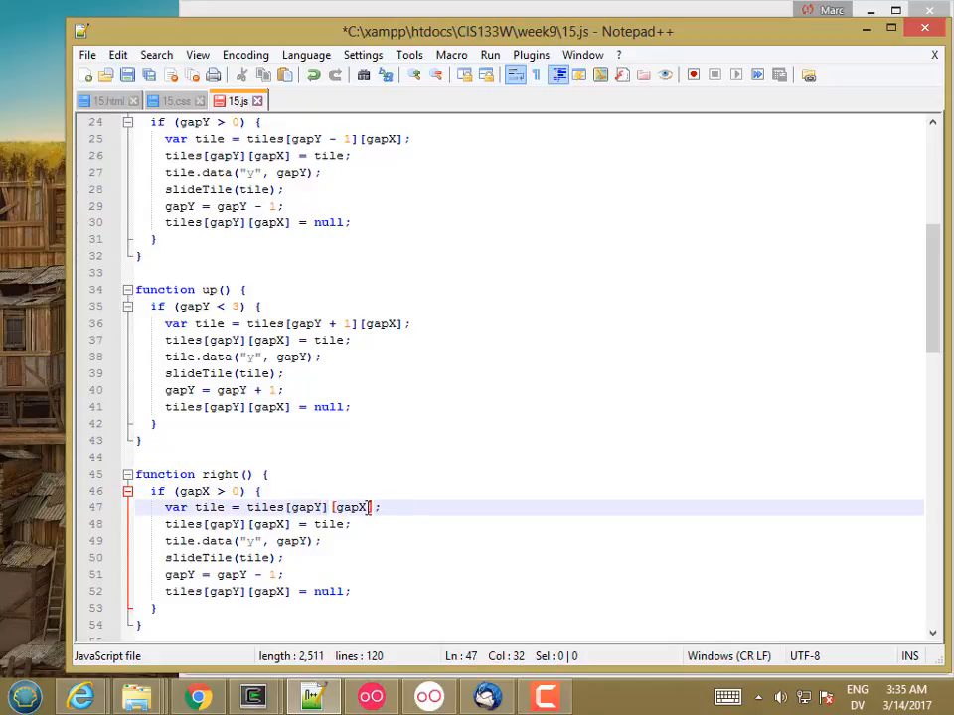
type("- 1")
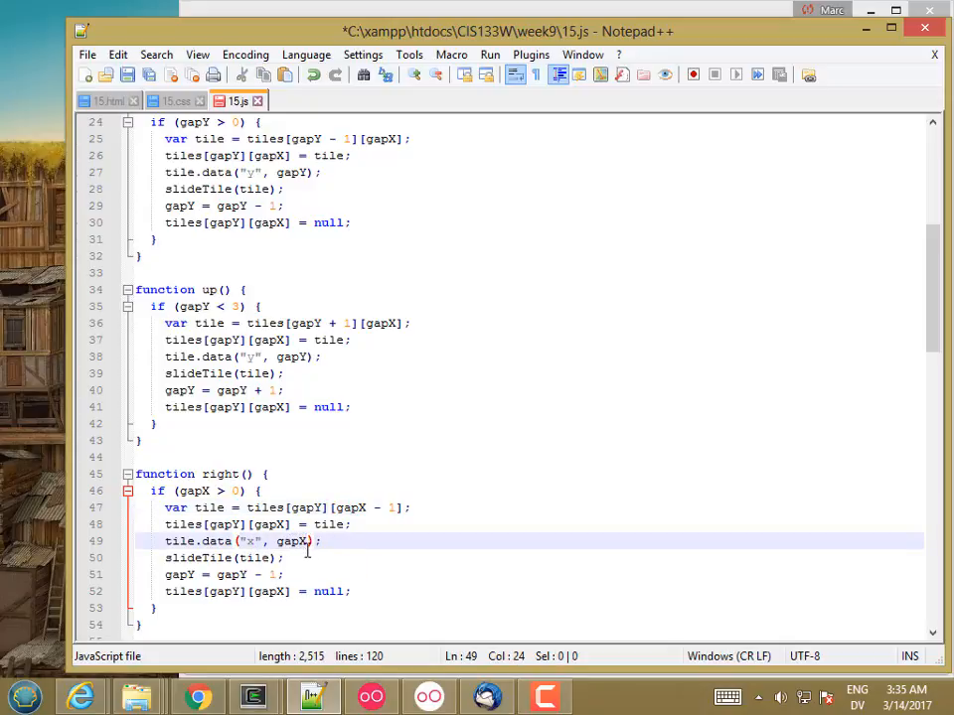
left_click(189, 575)
type("X")
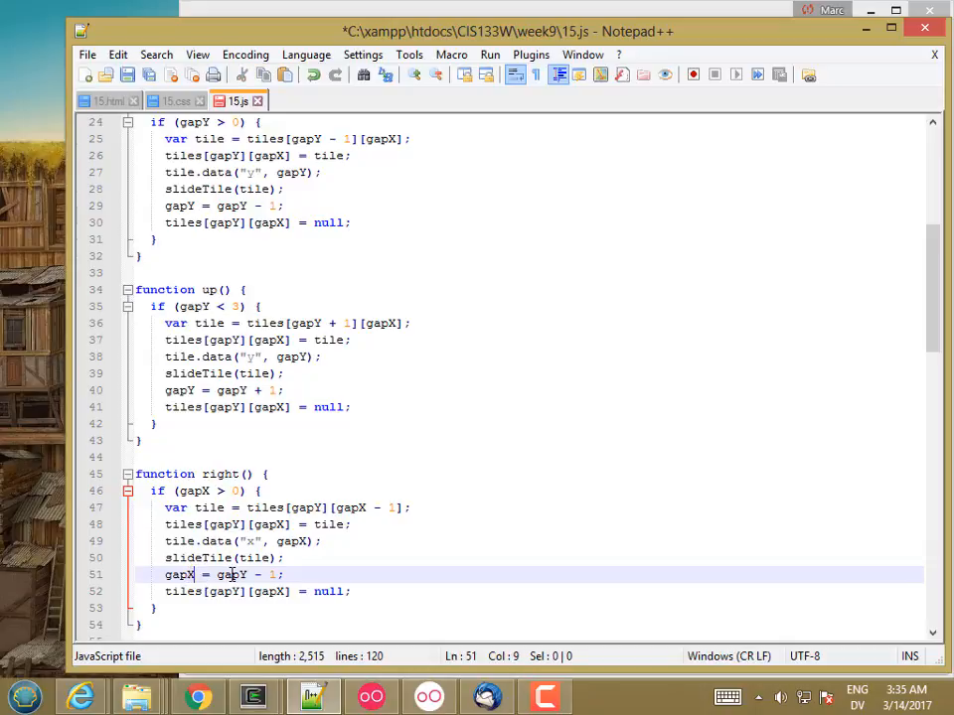
left_click(248, 574)
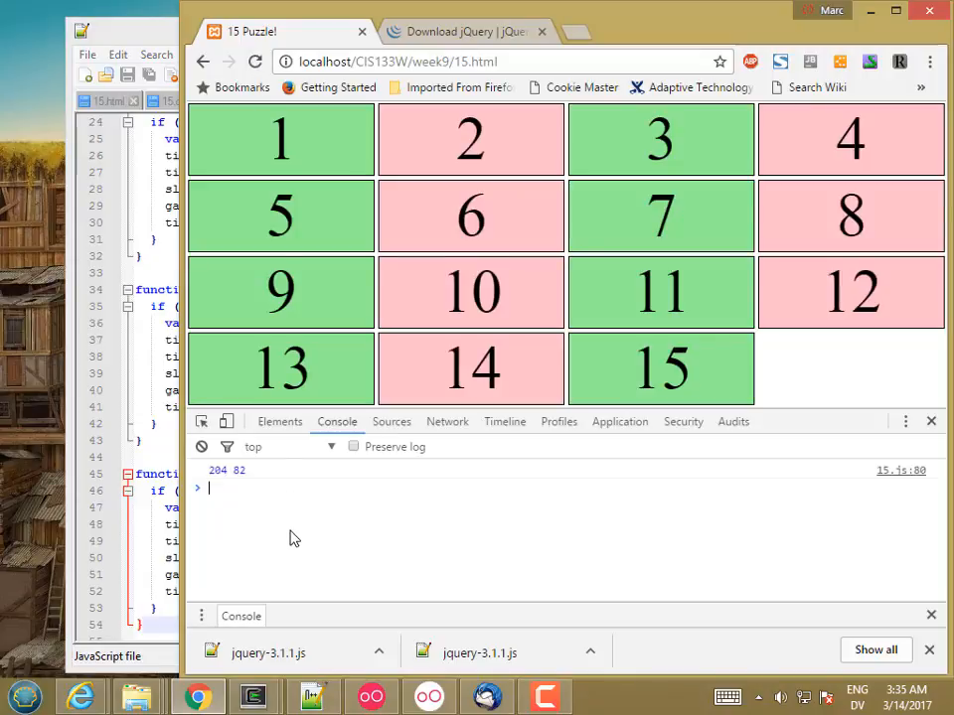
- Run right() once from the console on the ordered puzzle
type("right() {")
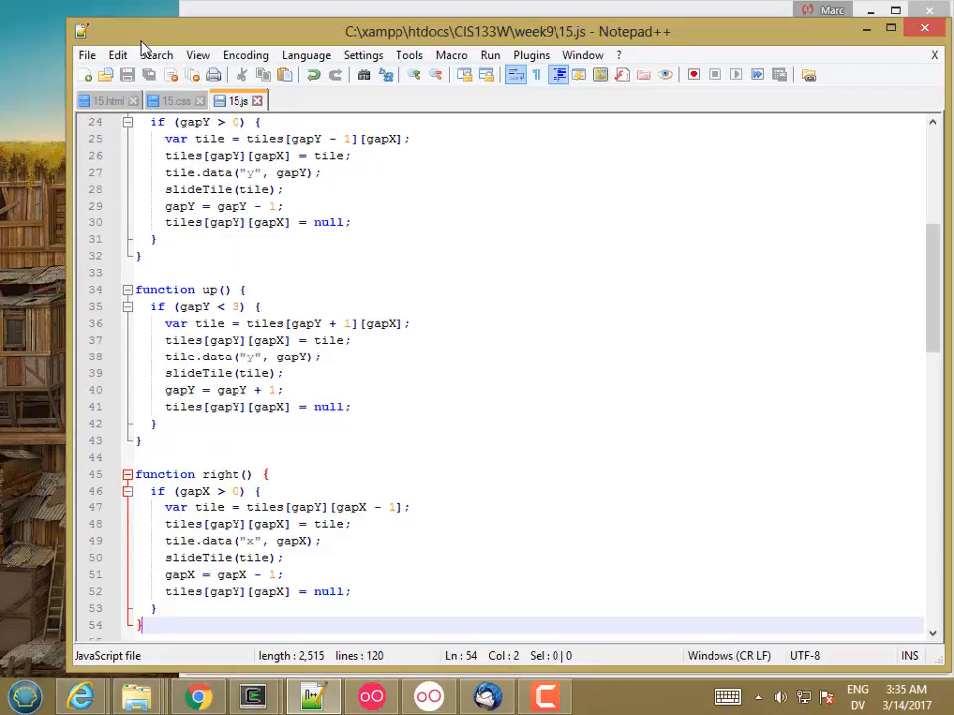
- Edit the pasted left() to check gapX < 3 and use gapX + 1, then switch to the puzzle page
scroll("down", 3)
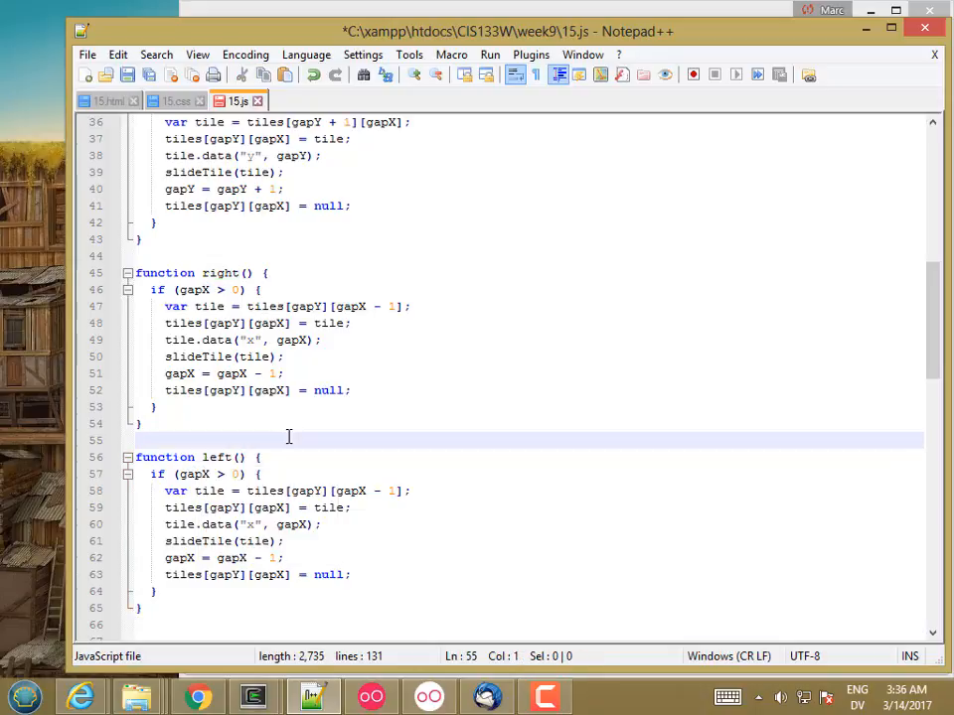
left_click(218, 473)
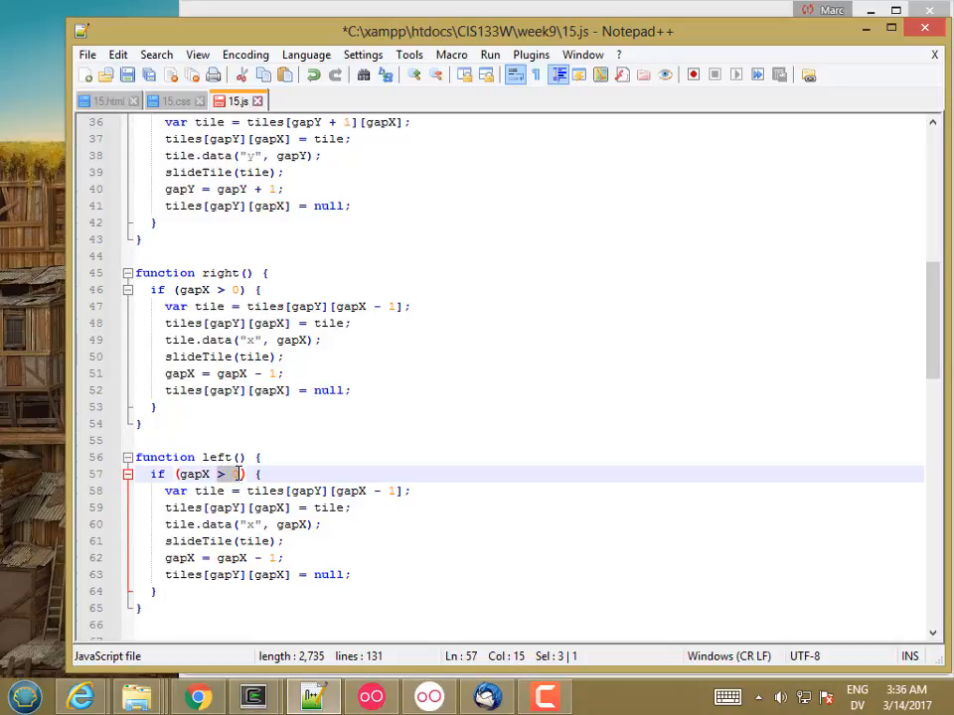
type("<")
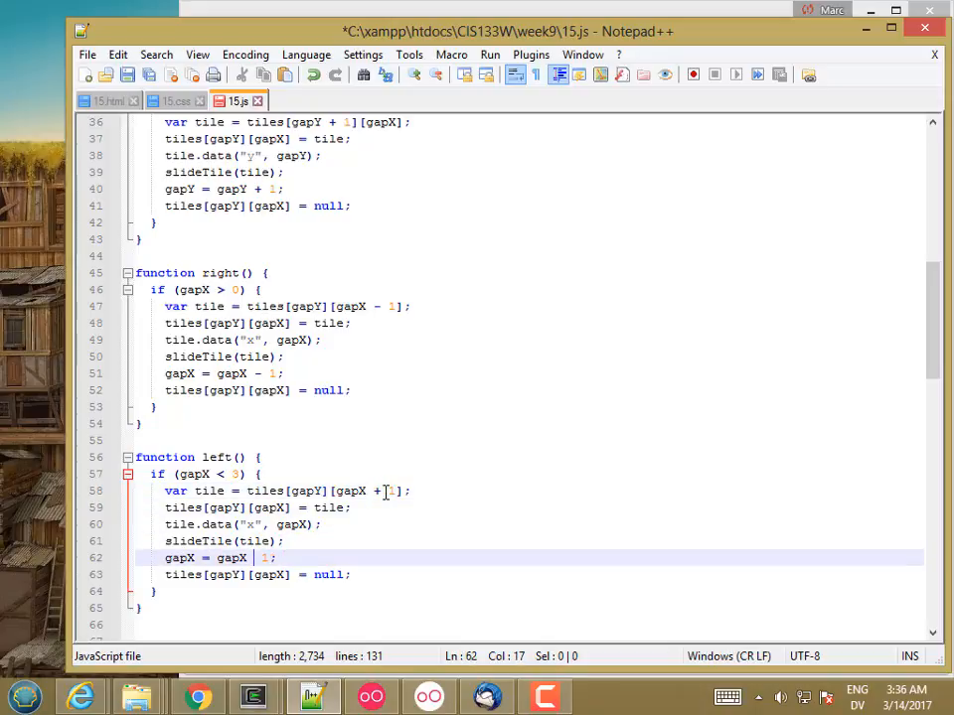
type("+")
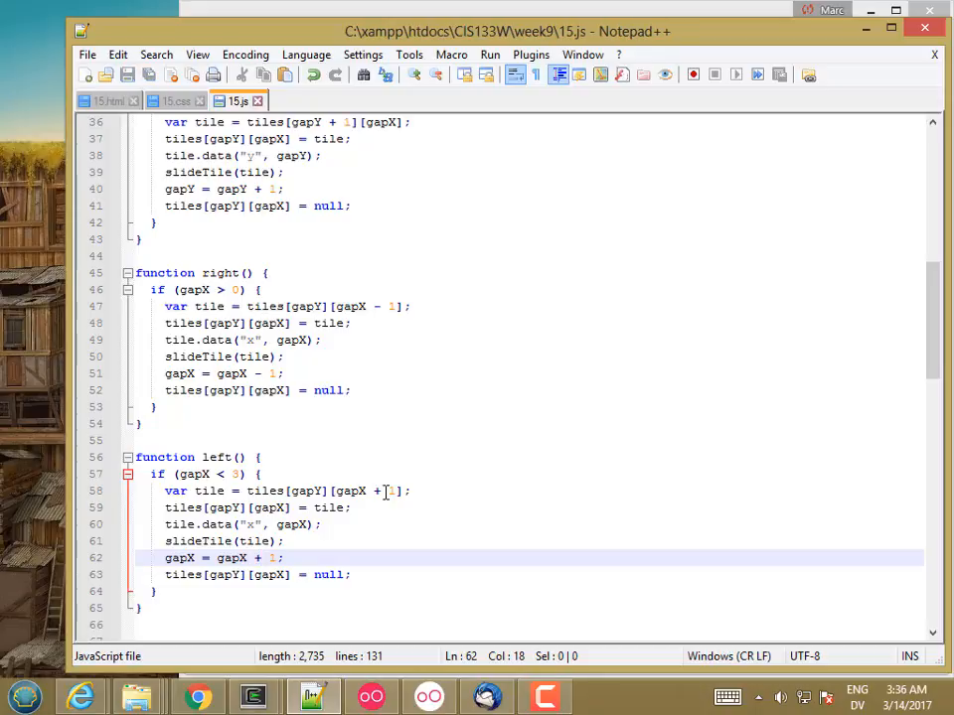
left_click(196, 695)
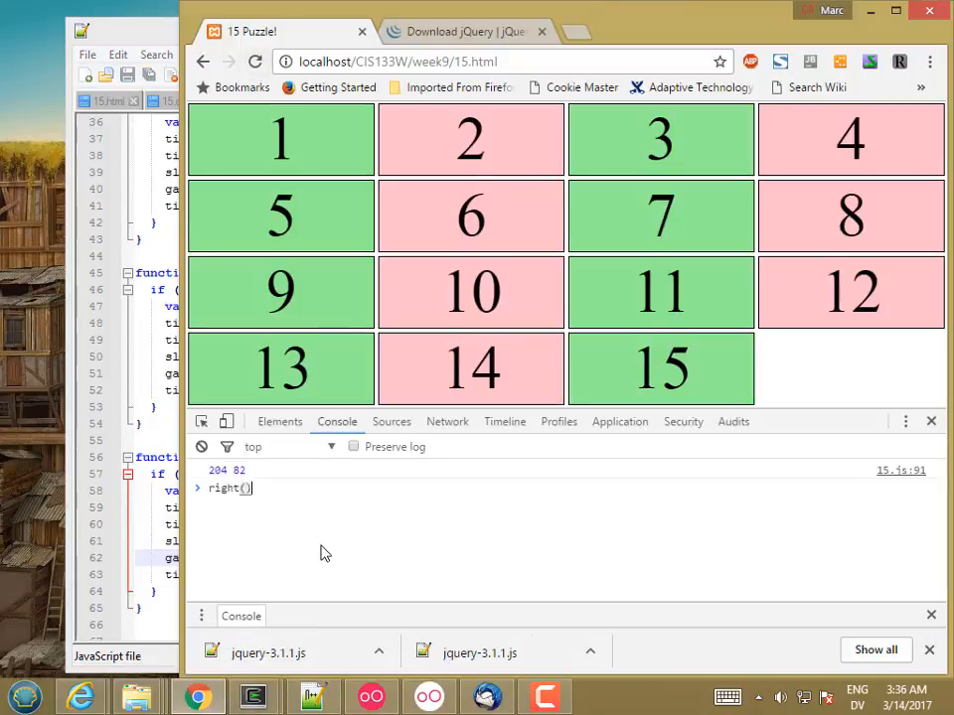
- Run right() twice, then left() and right() calls in the console to scramble the tiles
key("Return")
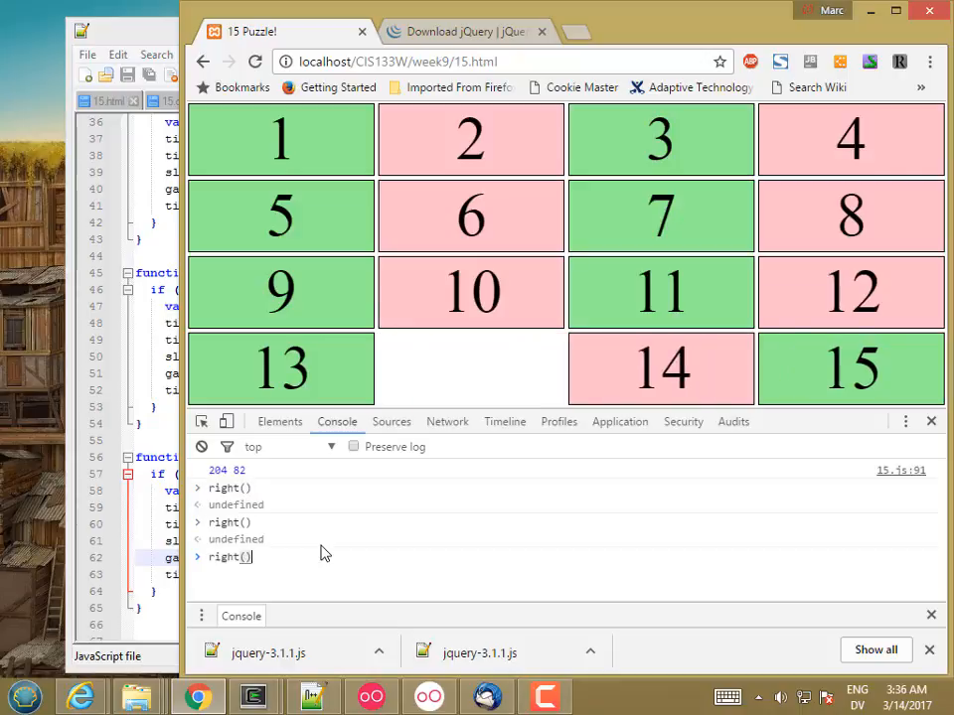
key("Return")
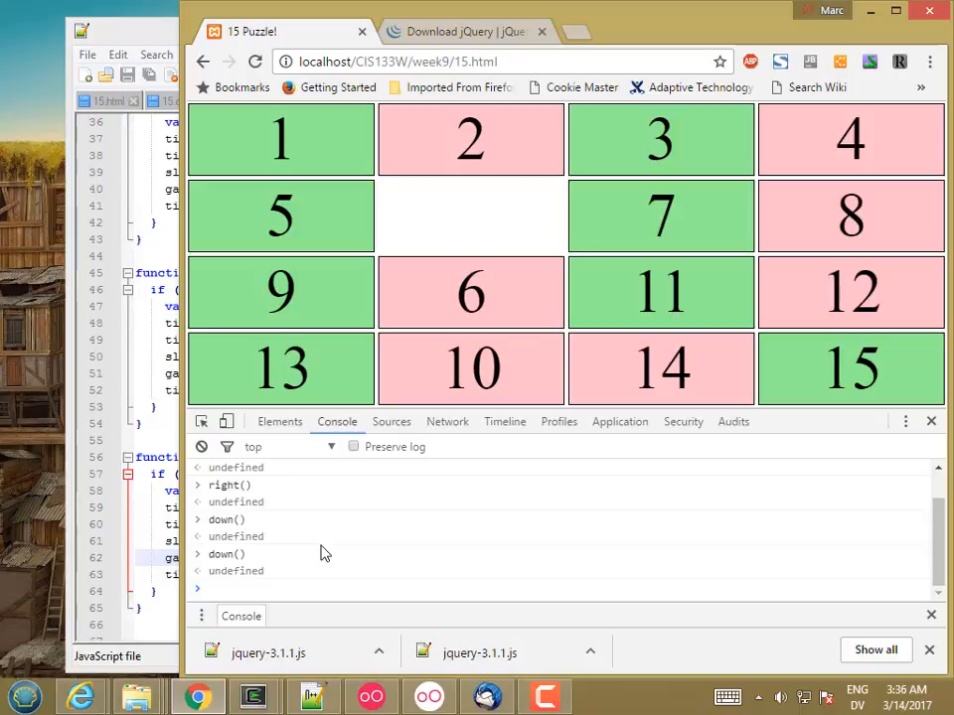
type("left()")
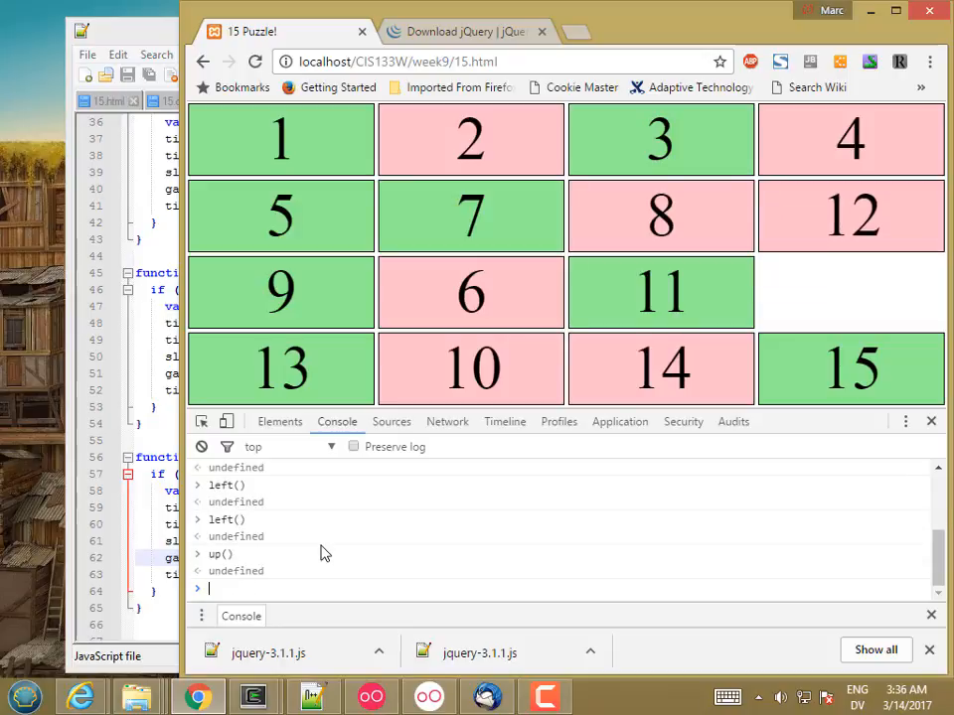
type("right()")
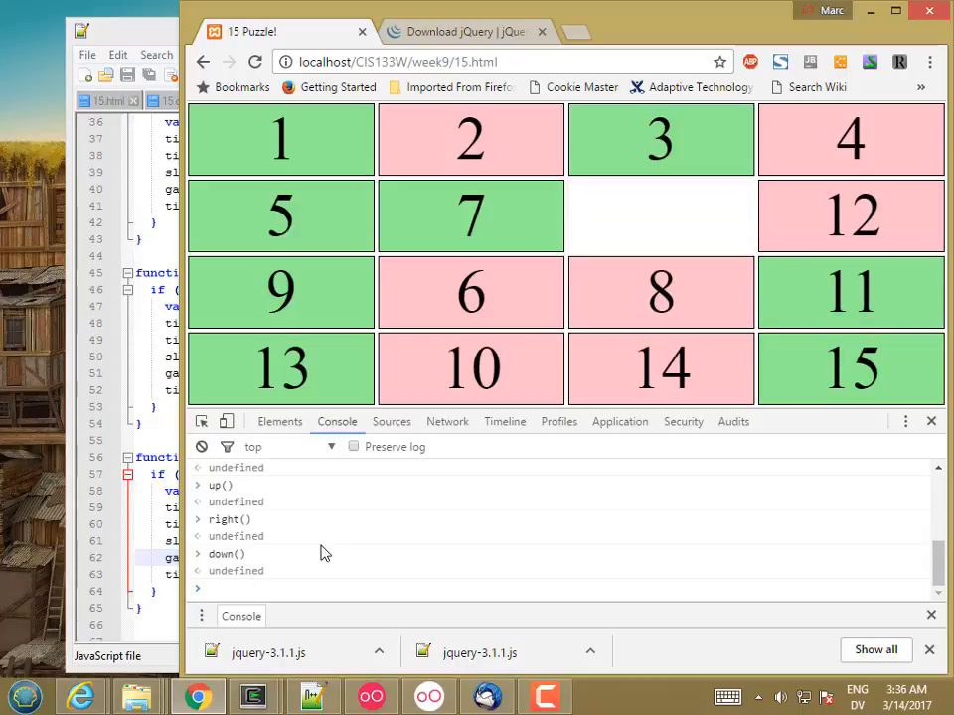
type("right()")
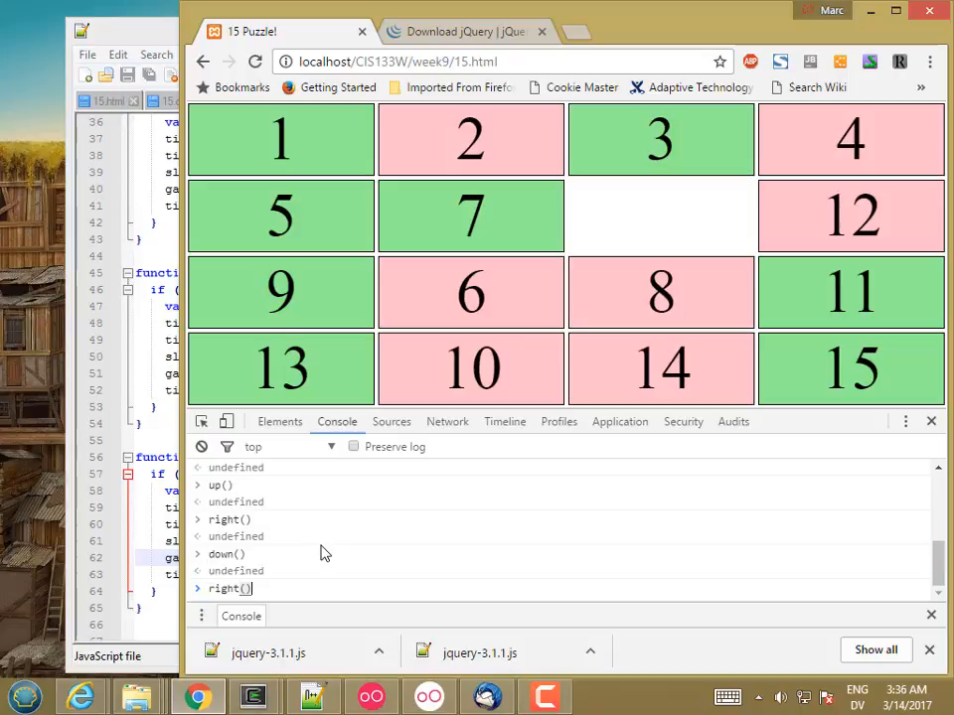